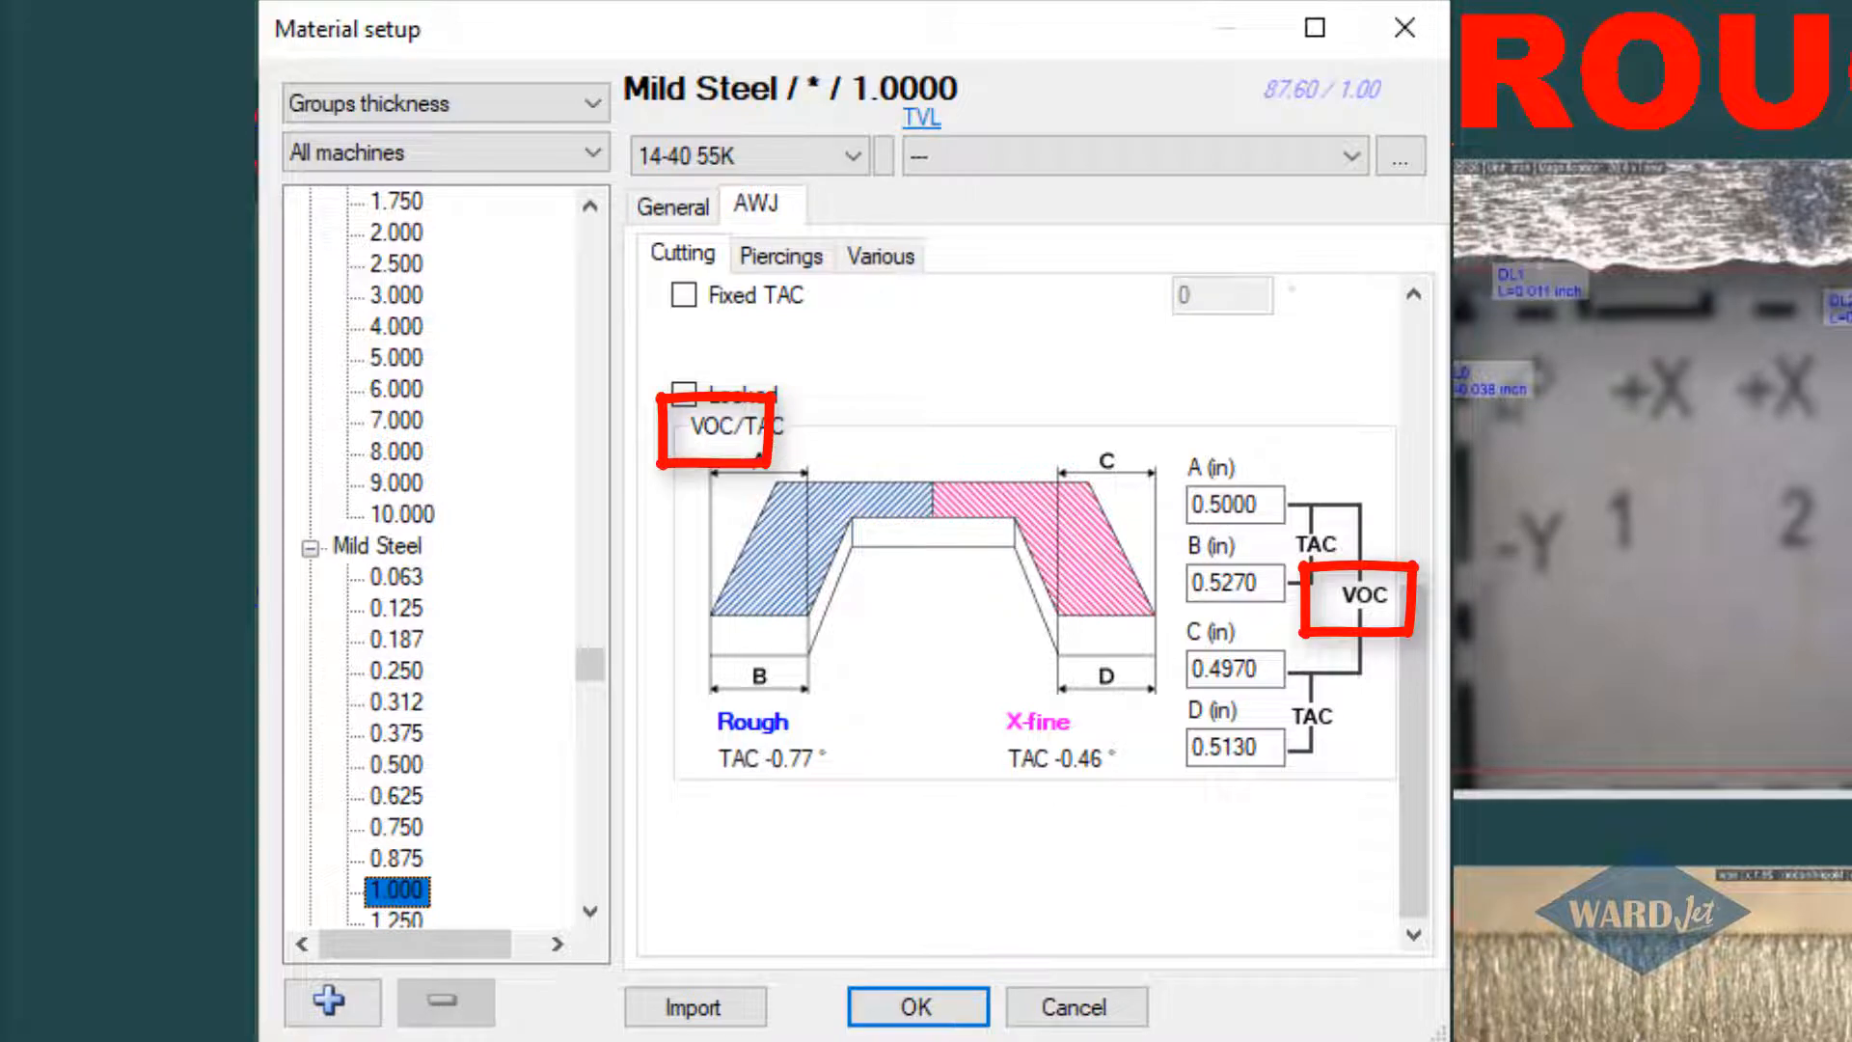
- Place a TAC test piece from the APPS add-ons at the lower-left corner with default dimensions
{"action": "left_click", "coordinate": [914, 1007]}
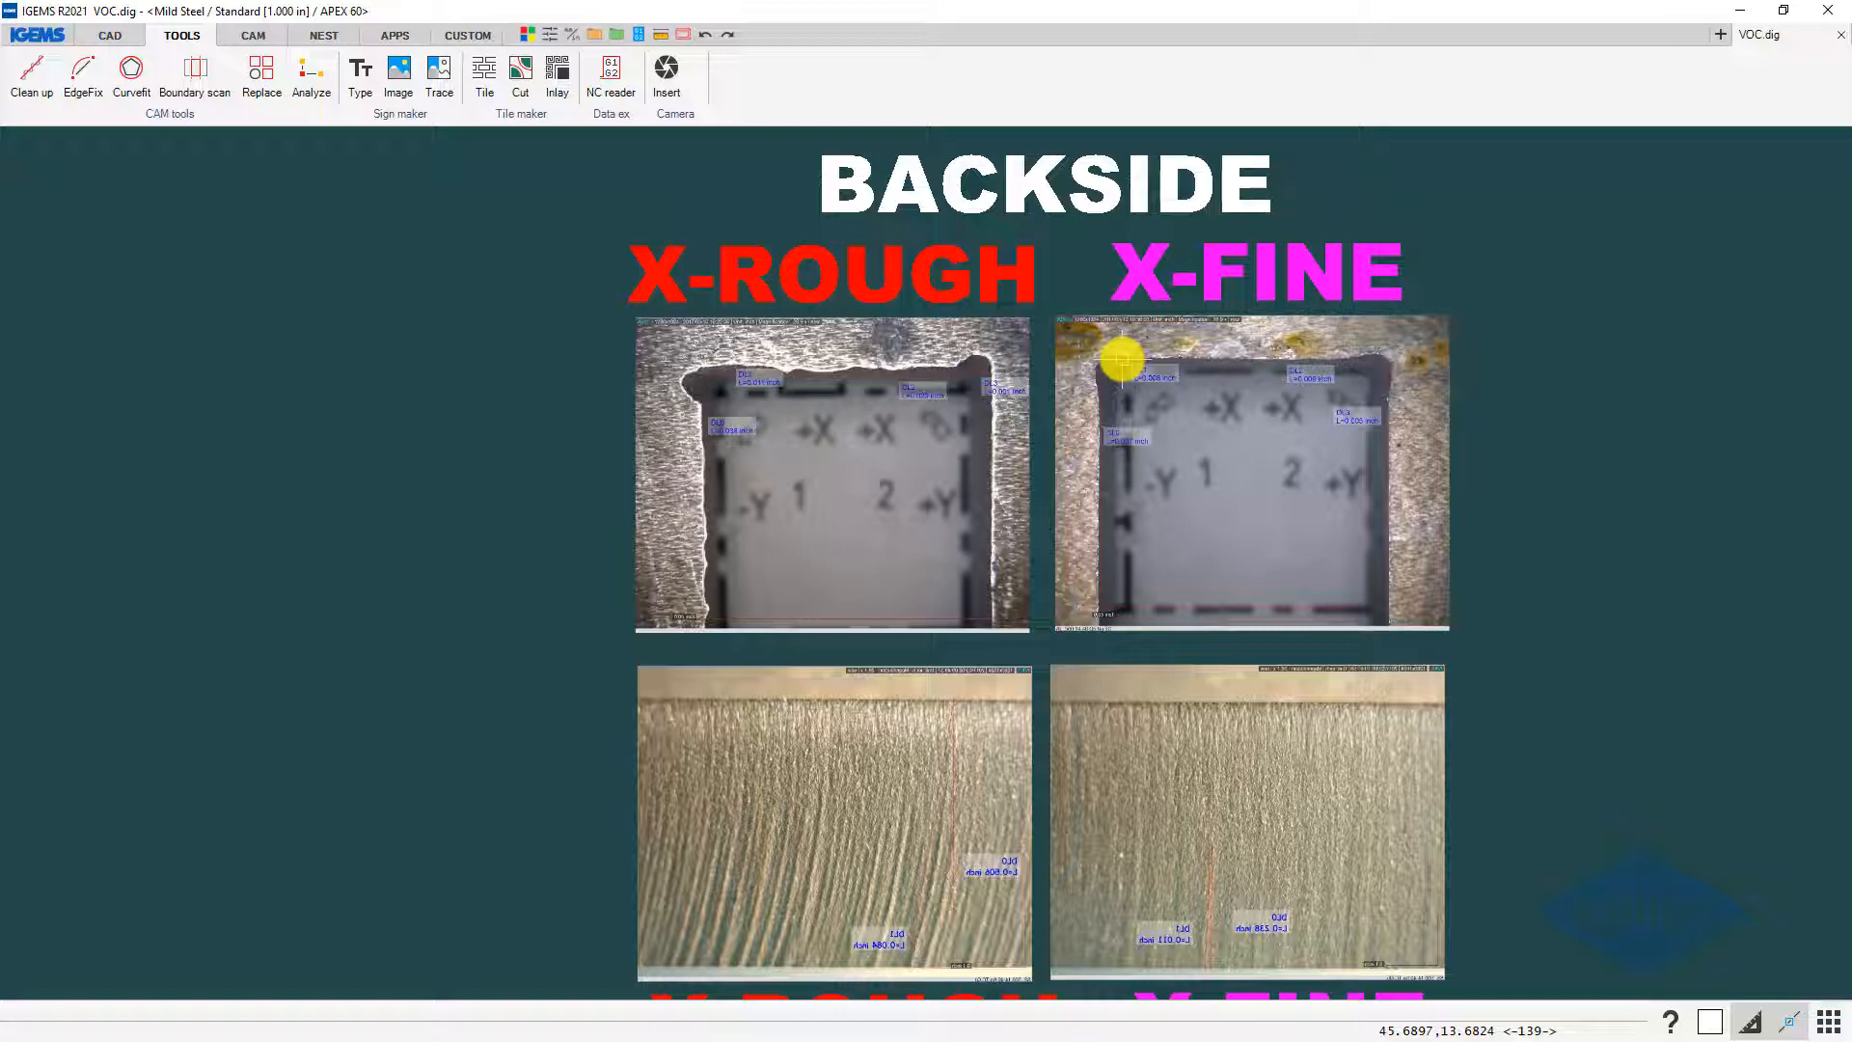
{"action": "mouse_move", "coordinate": [1287, 384]}
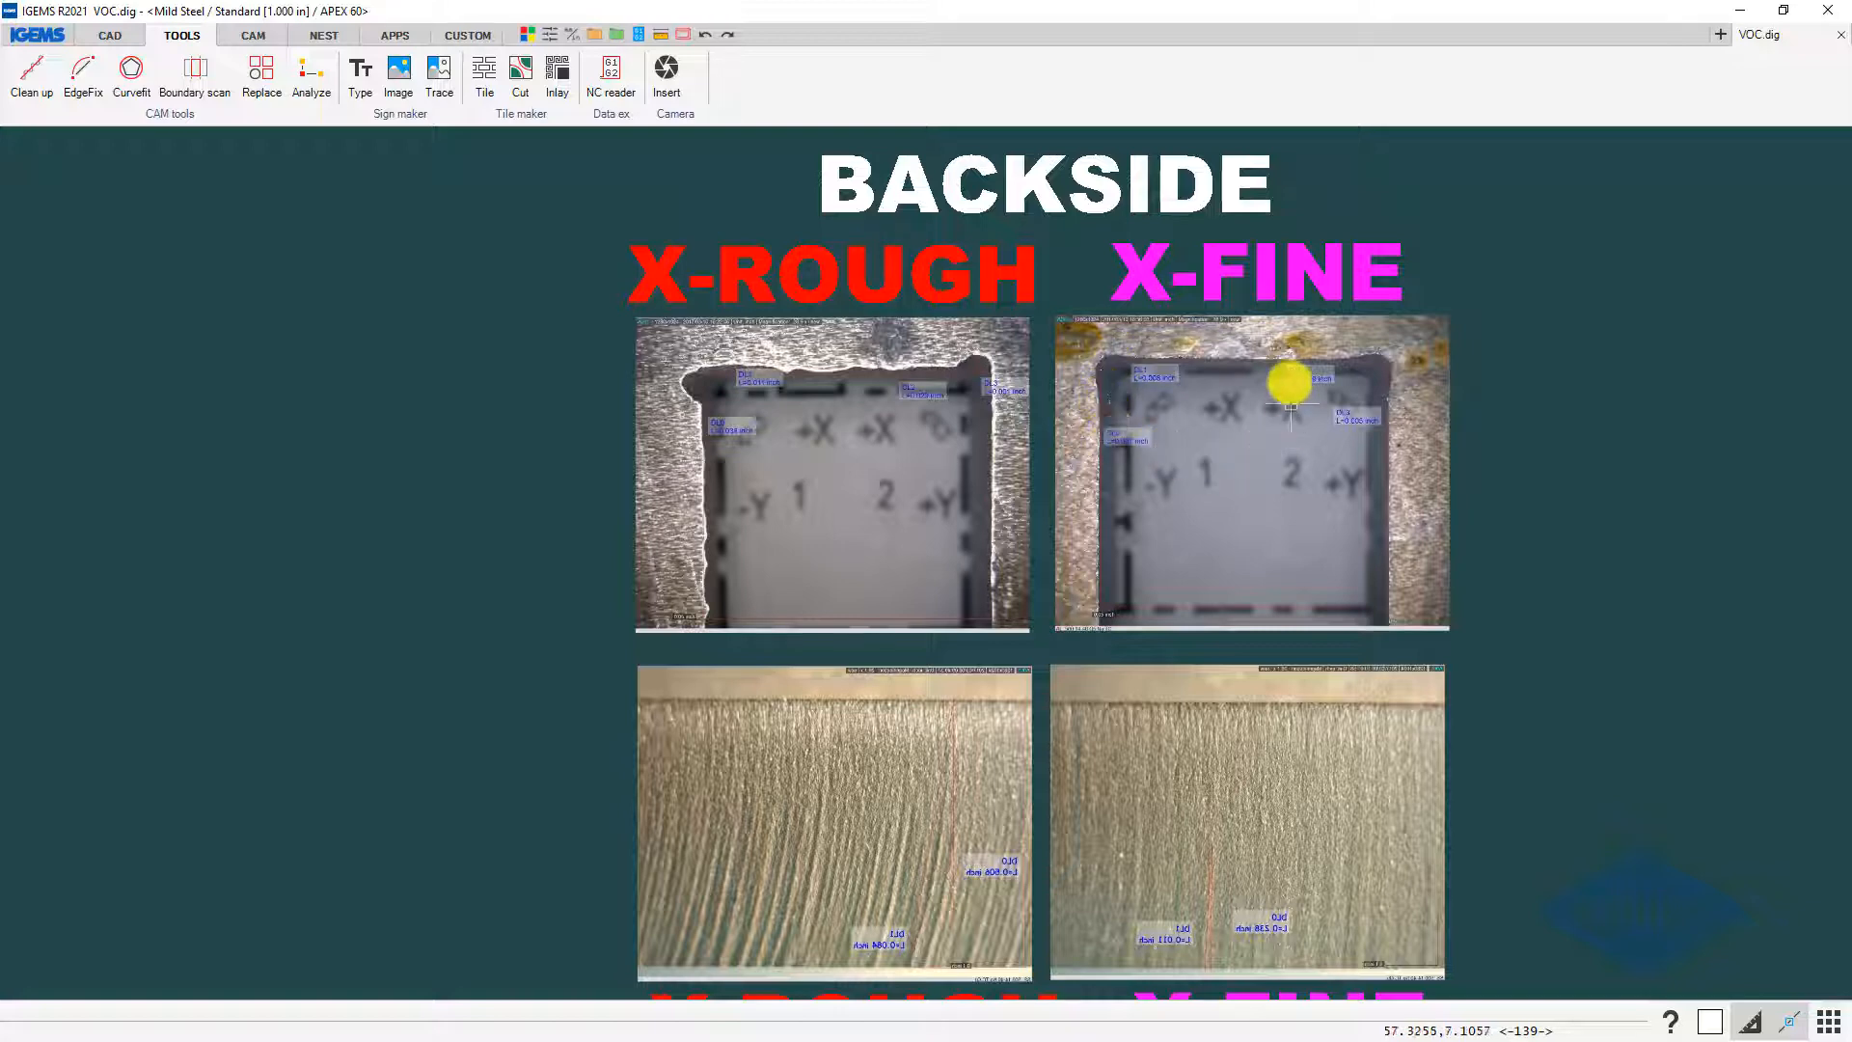
{"action": "mouse_move", "coordinate": [1086, 382]}
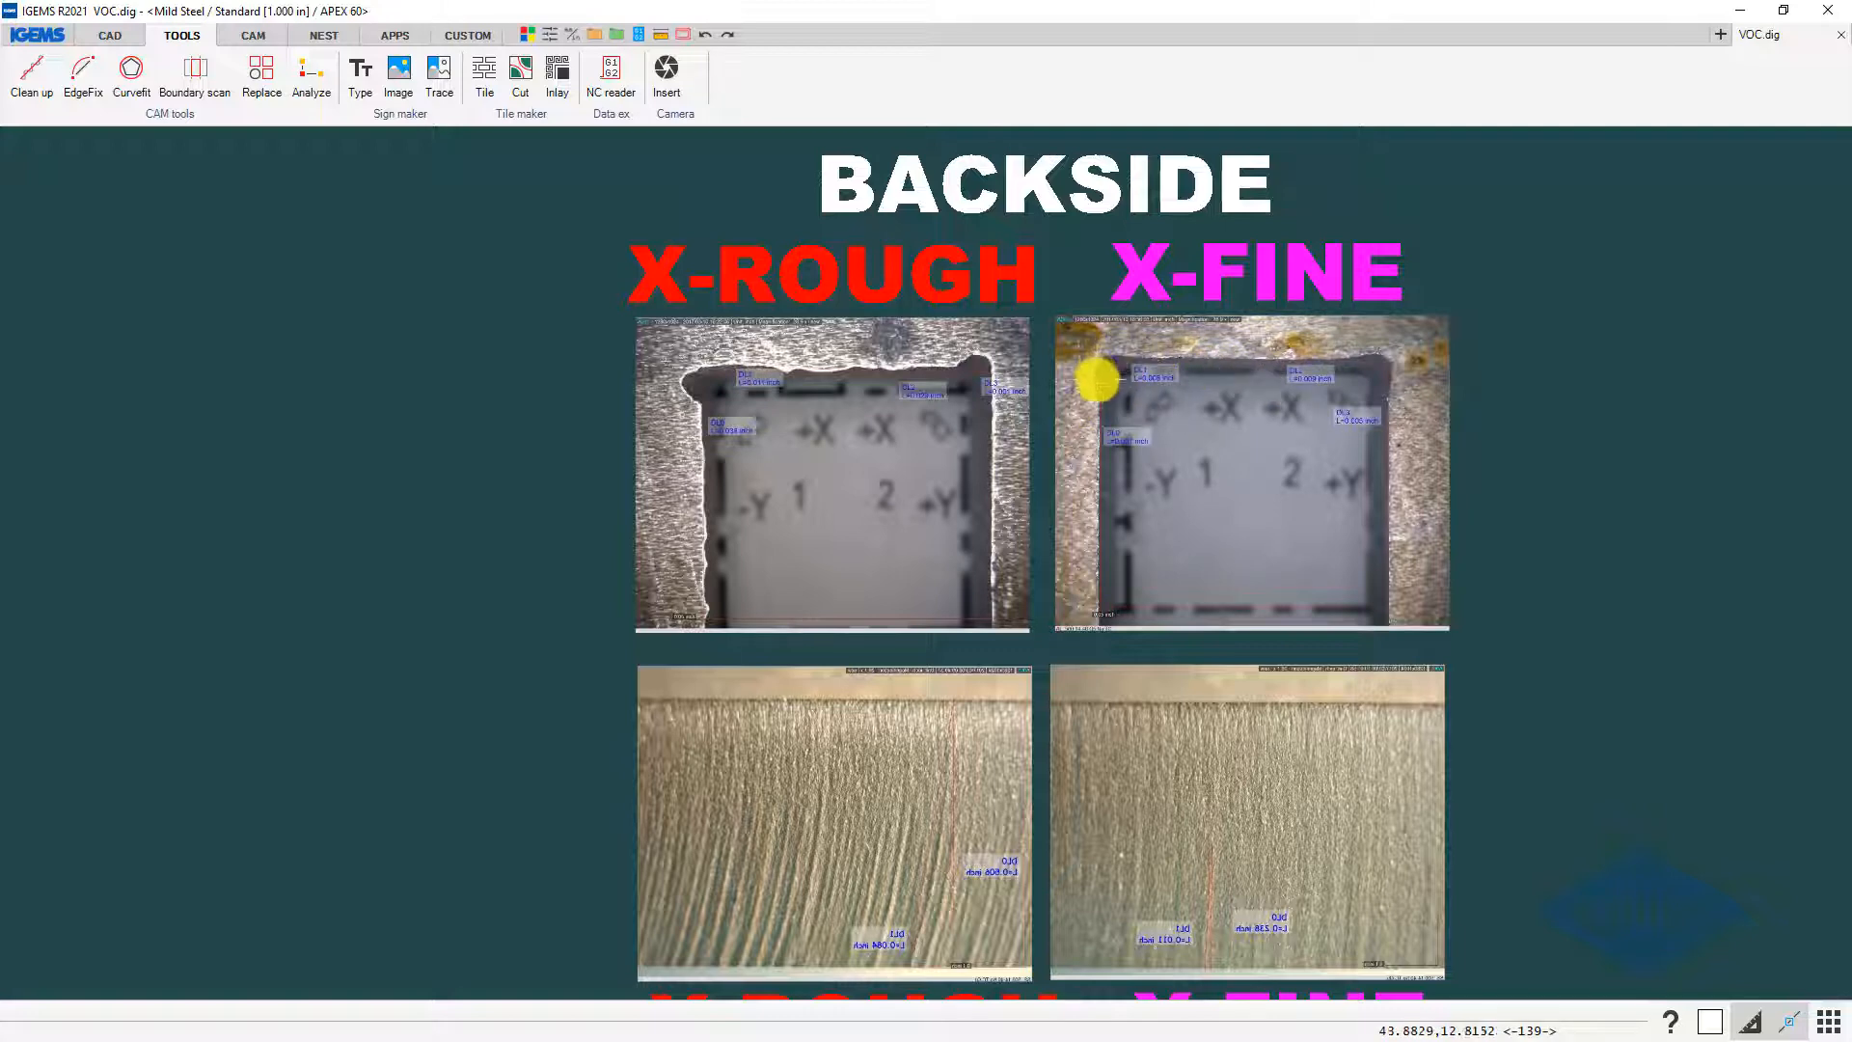
{"action": "mouse_move", "coordinate": [1102, 367]}
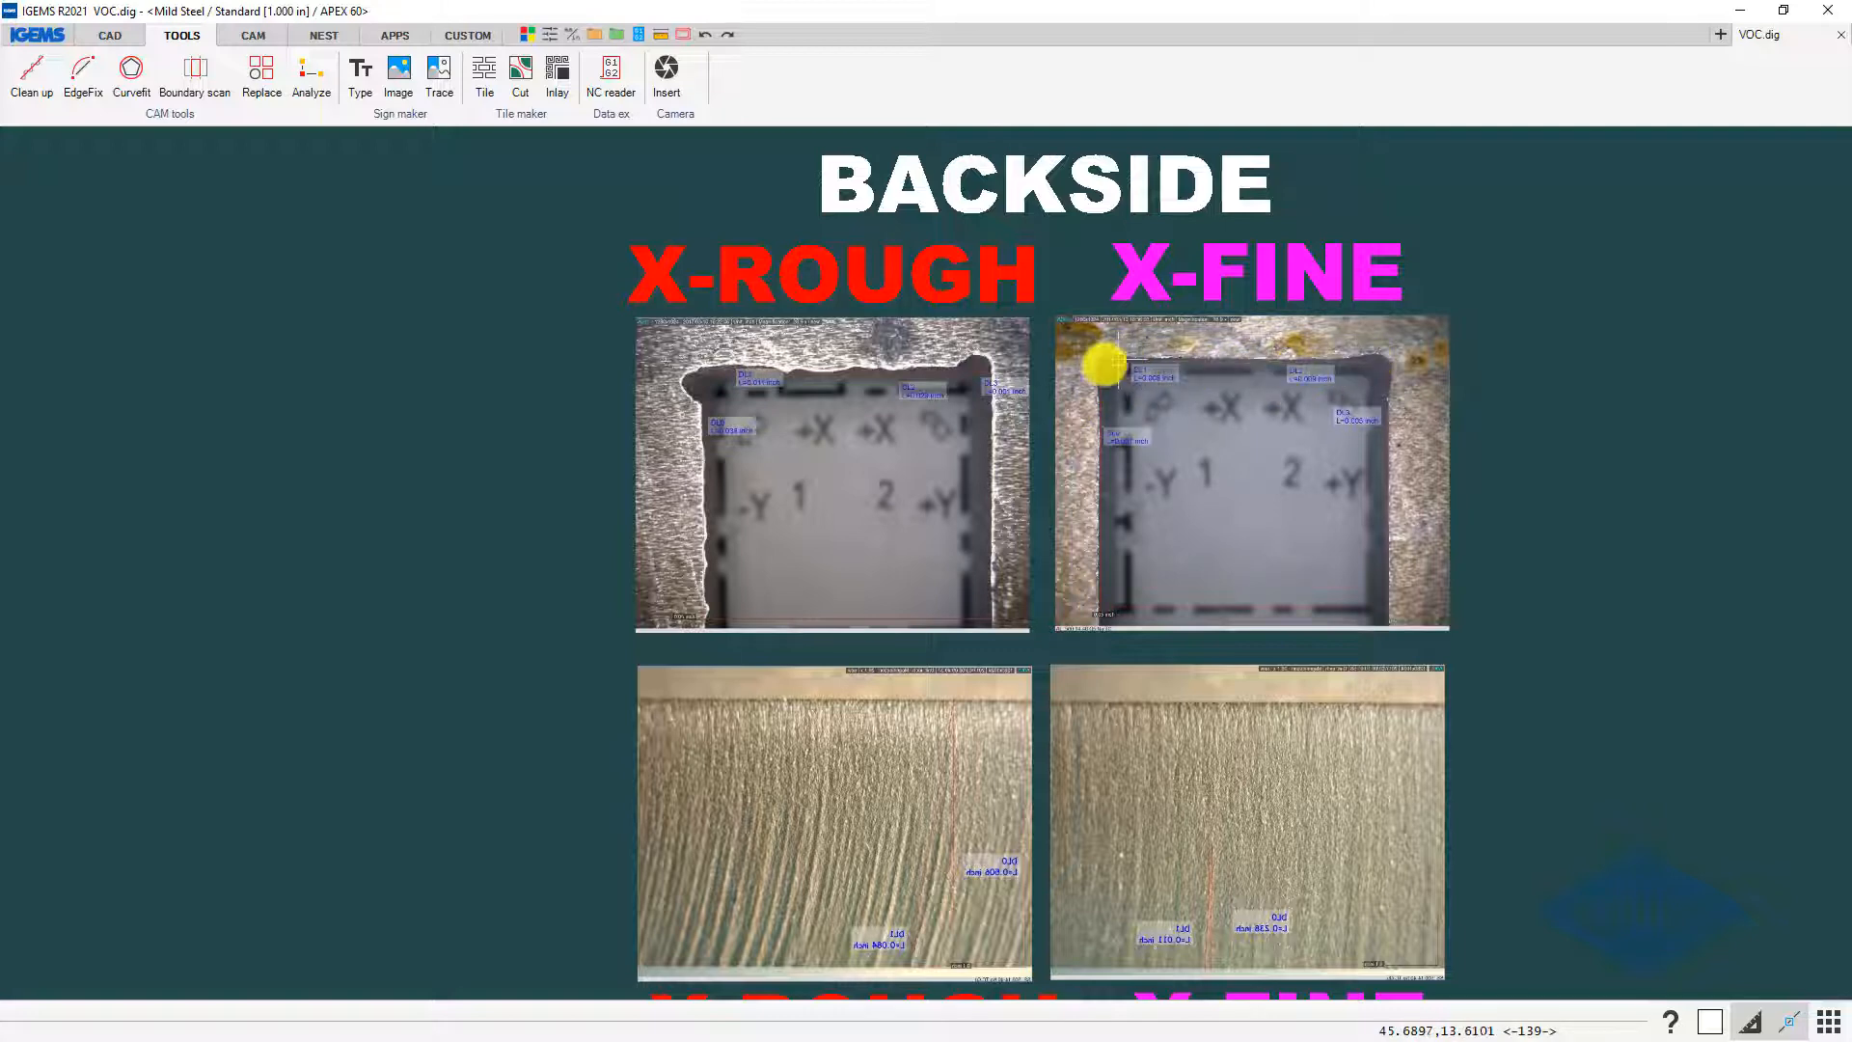
{"action": "mouse_move", "coordinate": [1104, 361]}
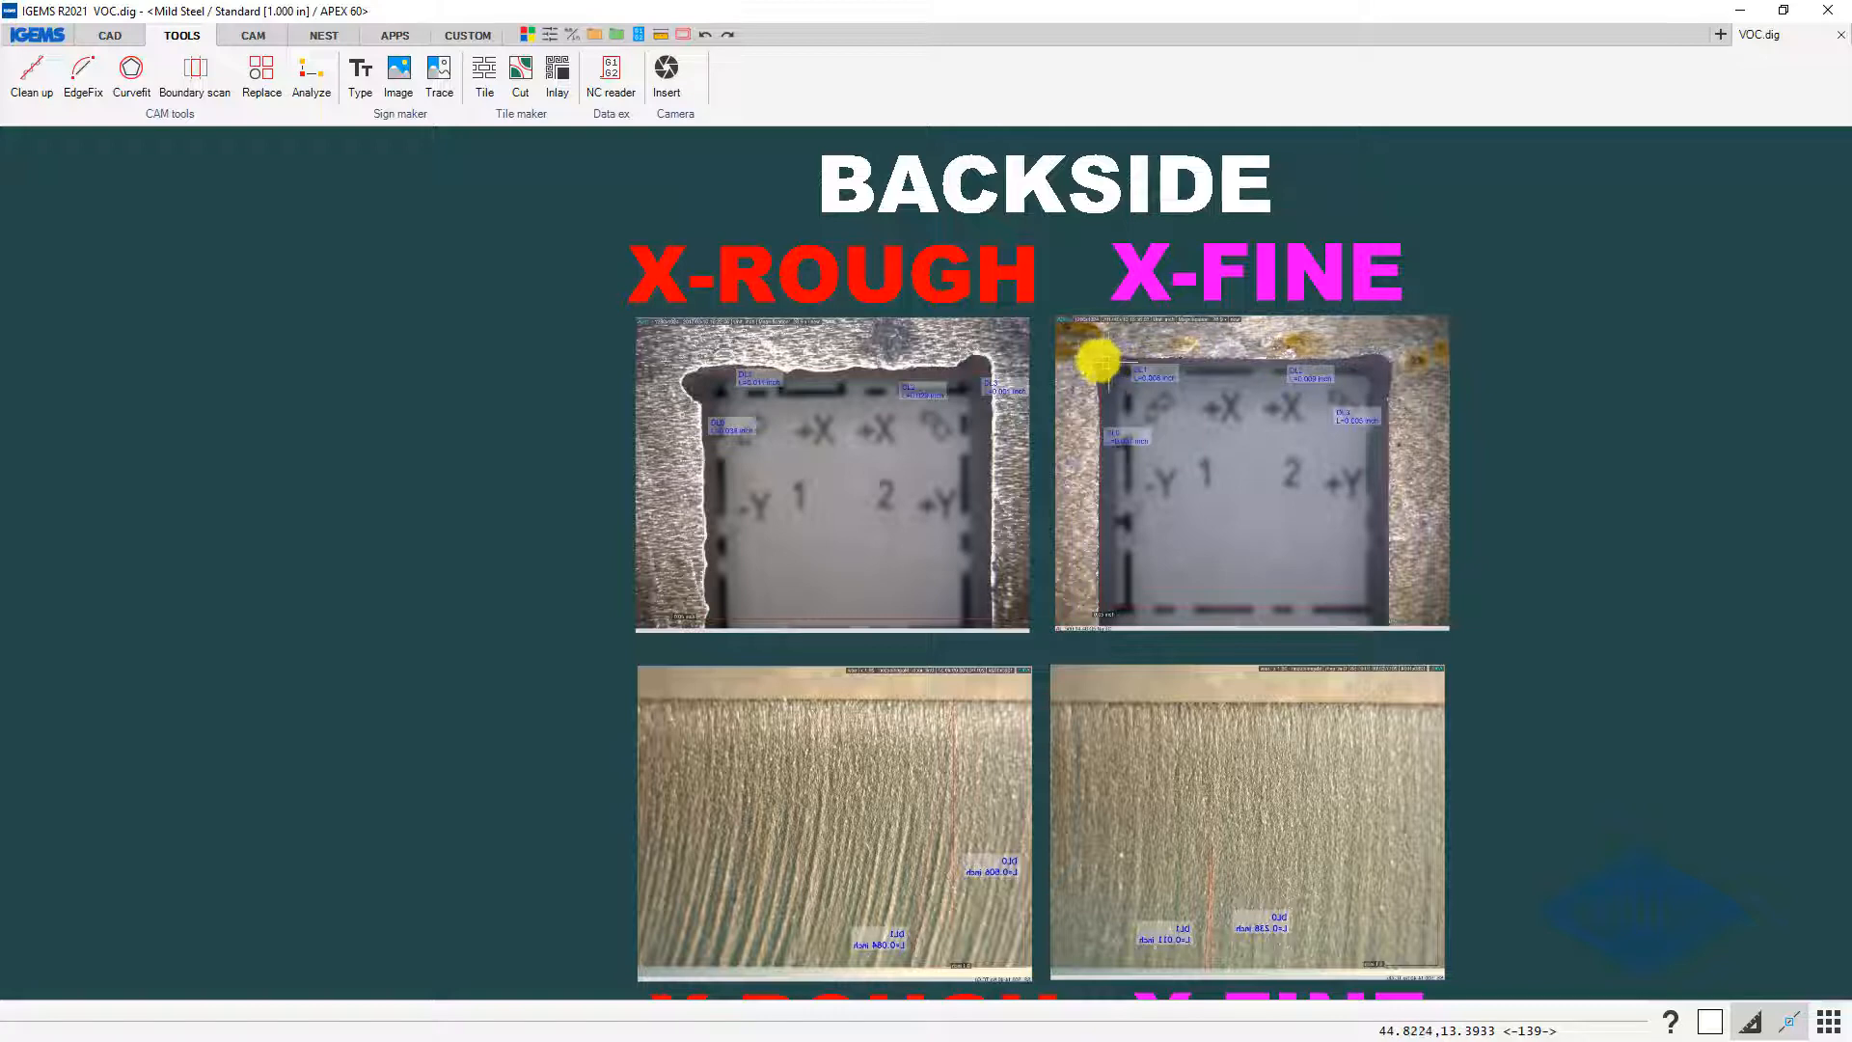
{"action": "mouse_move", "coordinate": [1107, 369]}
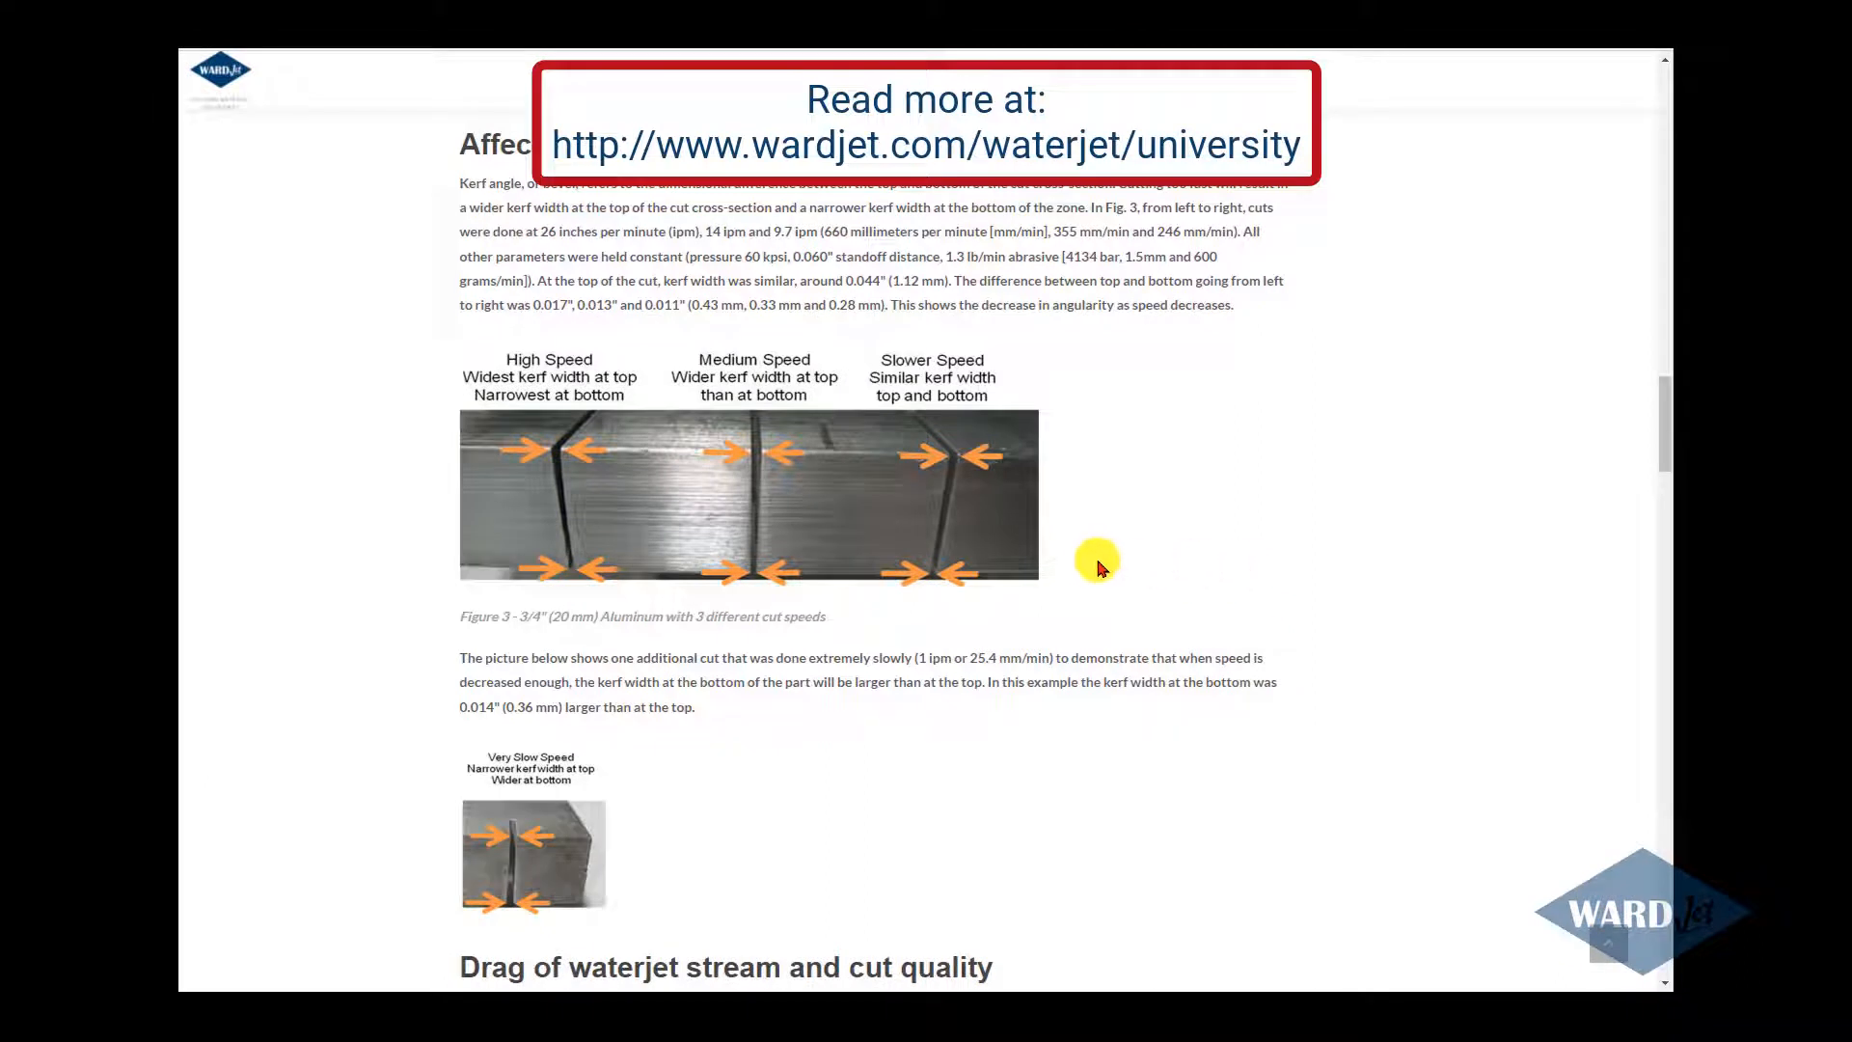
{"action": "mouse_move", "coordinate": [1250, 549]}
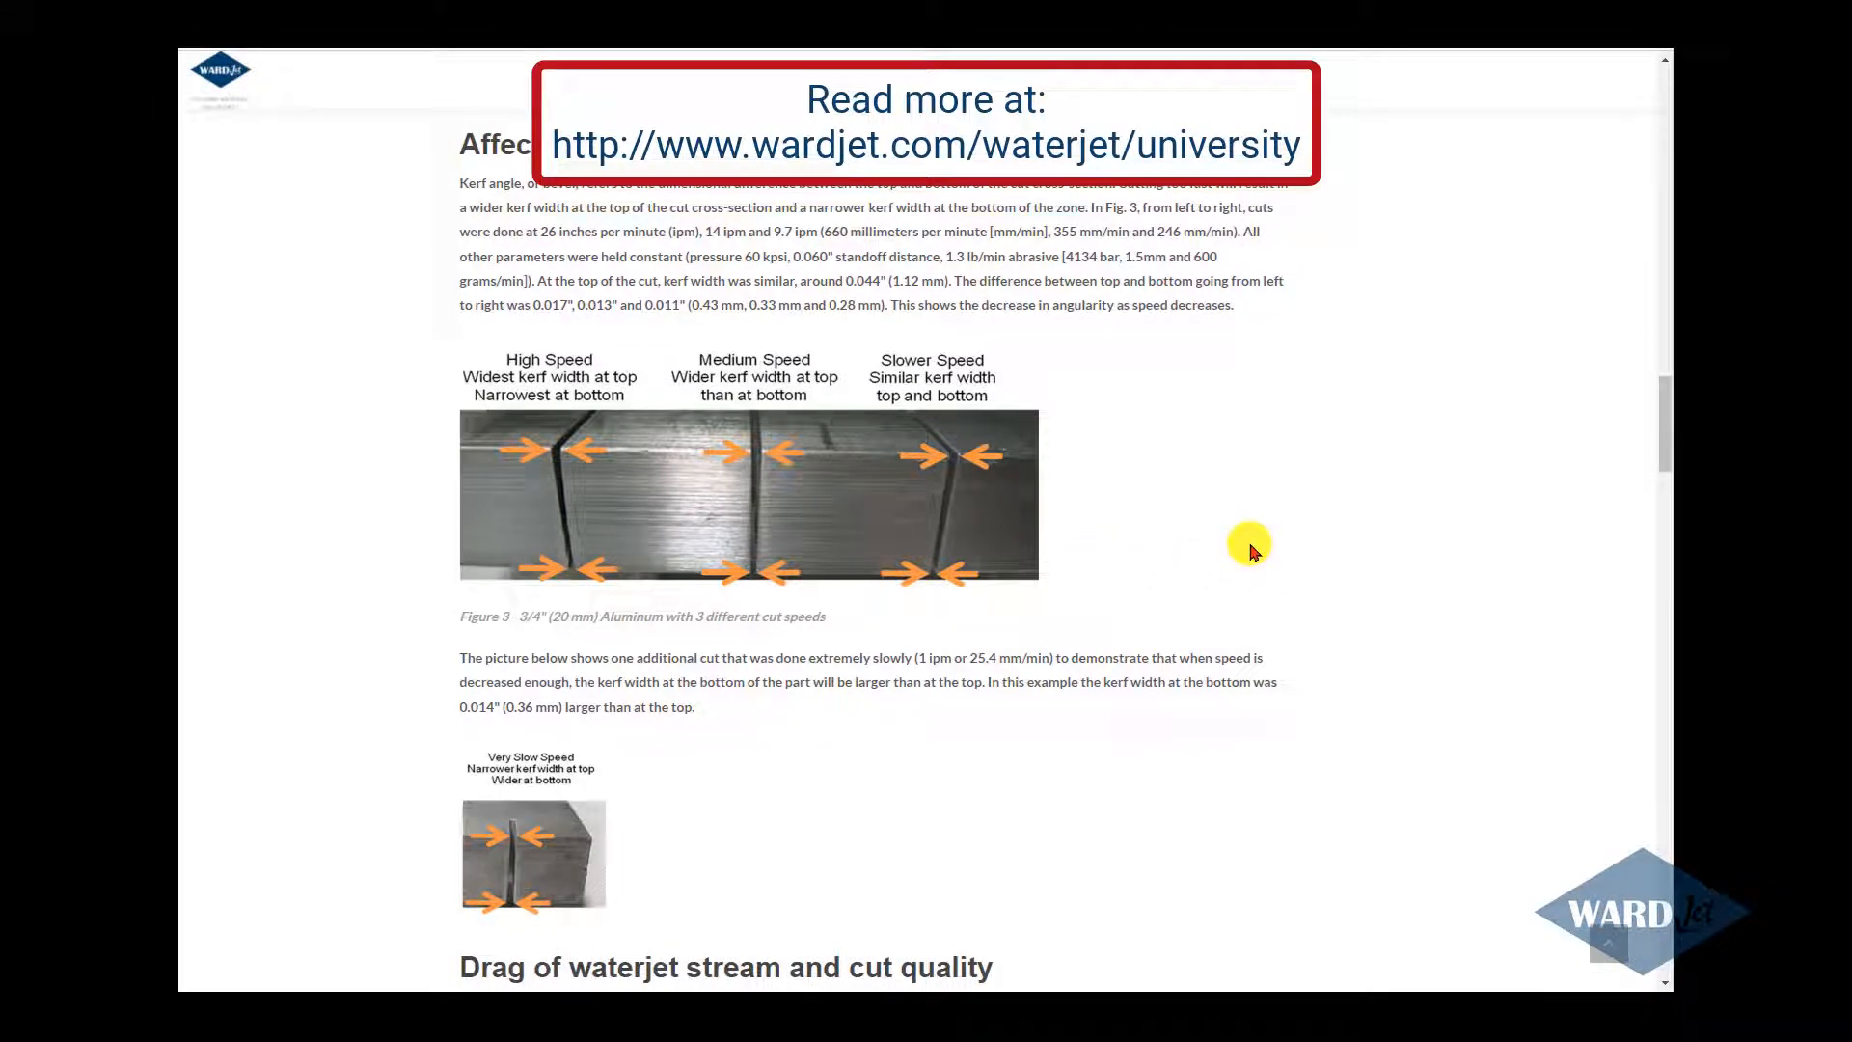
{"action": "mouse_move", "coordinate": [596, 450]}
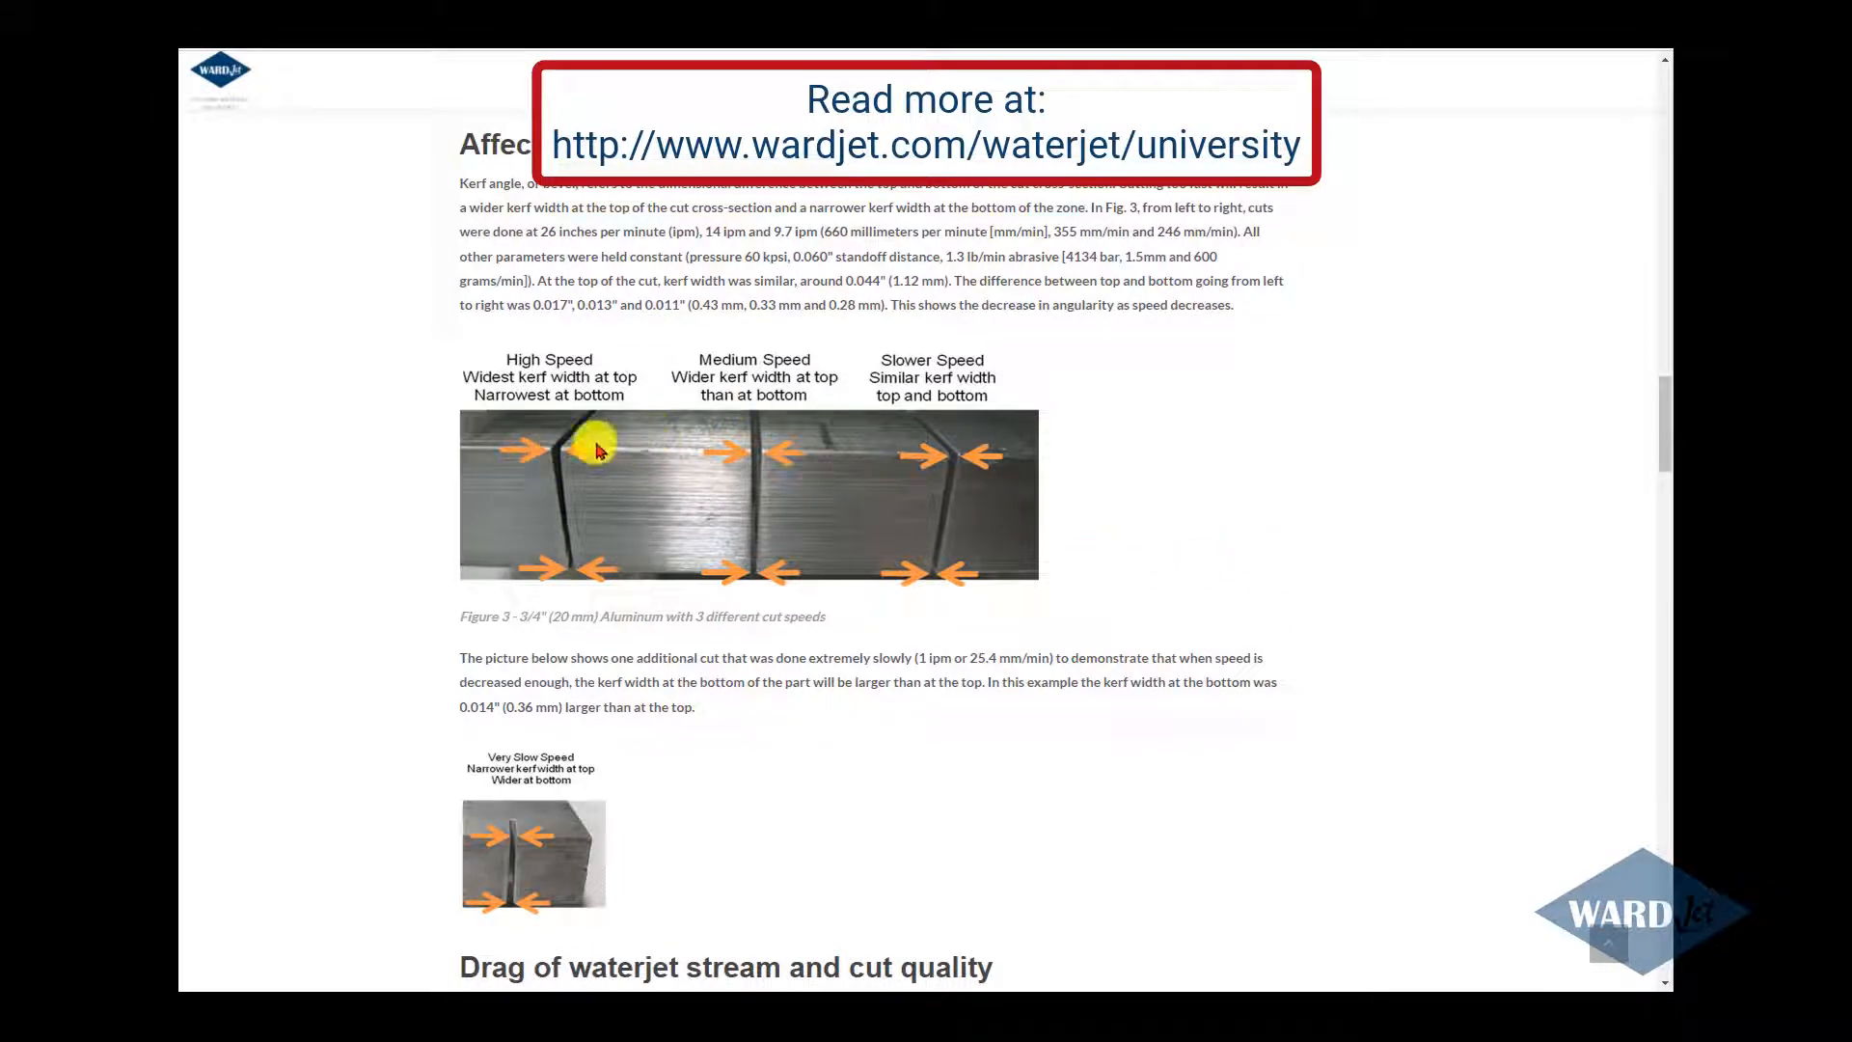
{"action": "mouse_move", "coordinate": [789, 440]}
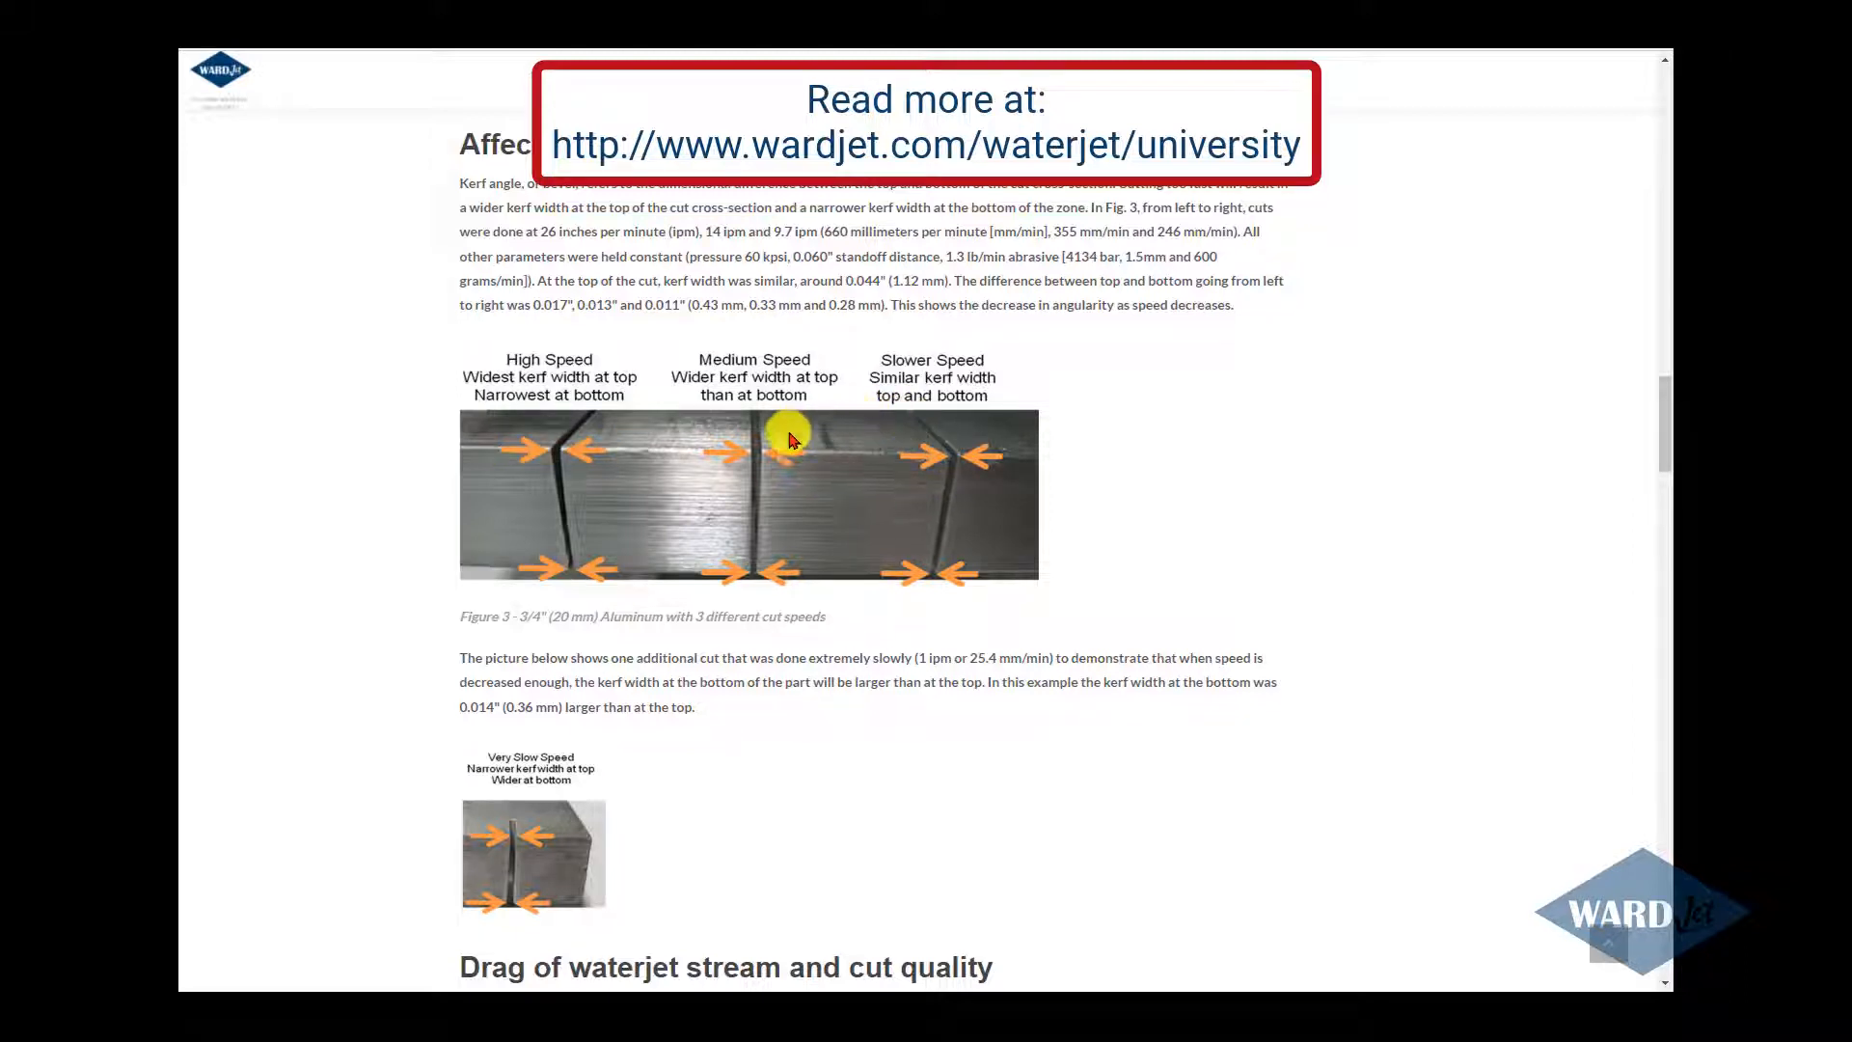
{"action": "mouse_move", "coordinate": [764, 550]}
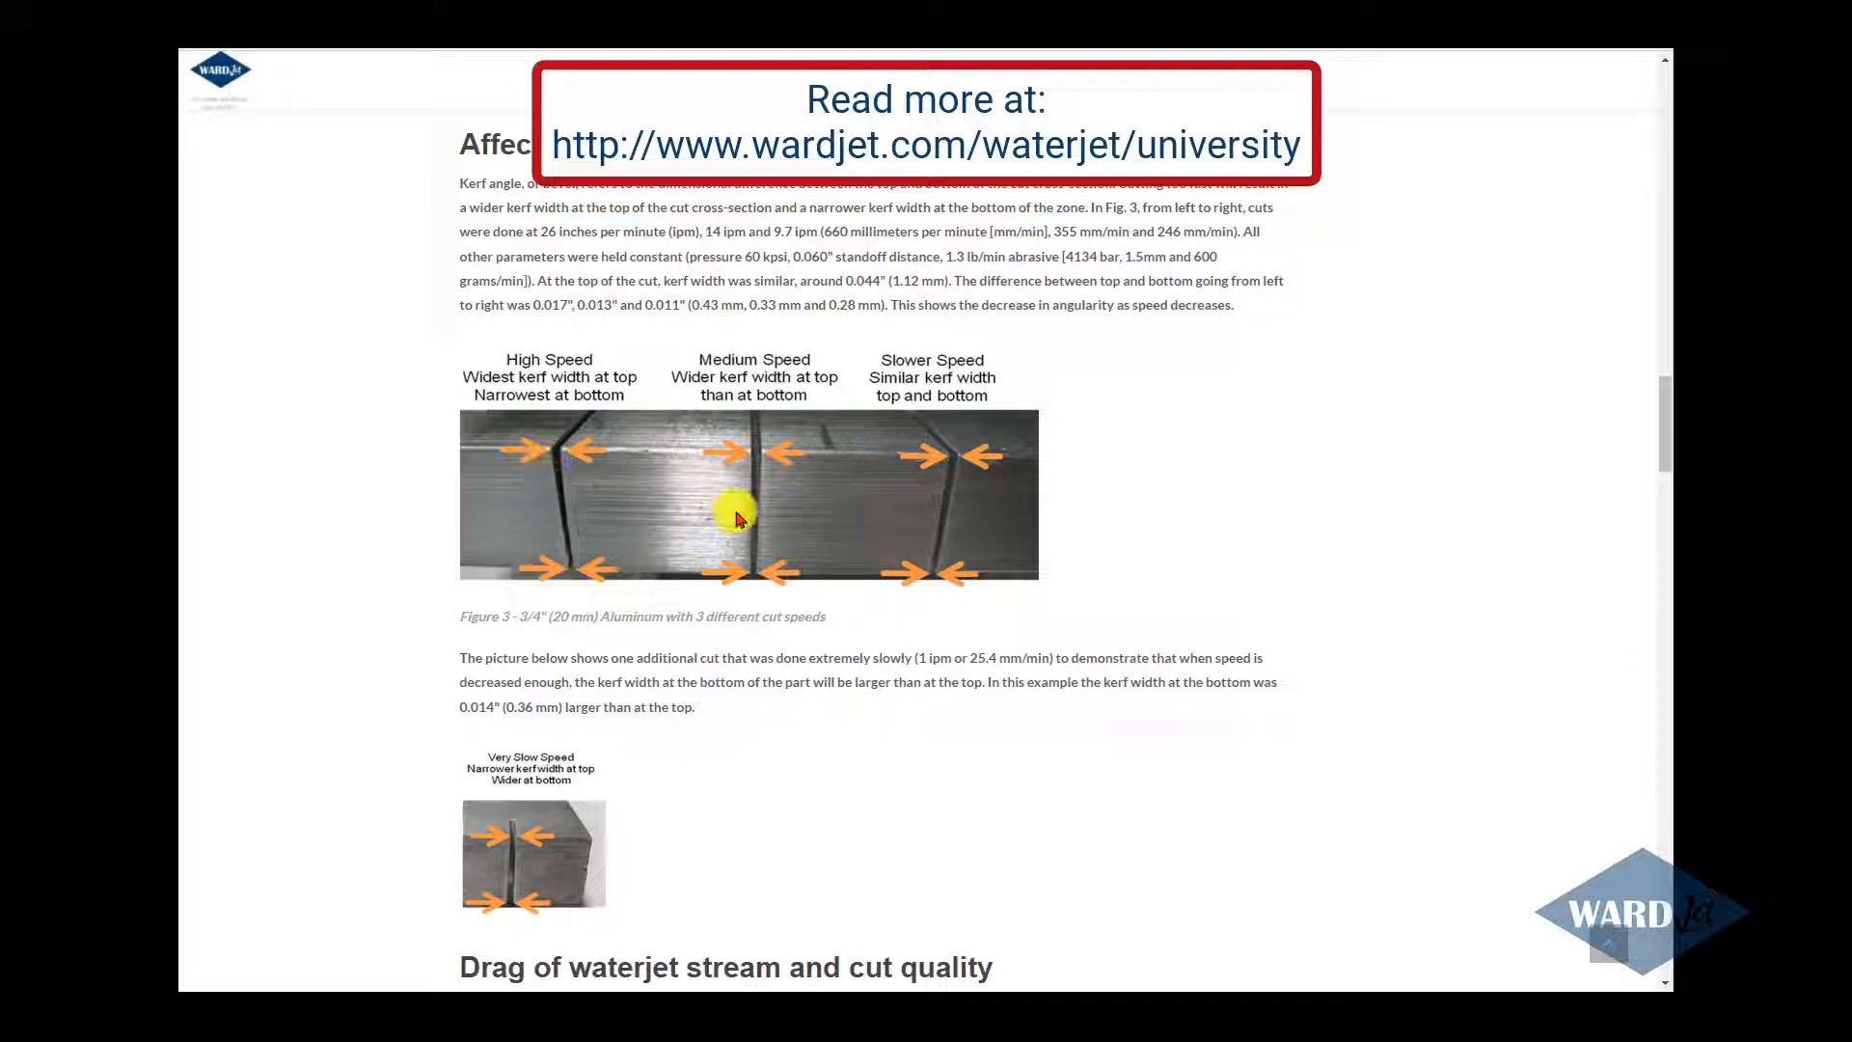
{"action": "mouse_move", "coordinate": [754, 540]}
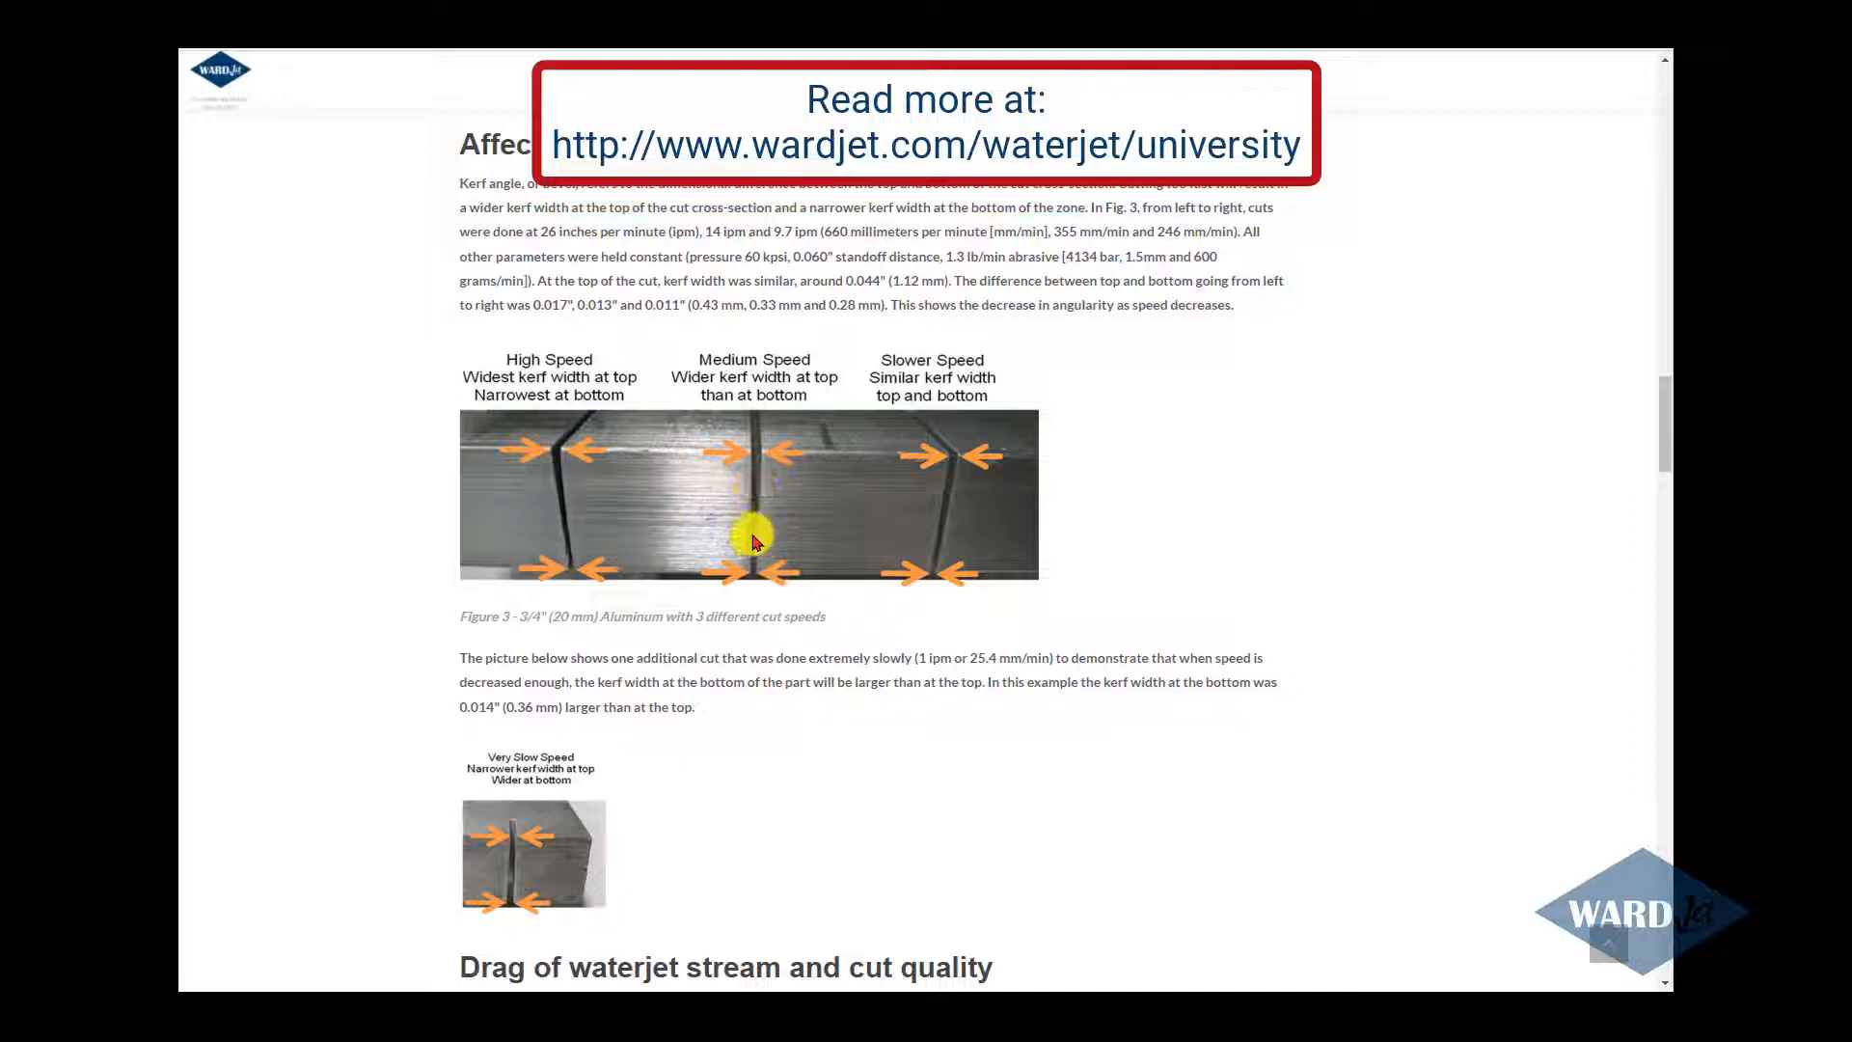
{"action": "mouse_move", "coordinate": [937, 550]}
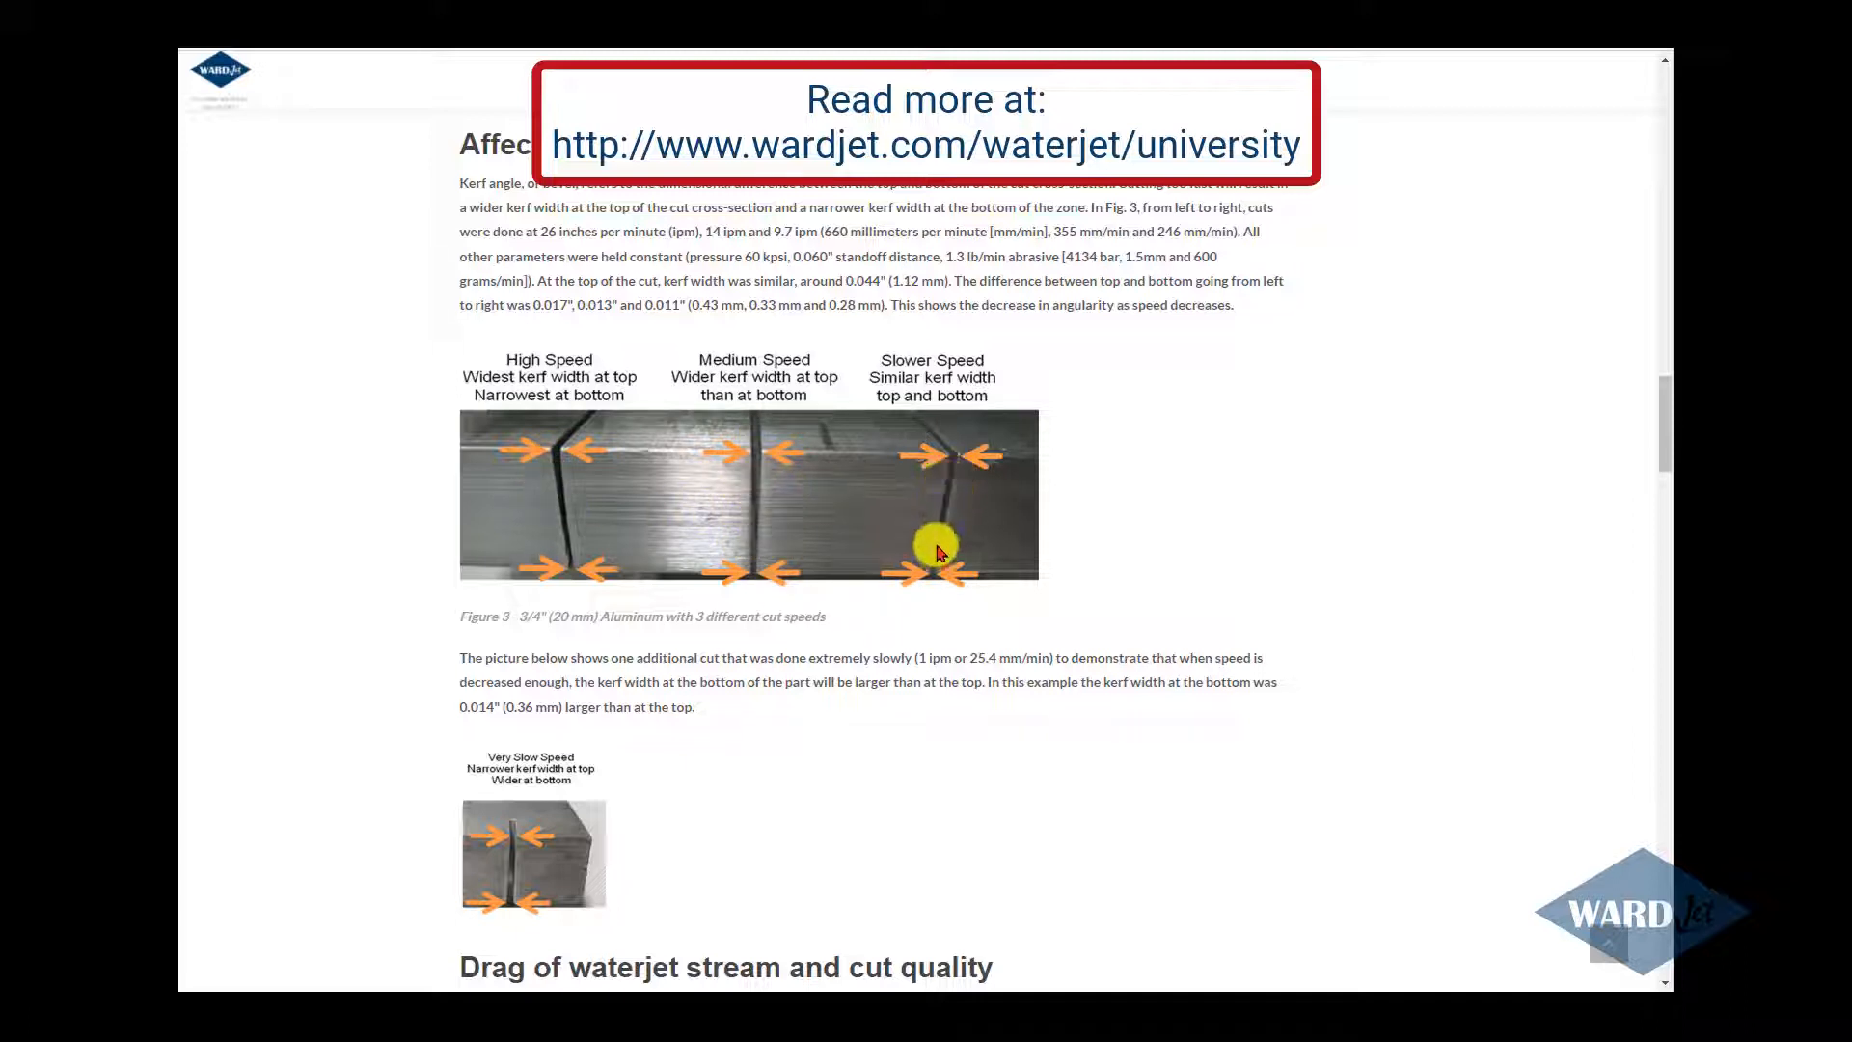
{"action": "mouse_move", "coordinate": [775, 702]}
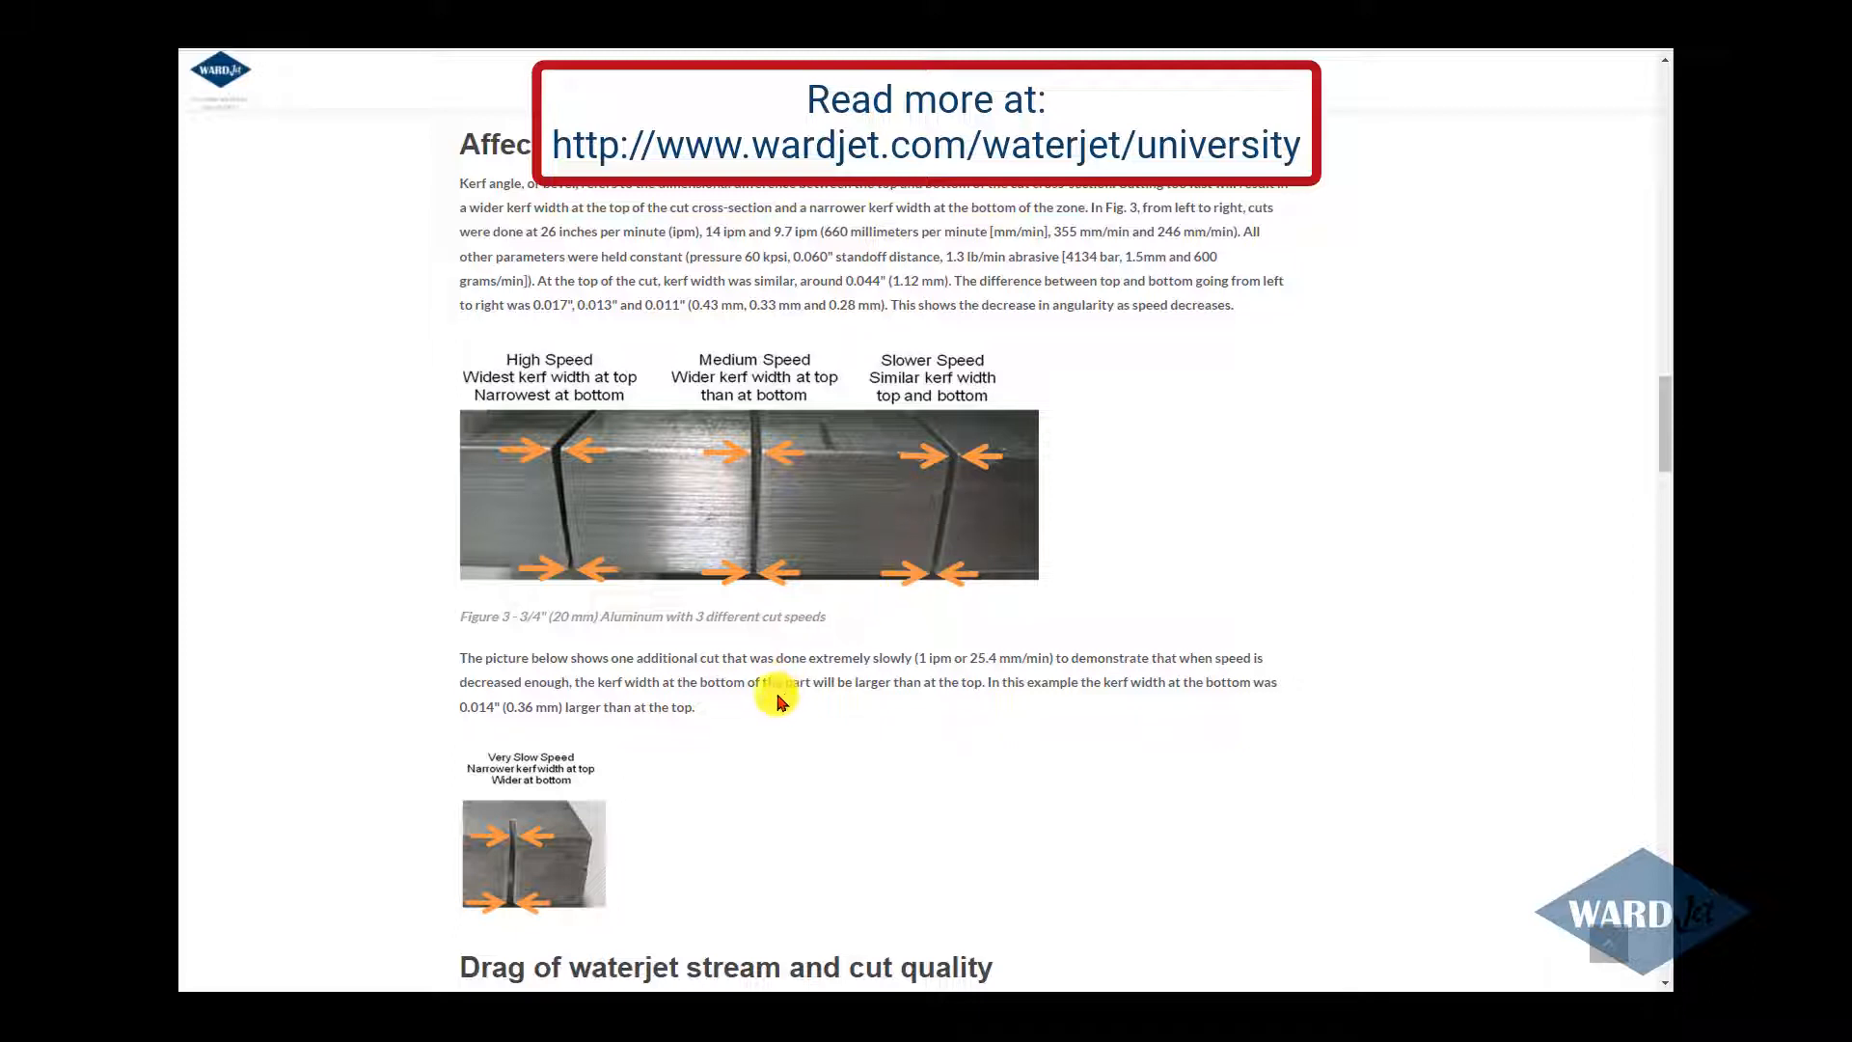
{"action": "mouse_move", "coordinate": [513, 840]}
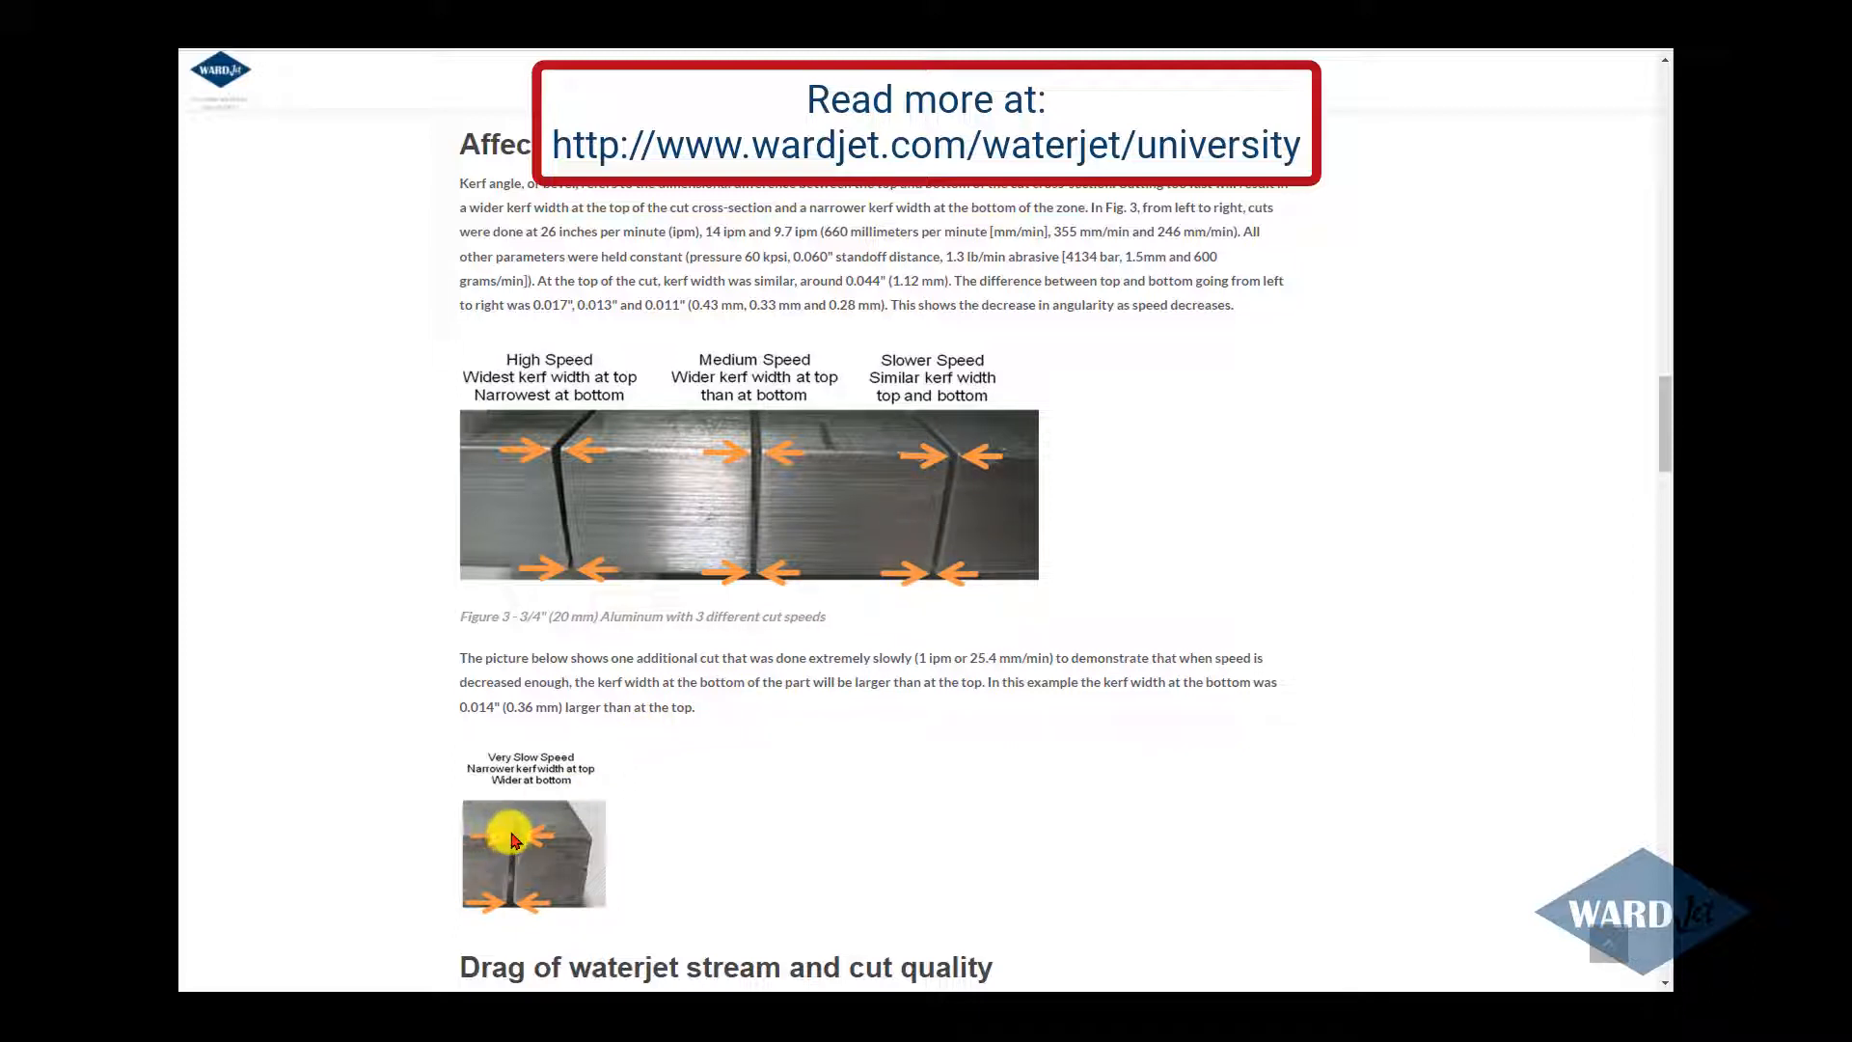
{"action": "mouse_move", "coordinate": [511, 903]}
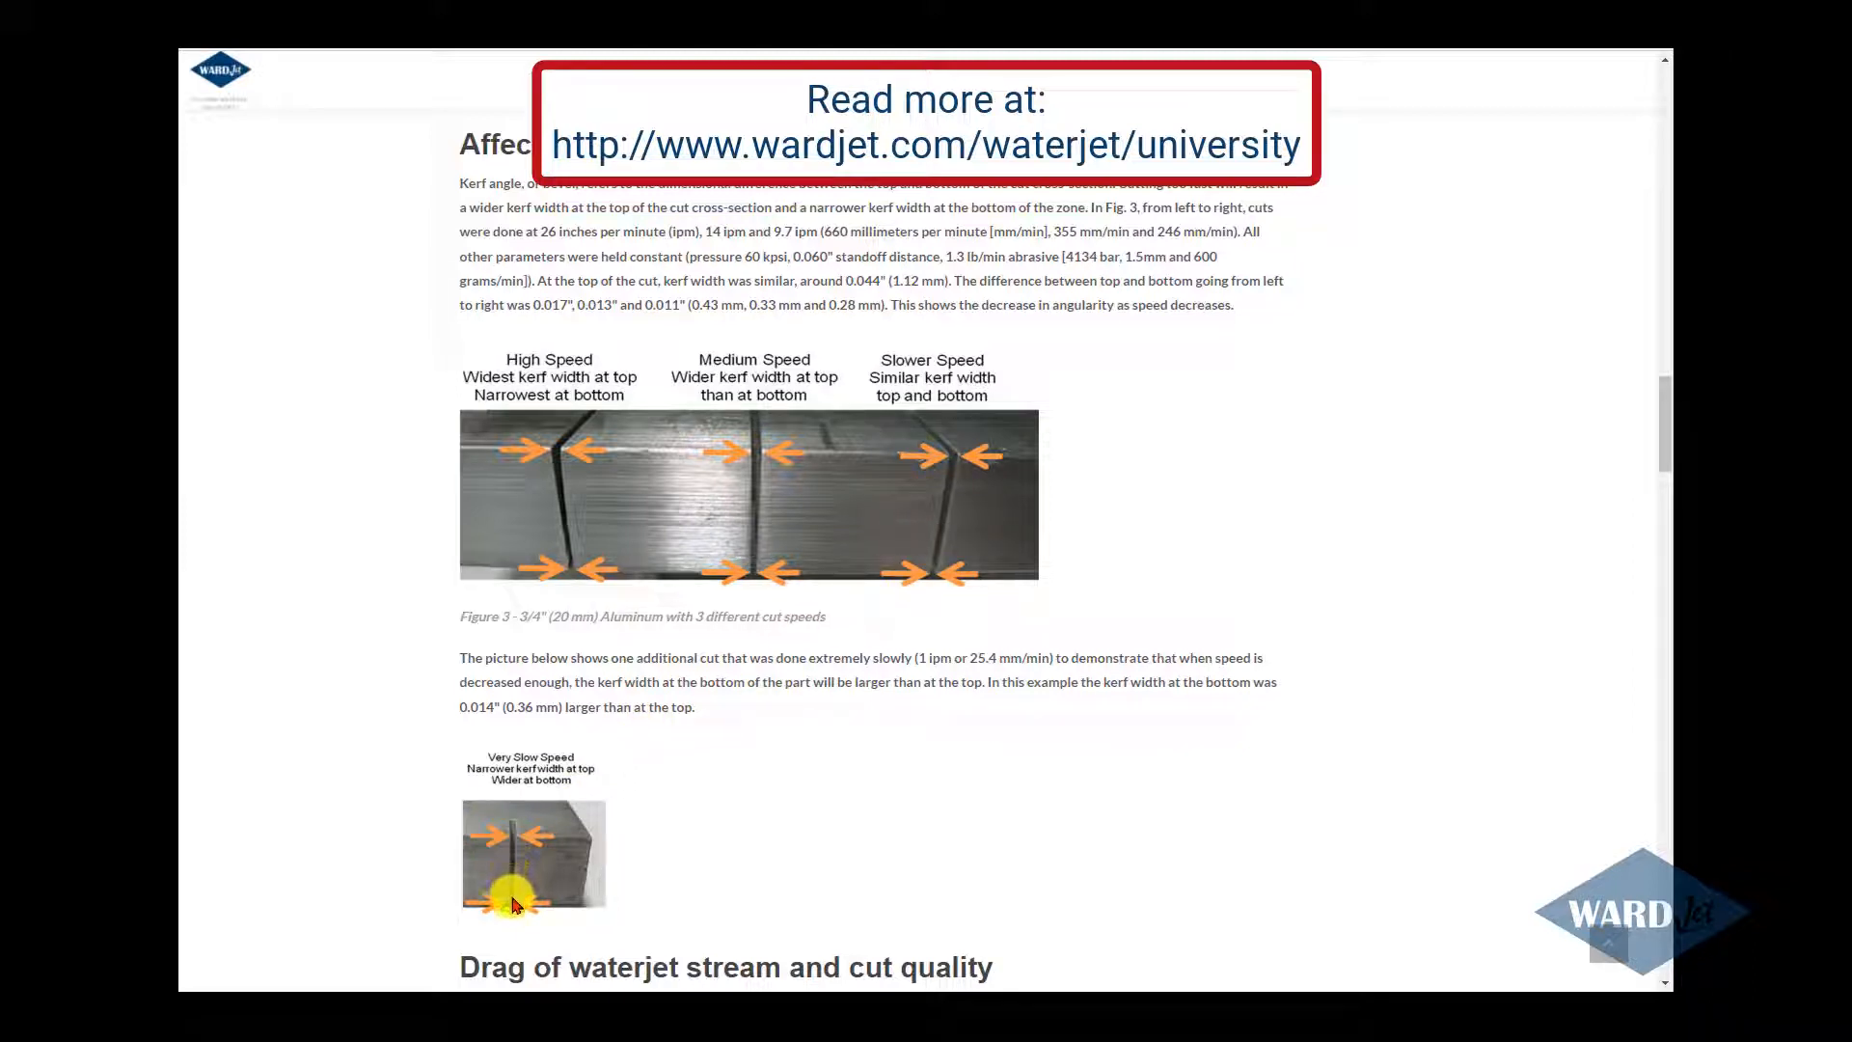
{"action": "mouse_move", "coordinate": [509, 845]}
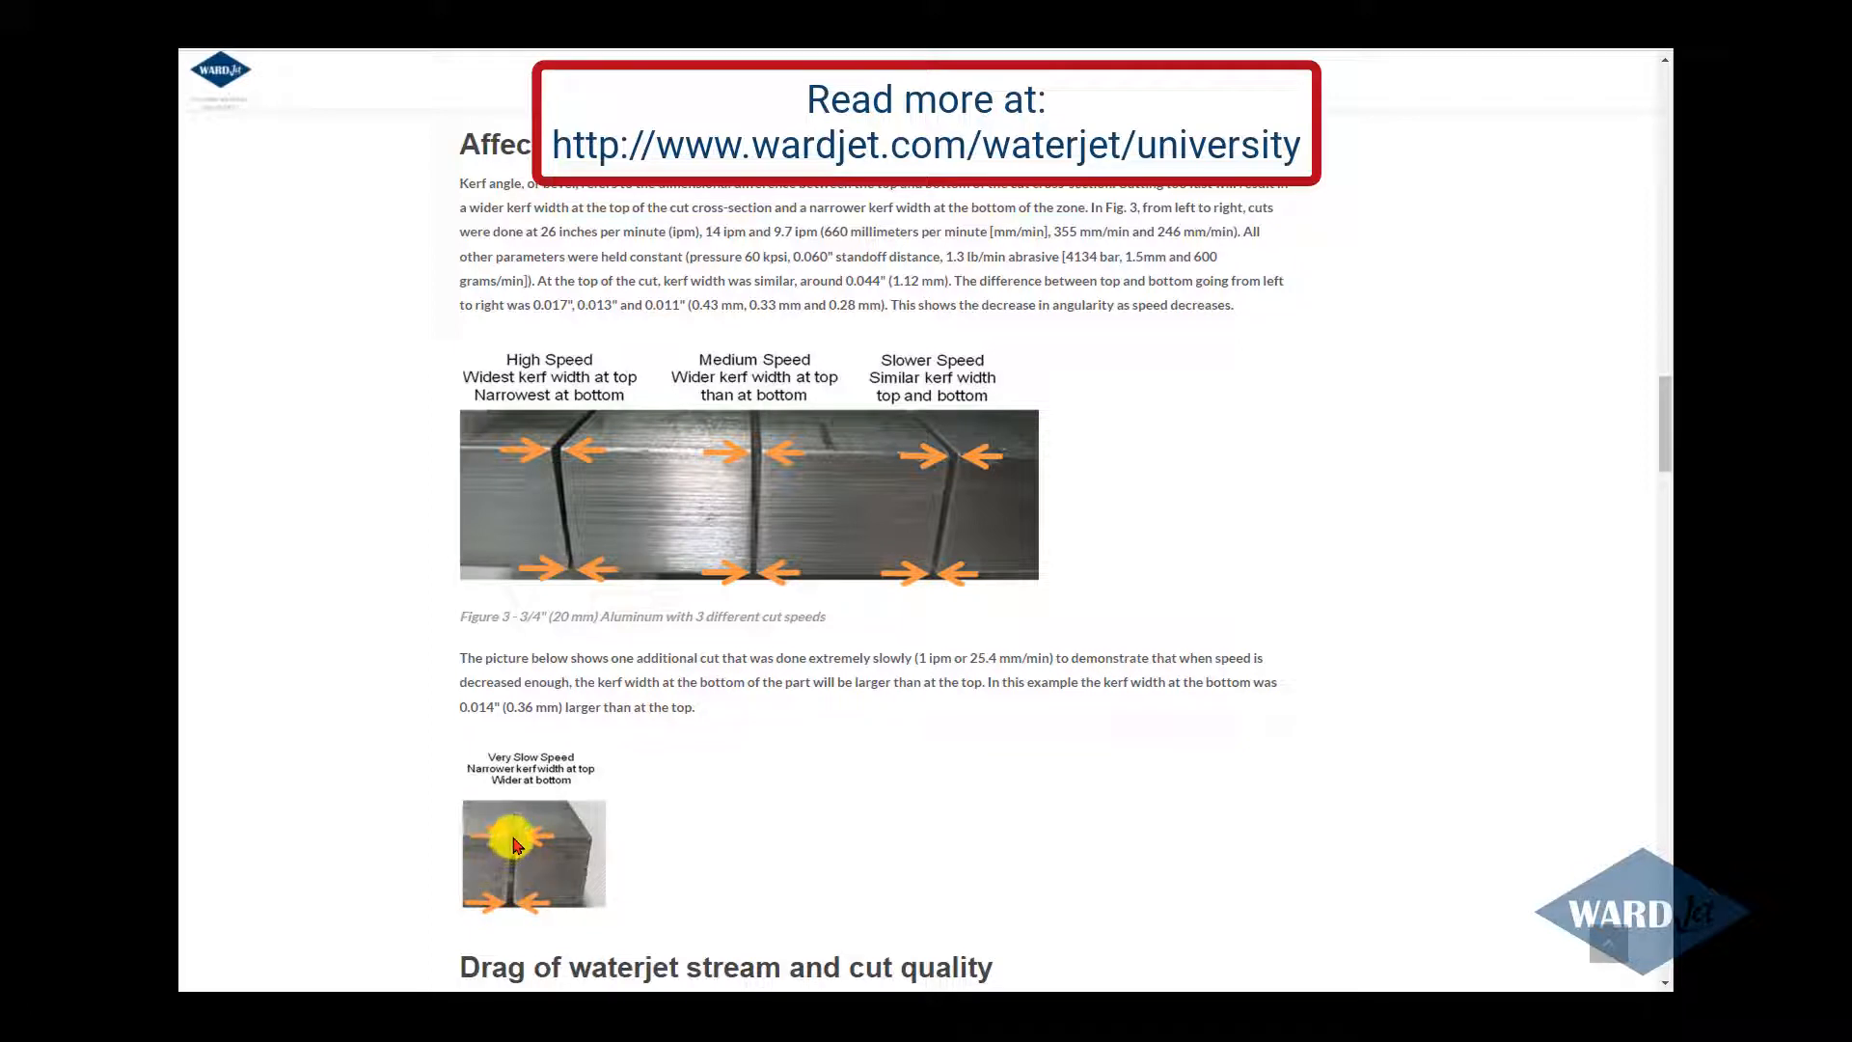
{"action": "mouse_move", "coordinate": [961, 681]}
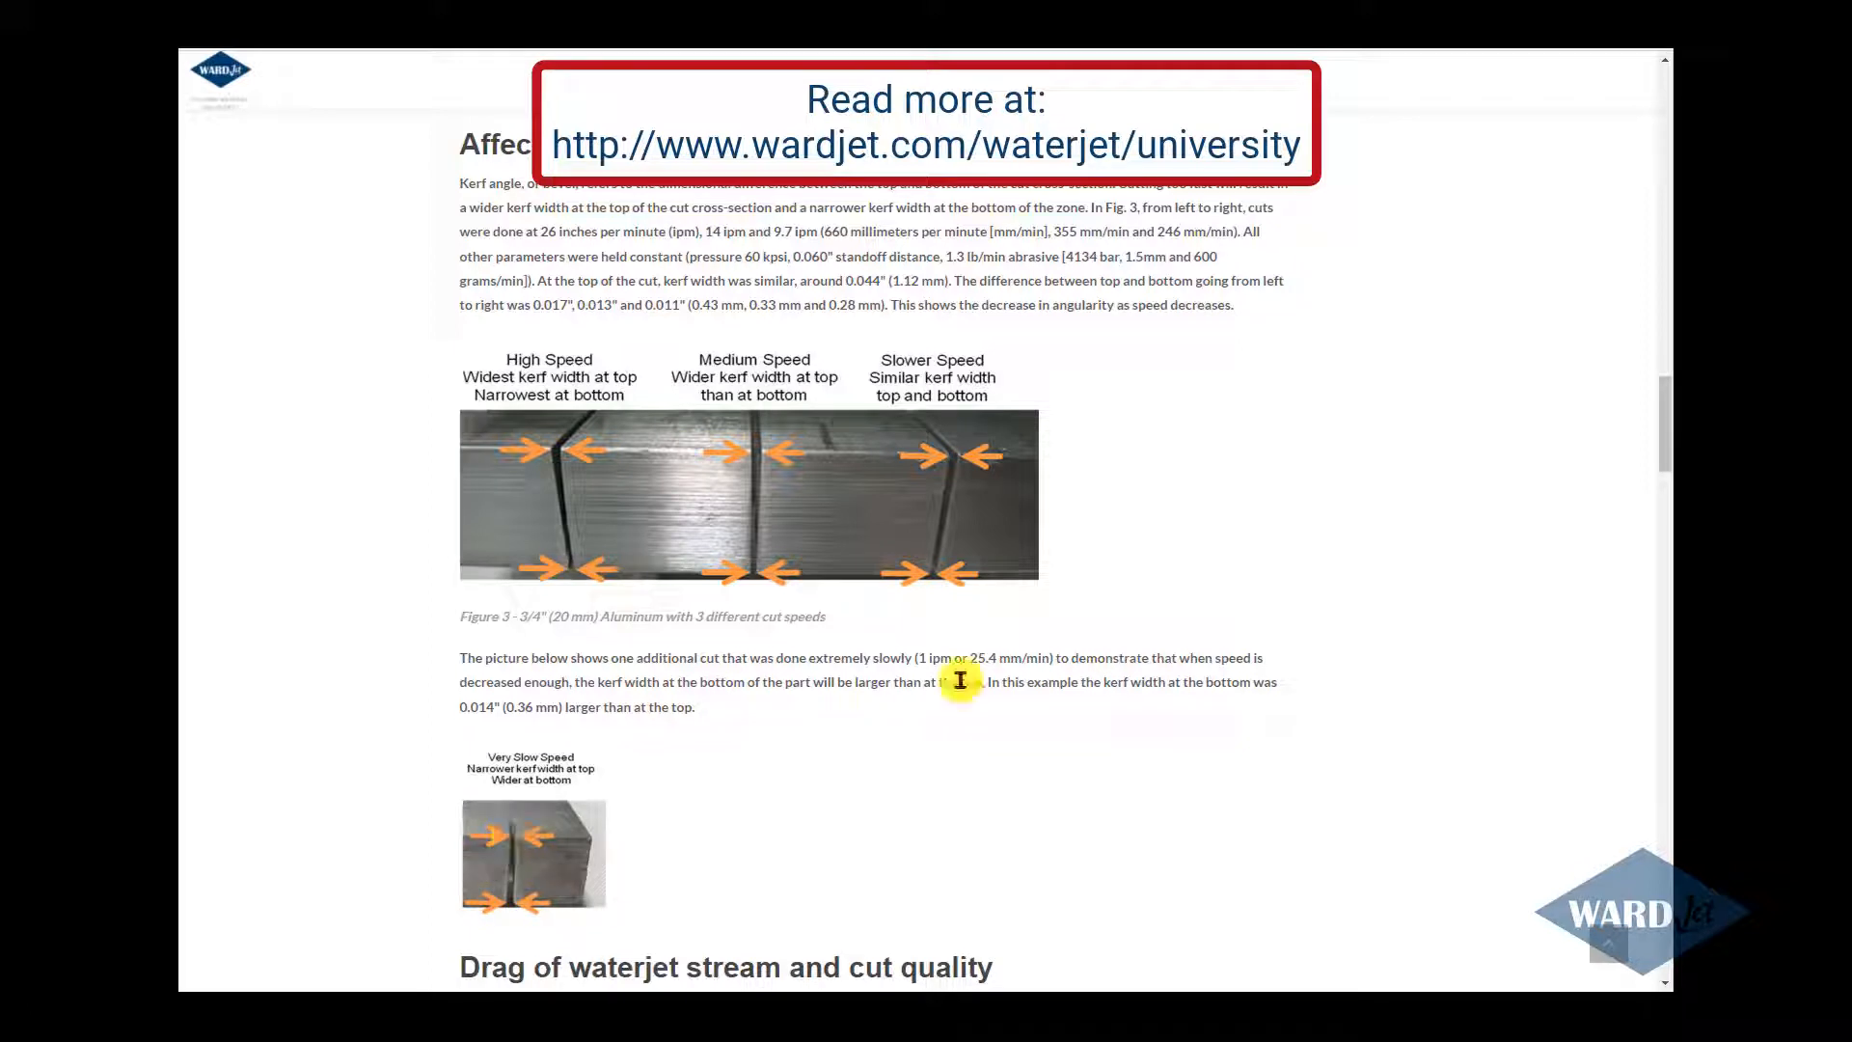
{"action": "scroll", "scroll_direction": "down", "scroll_amount": 3}
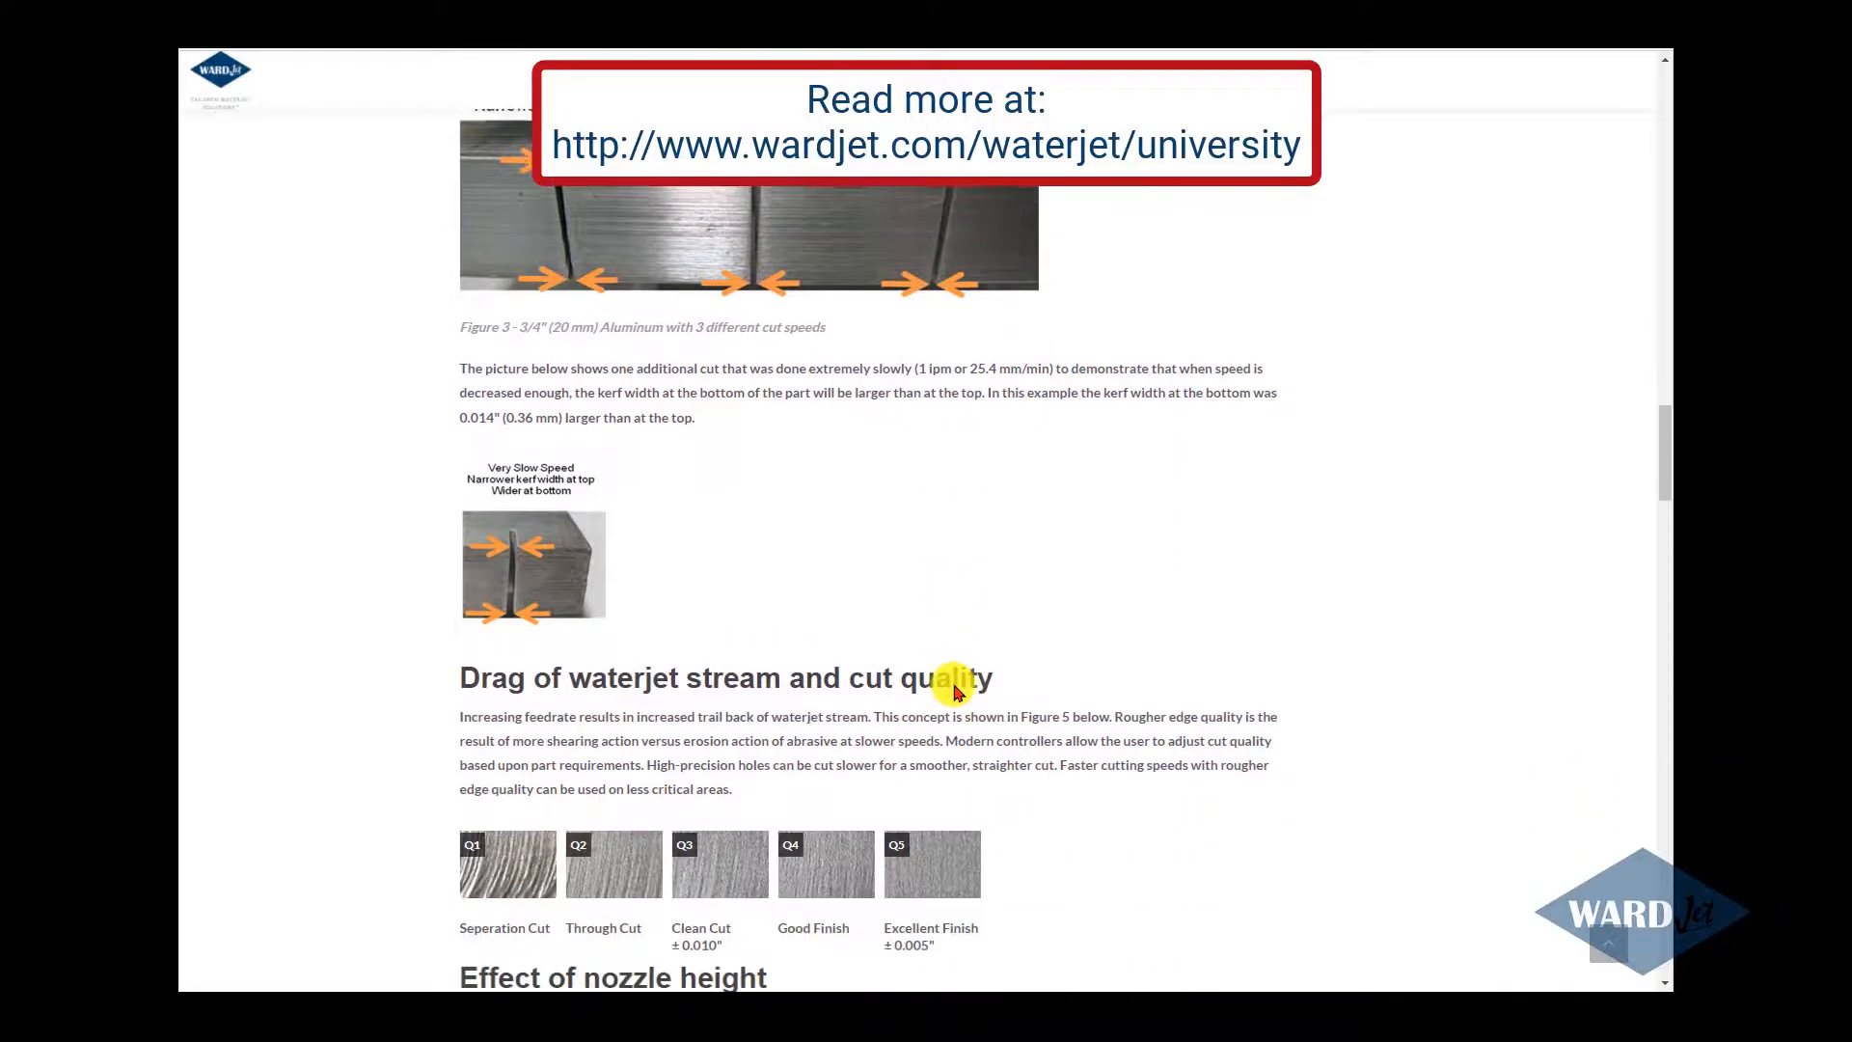
{"action": "scroll", "scroll_direction": "down", "scroll_amount": 3}
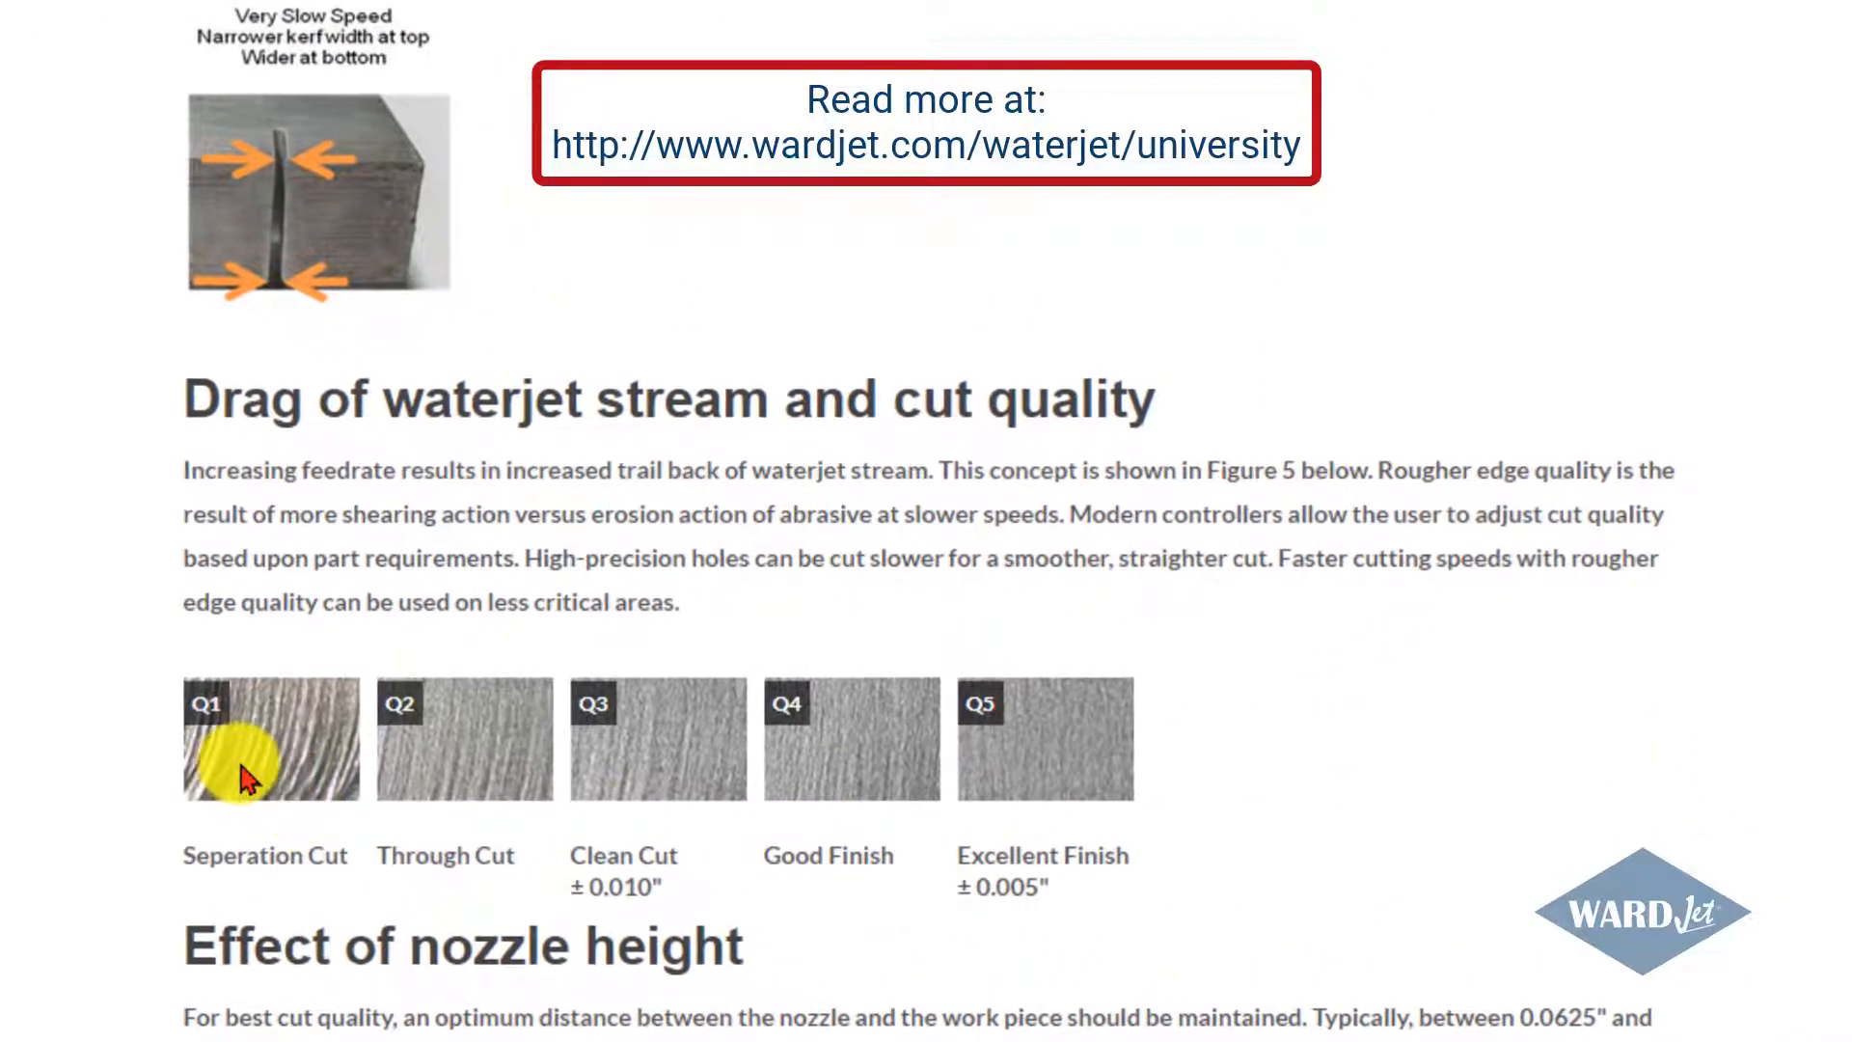
{"action": "mouse_move", "coordinate": [1013, 762]}
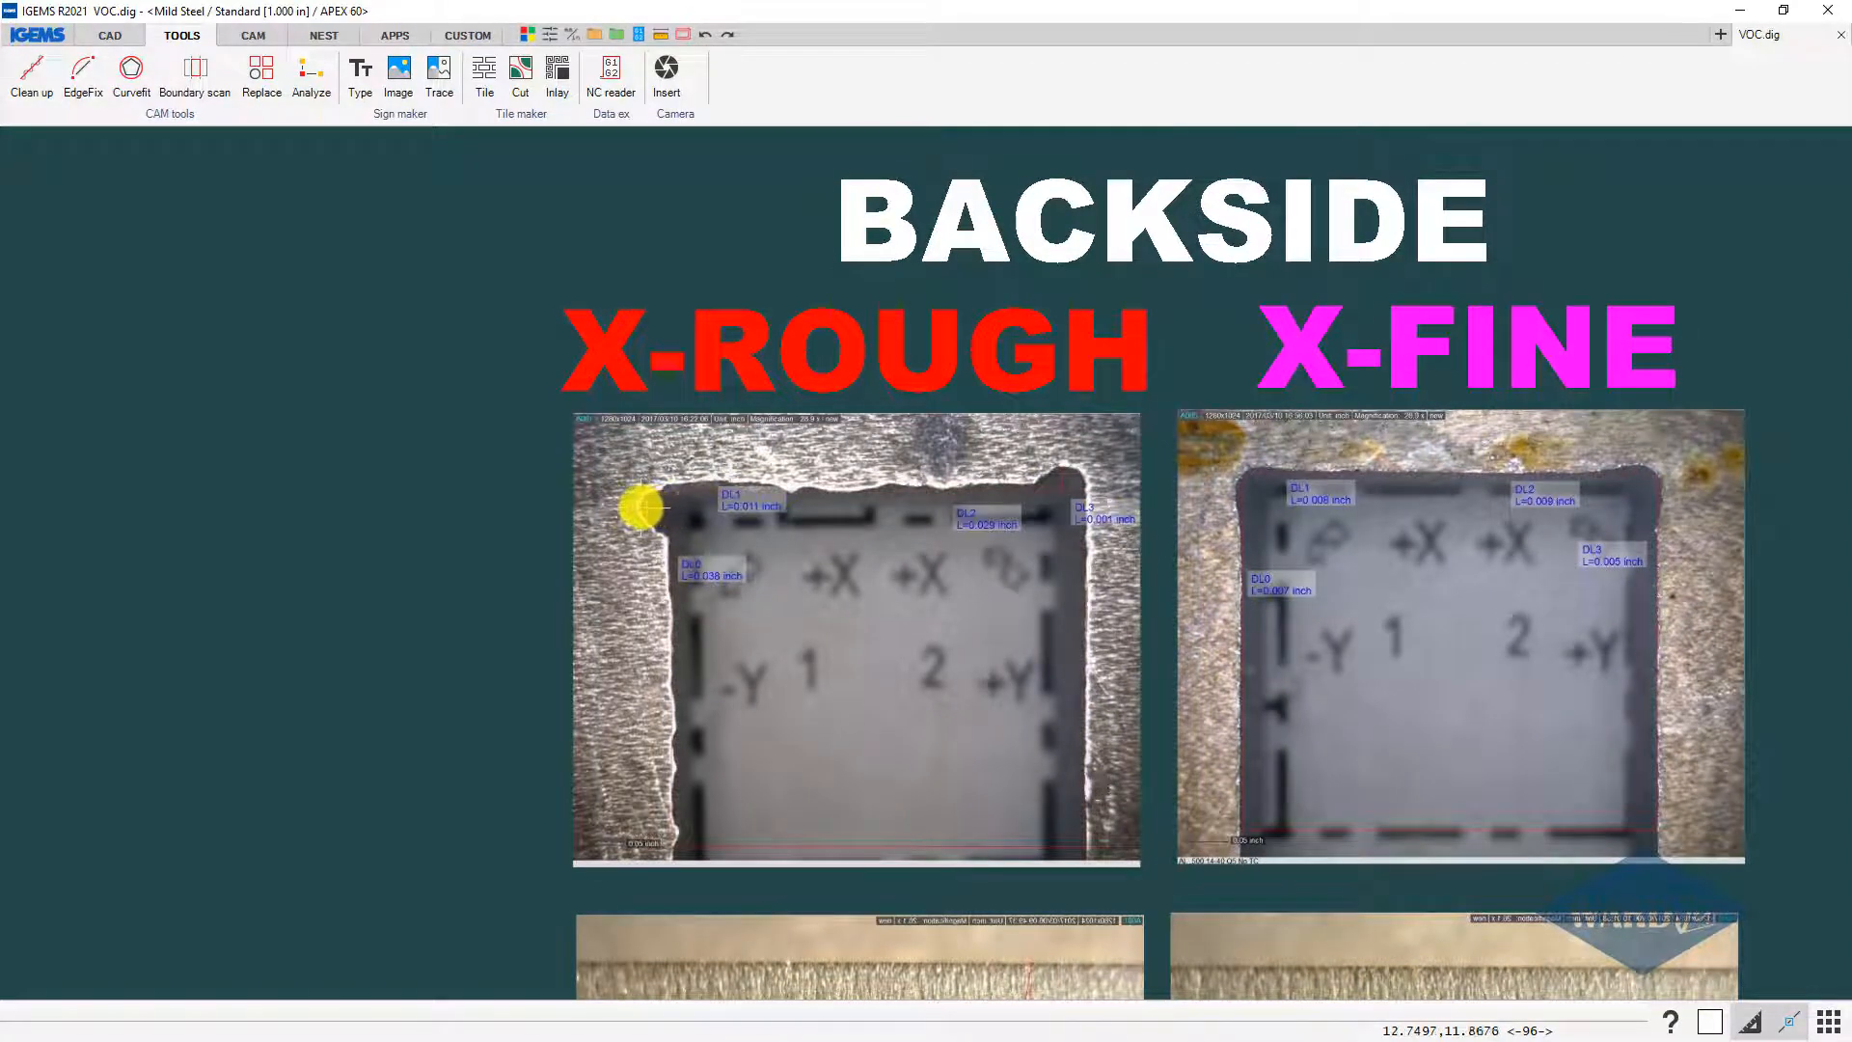
{"action": "mouse_move", "coordinate": [669, 502]}
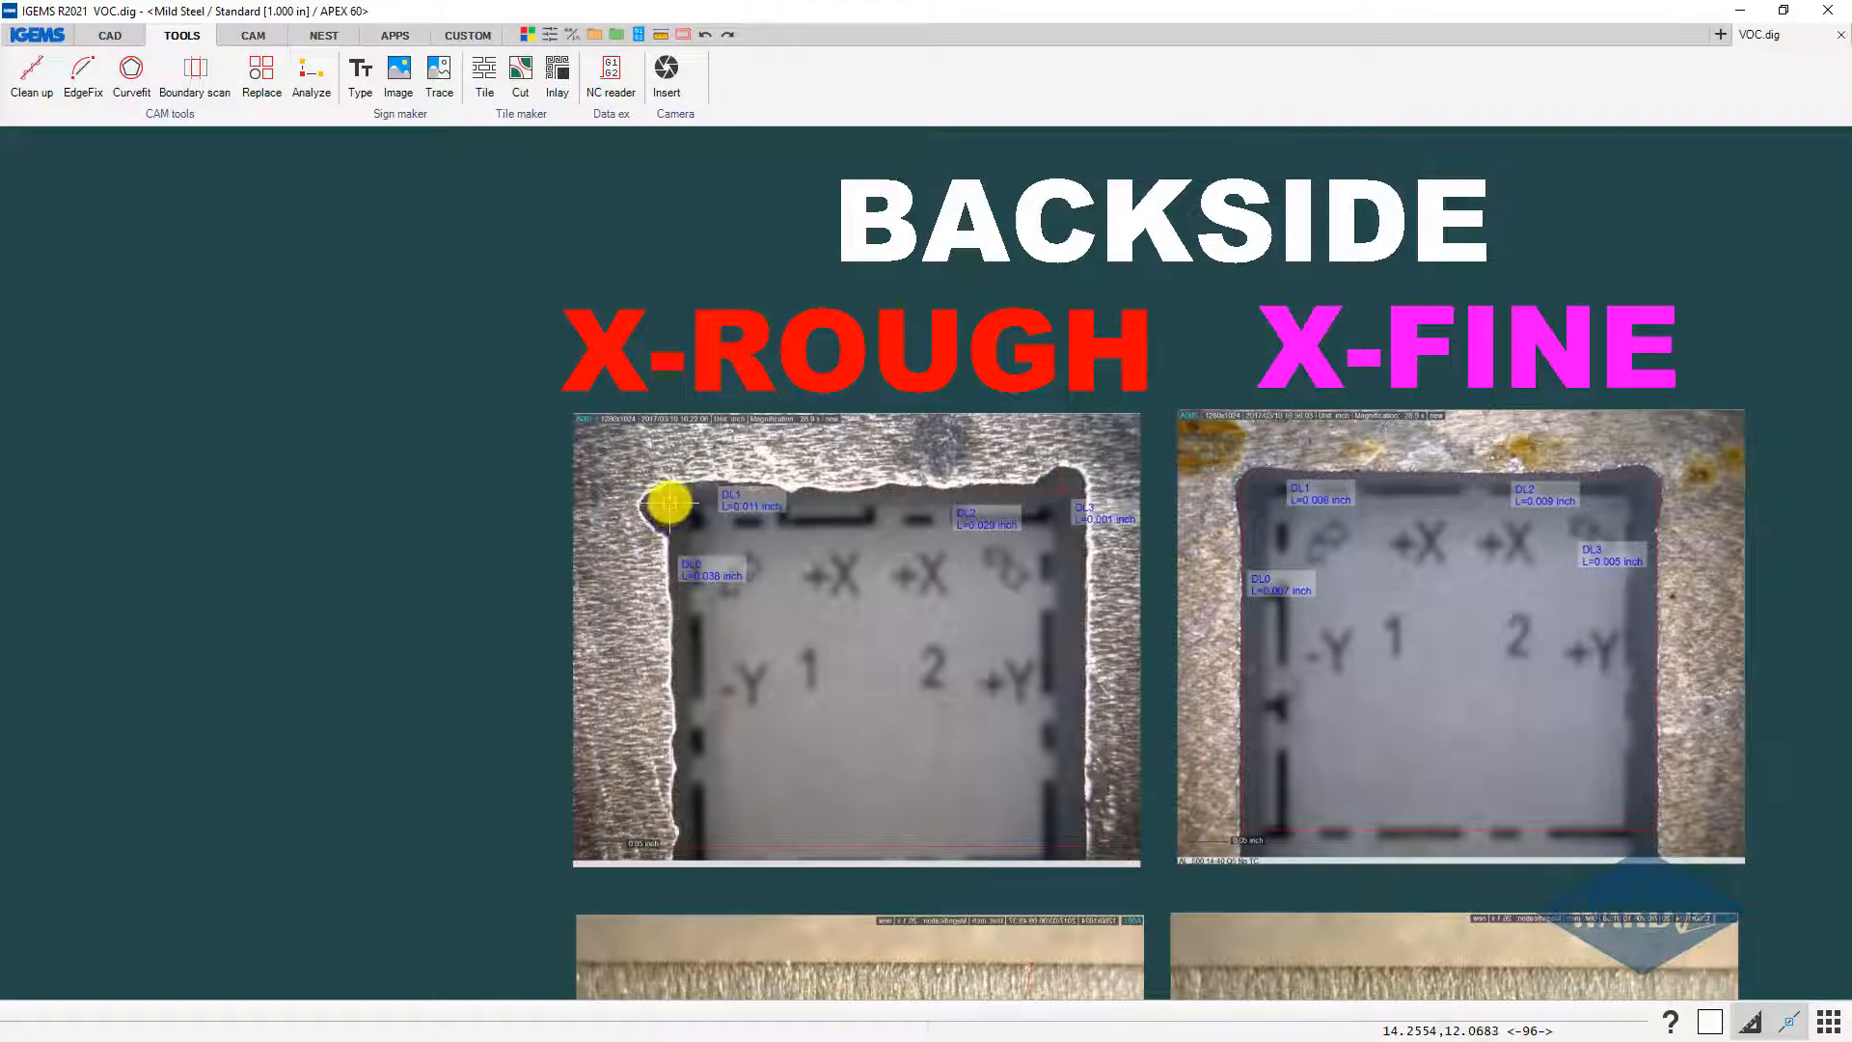
{"action": "mouse_move", "coordinate": [656, 507]}
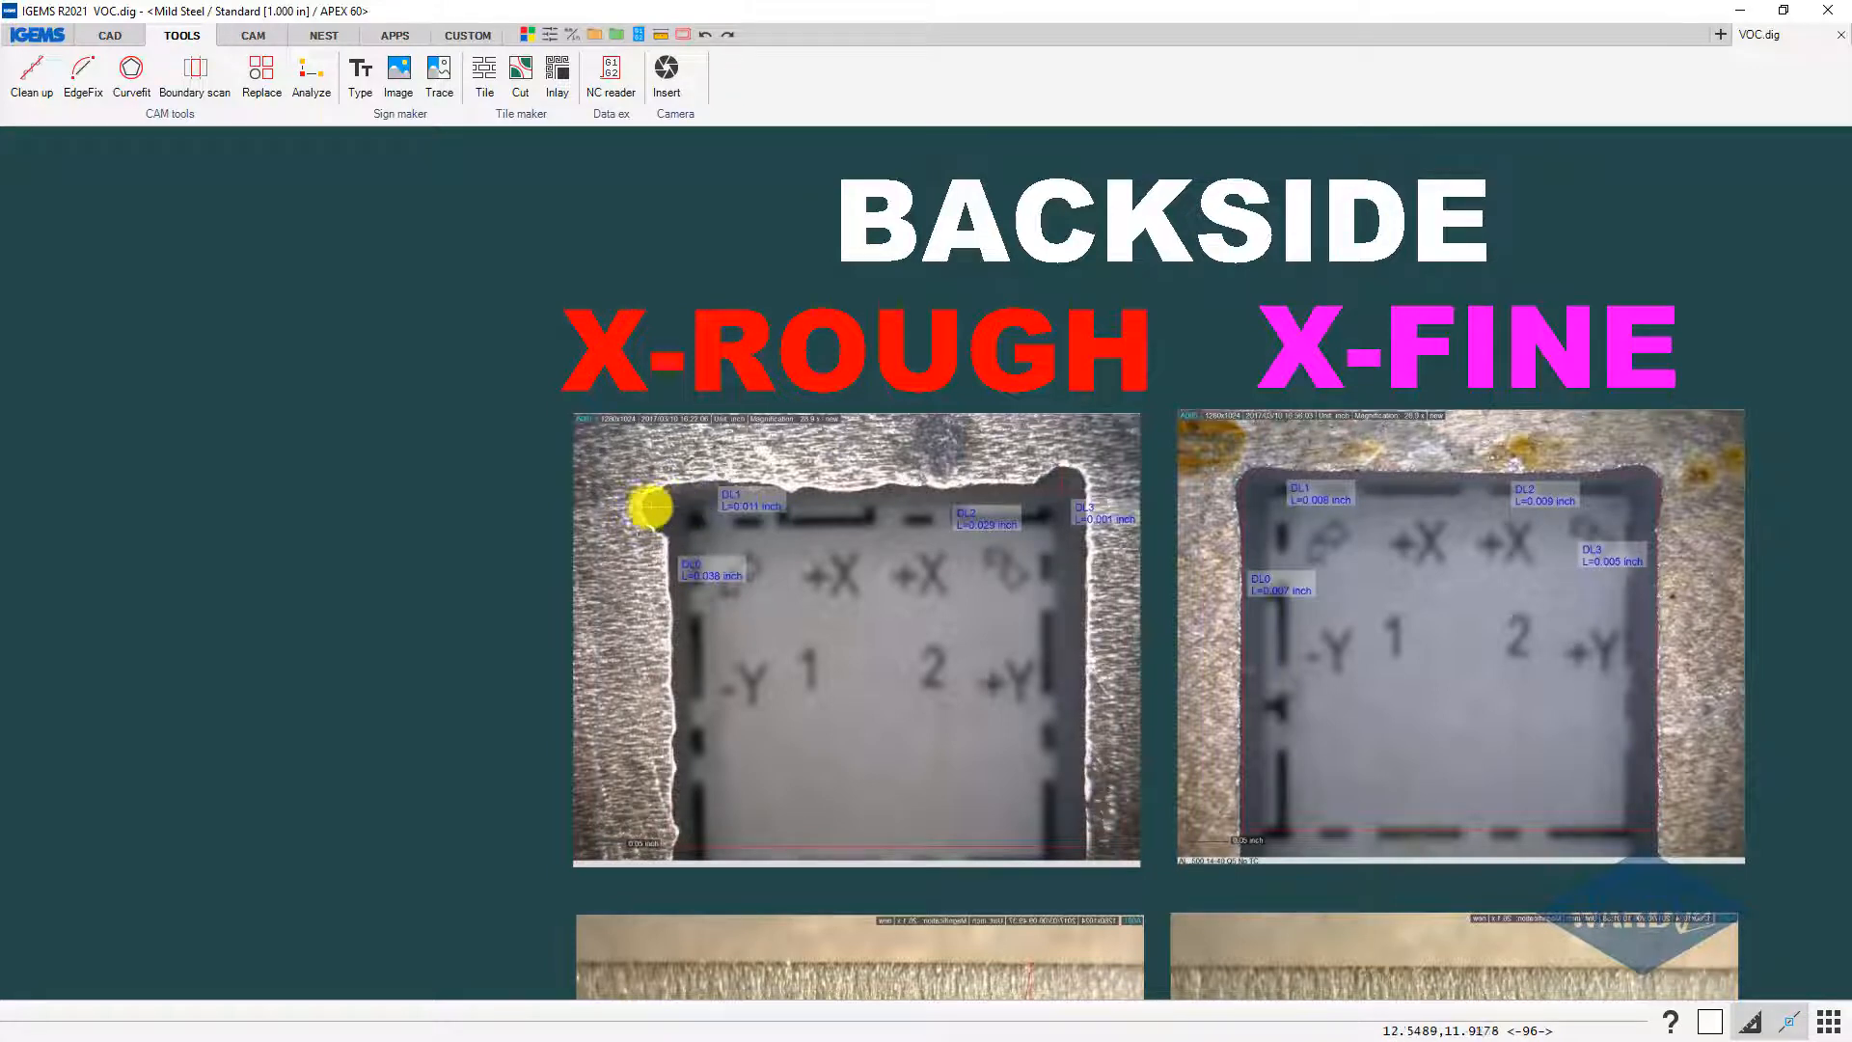
{"action": "mouse_move", "coordinate": [1104, 550]}
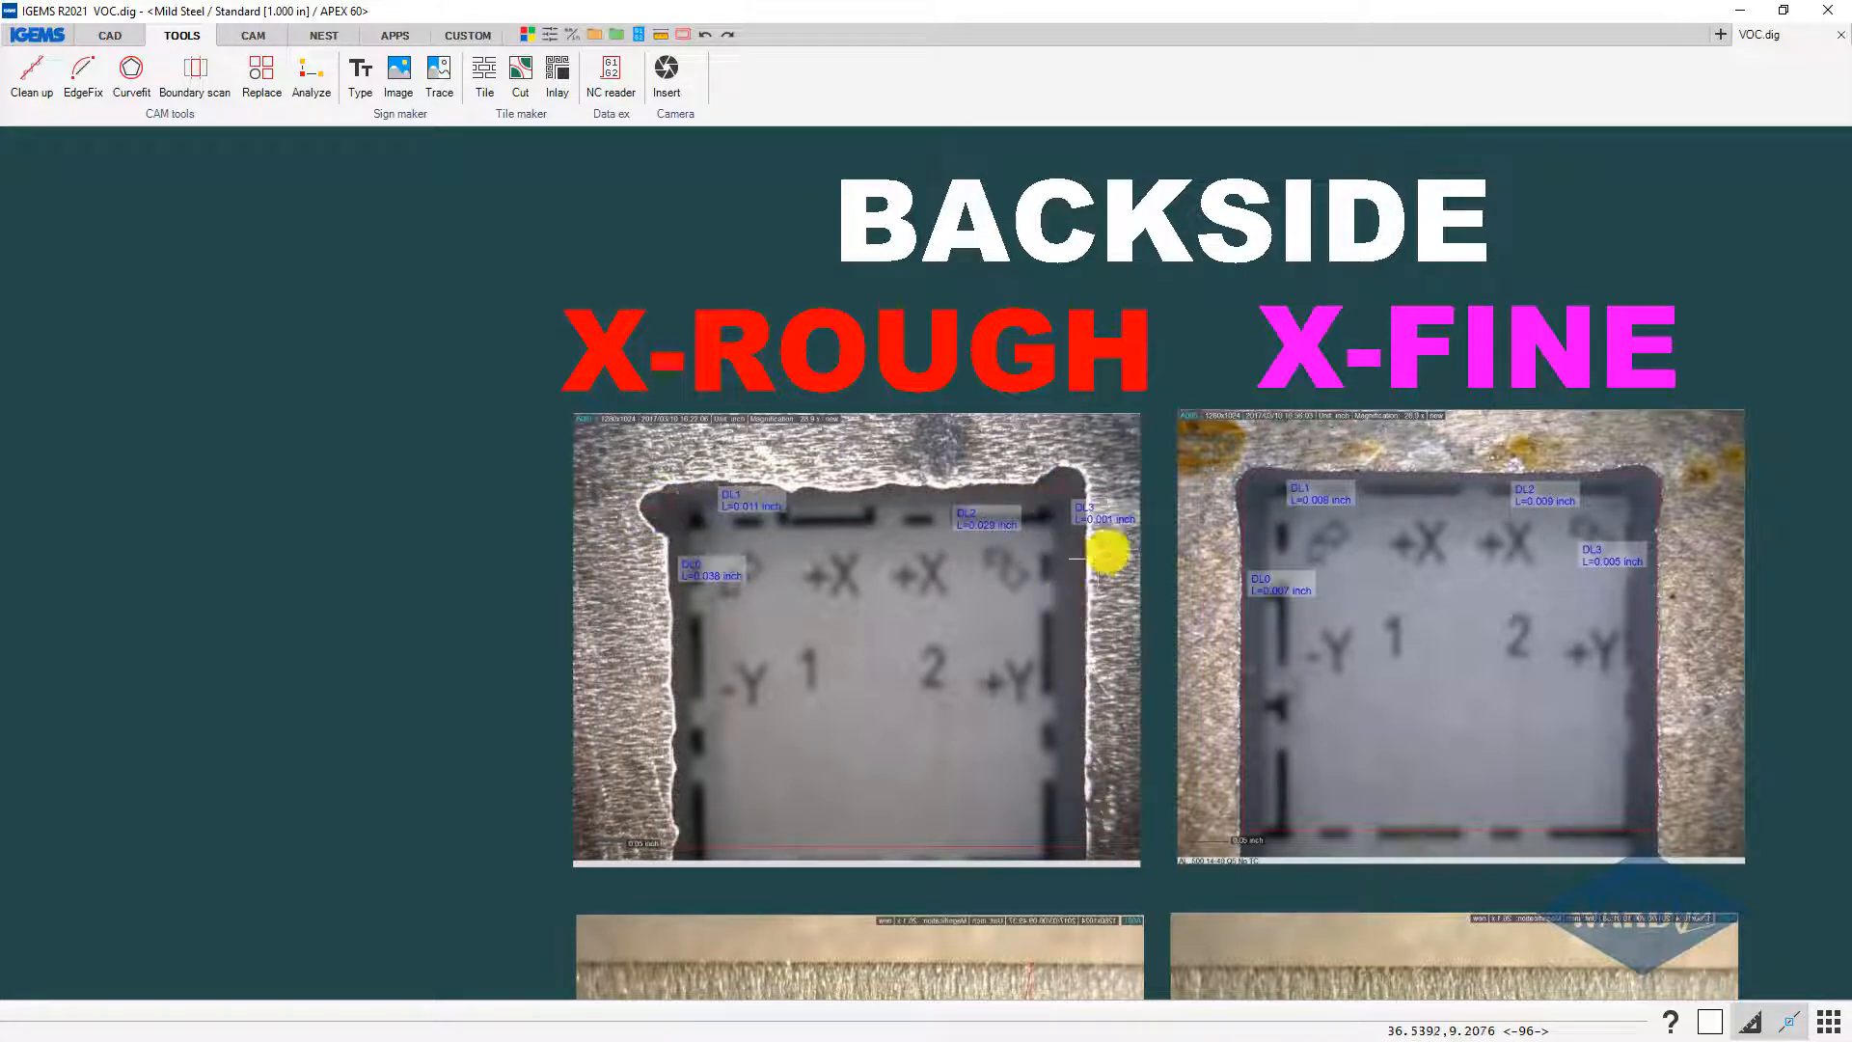
{"action": "mouse_move", "coordinate": [1055, 492]}
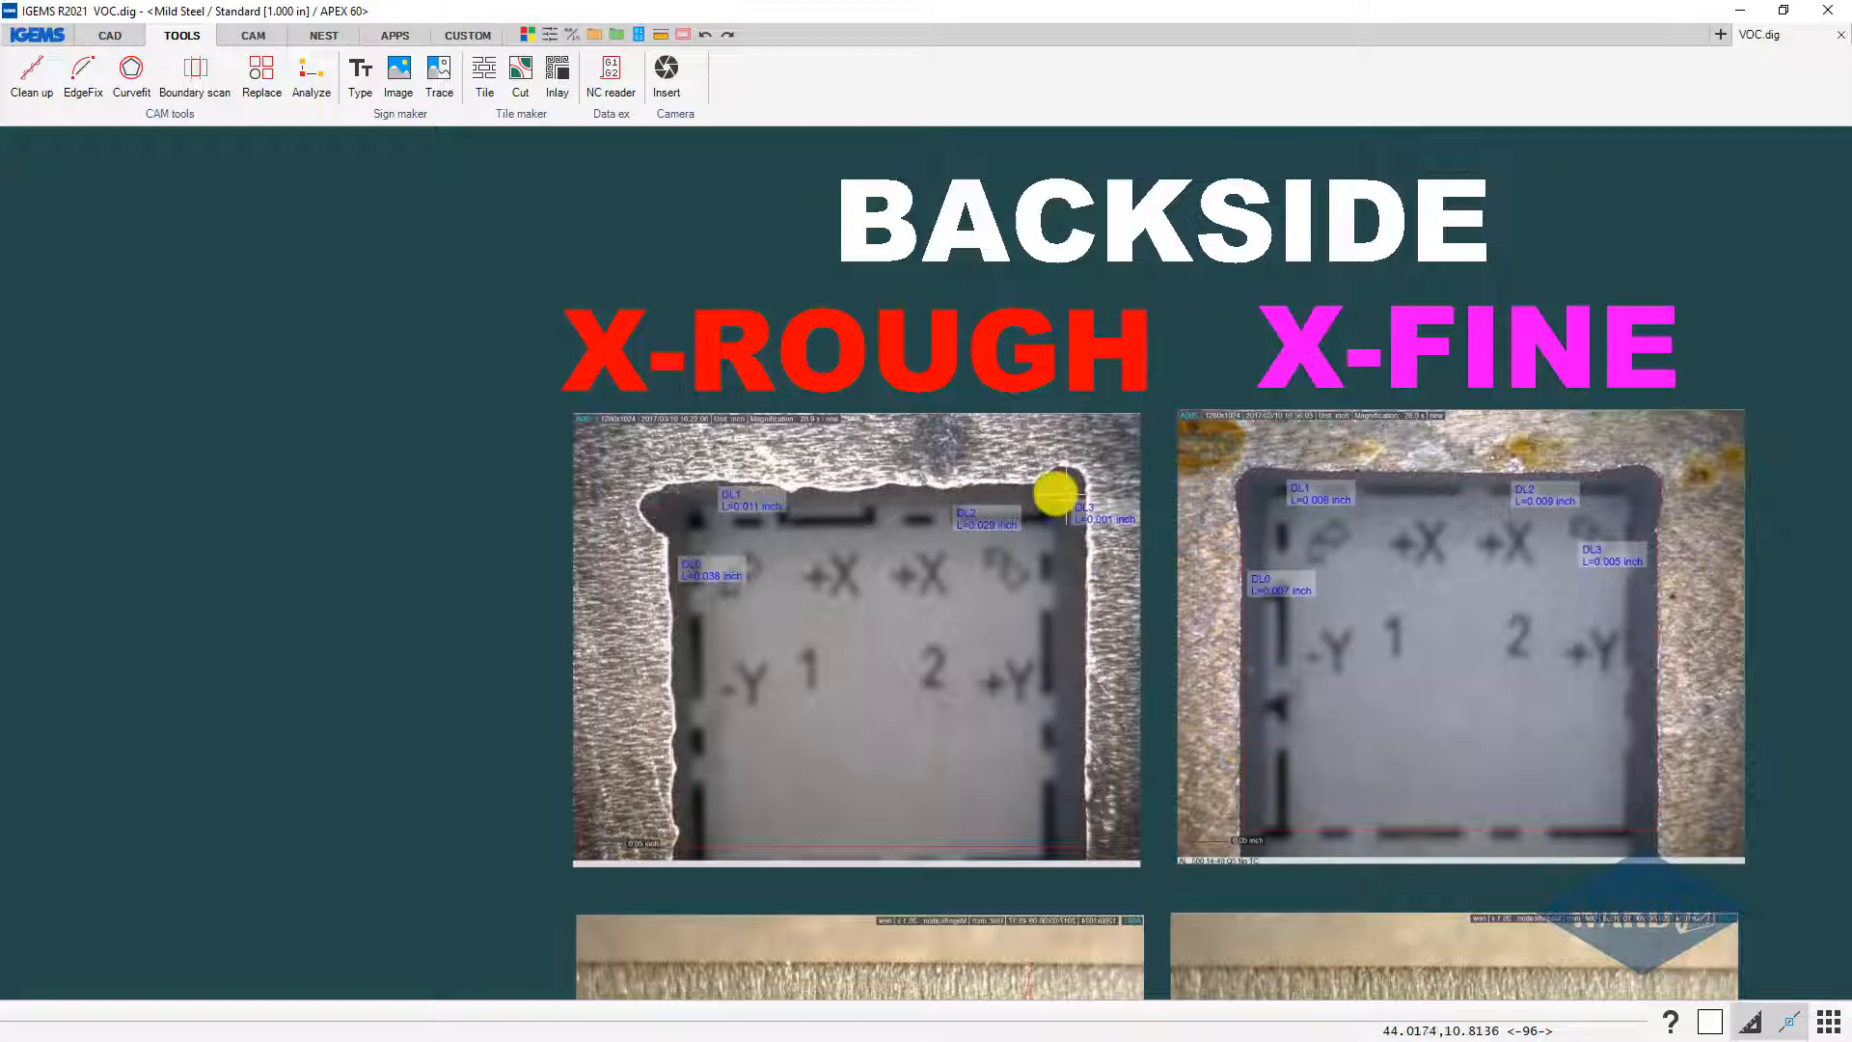
{"action": "mouse_move", "coordinate": [1240, 533]}
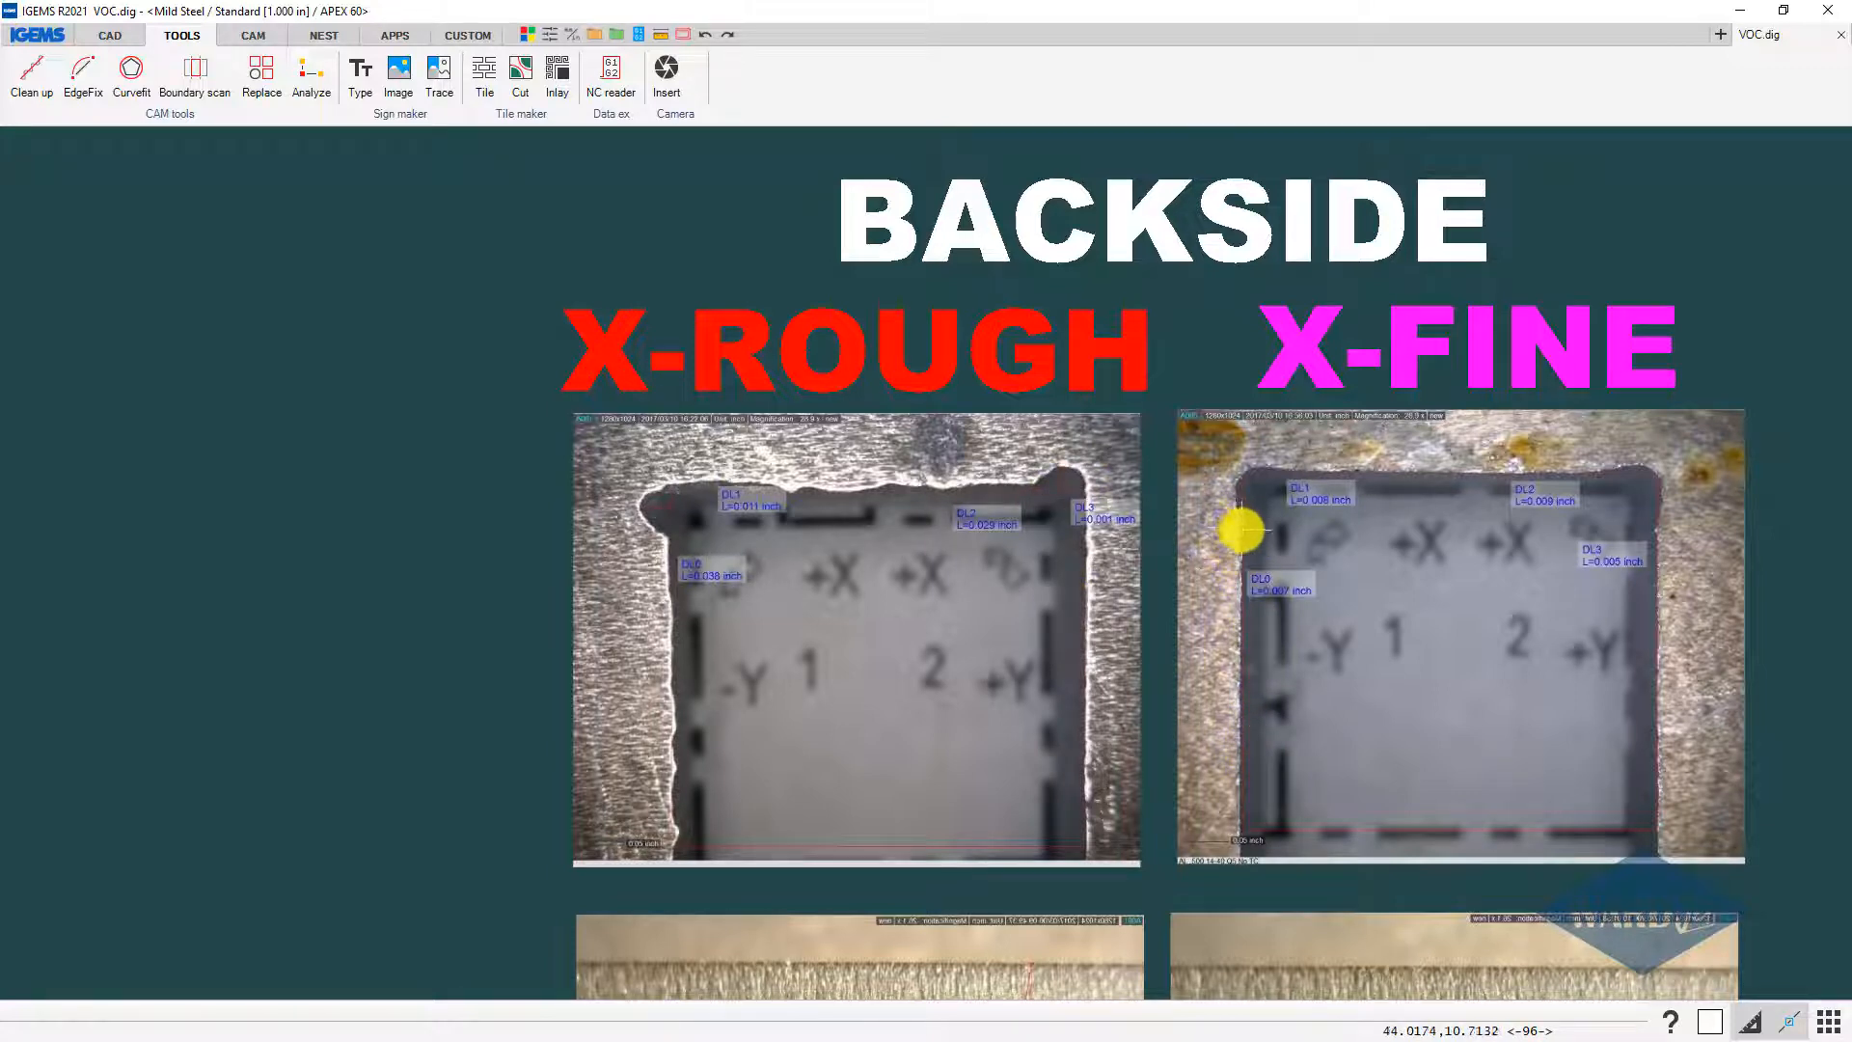
{"action": "scroll", "scroll_direction": "down", "scroll_amount": 3}
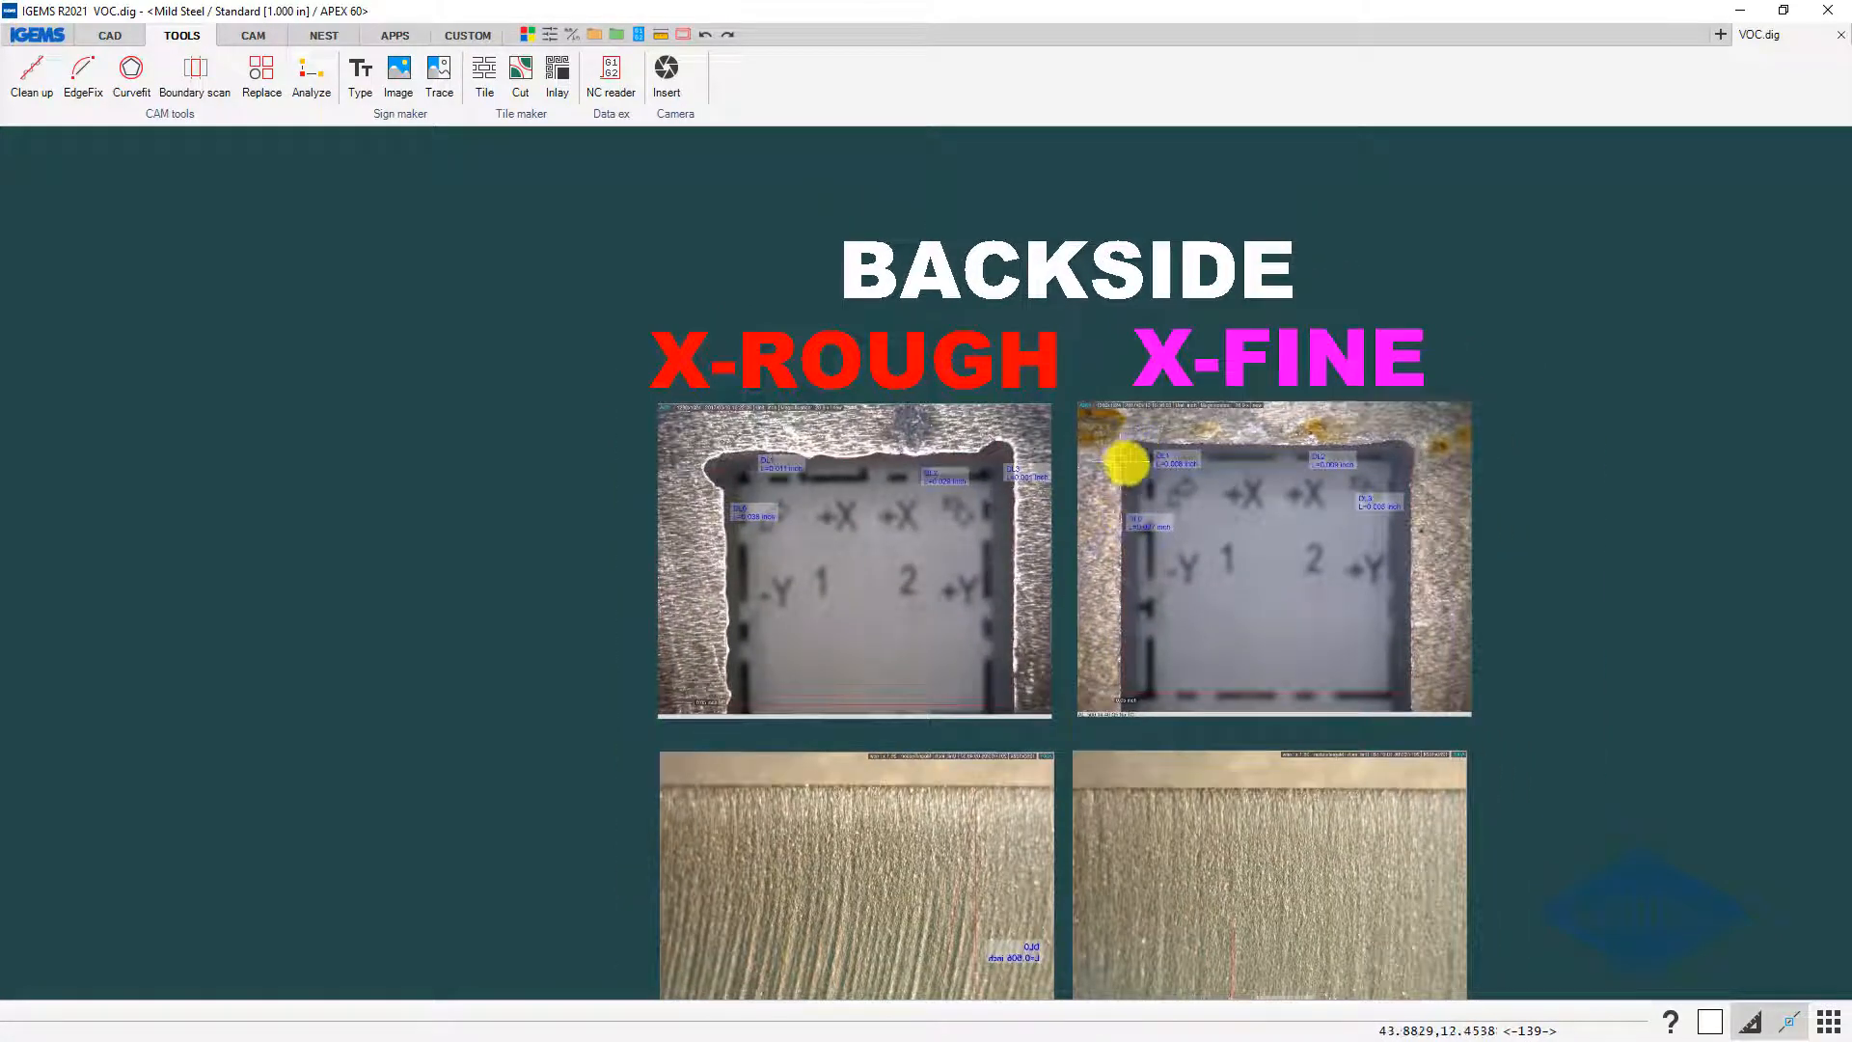
{"action": "mouse_move", "coordinate": [1133, 459]}
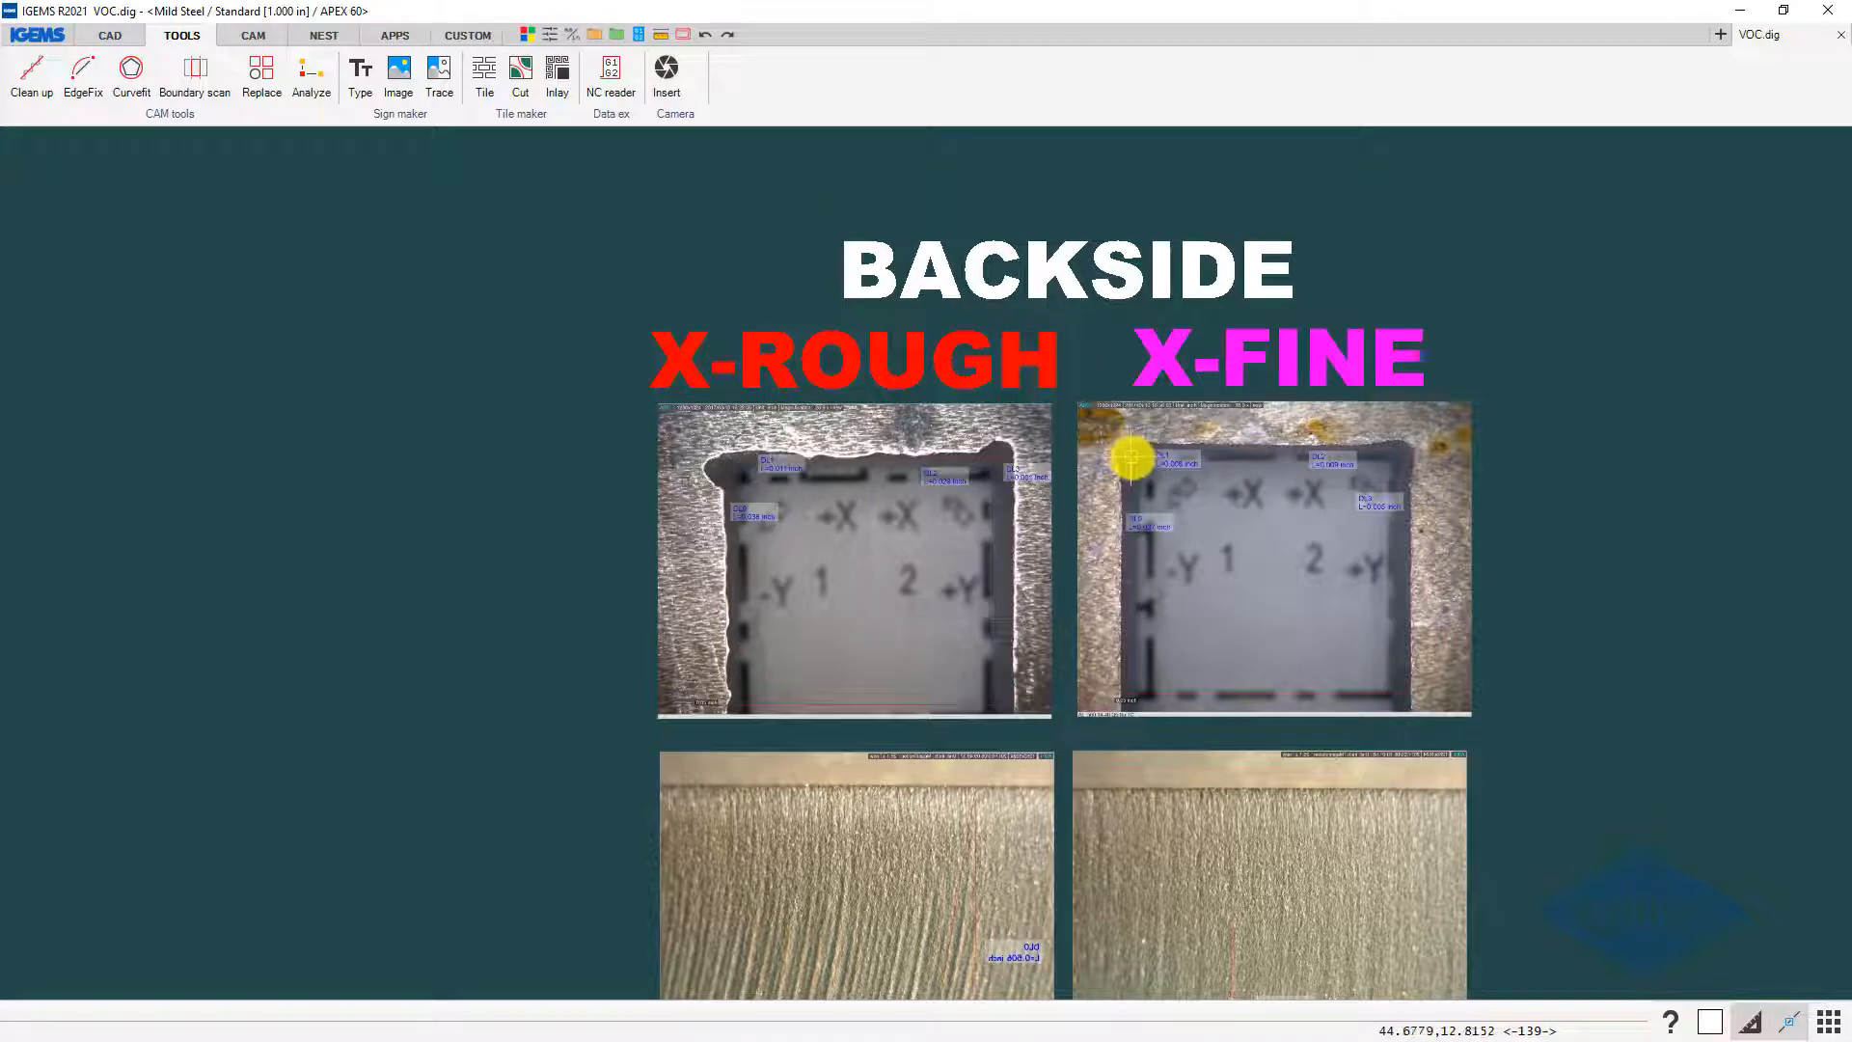
{"action": "scroll", "scroll_direction": "down", "scroll_amount": 3}
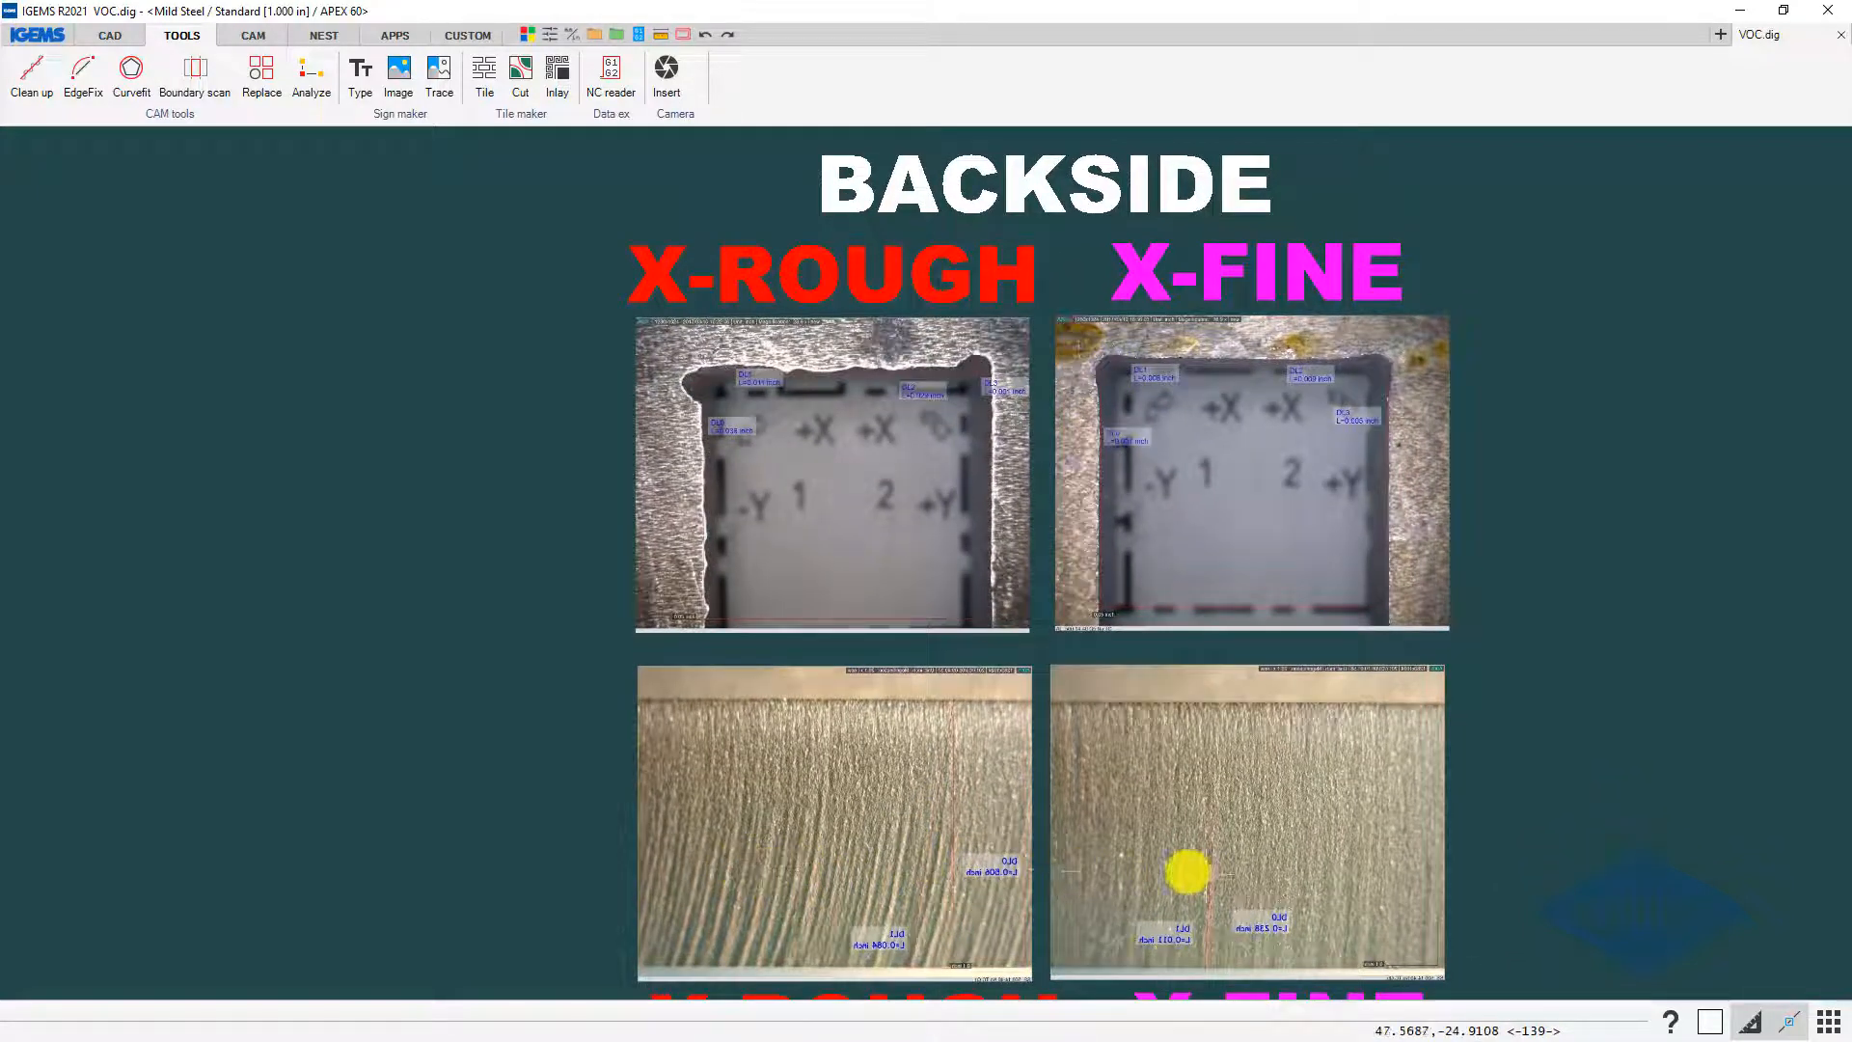
{"action": "mouse_move", "coordinate": [720, 461]}
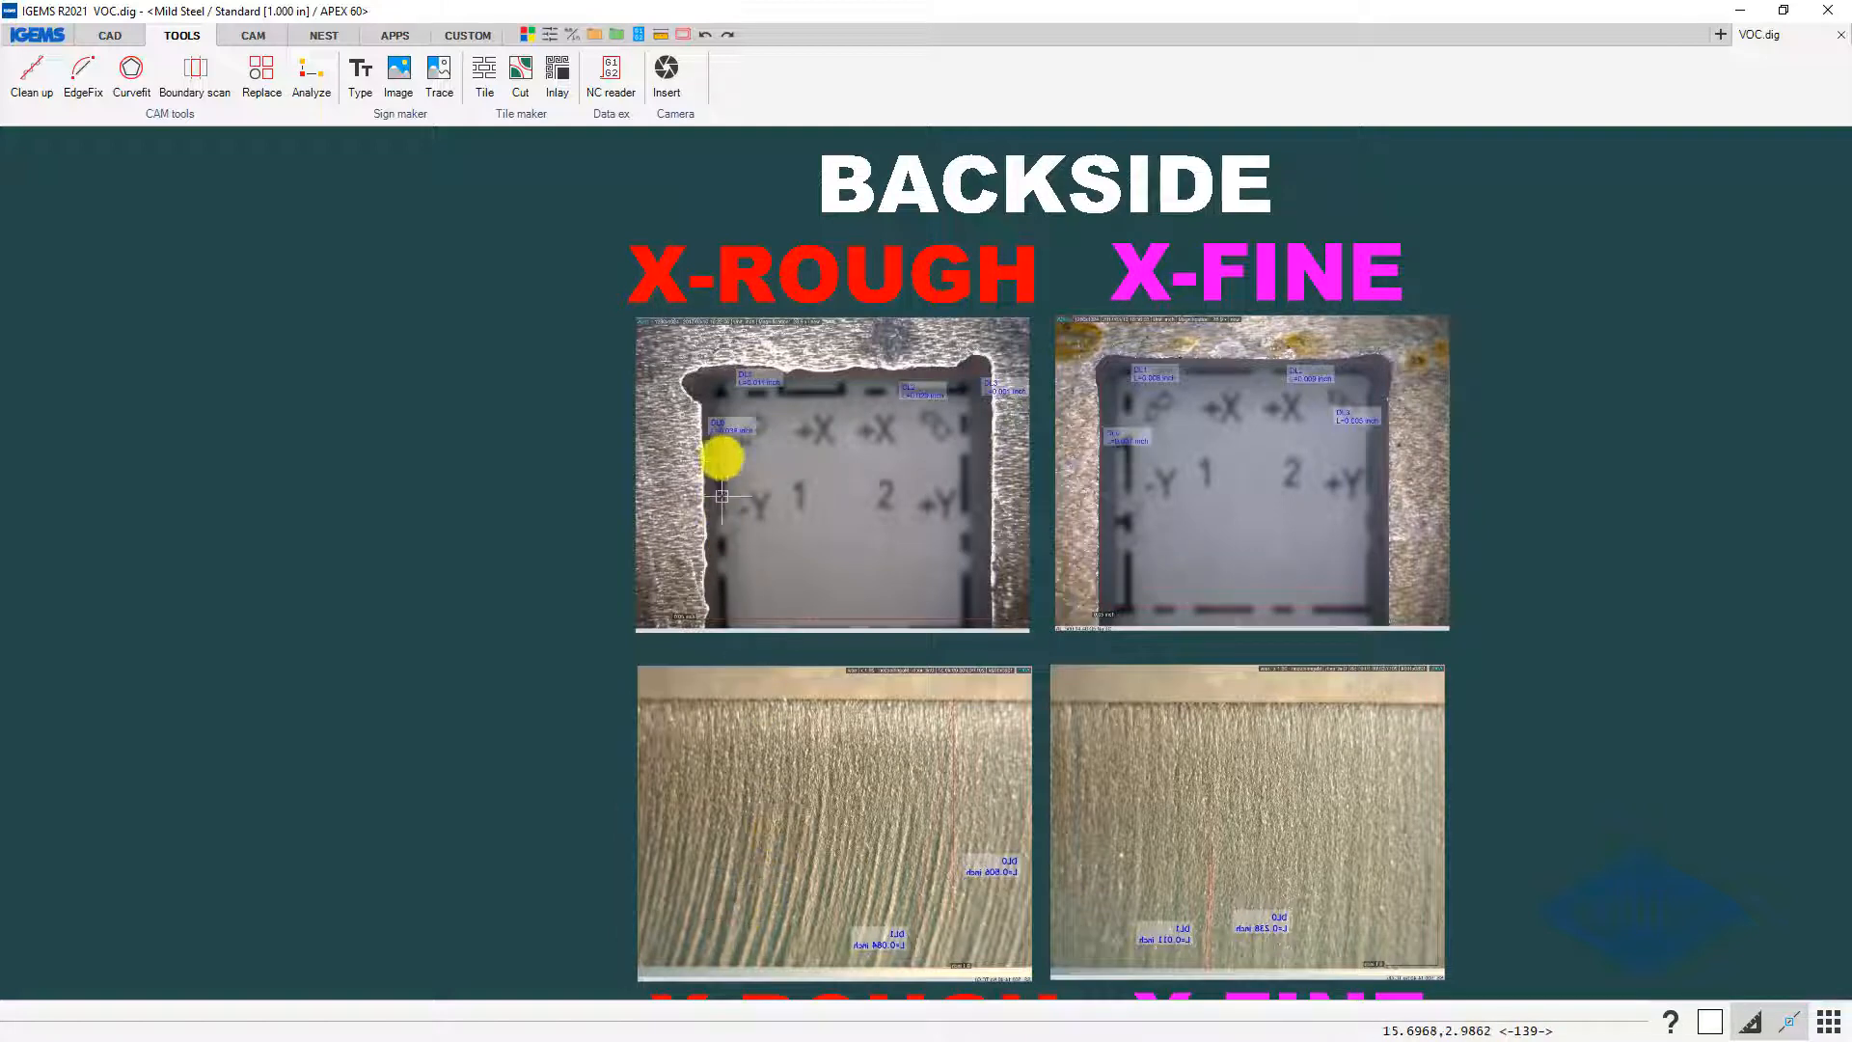
{"action": "mouse_move", "coordinate": [696, 380]}
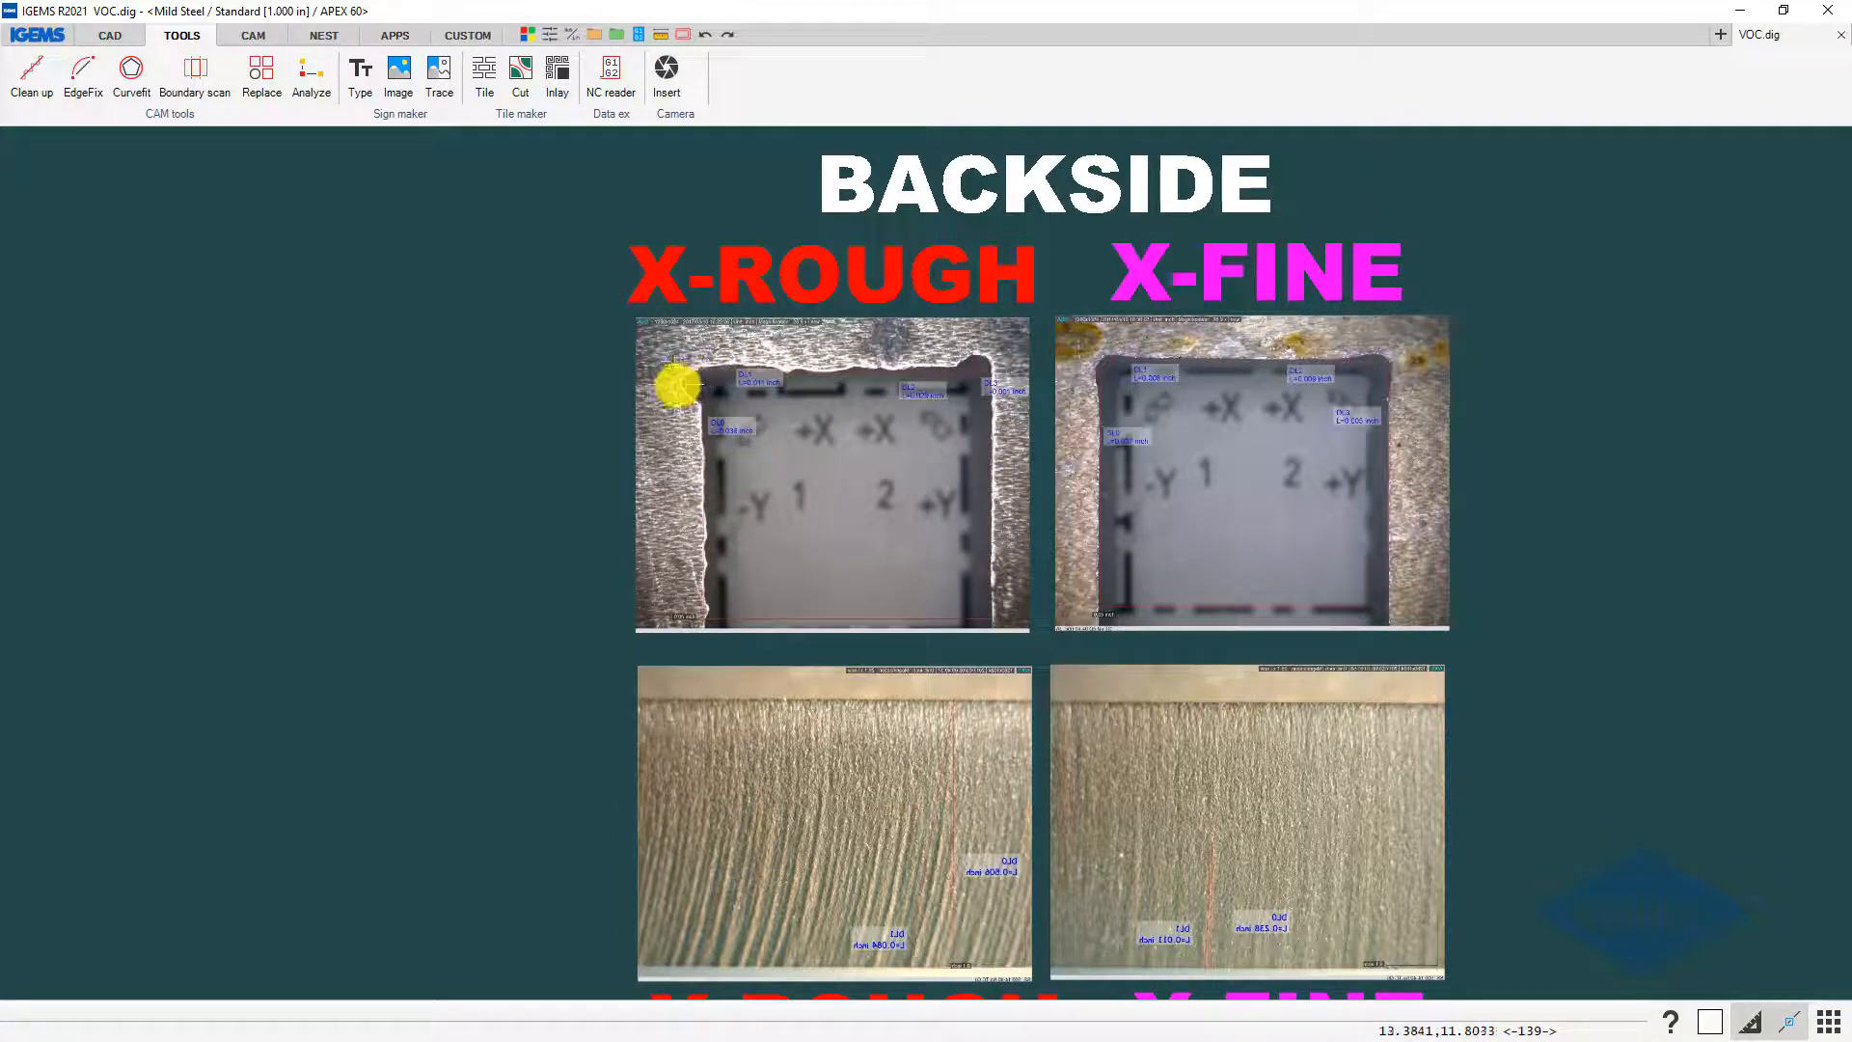
{"action": "mouse_move", "coordinate": [718, 373]}
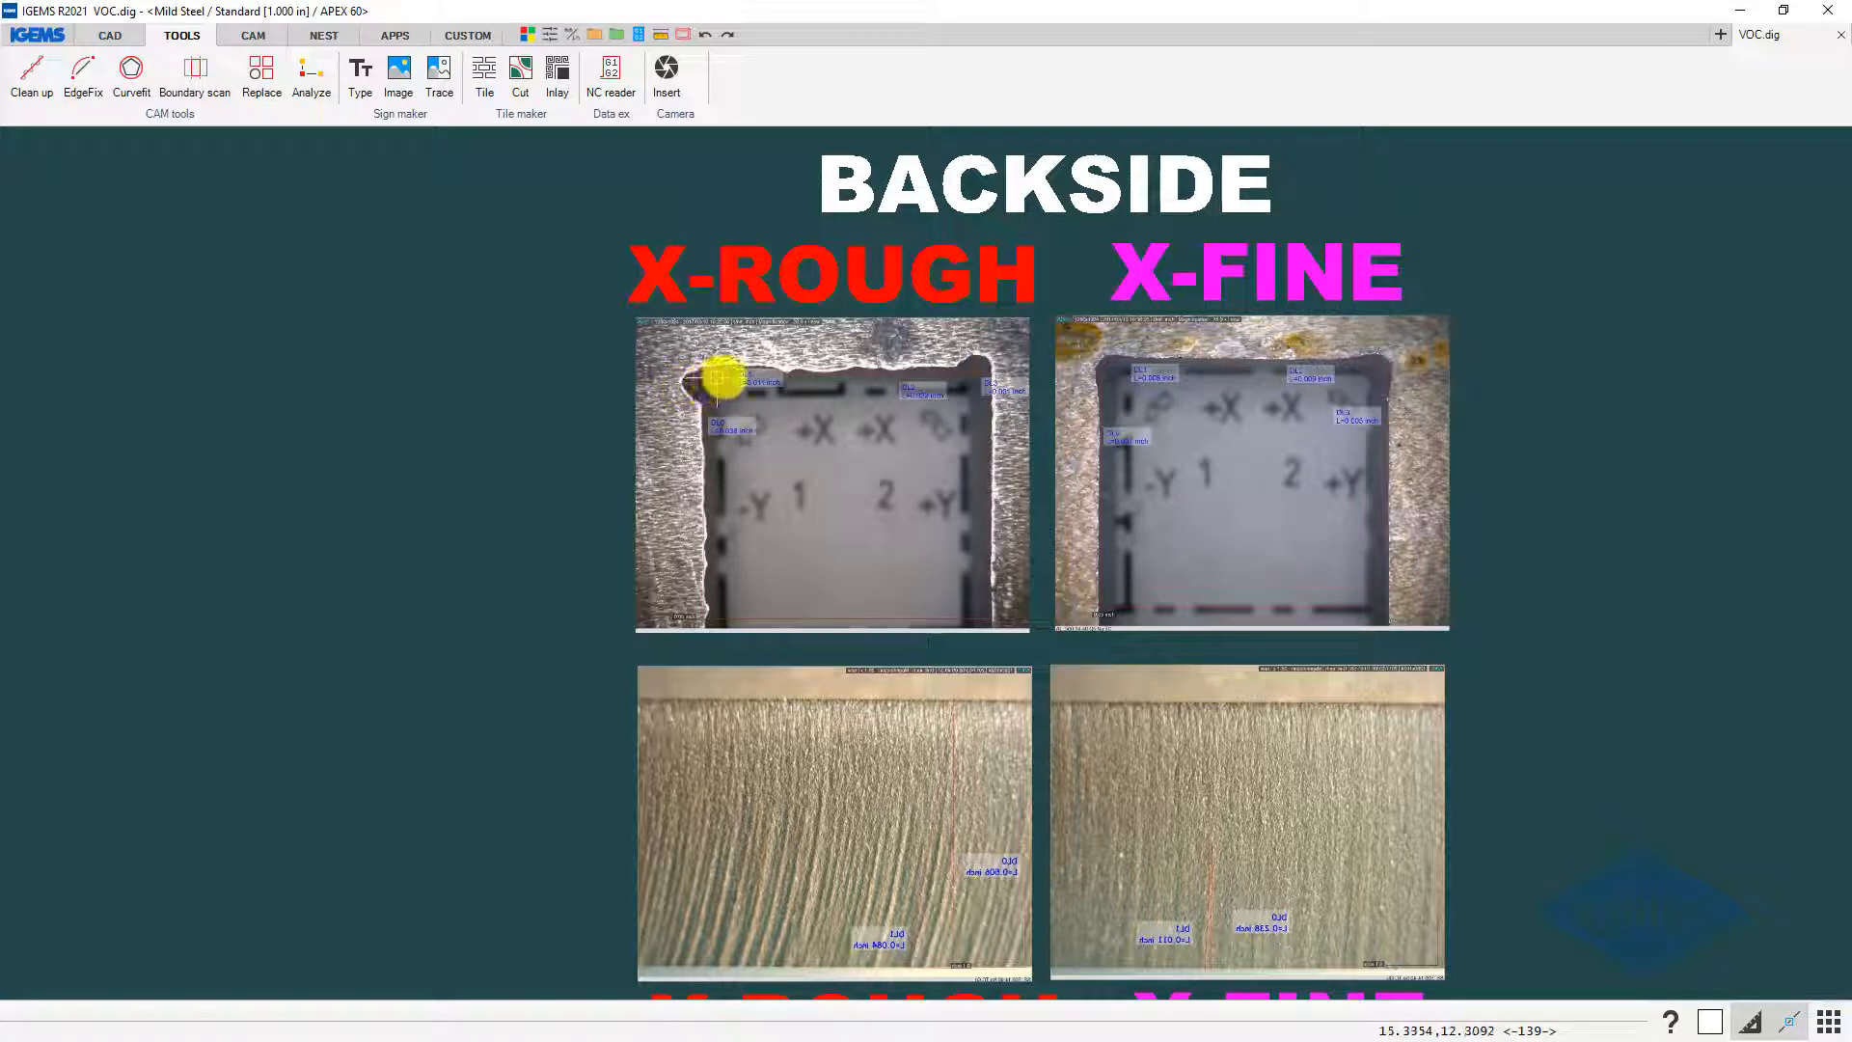
{"action": "mouse_move", "coordinate": [1104, 455]}
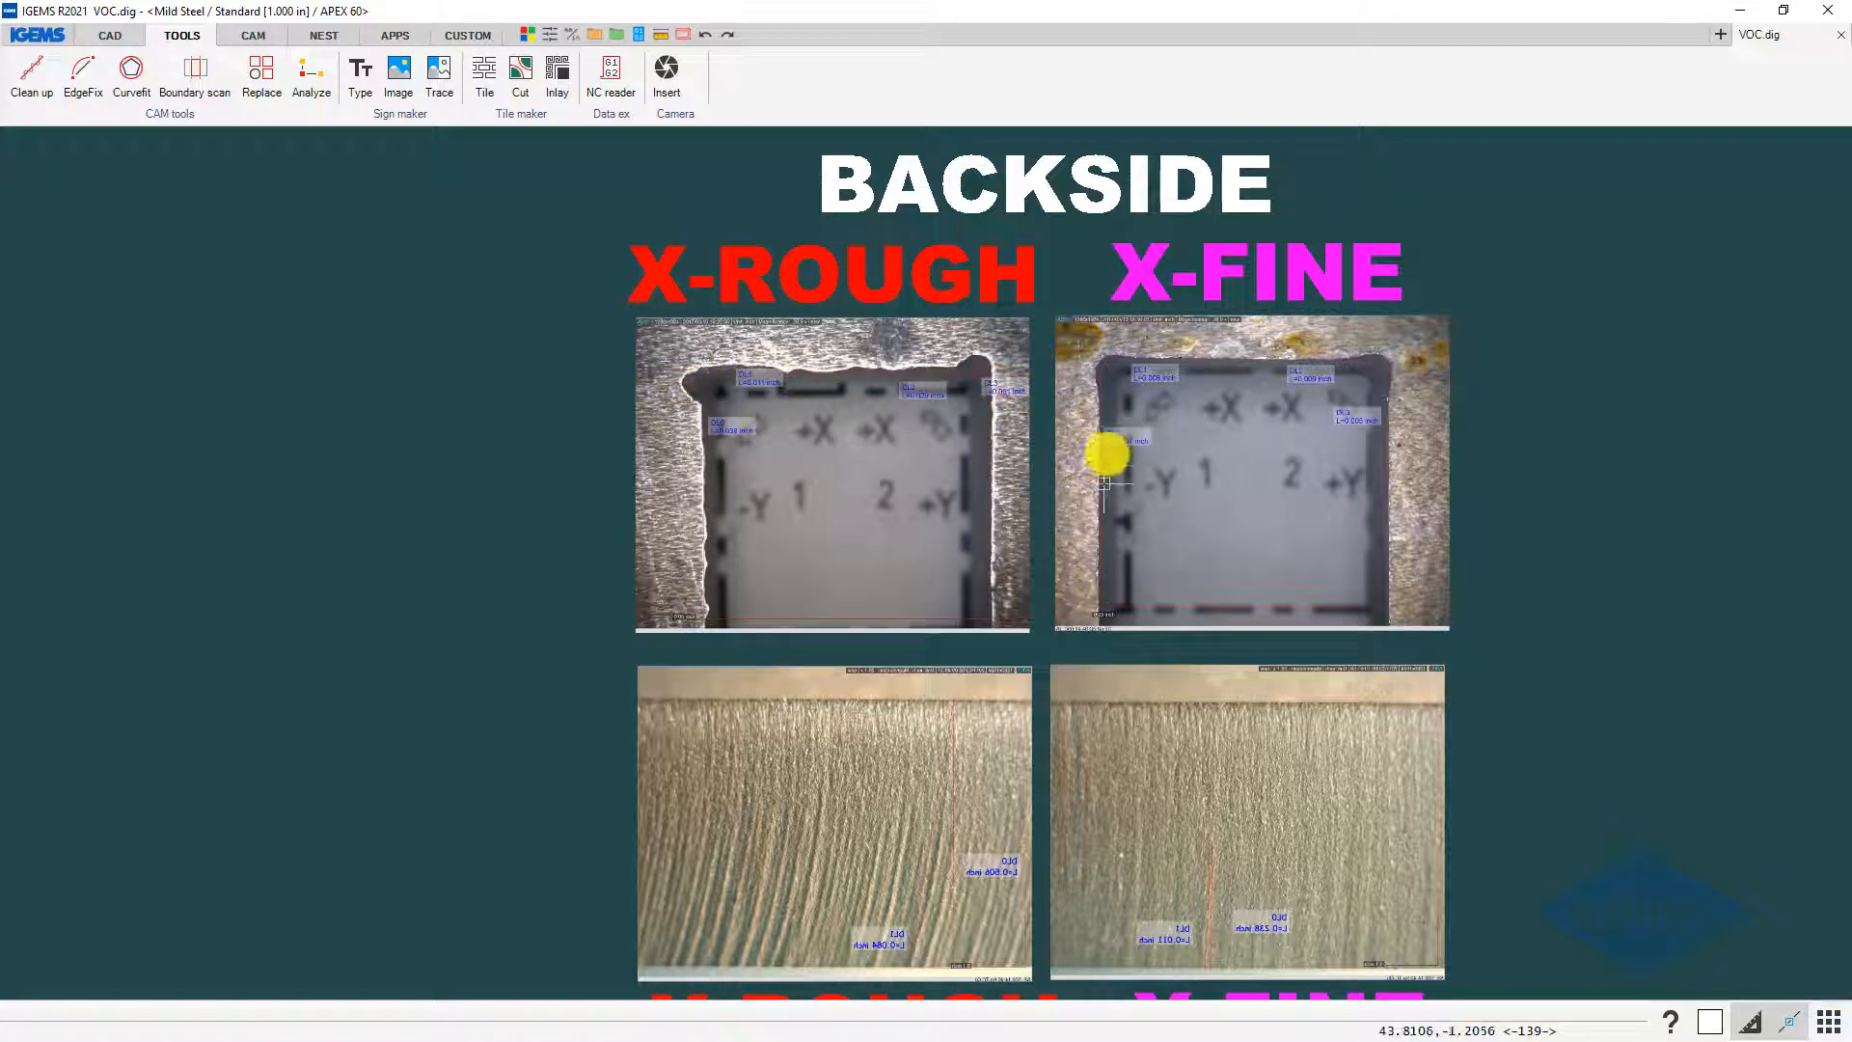
{"action": "mouse_move", "coordinate": [1113, 400]}
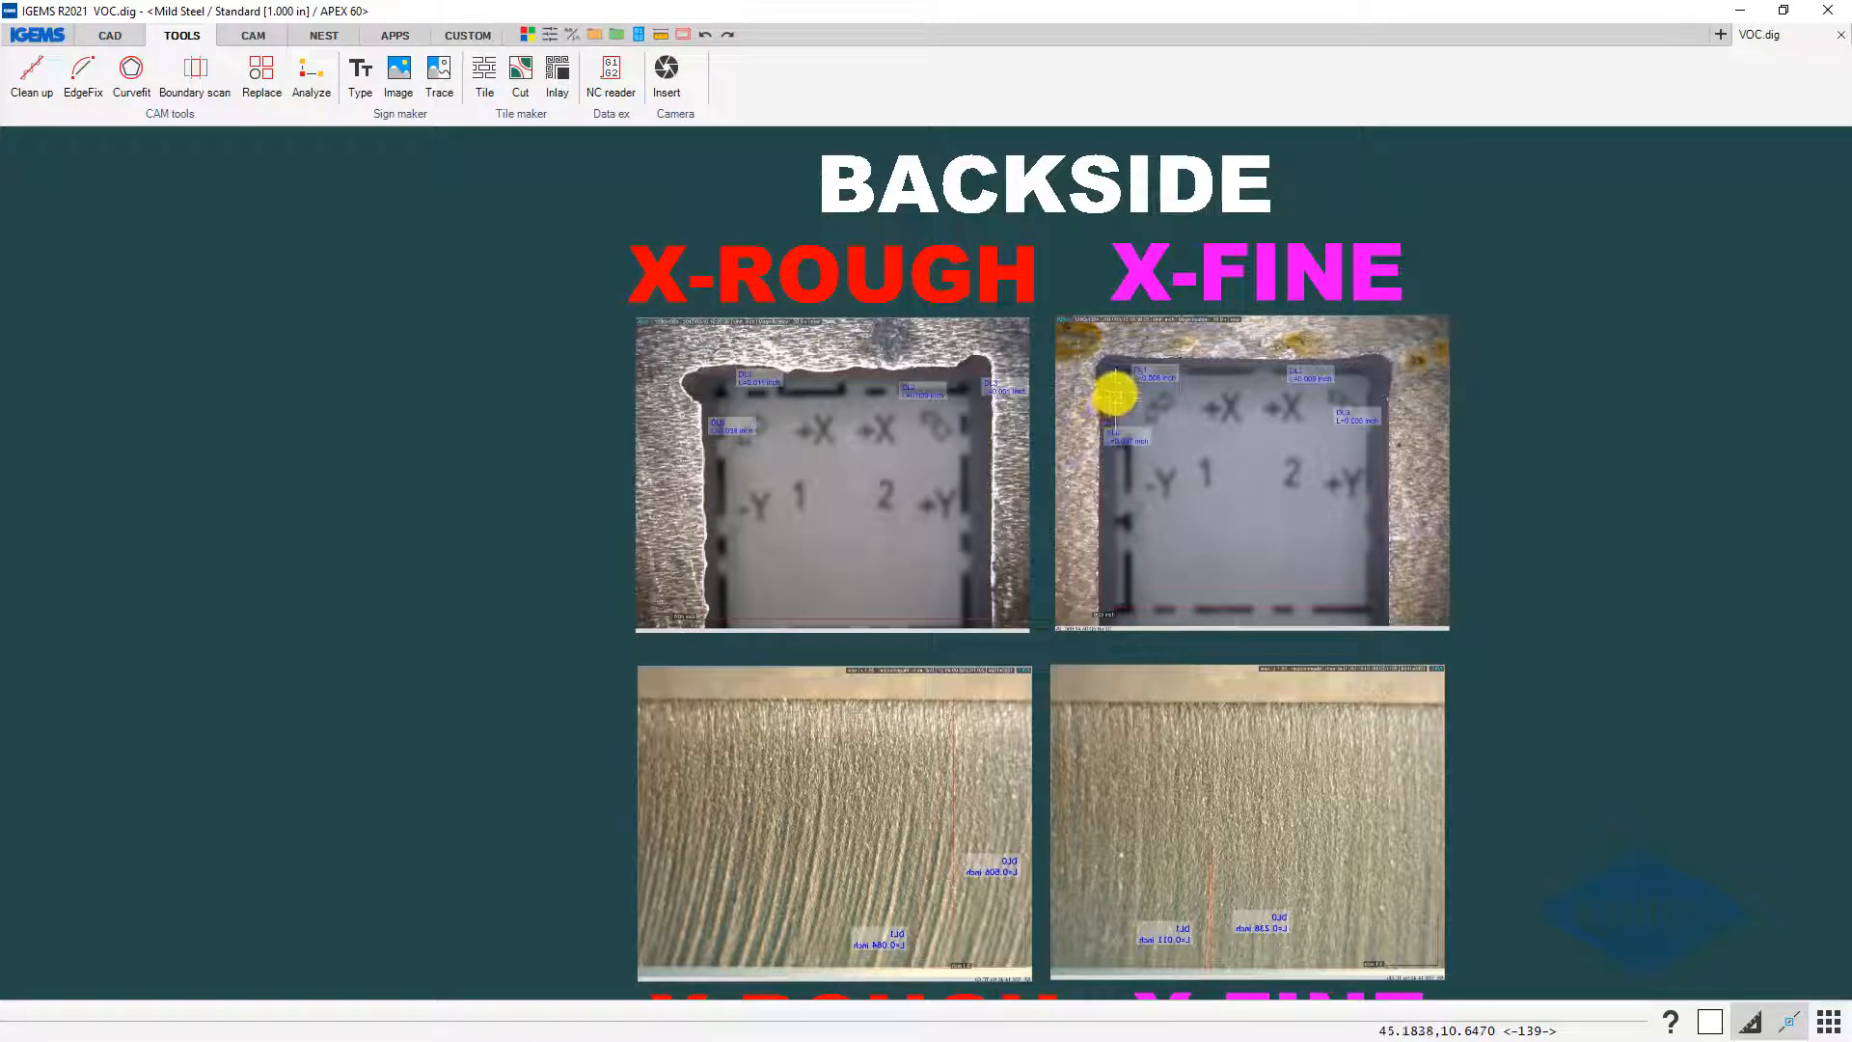
{"action": "mouse_move", "coordinate": [1117, 373]}
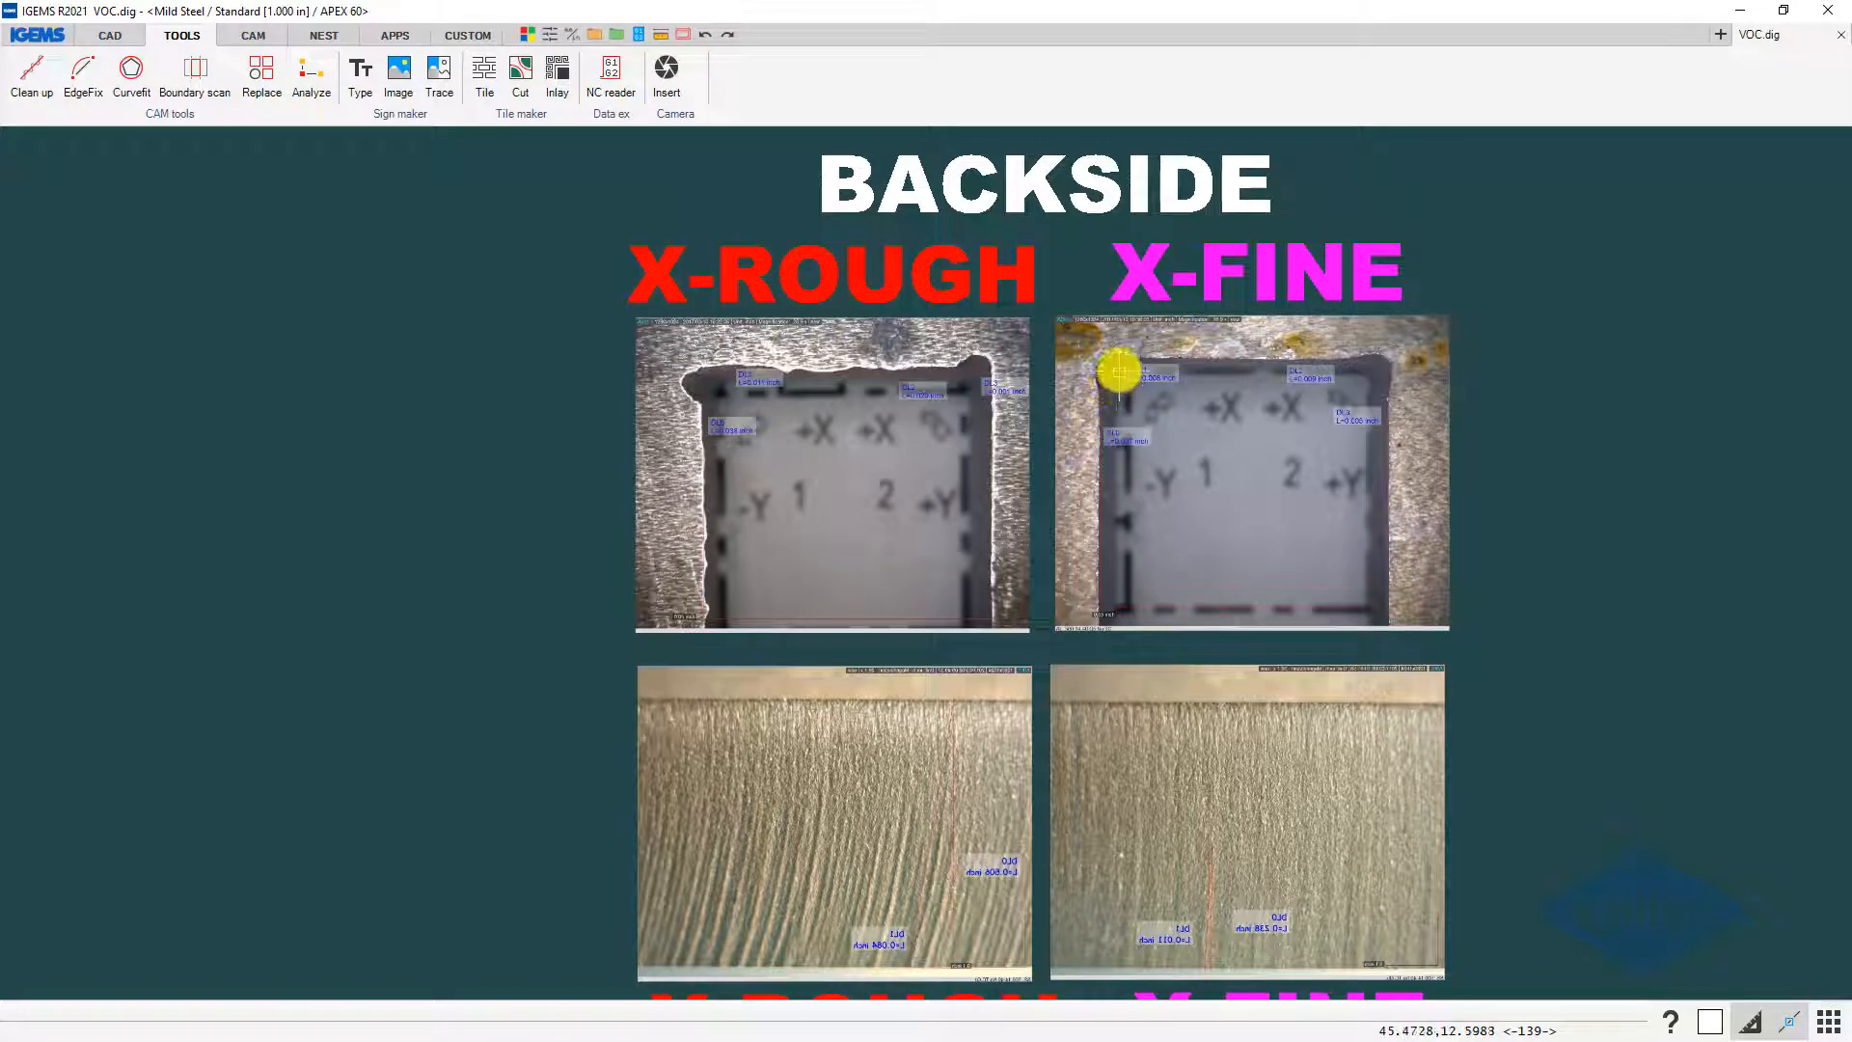
{"action": "mouse_move", "coordinate": [1111, 382]}
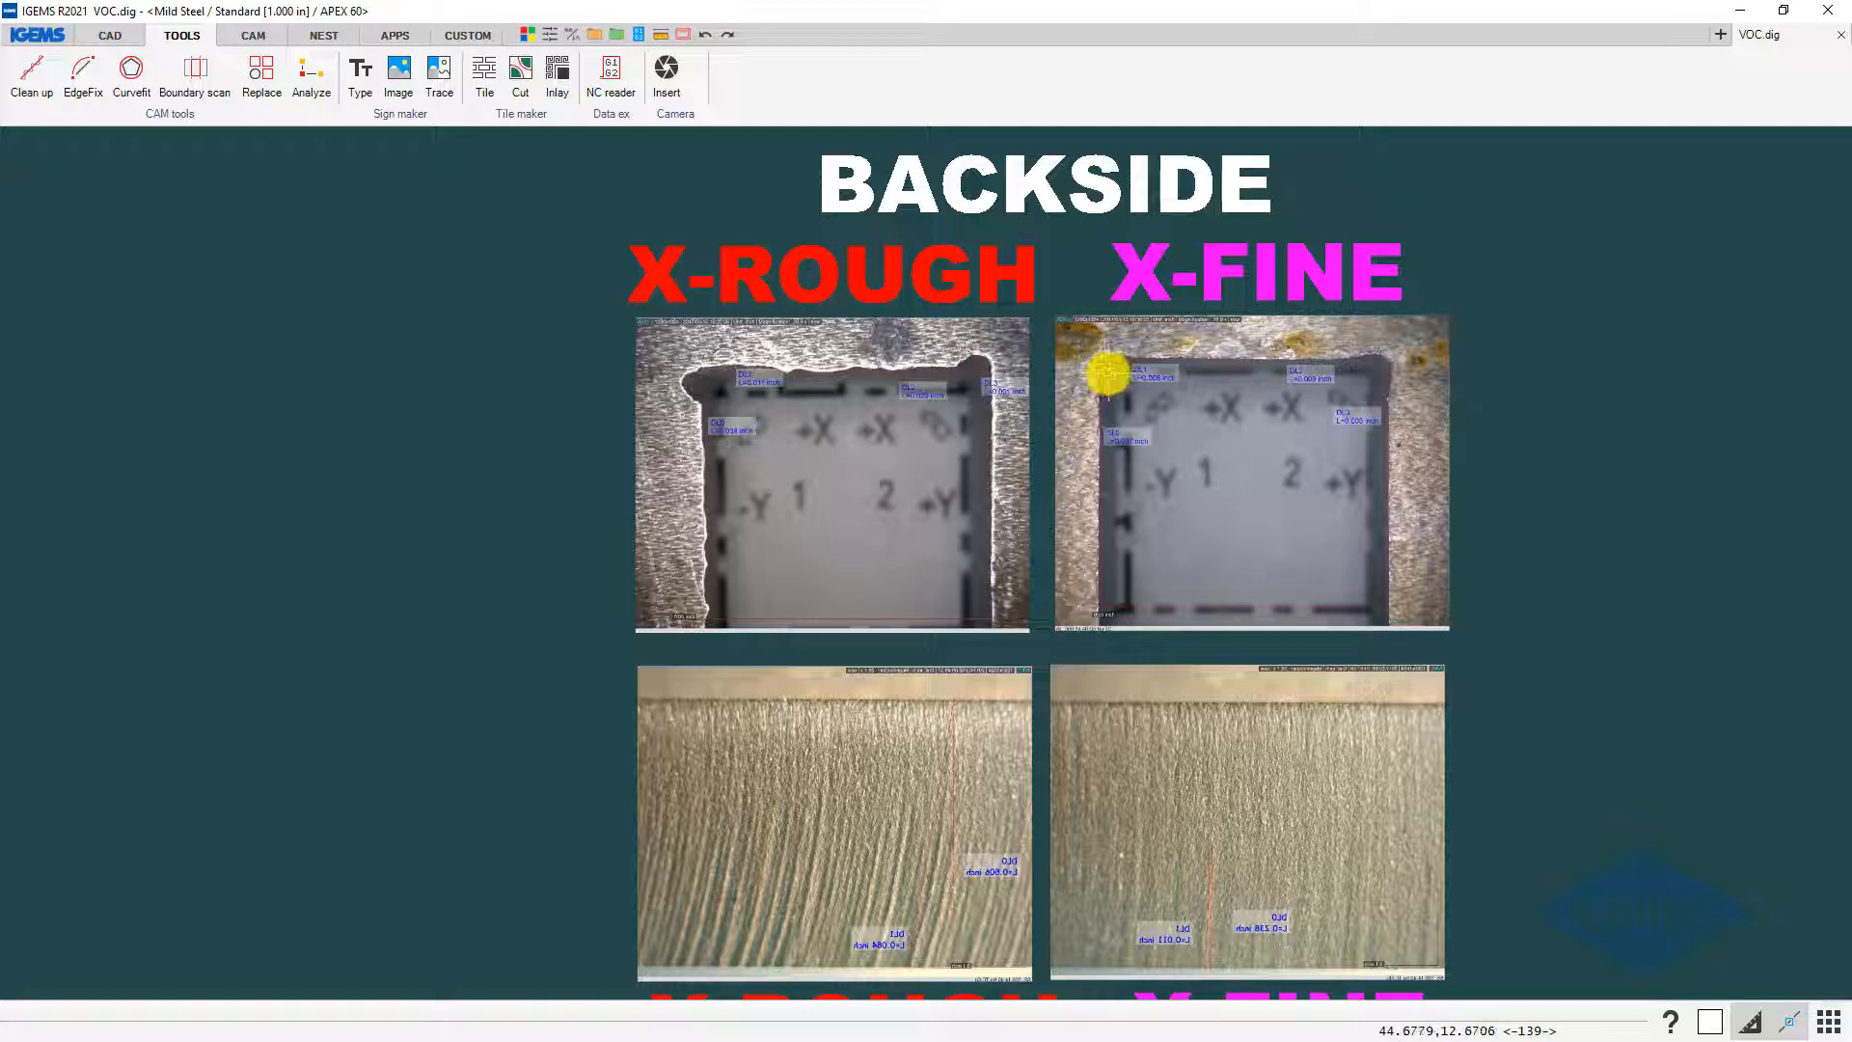
{"action": "mouse_move", "coordinate": [1102, 384]}
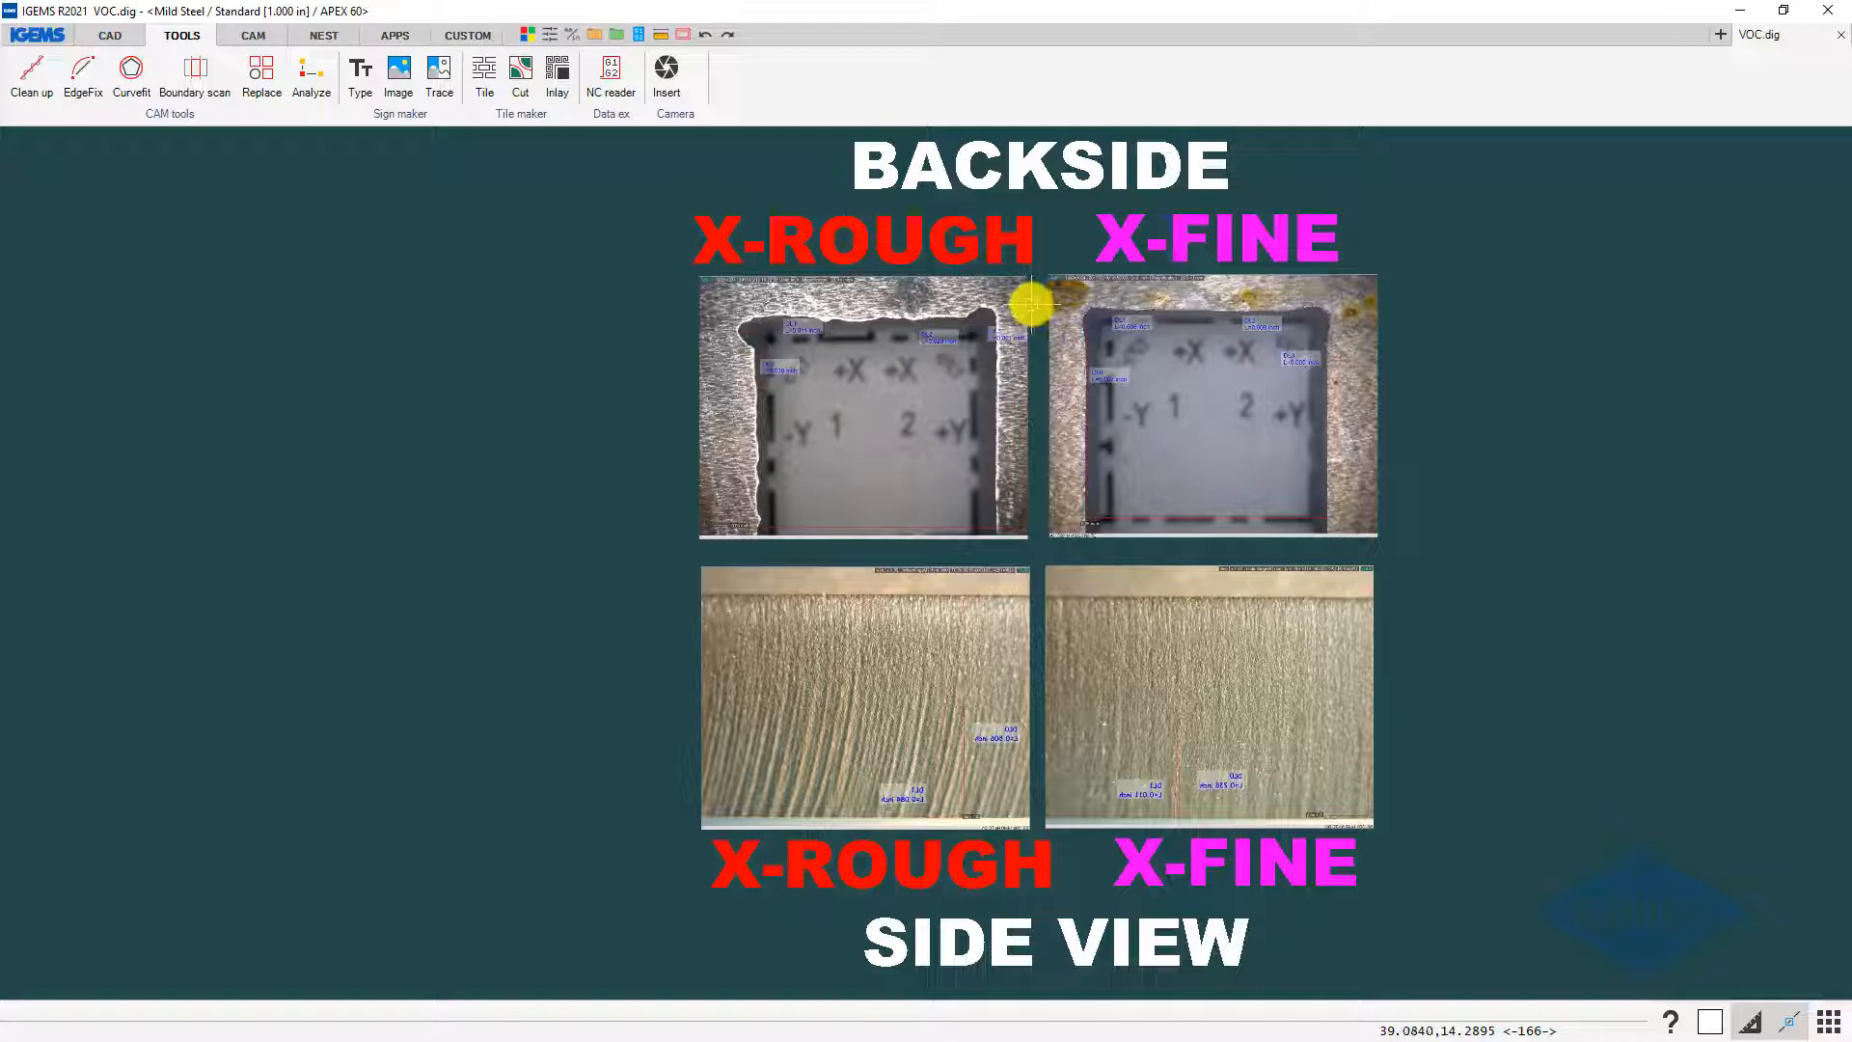
{"action": "mouse_move", "coordinate": [1022, 307]}
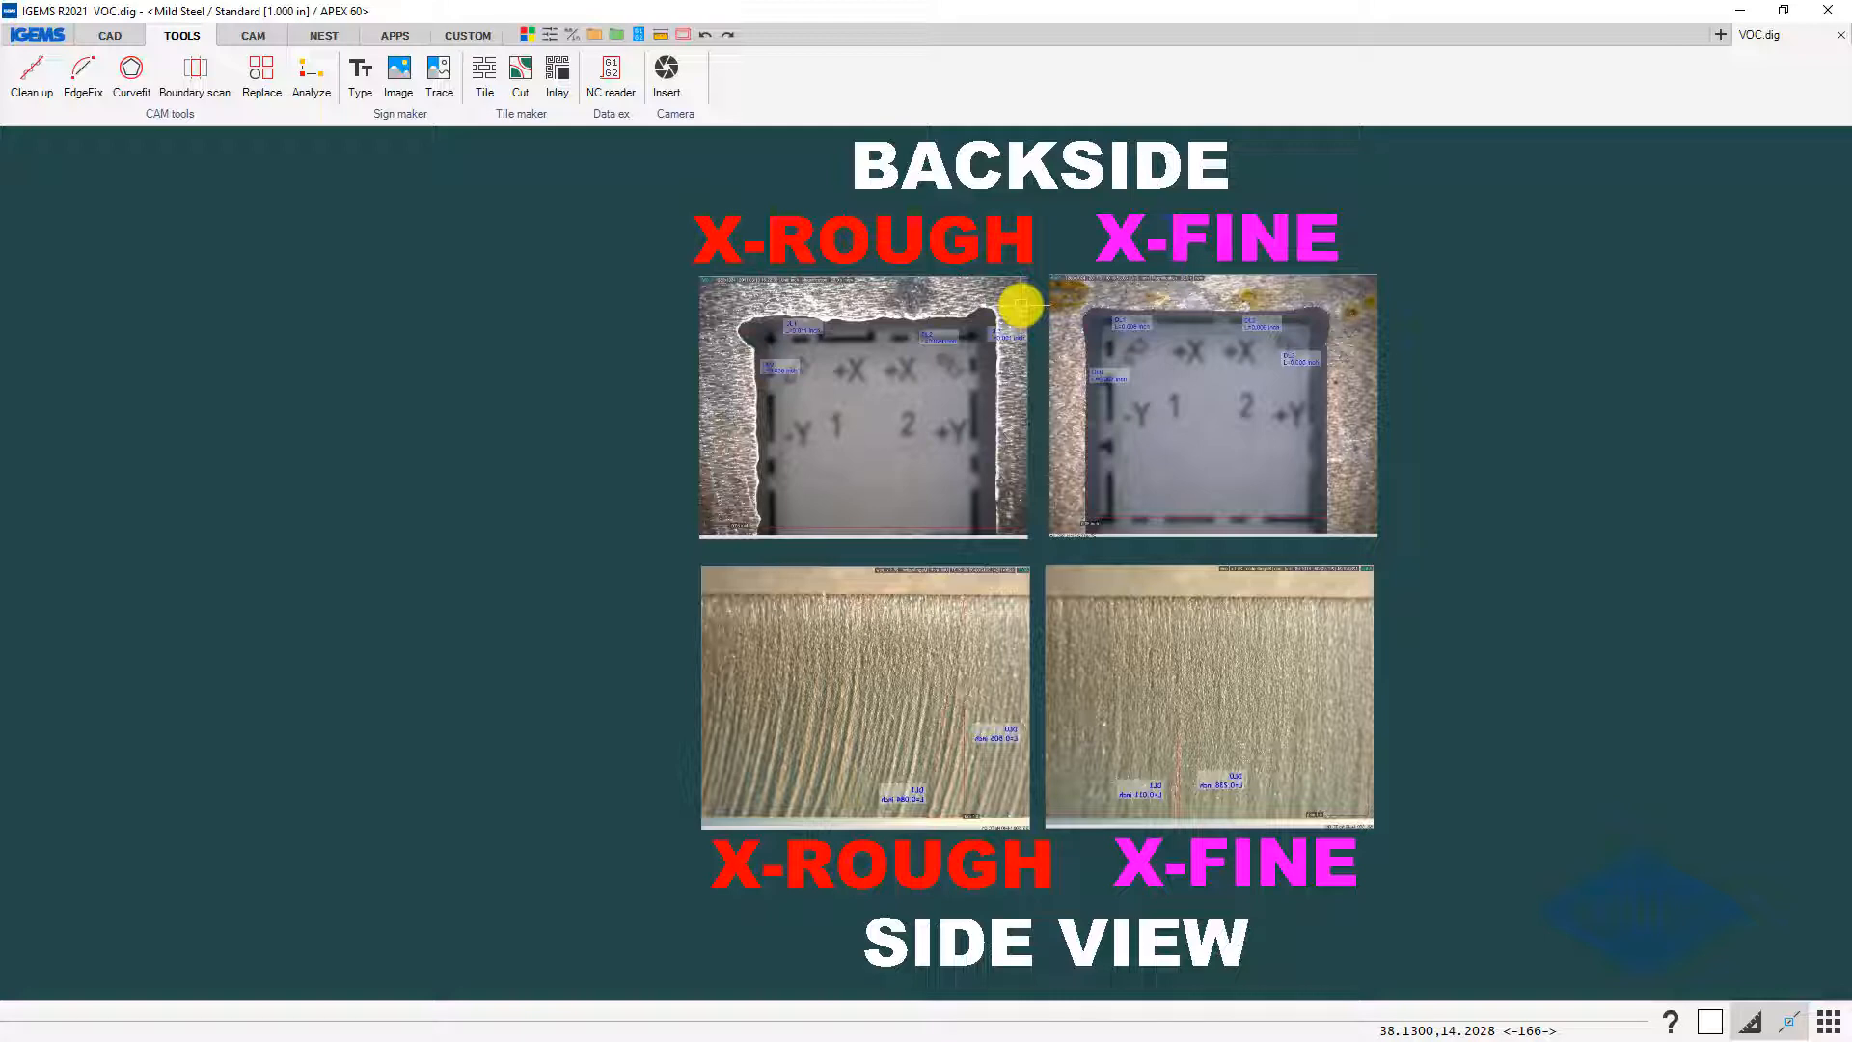
{"action": "mouse_move", "coordinate": [739, 329]}
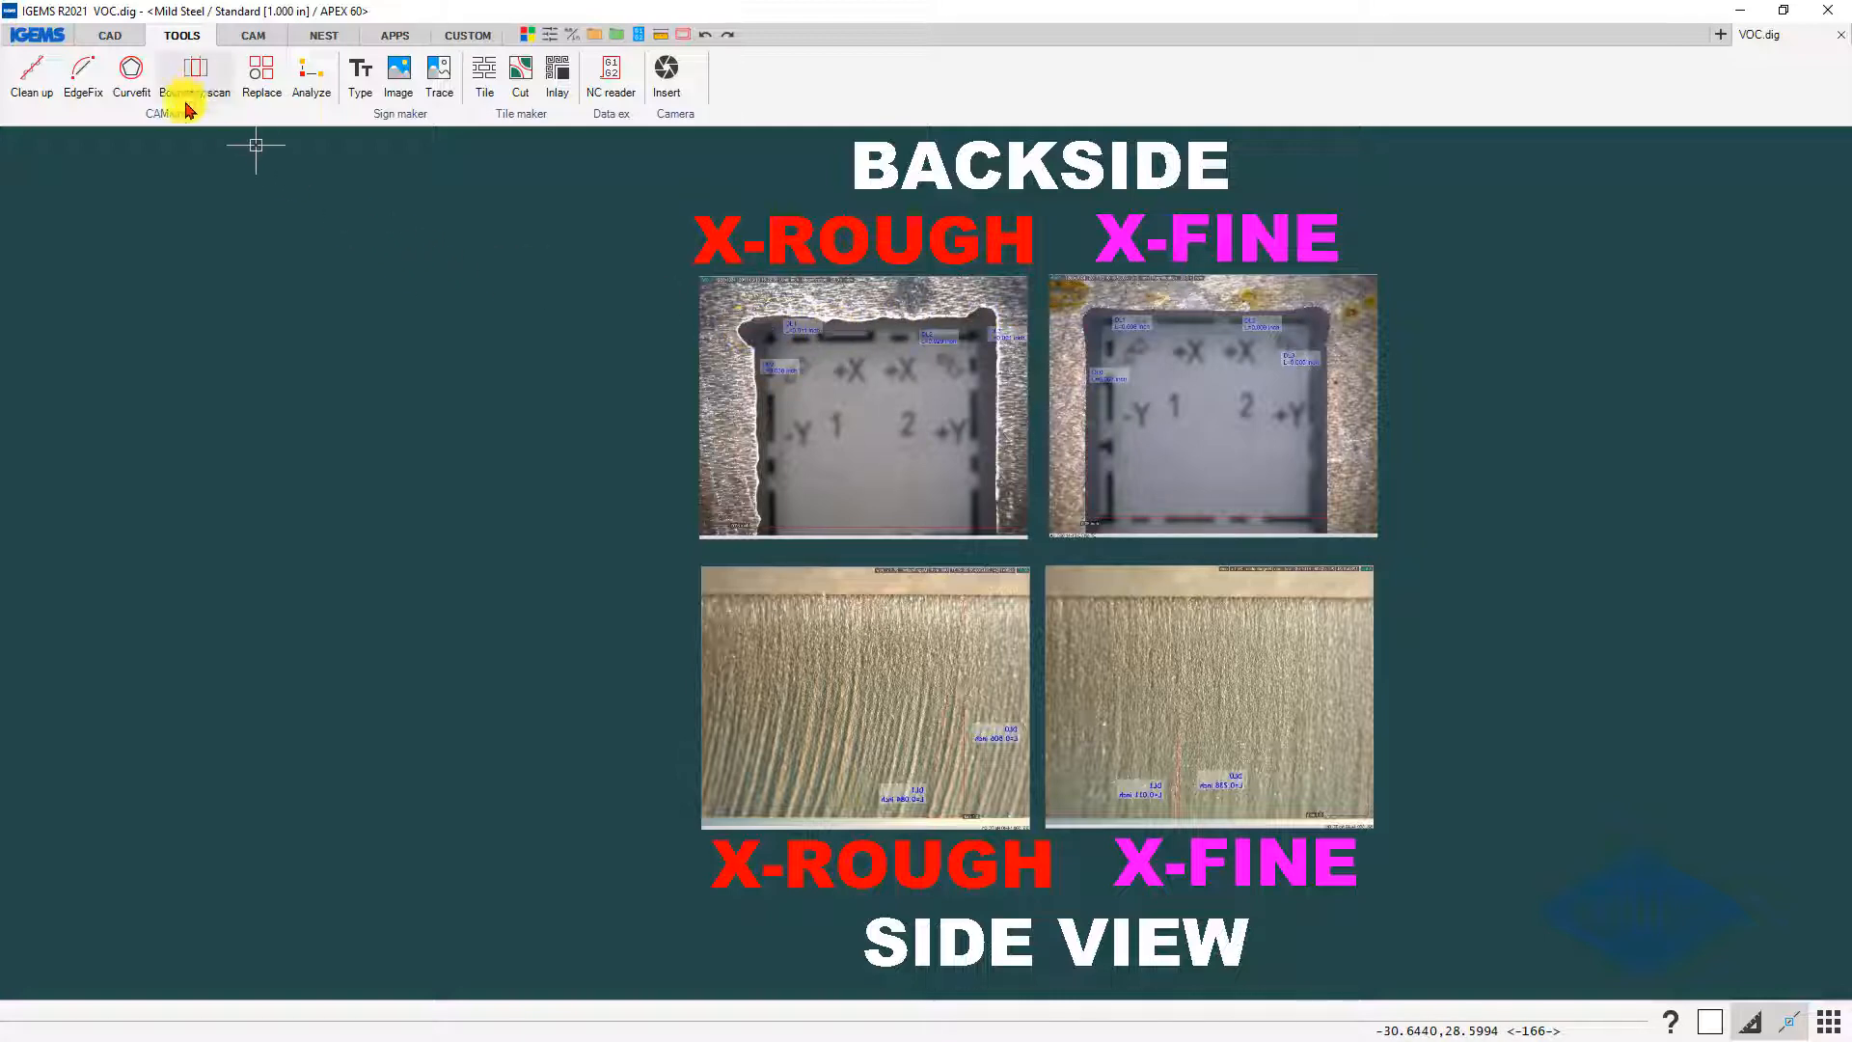
{"action": "left_click", "coordinate": [393, 35]}
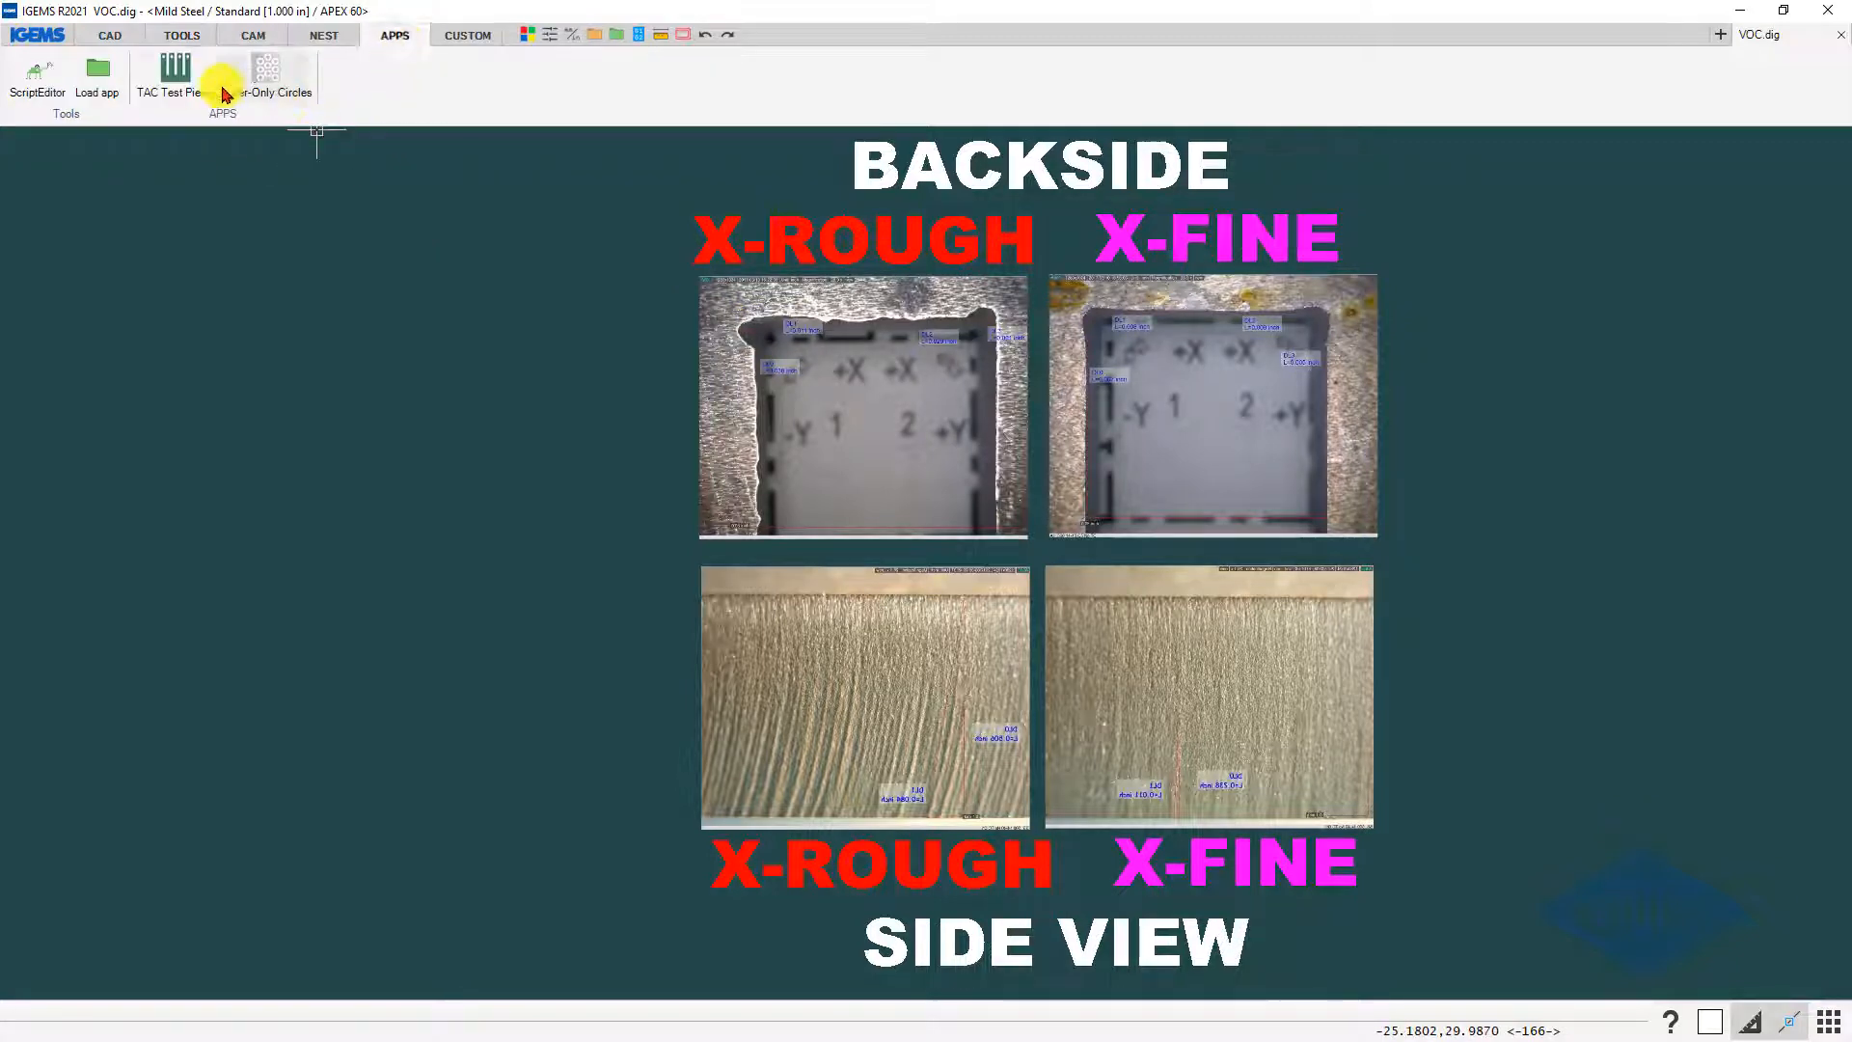
{"action": "left_click", "coordinate": [173, 71]}
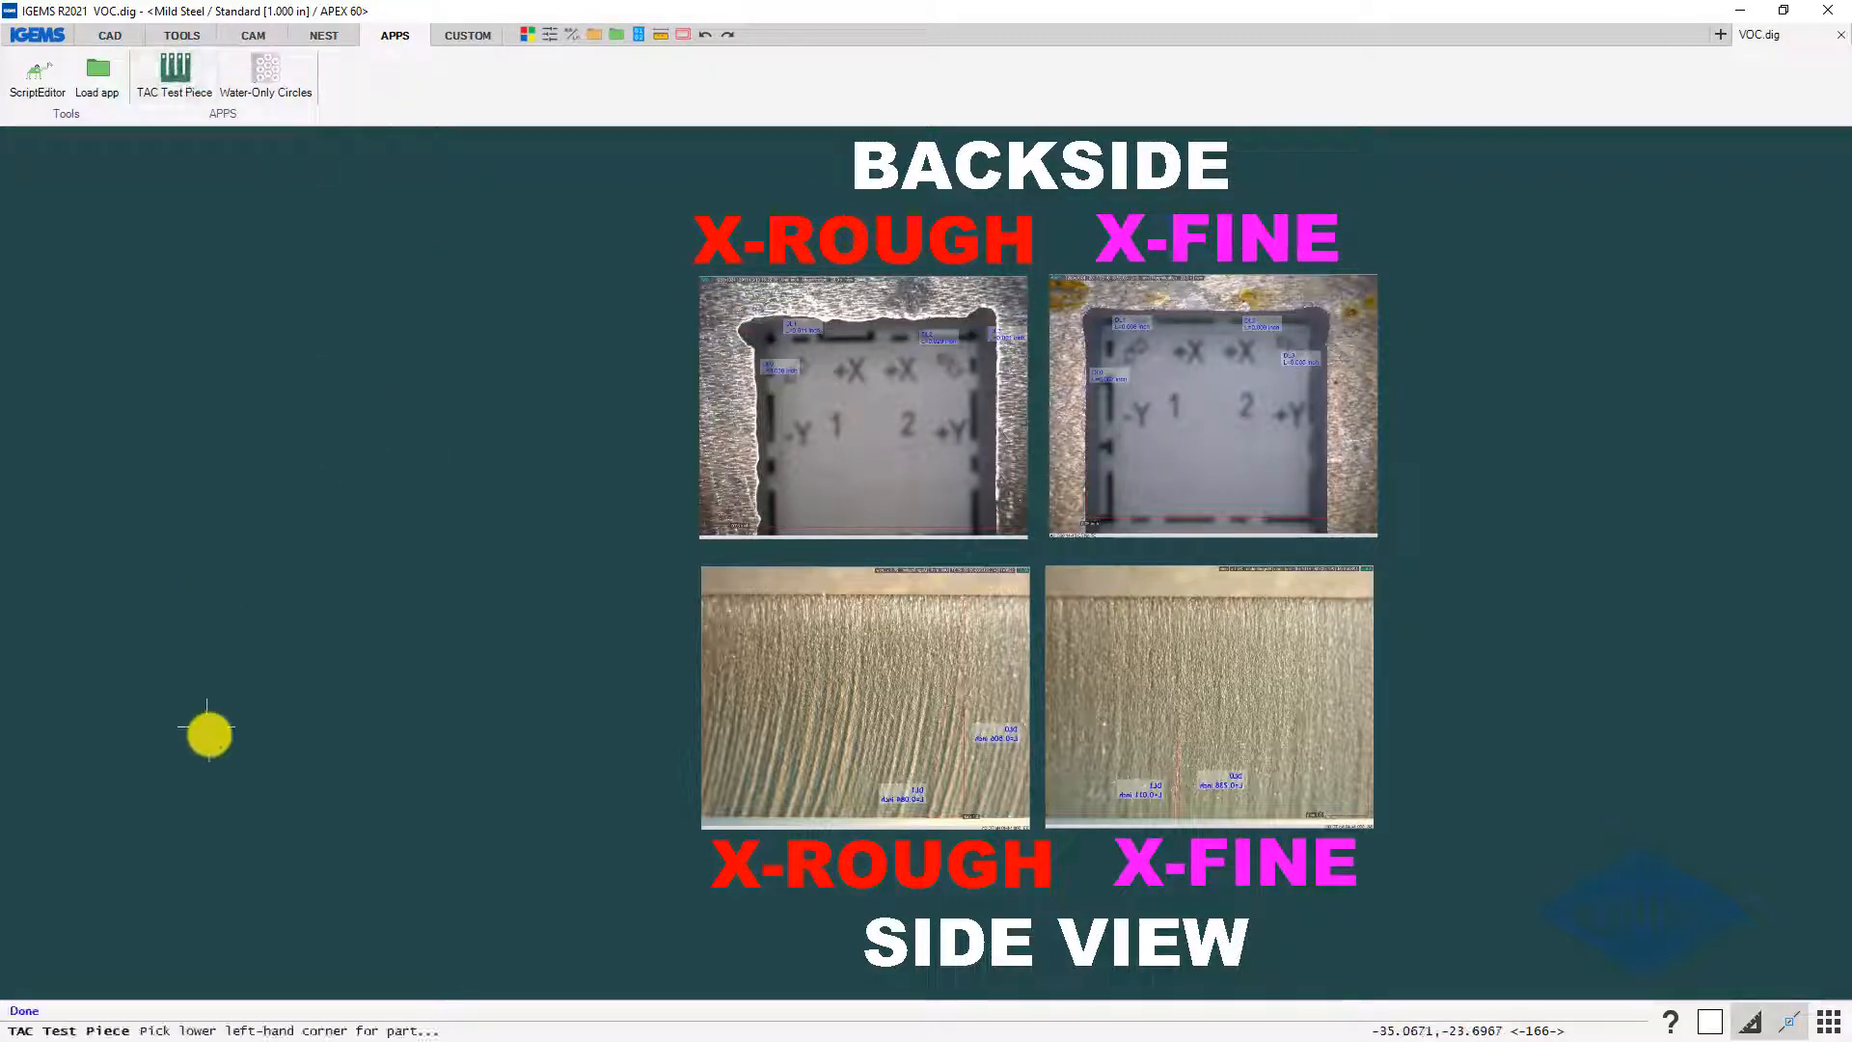
{"action": "left_click", "coordinate": [174, 77]}
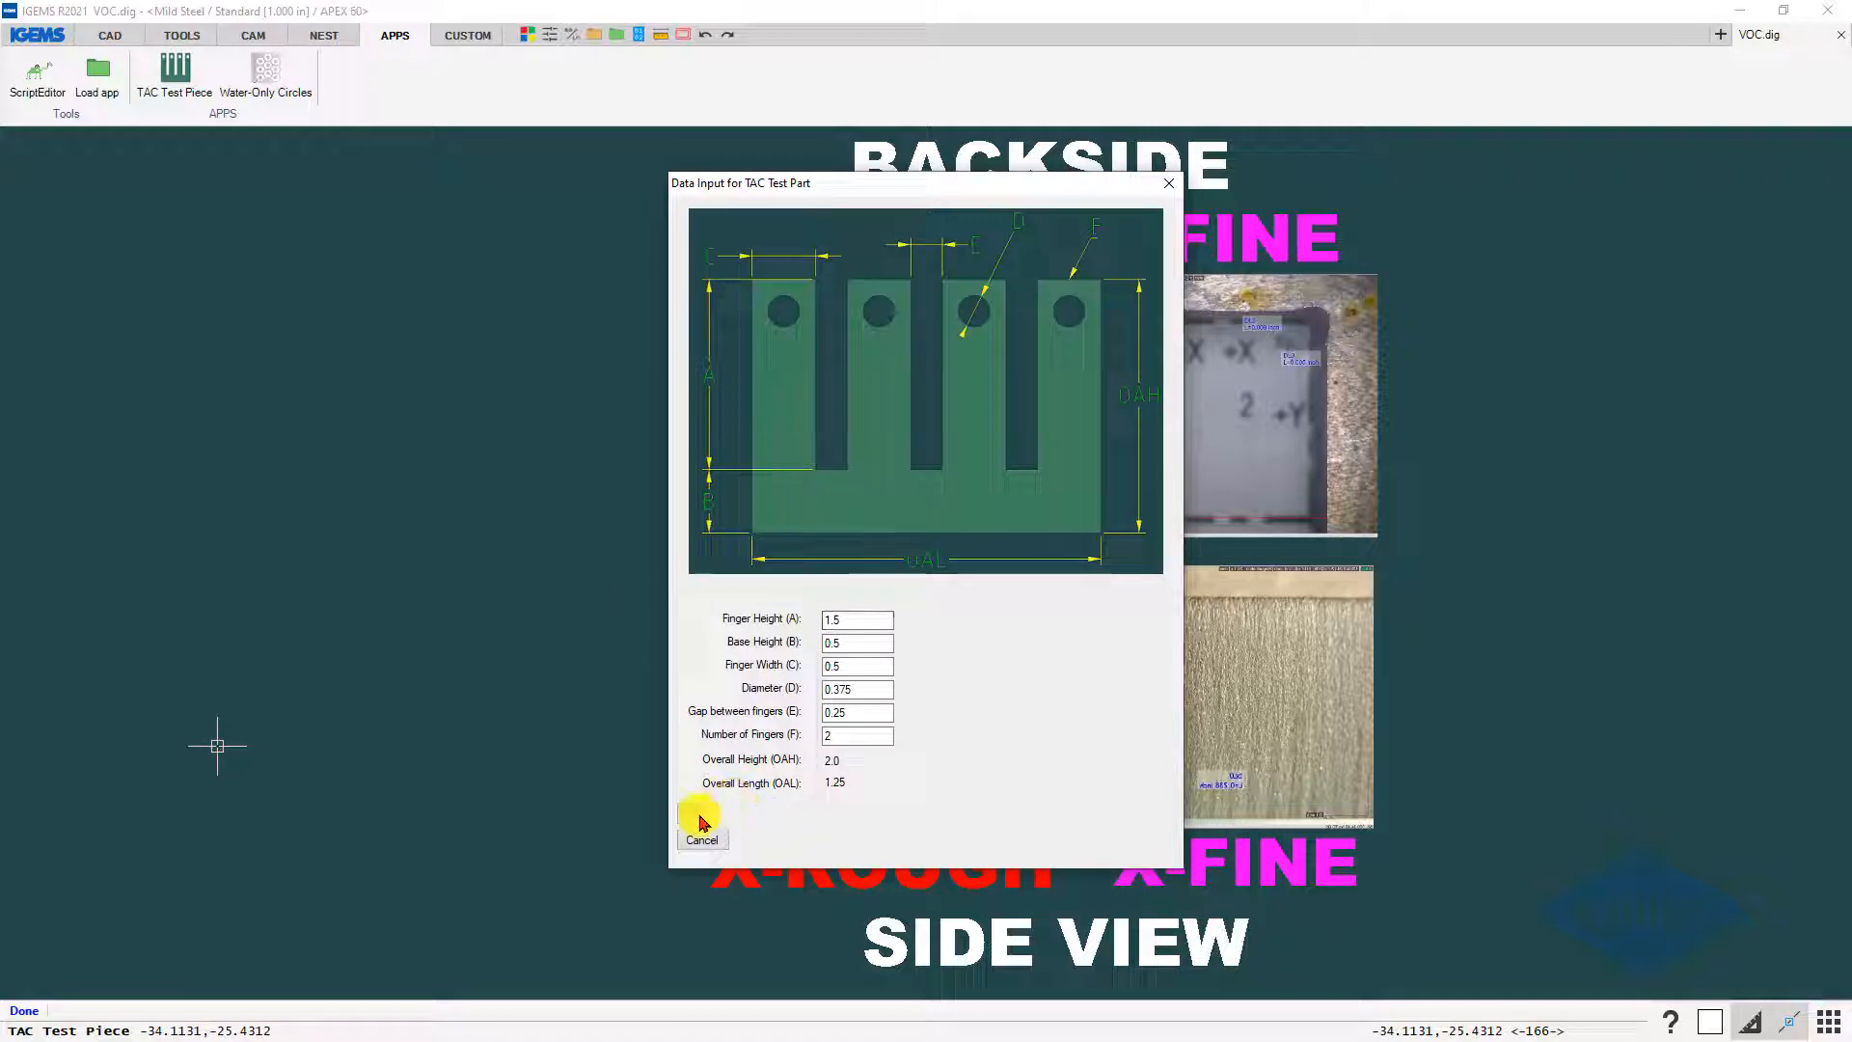
{"action": "left_click", "coordinate": [700, 839]}
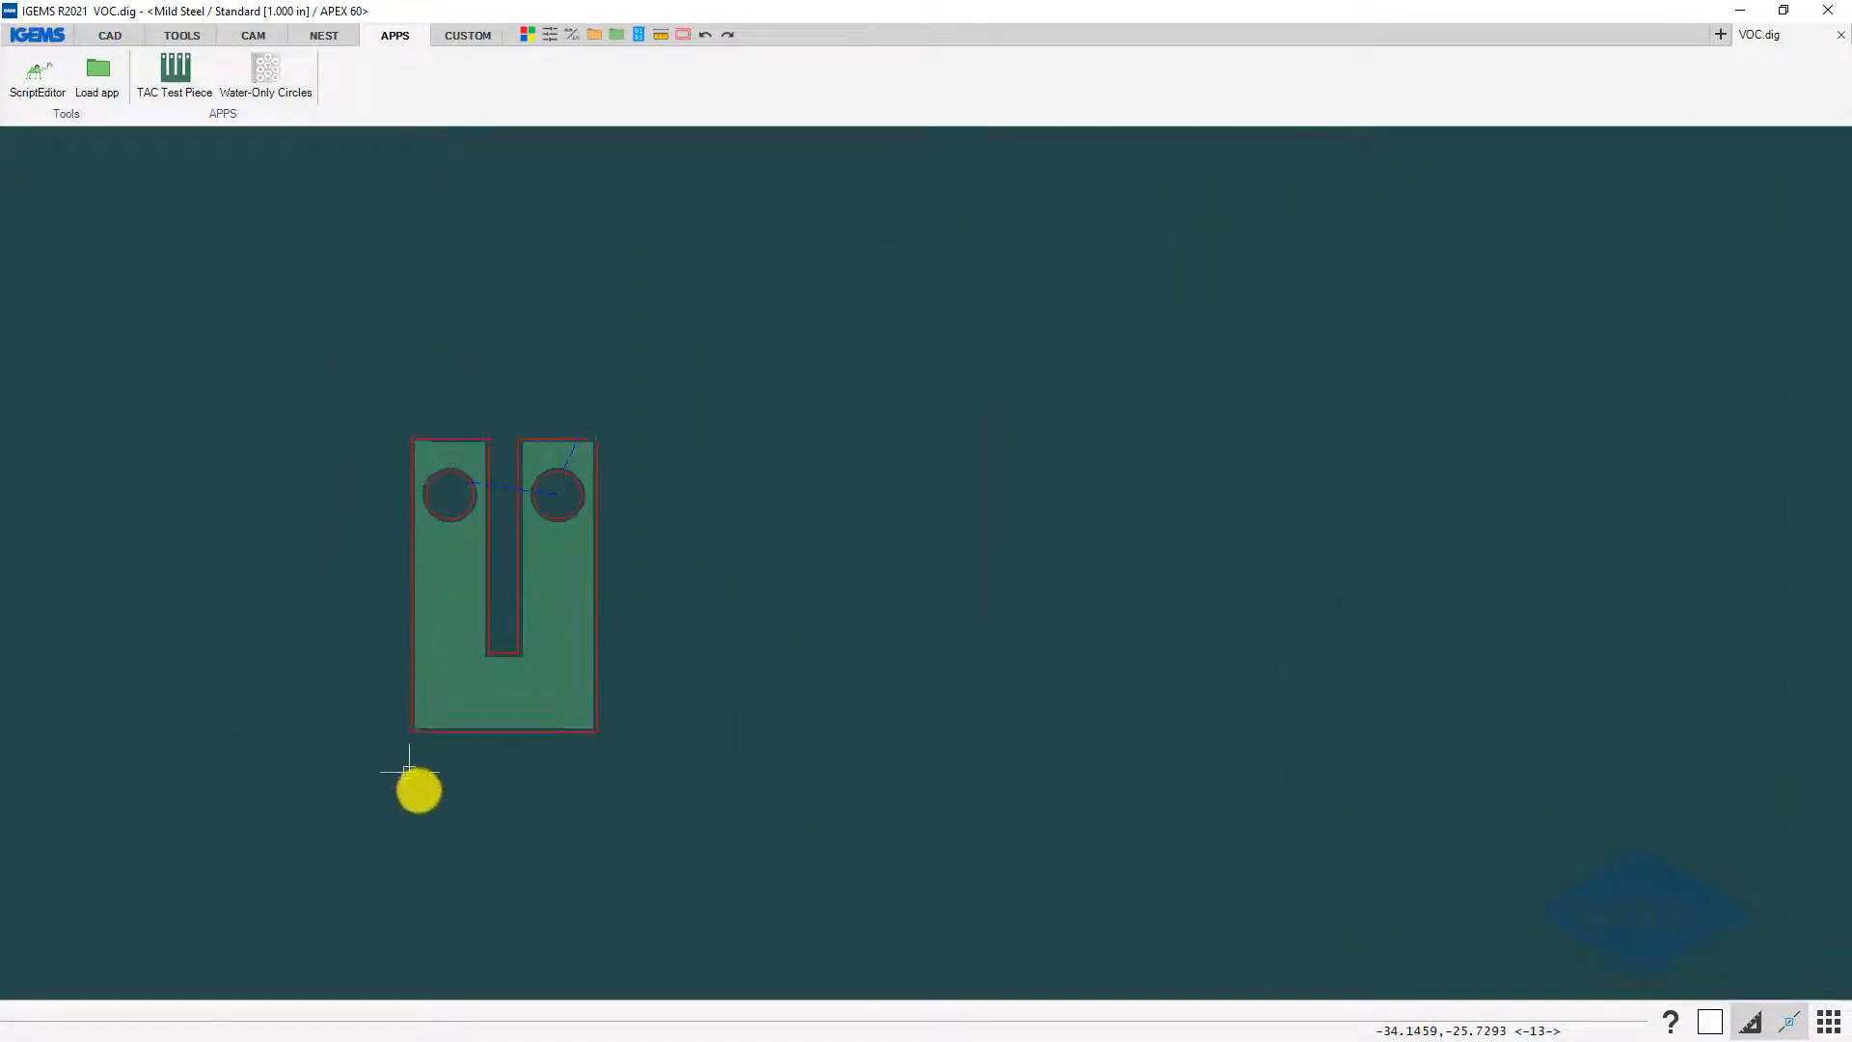
- Add cutting contour toolpaths to the test part using CAM Contour in Single mode
{"action": "left_click", "coordinate": [253, 35]}
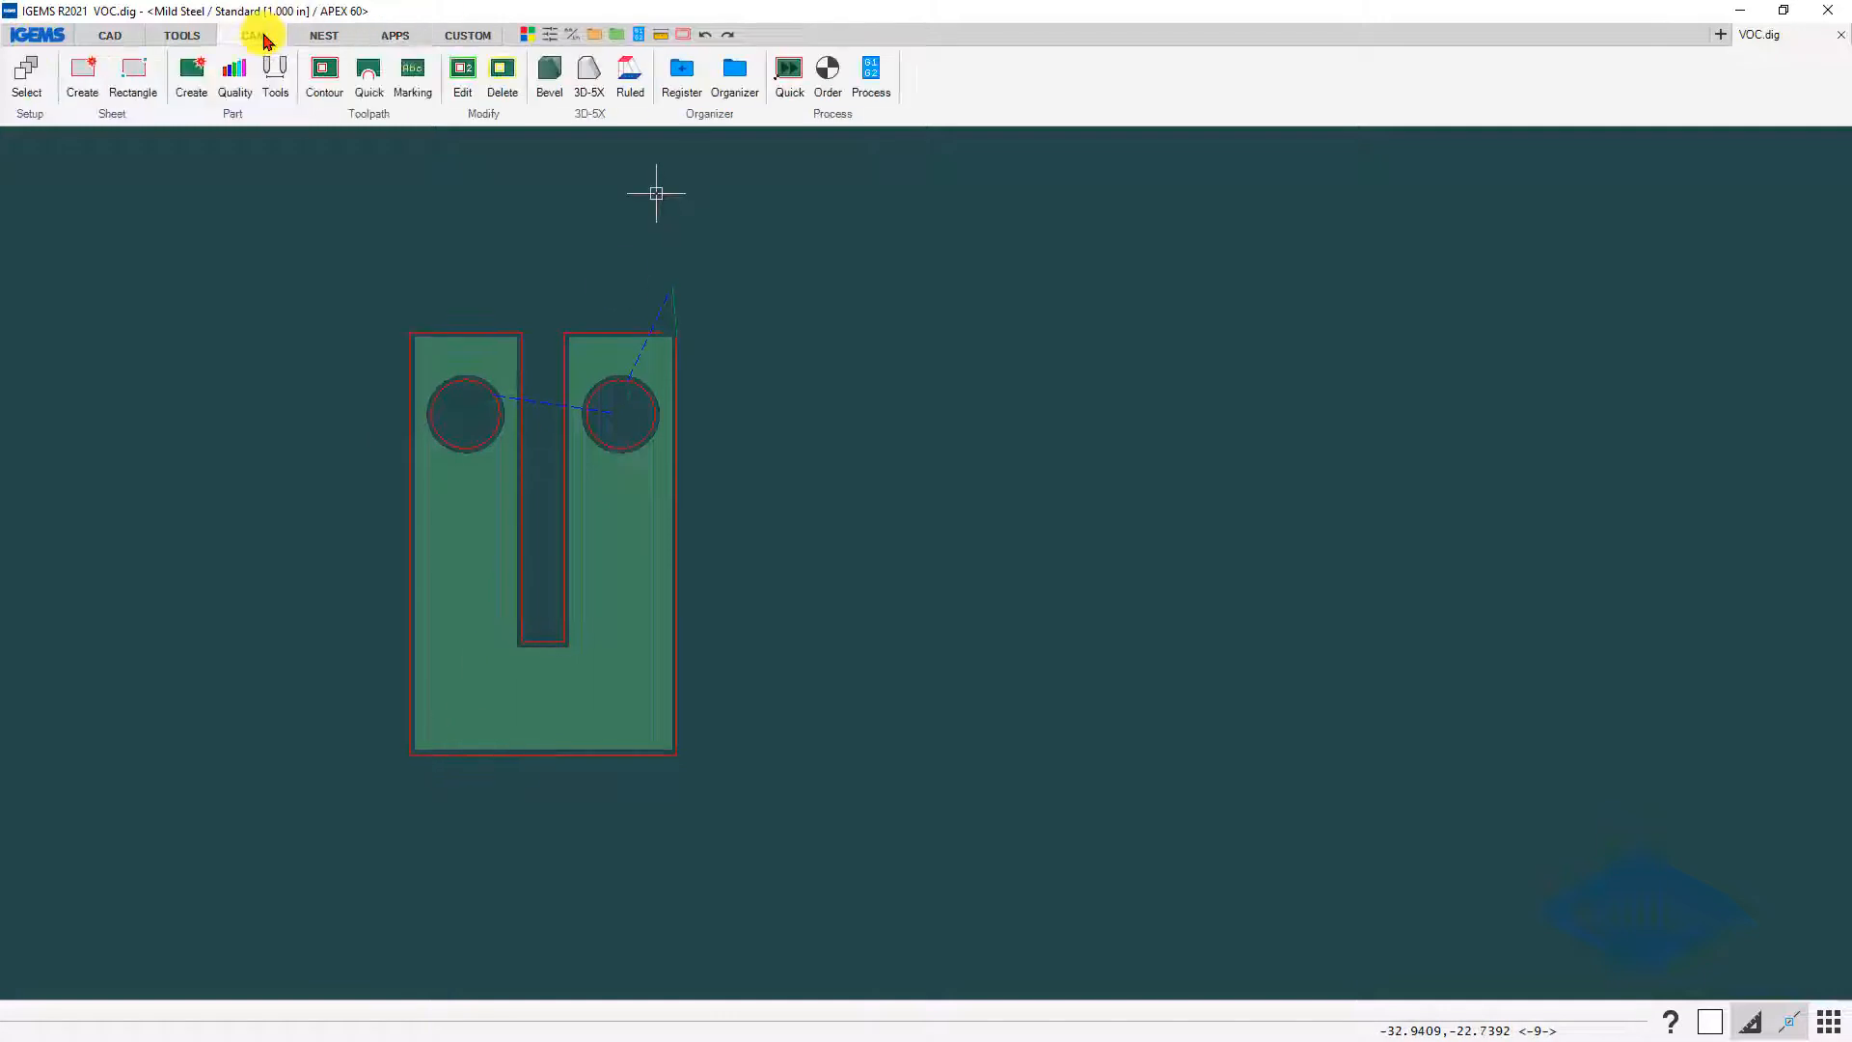
{"action": "left_click", "coordinate": [322, 77]}
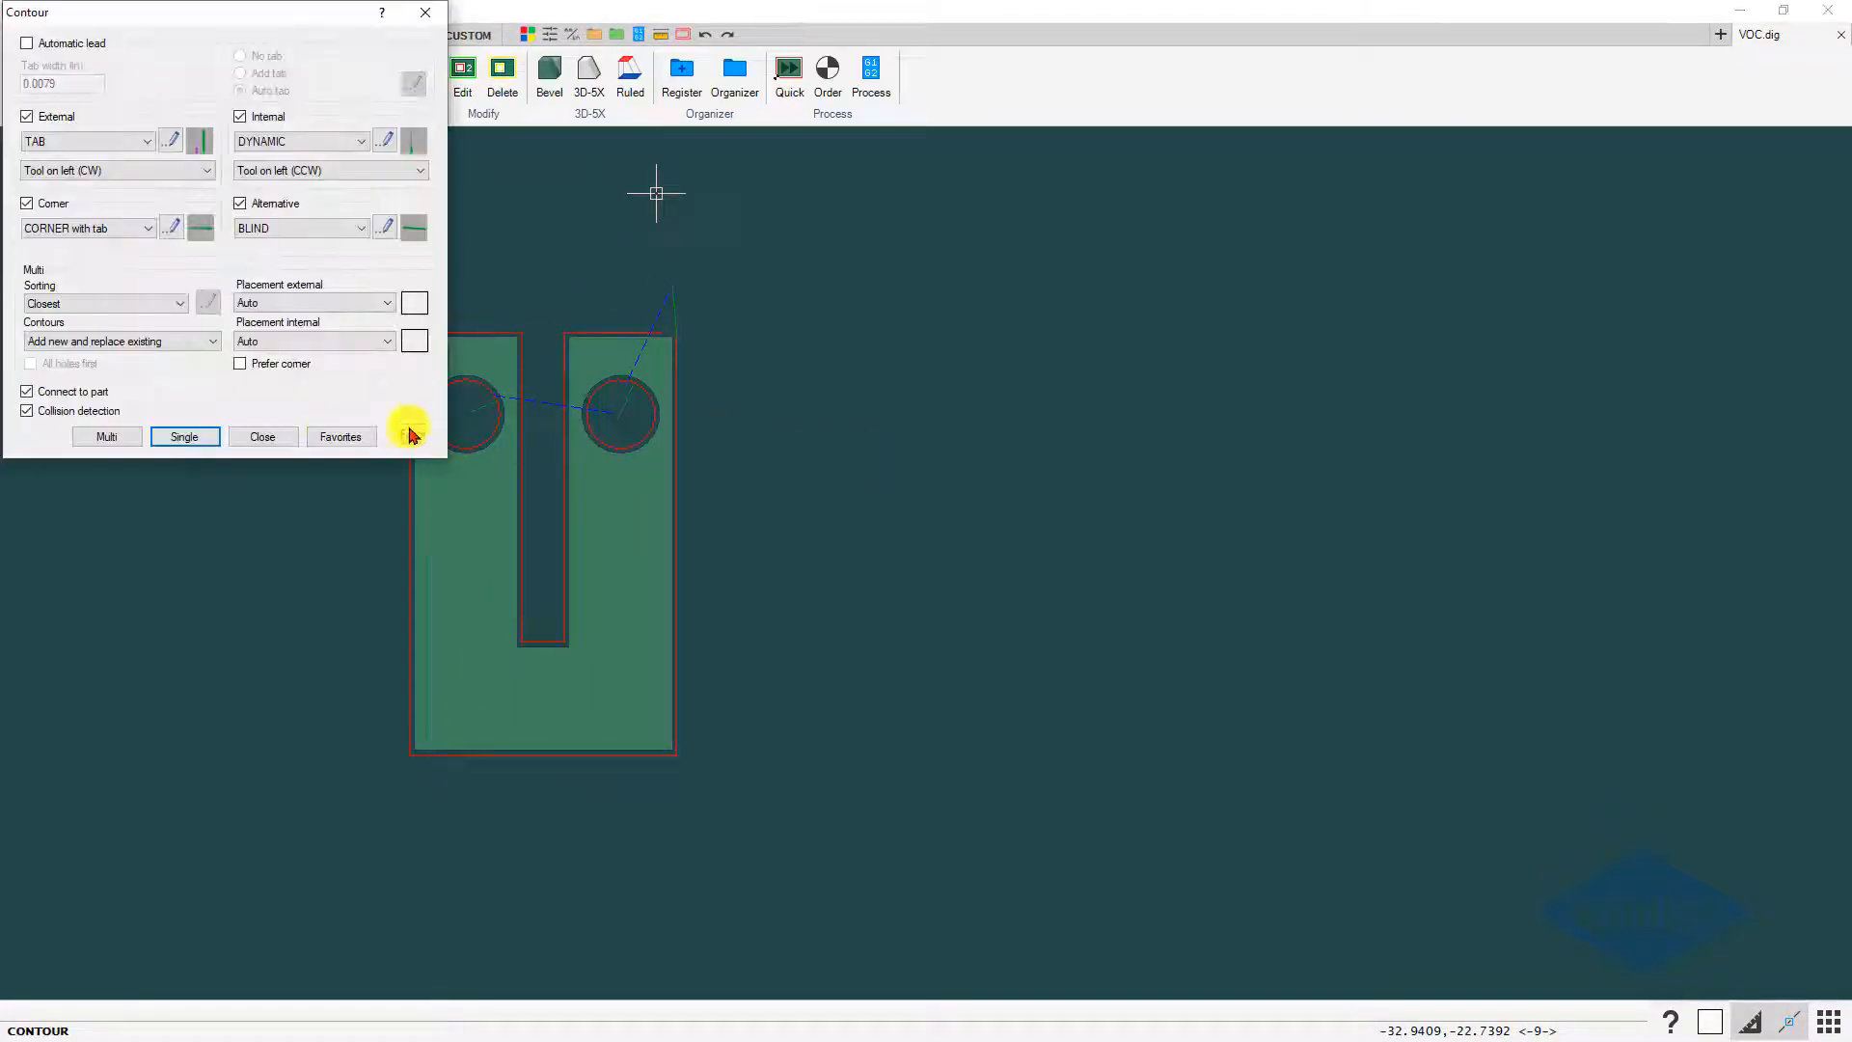
{"action": "left_click", "coordinate": [262, 436]}
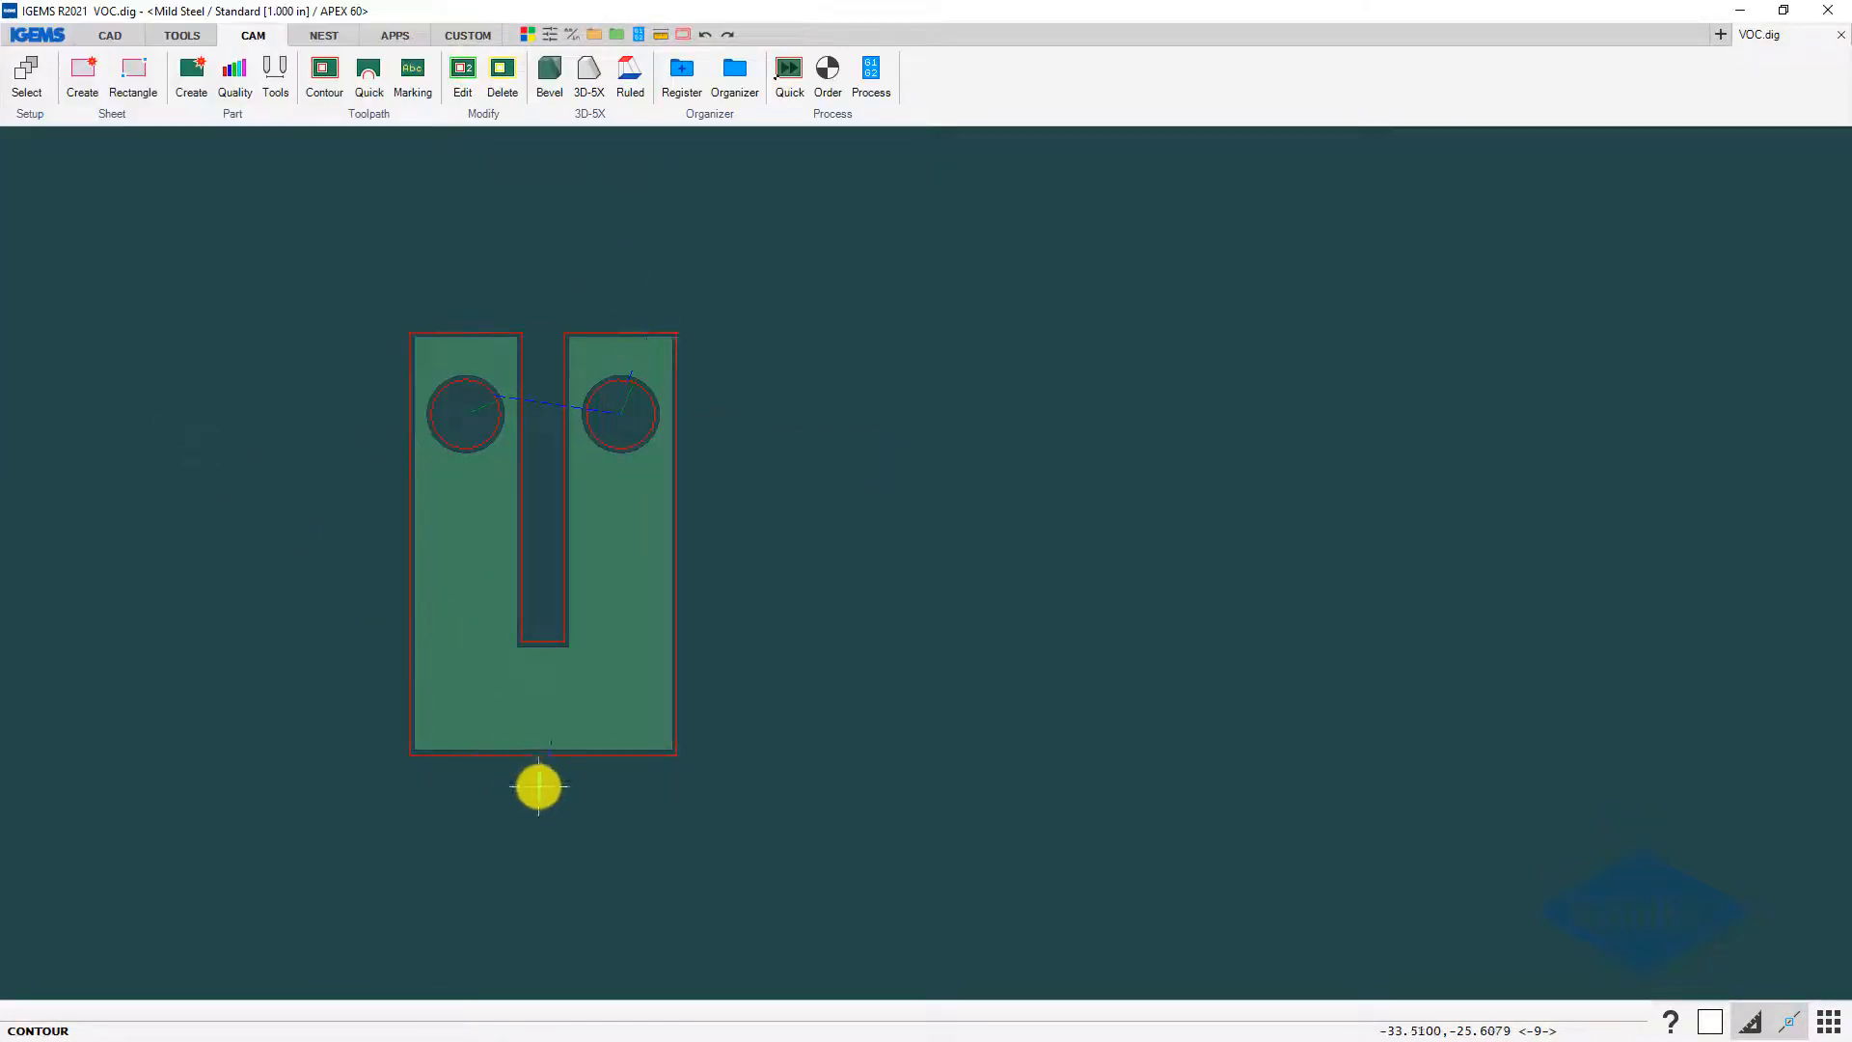
{"action": "left_click", "coordinate": [324, 78]}
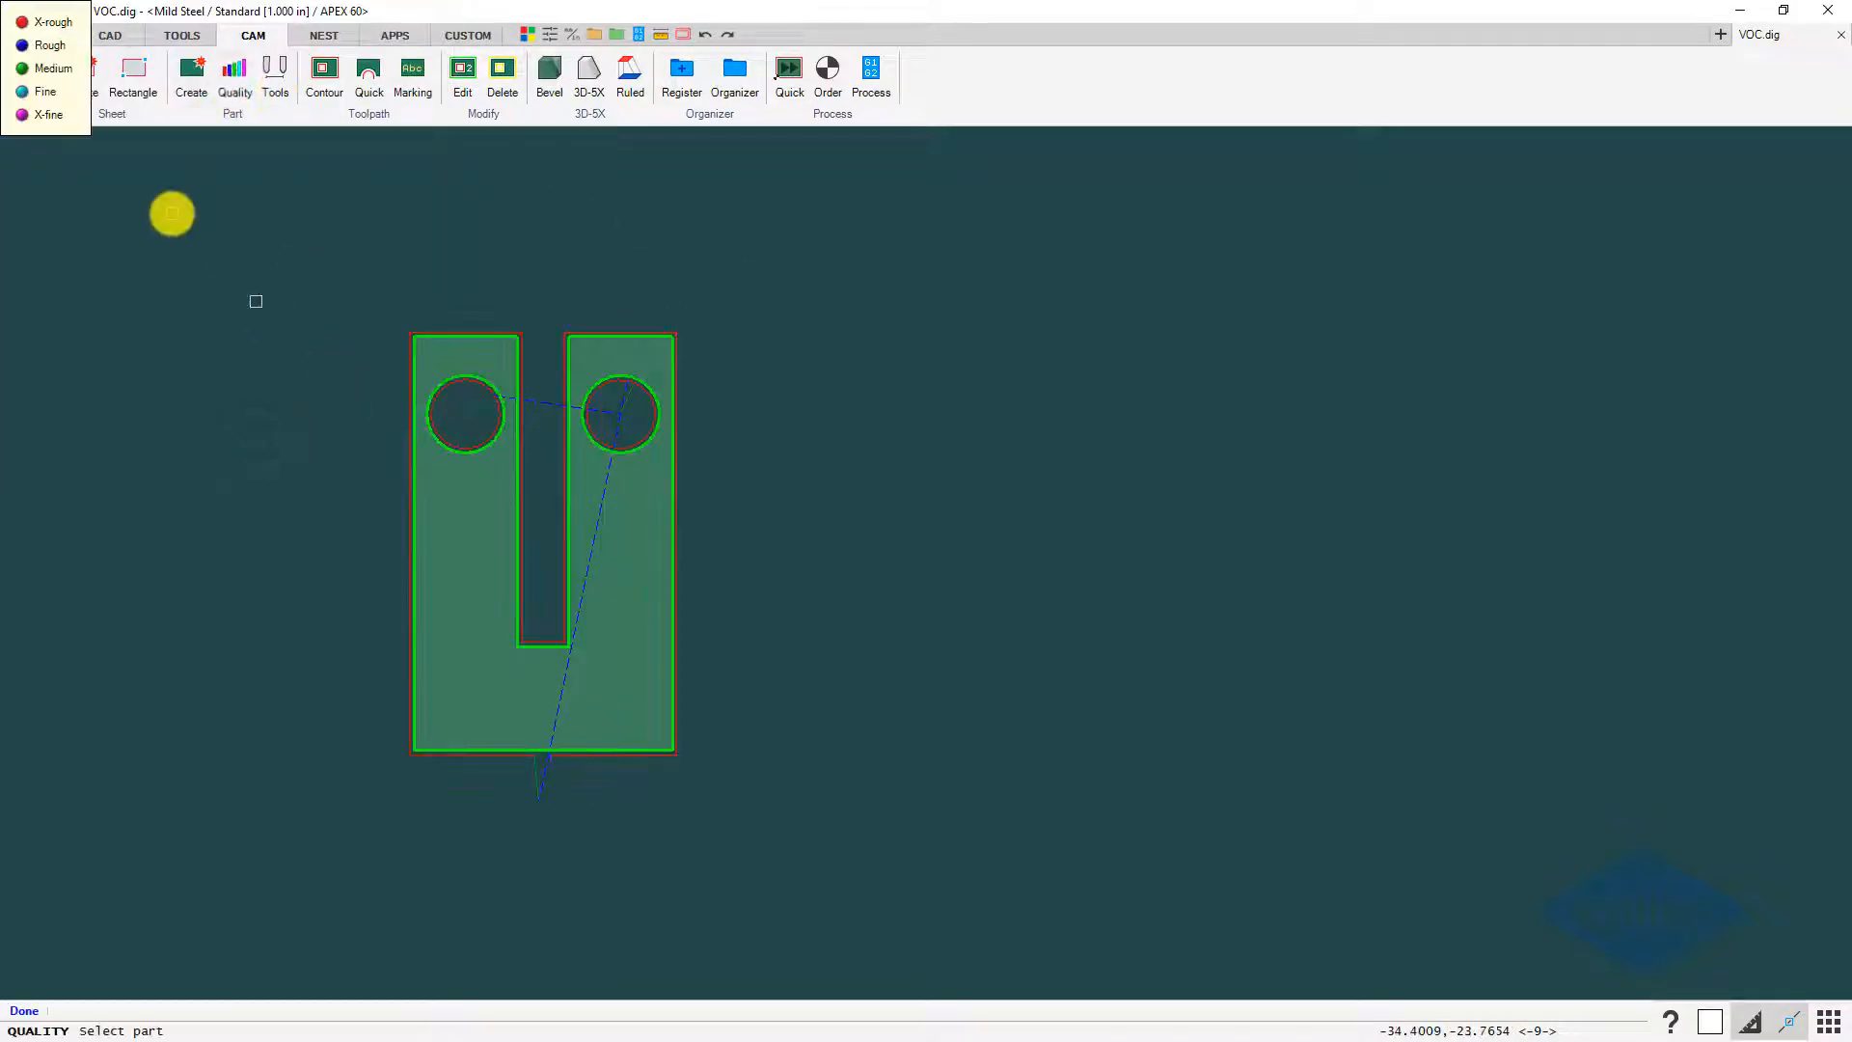
- Assign X-rough cut quality to the test part by area and begin NC processing
{"action": "left_click", "coordinate": [233, 77]}
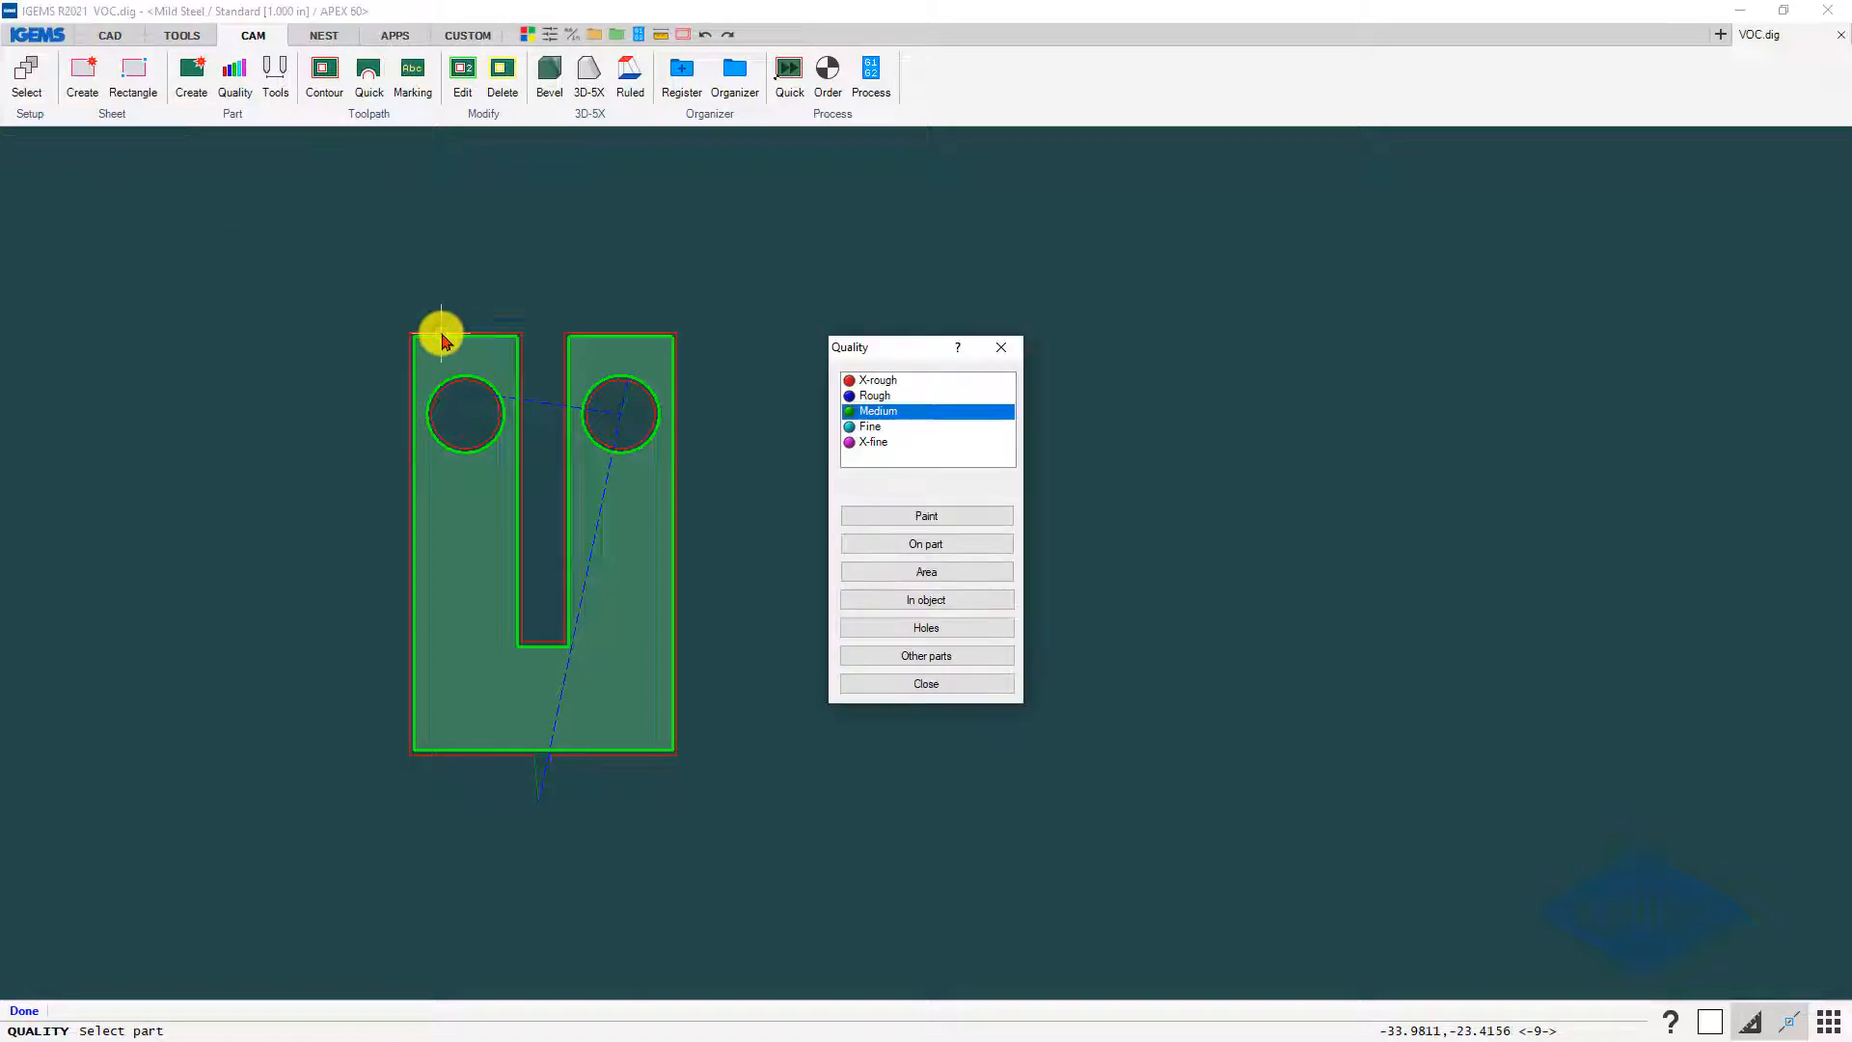
{"action": "left_click", "coordinate": [872, 440]}
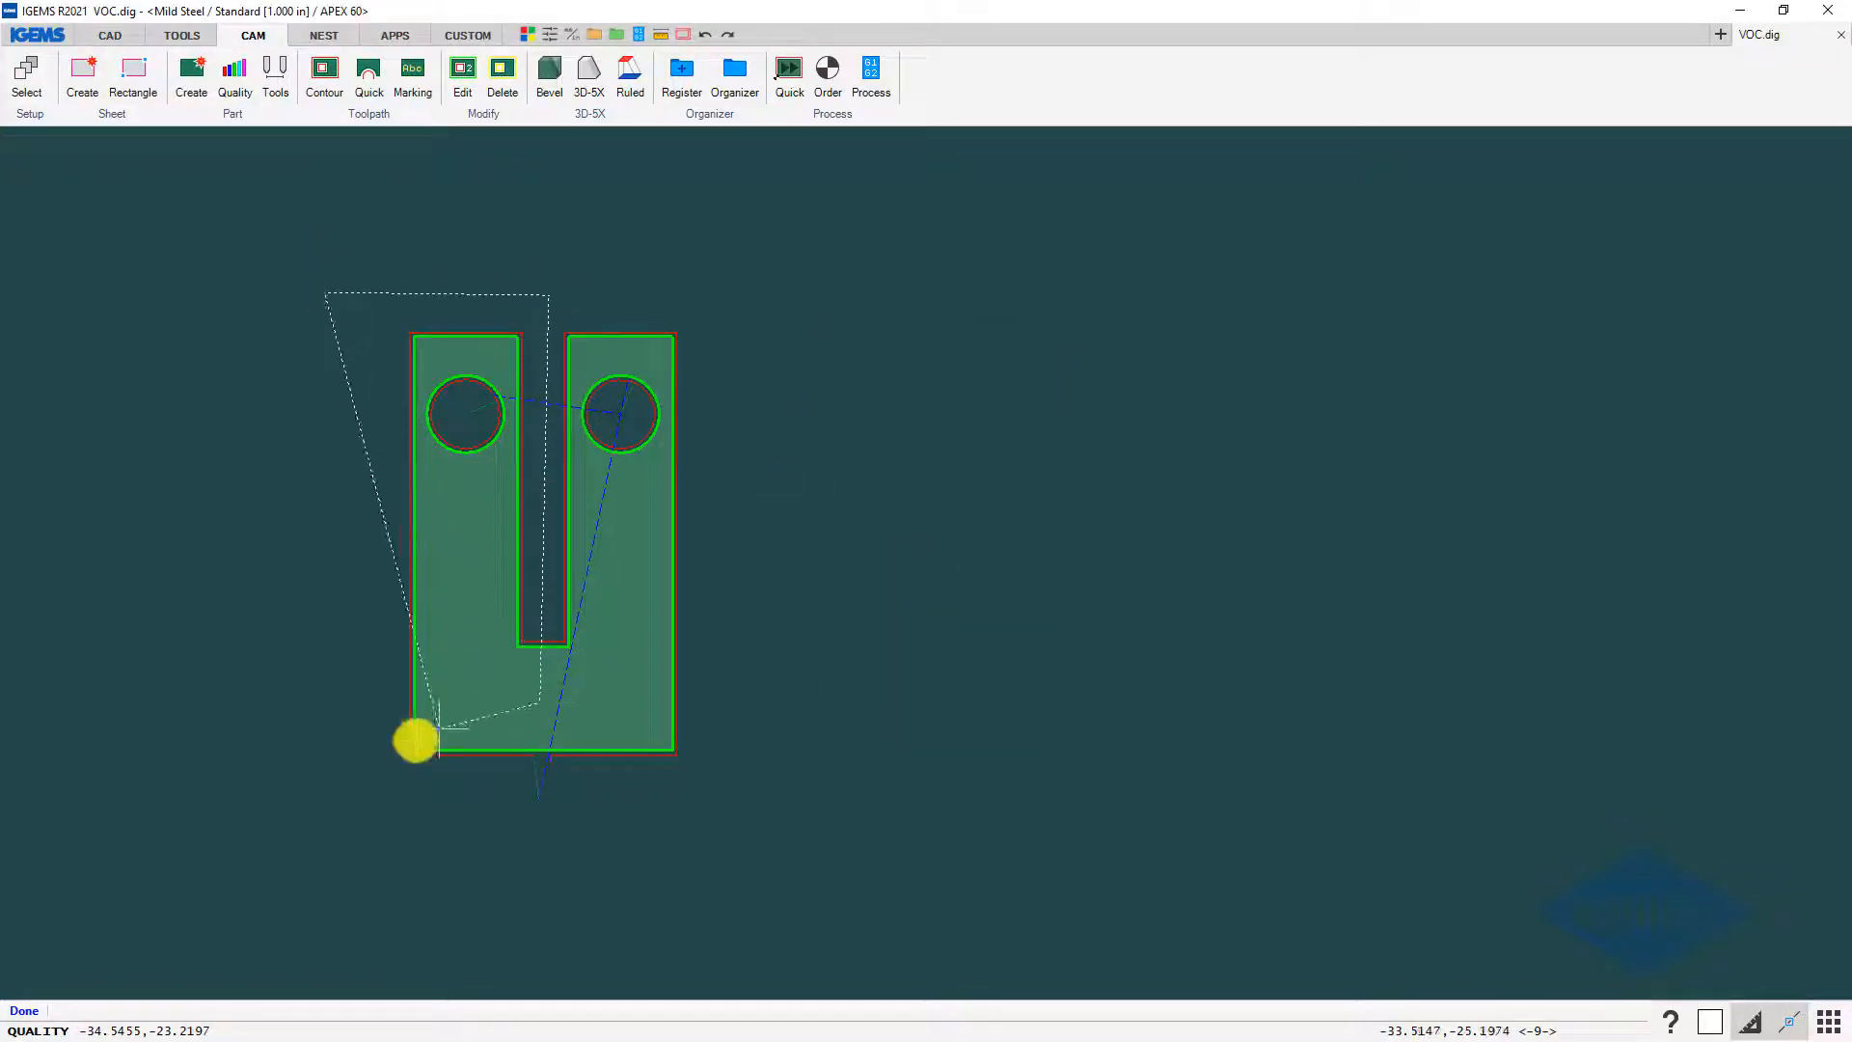
{"action": "left_click", "coordinate": [234, 75]}
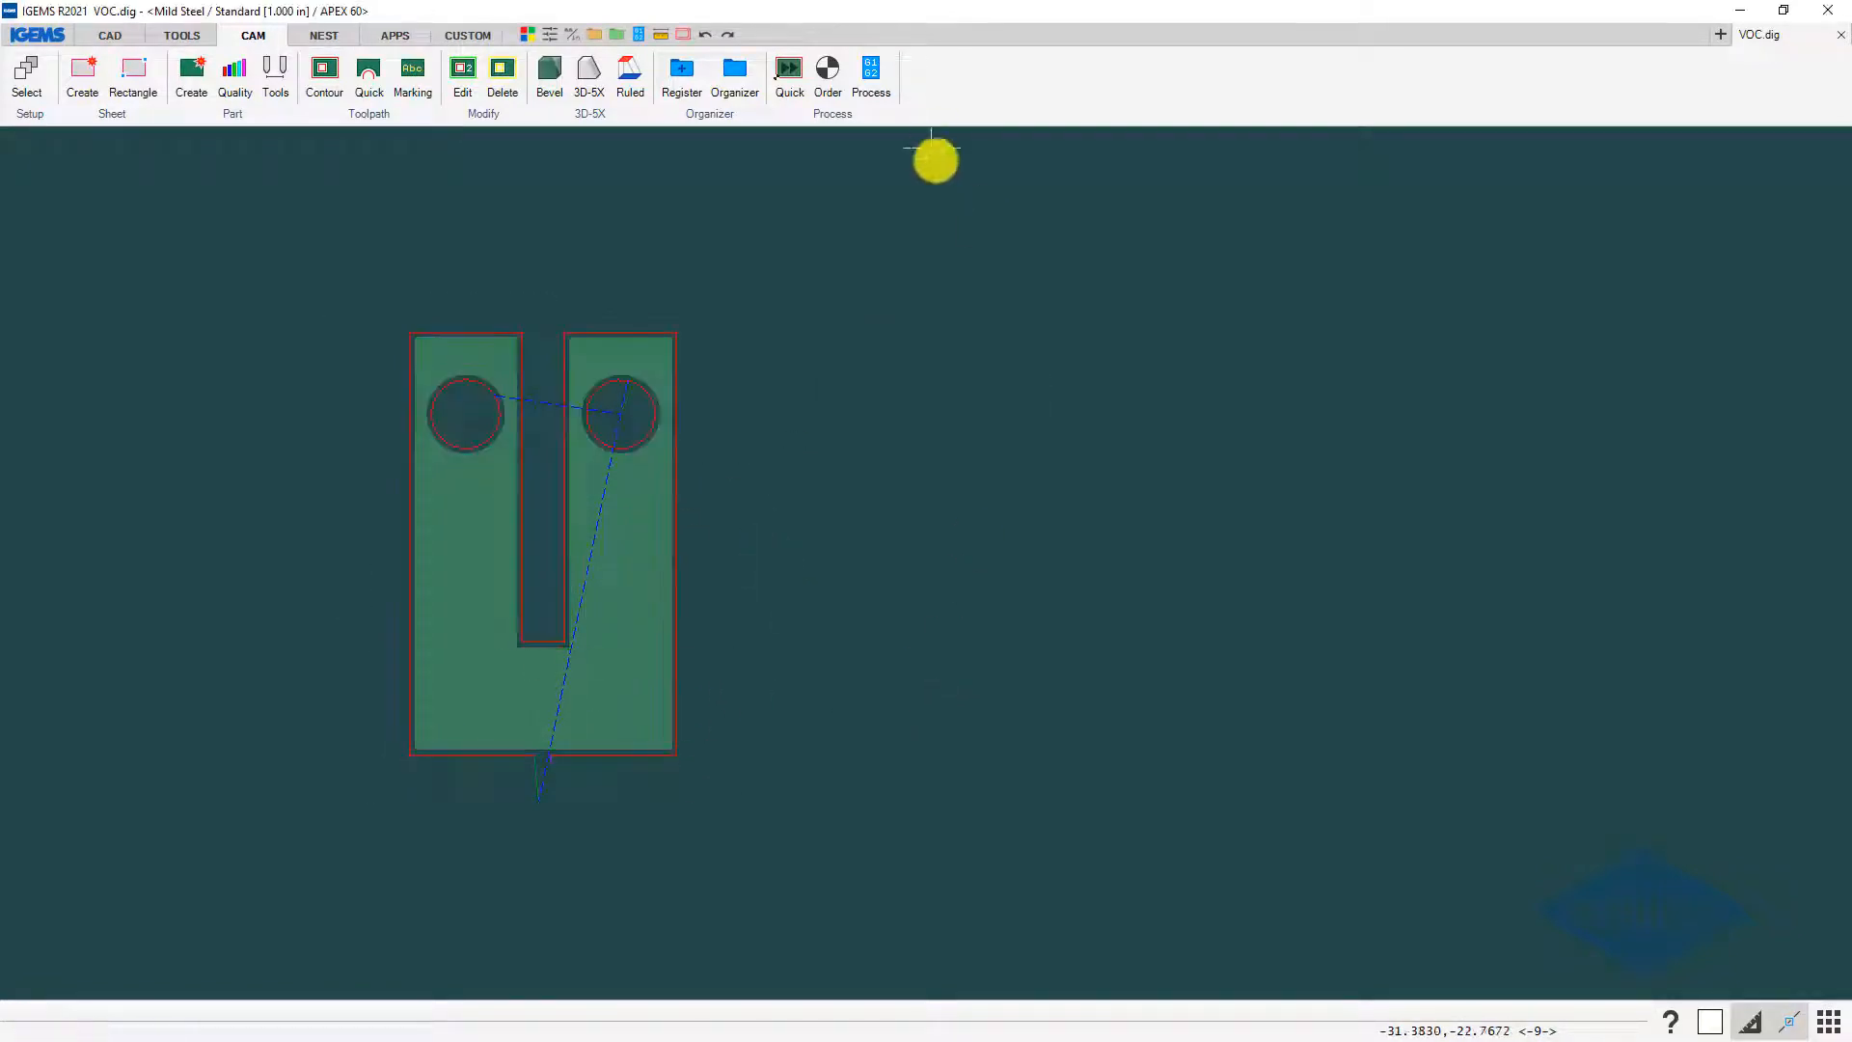
{"action": "left_click", "coordinate": [871, 77]}
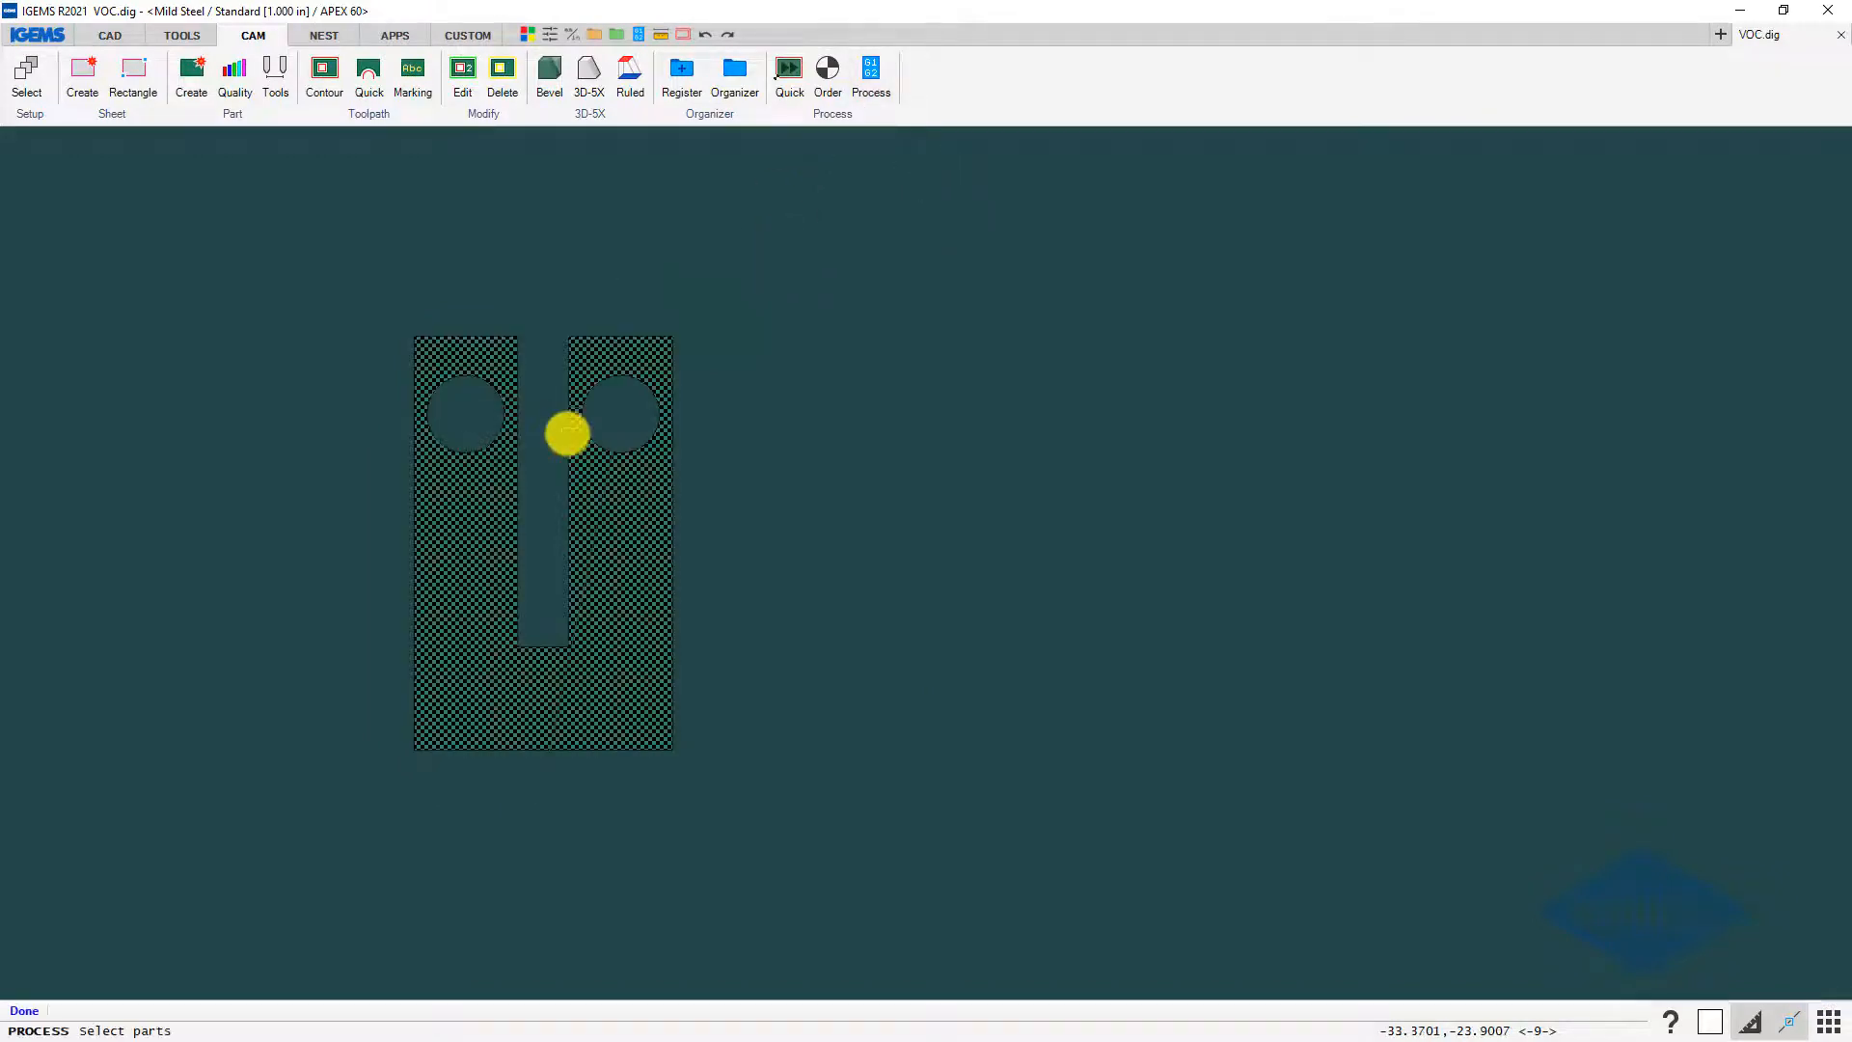
- Process the test part with VOC and TAC off and save the NC file as No VOC.CNC
{"action": "left_click", "coordinate": [870, 78]}
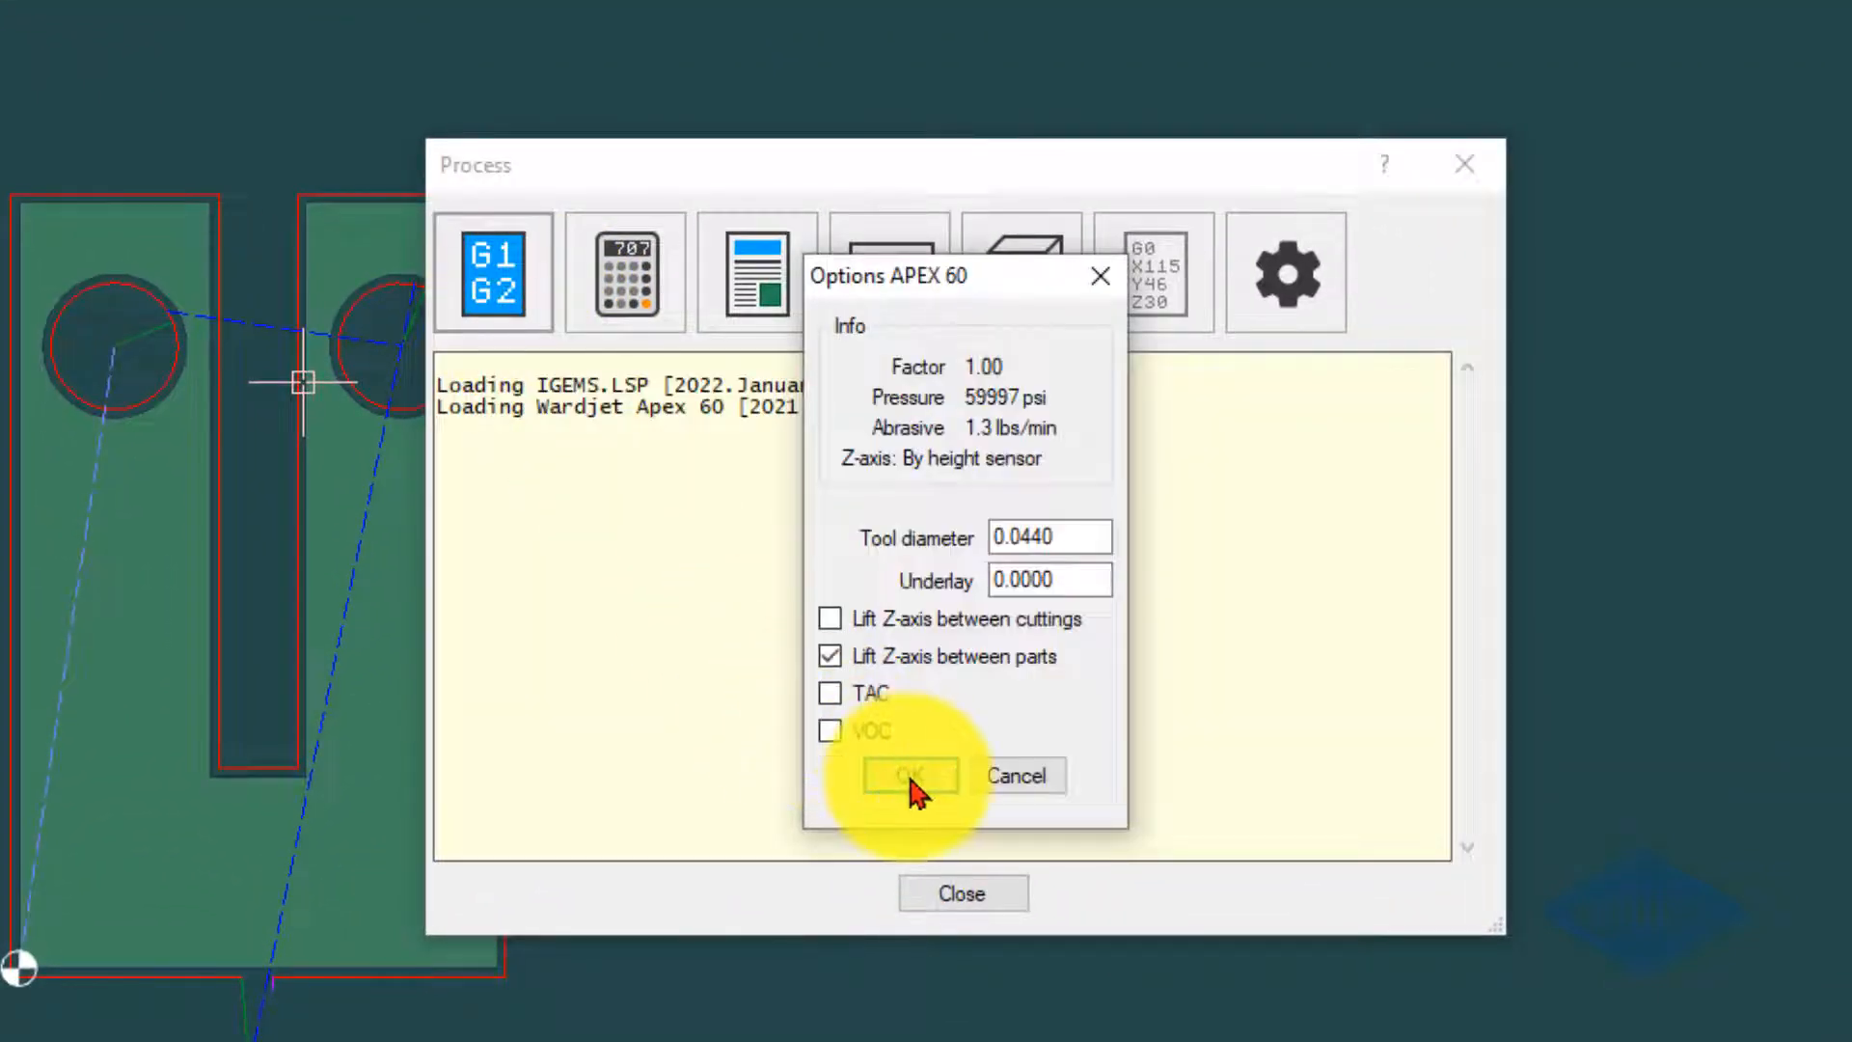
{"action": "left_click", "coordinate": [906, 776]}
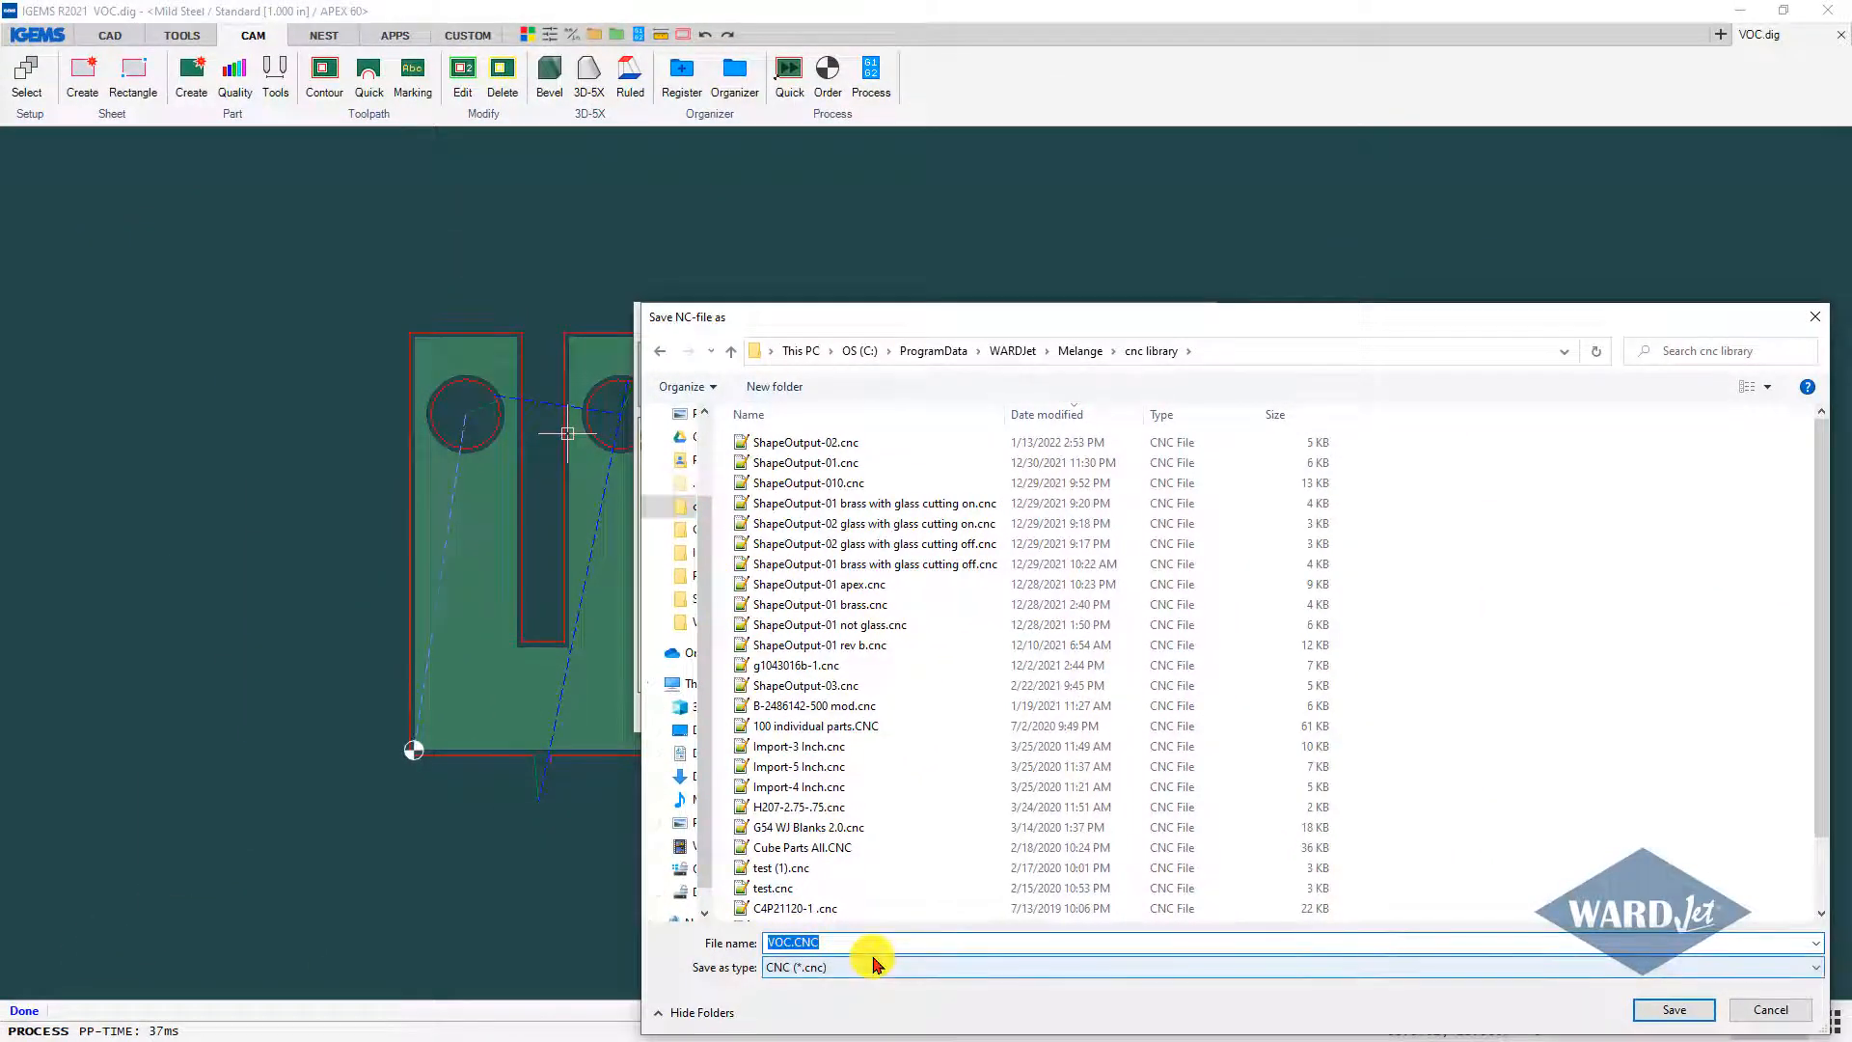
{"action": "type", "text": "No"}
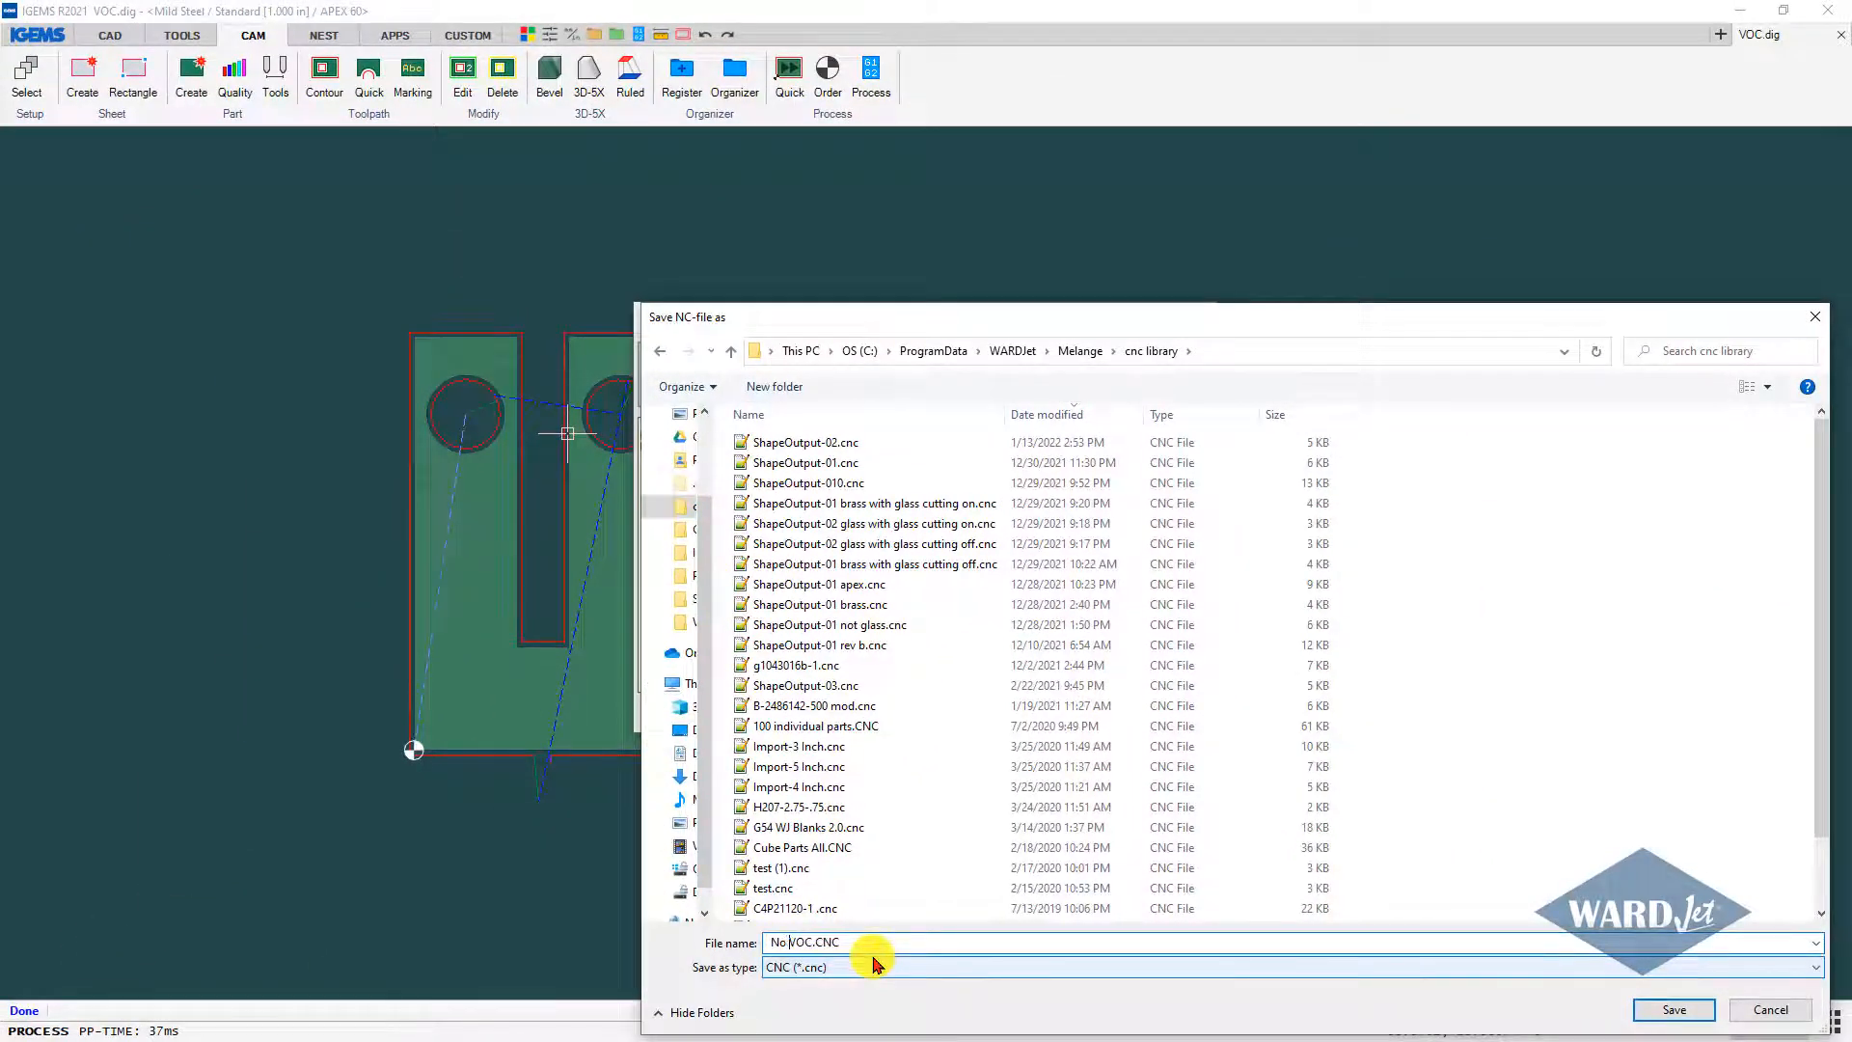
{"action": "mouse_move", "coordinate": [1672, 1009]}
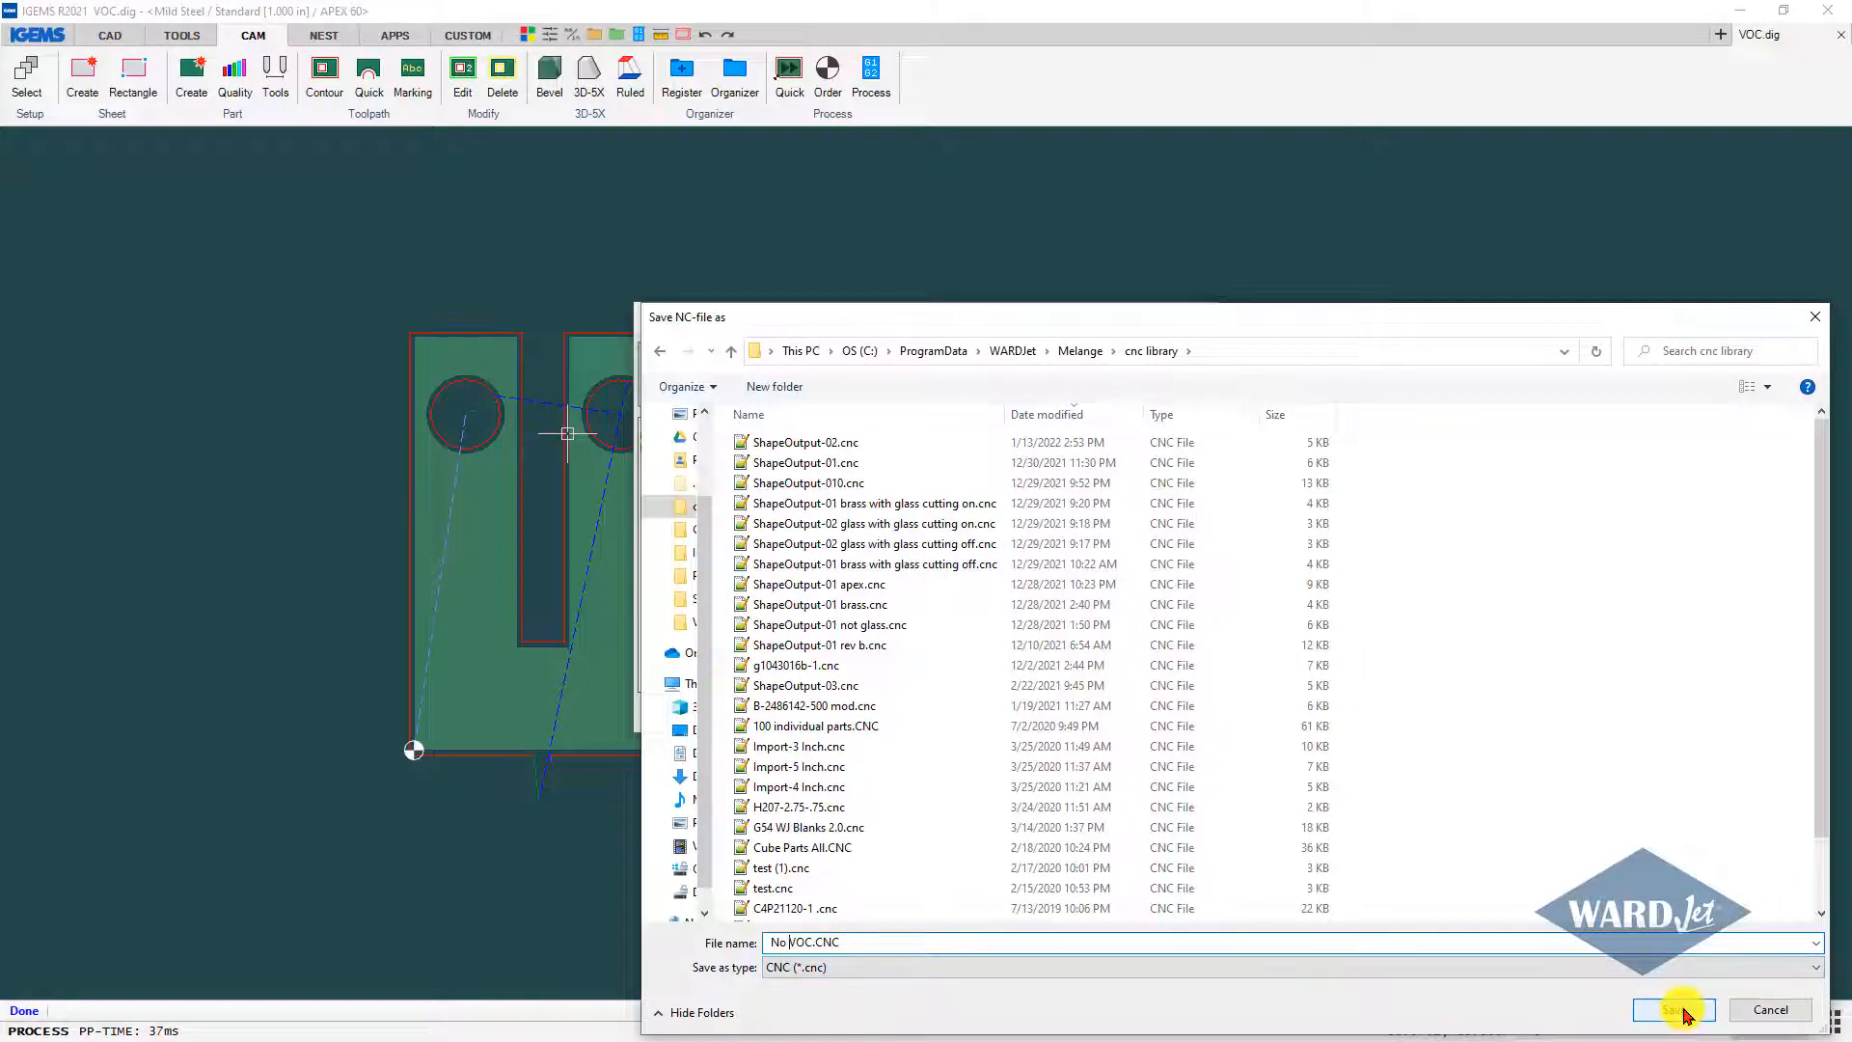
{"action": "left_click", "coordinate": [1671, 1009]}
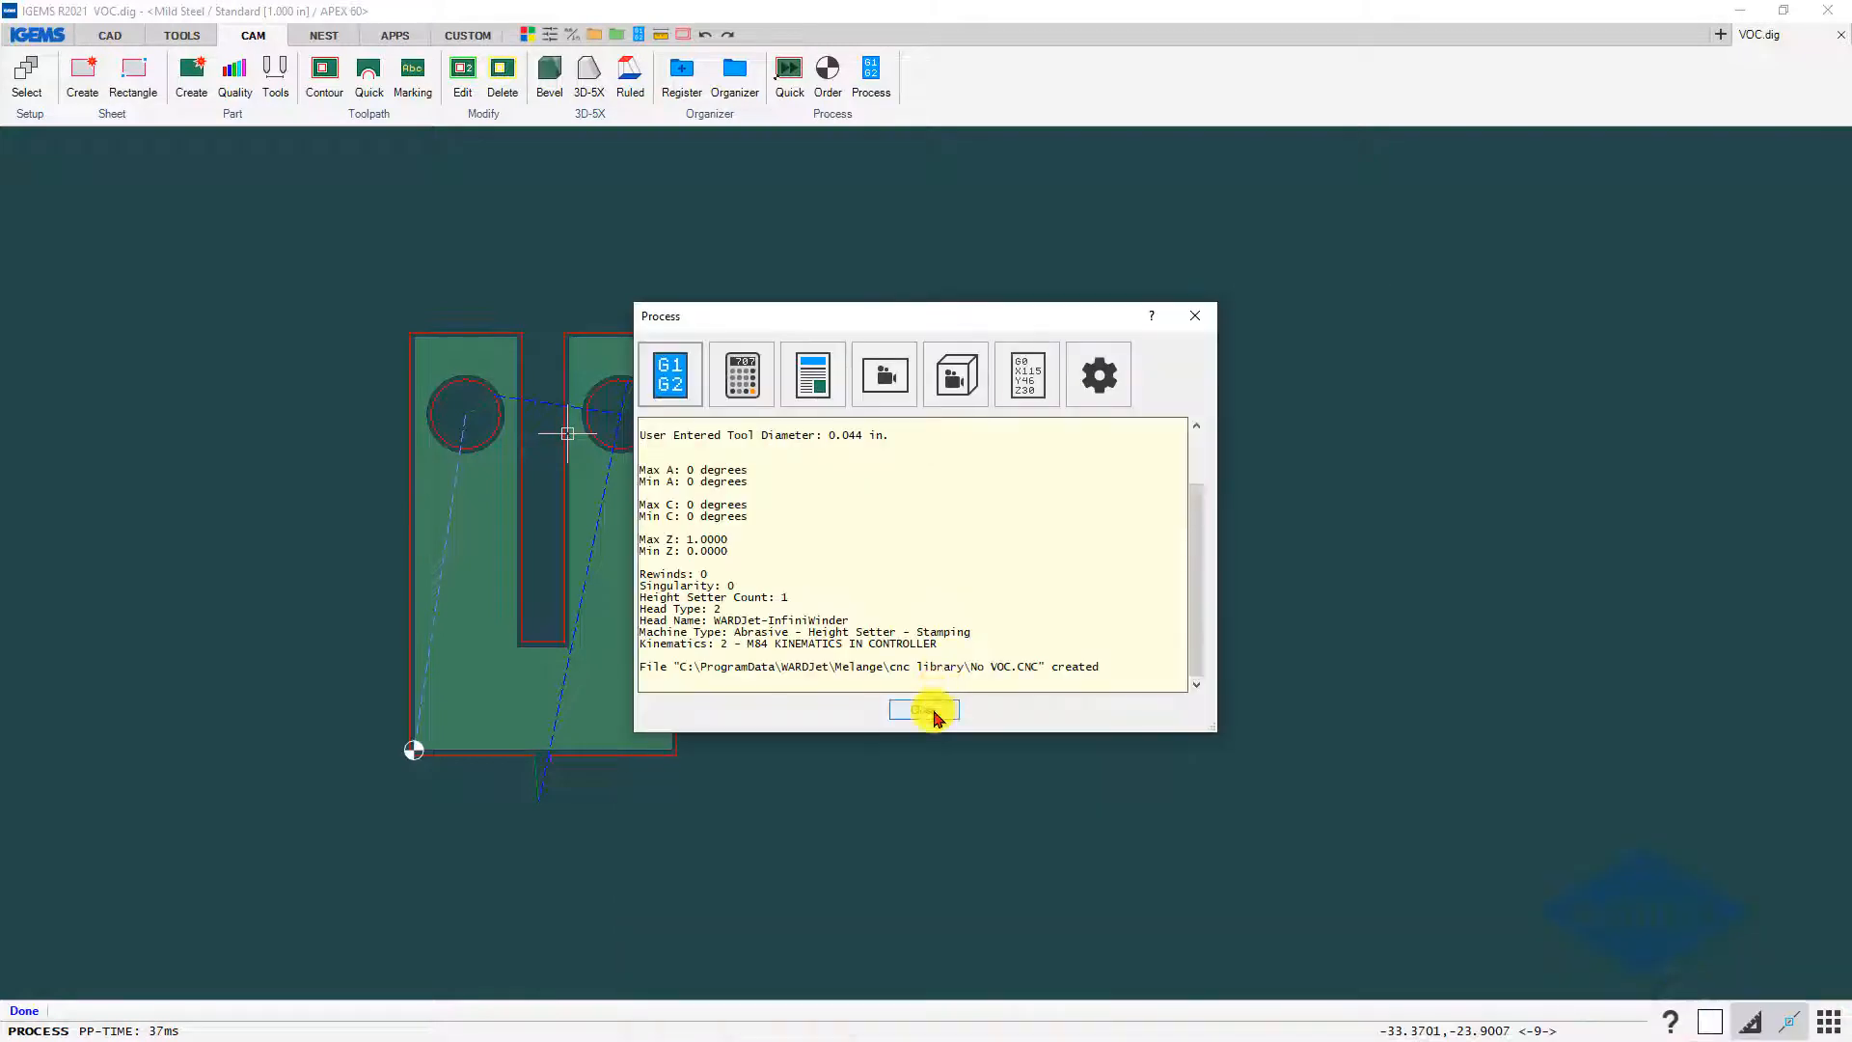
{"action": "left_click", "coordinate": [924, 710]}
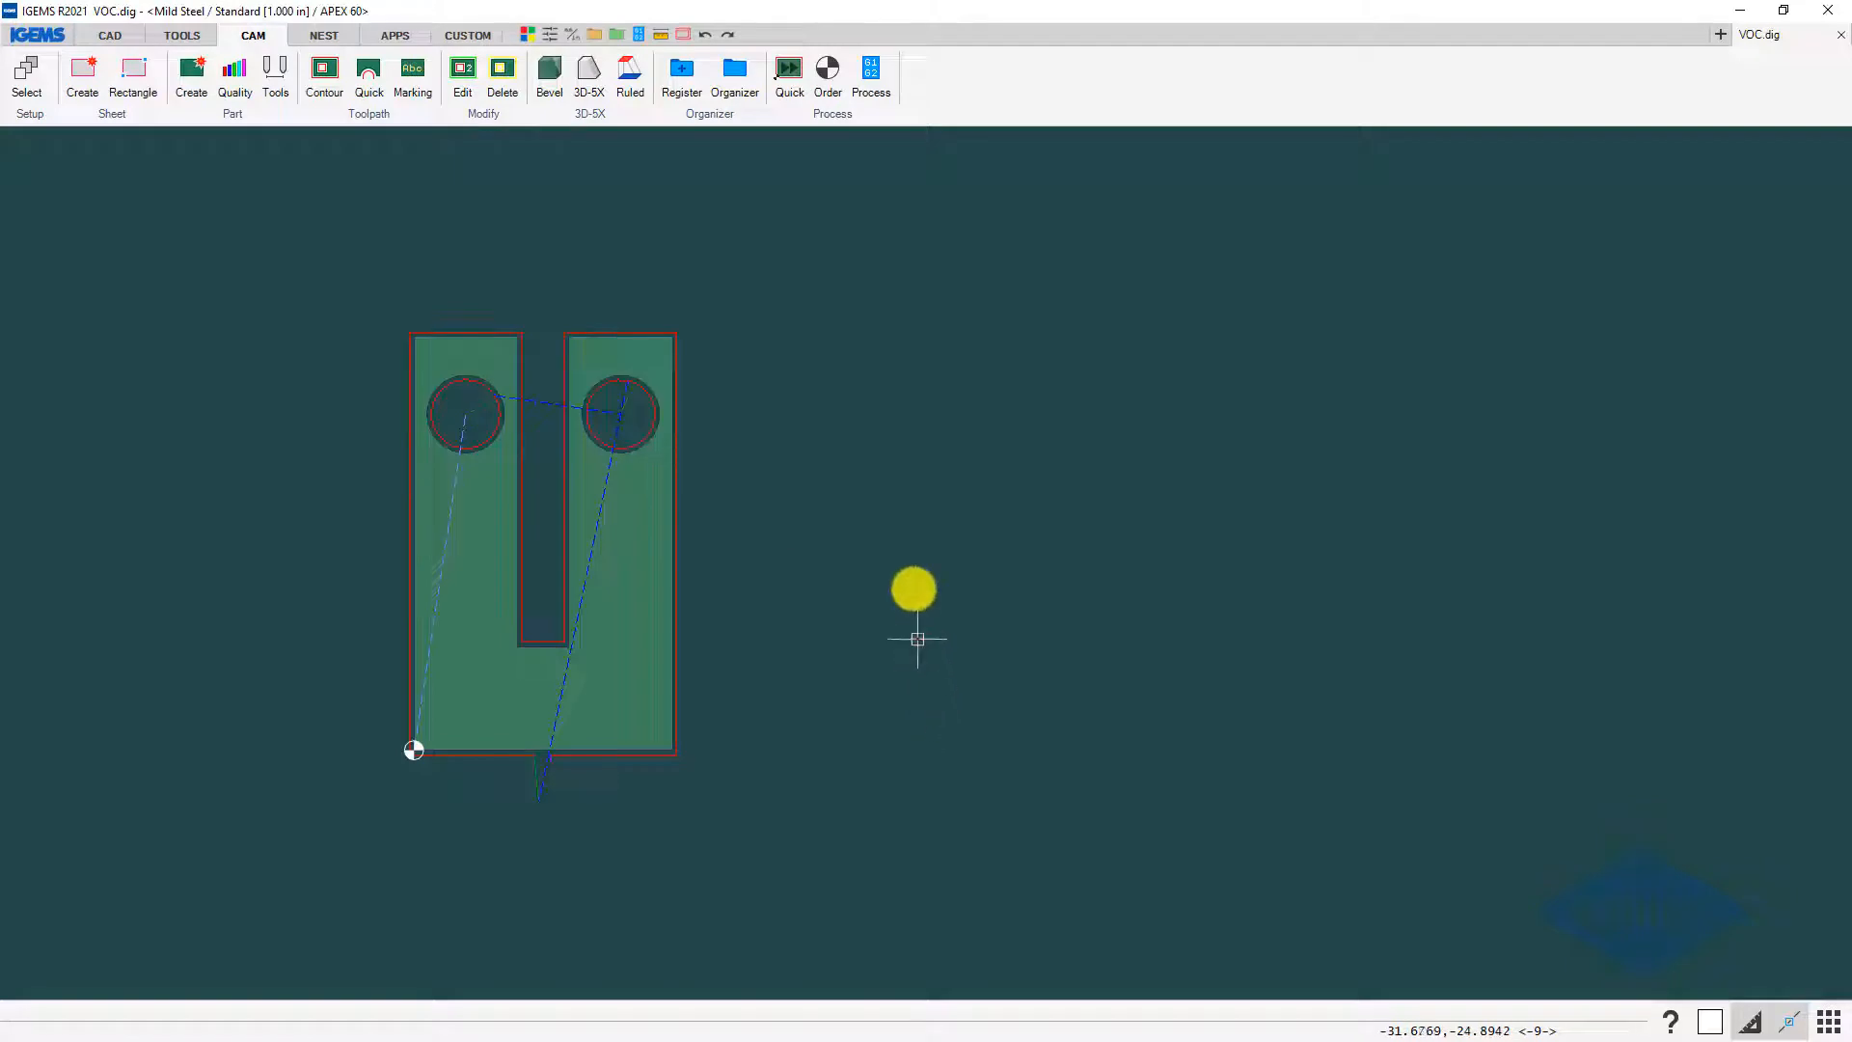
- Process the part again with VOC enabled and save the NC file as VOC.CNC
{"action": "left_click", "coordinate": [870, 75]}
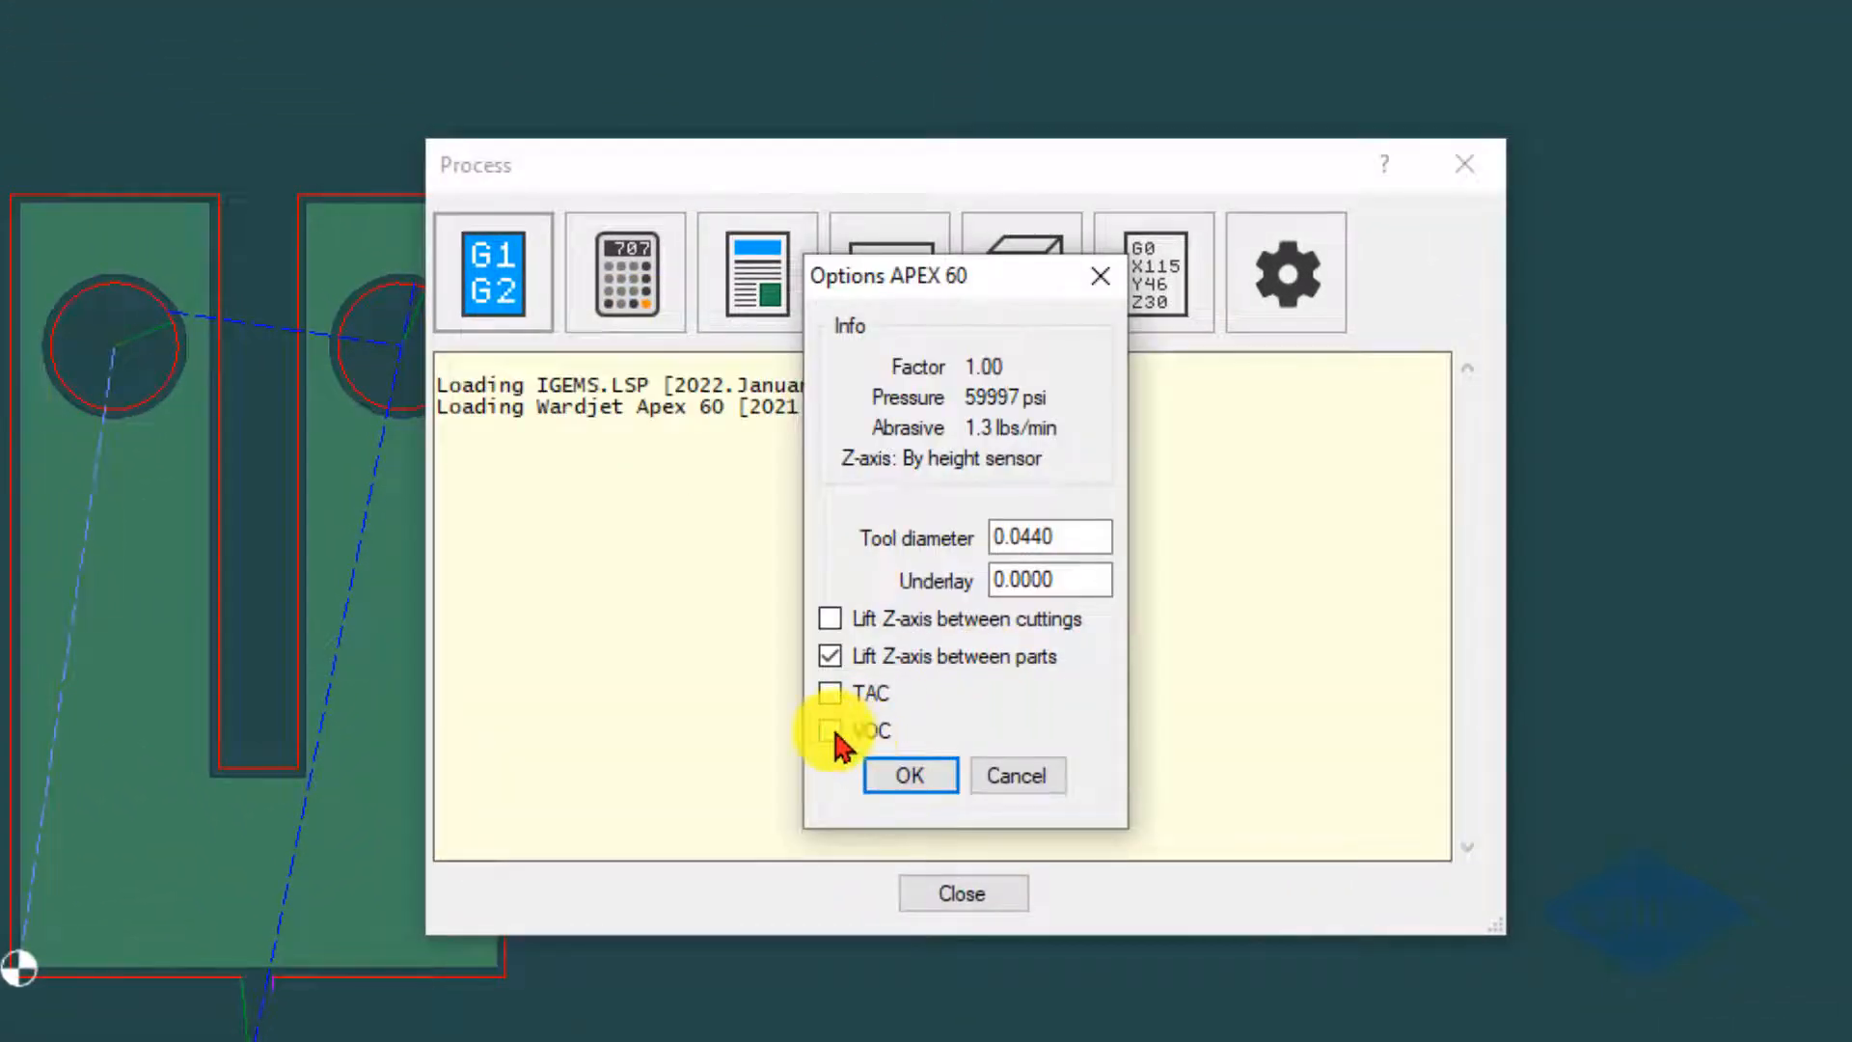
{"action": "left_click", "coordinate": [829, 731]}
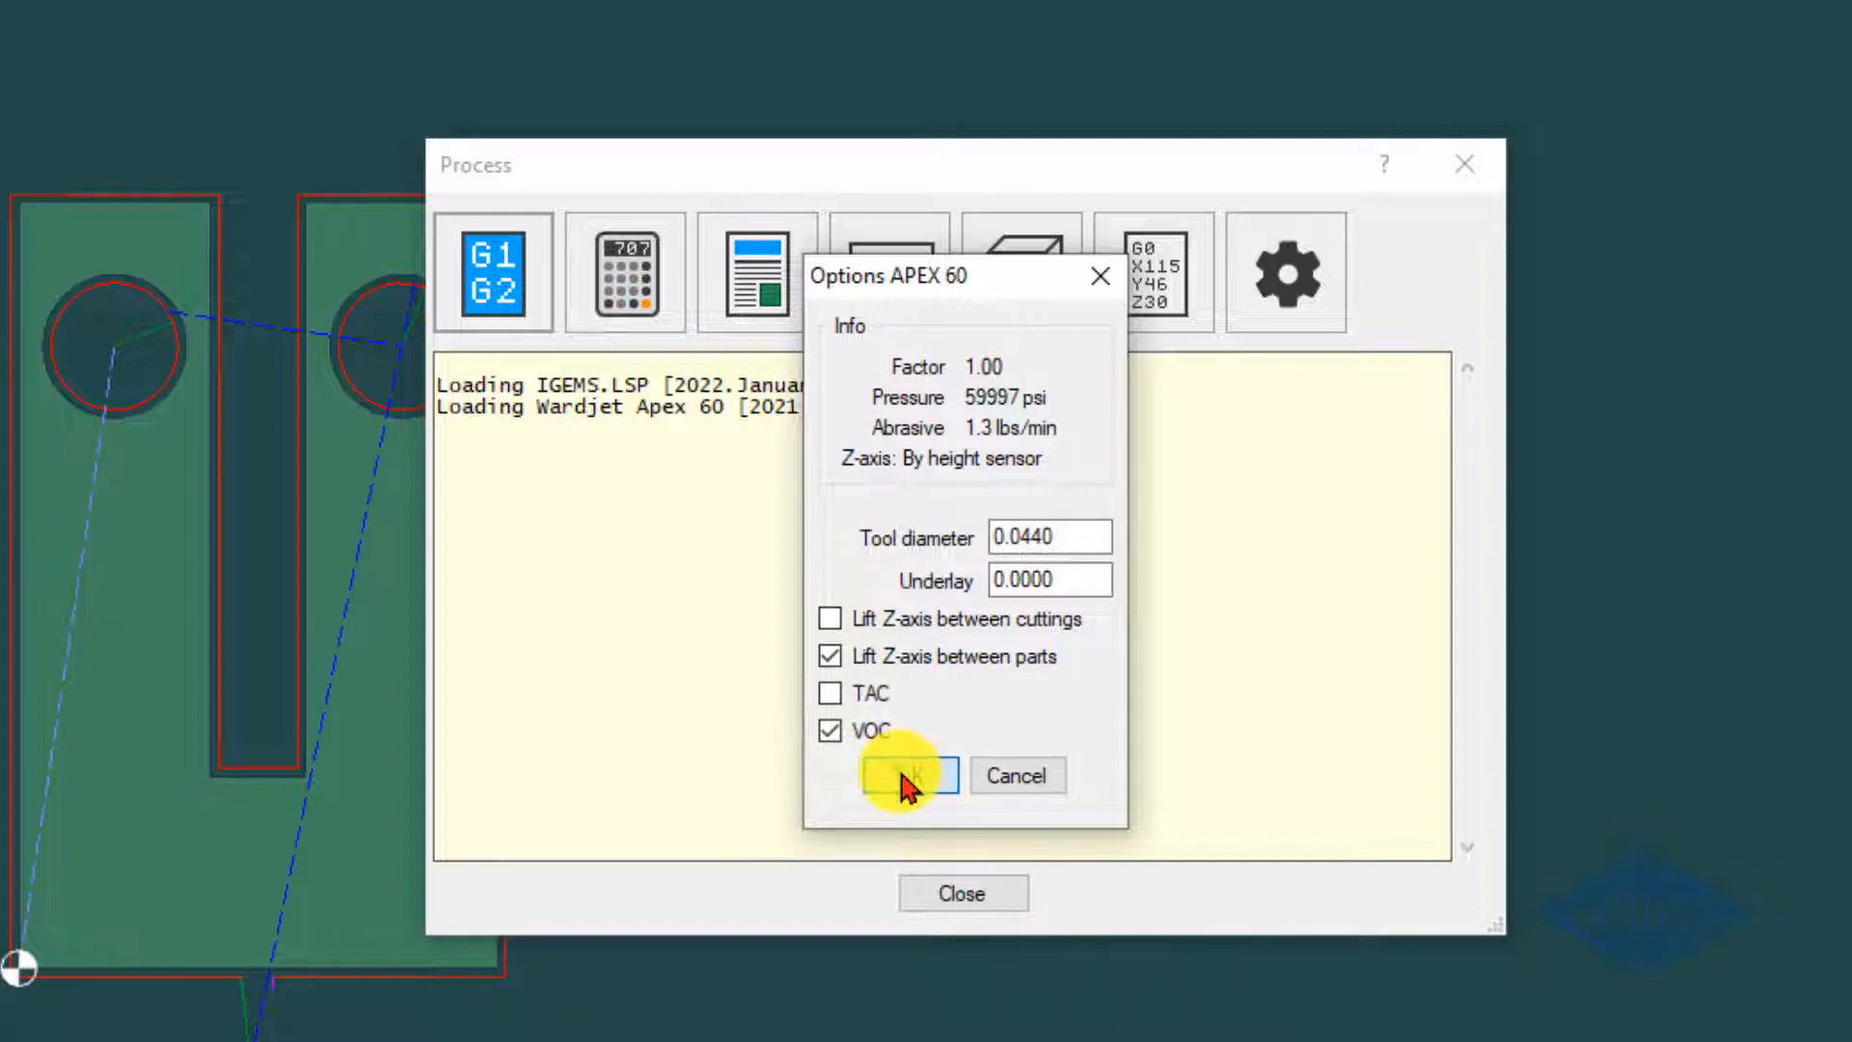
{"action": "left_click", "coordinate": [903, 775]}
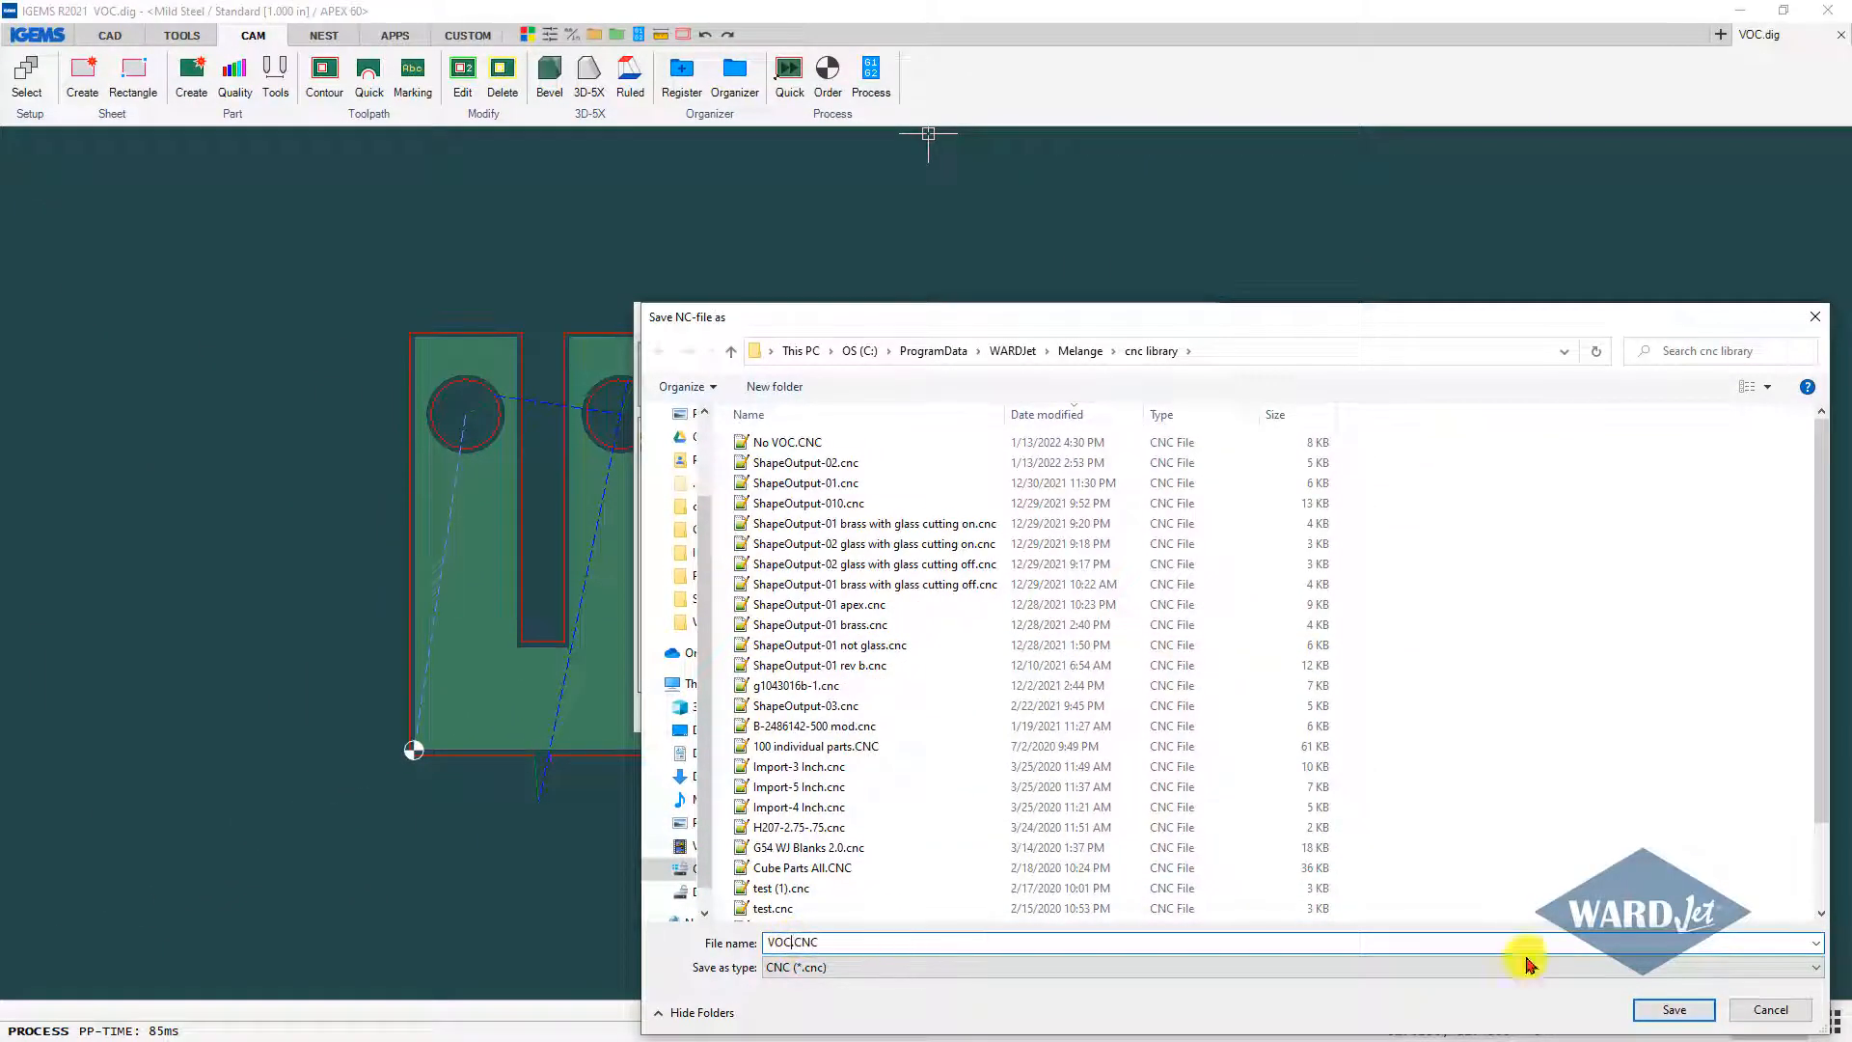
{"action": "left_click", "coordinate": [1672, 1009]}
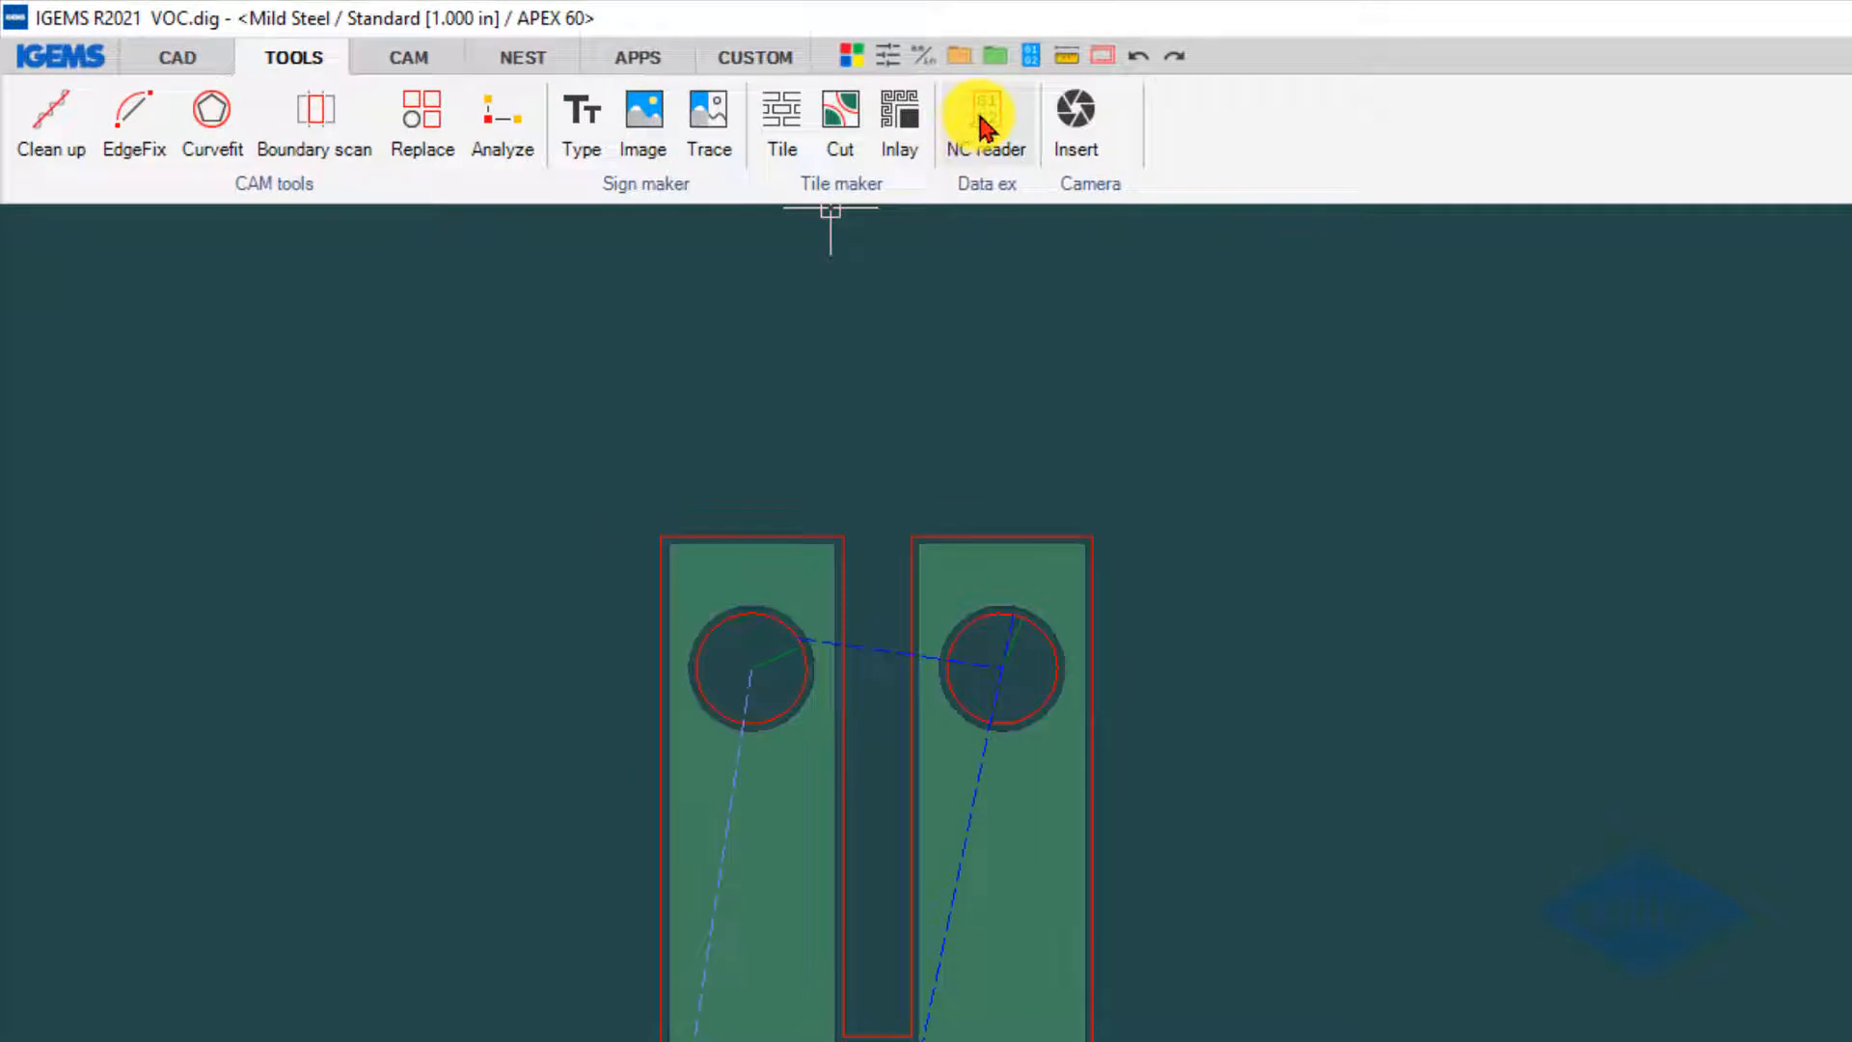
{"action": "mouse_move", "coordinate": [1418, 830]}
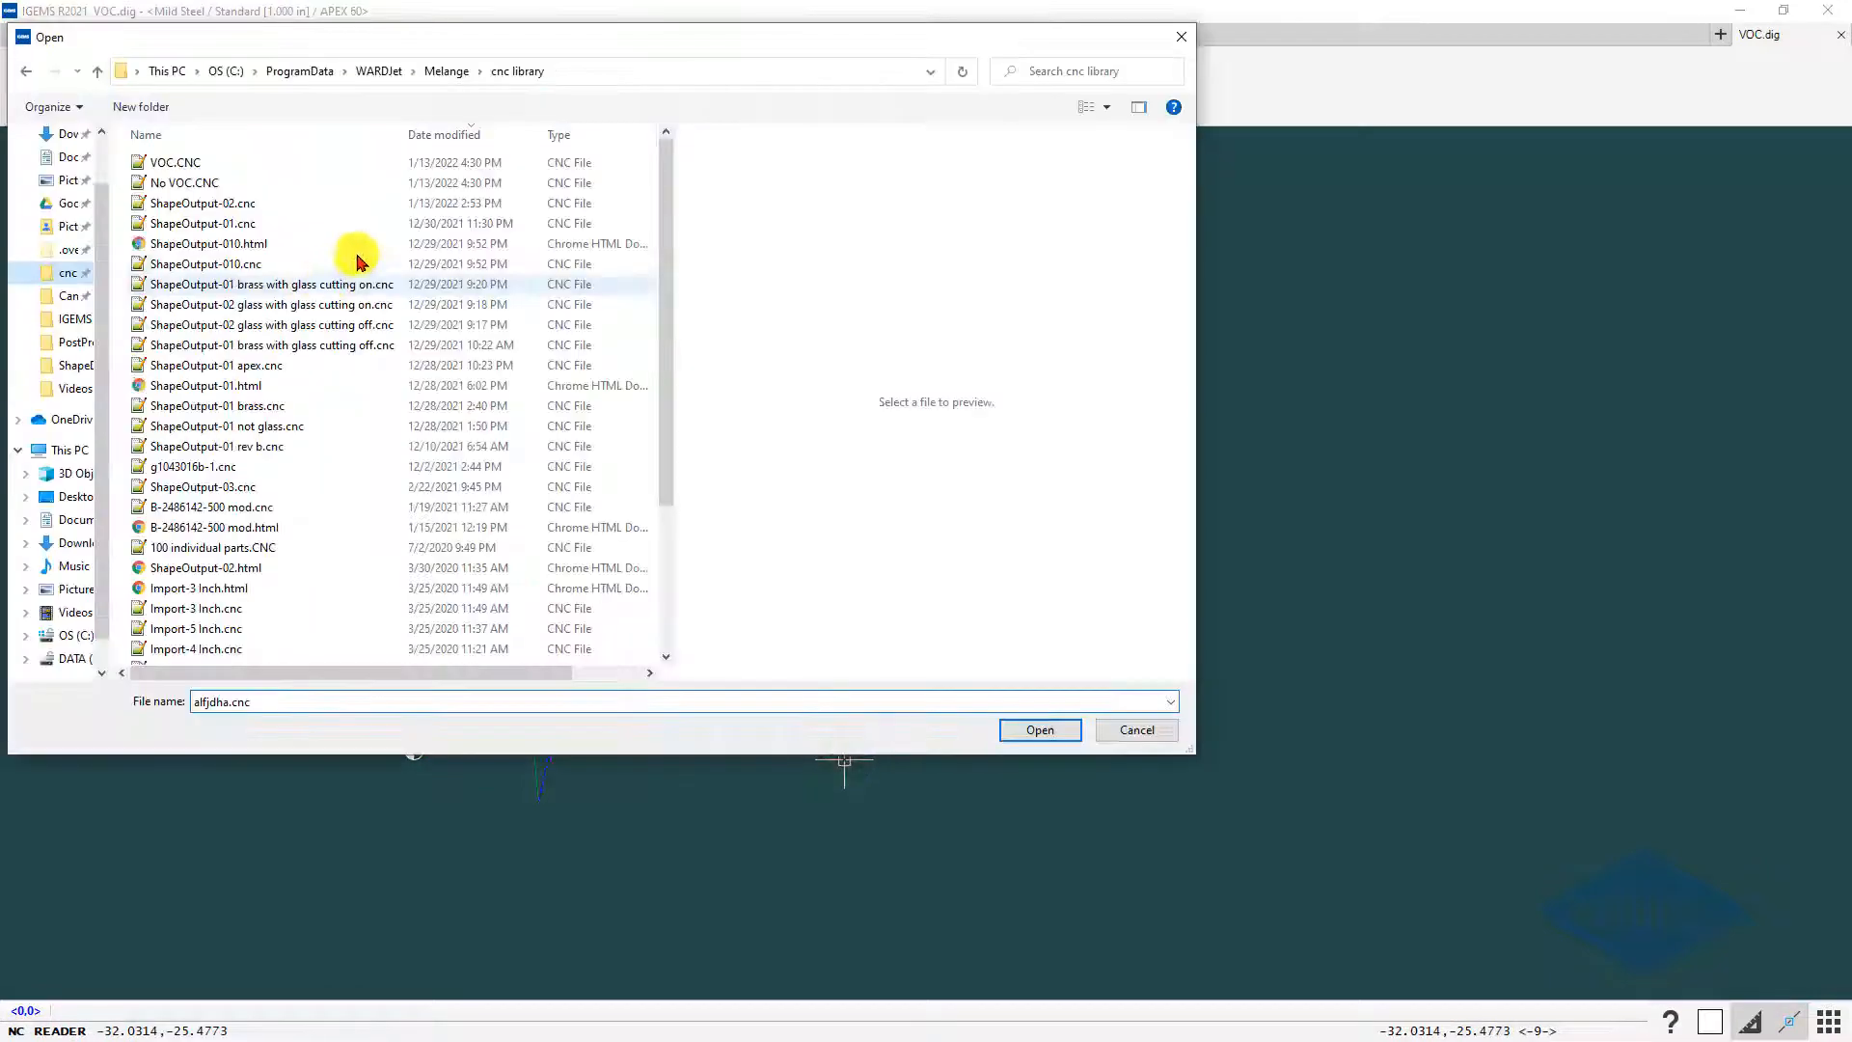
- Read No VOC.CNC back in with the NC reader and colour the imported toolpath yellow
{"action": "left_click", "coordinate": [183, 181]}
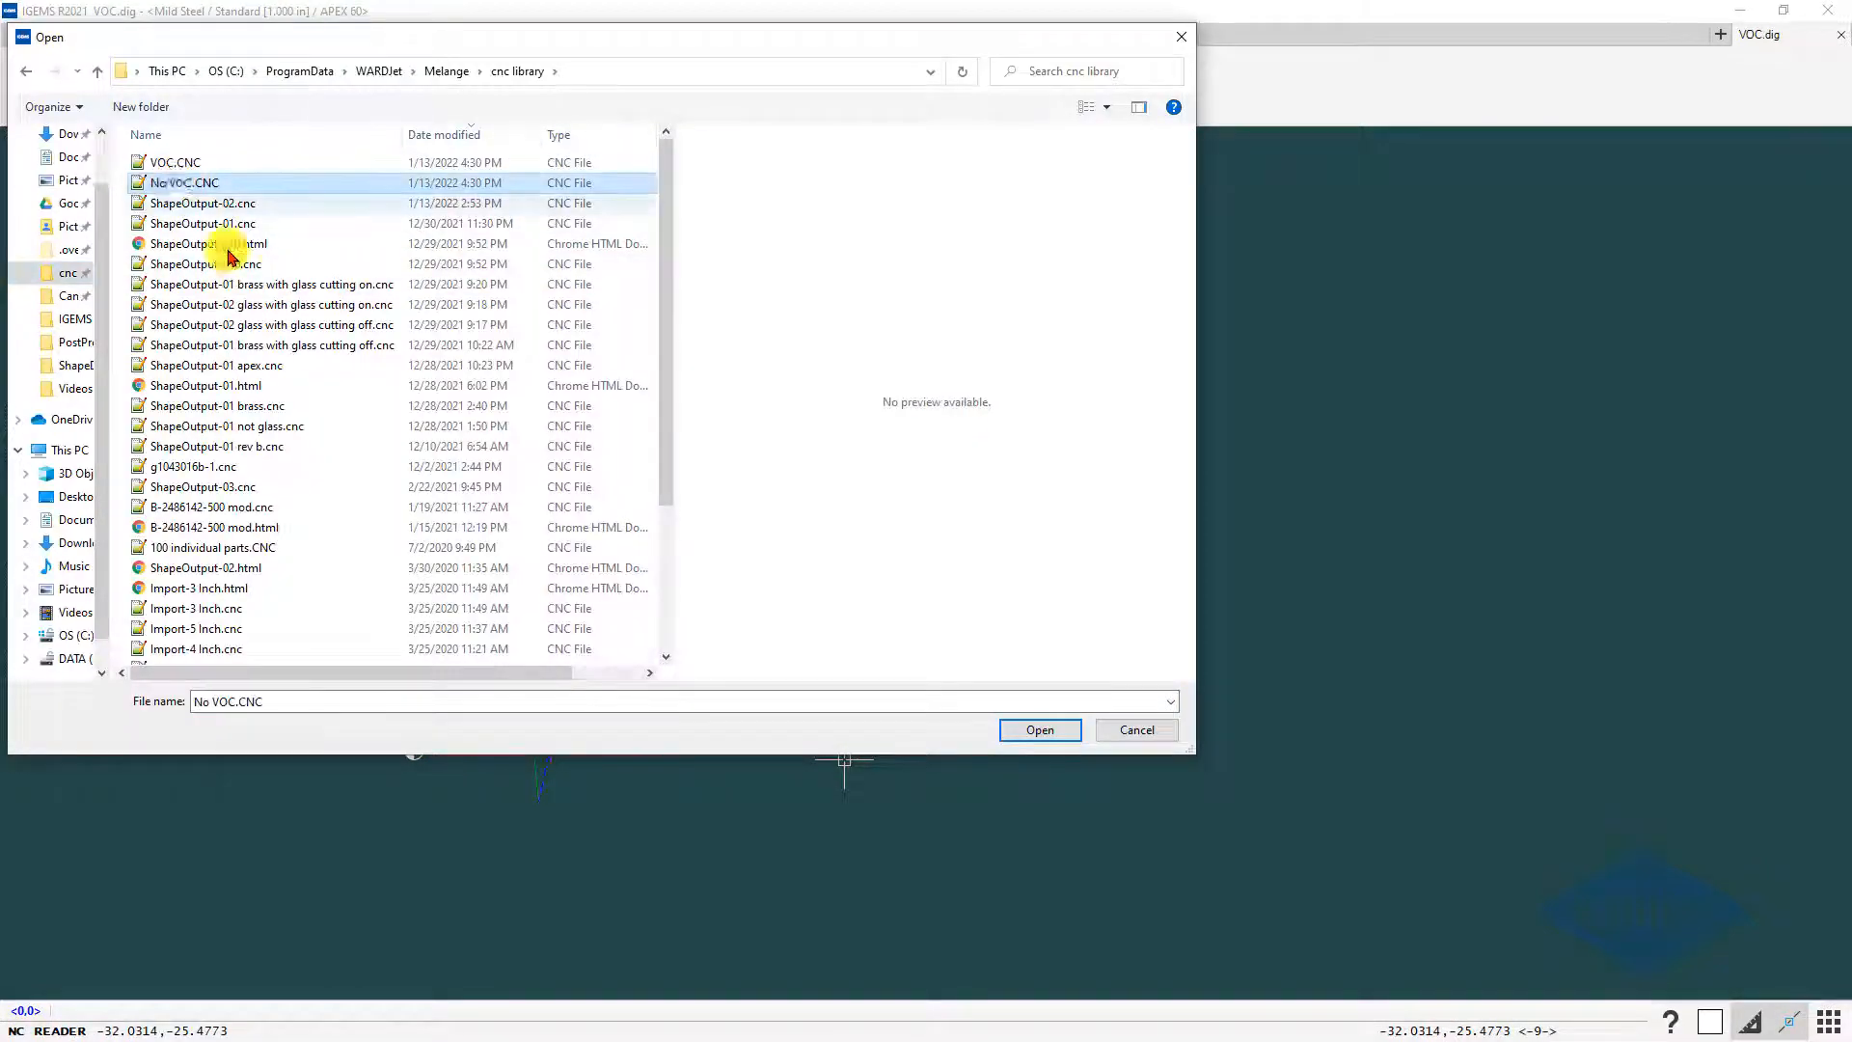
{"action": "left_click", "coordinate": [1037, 729]}
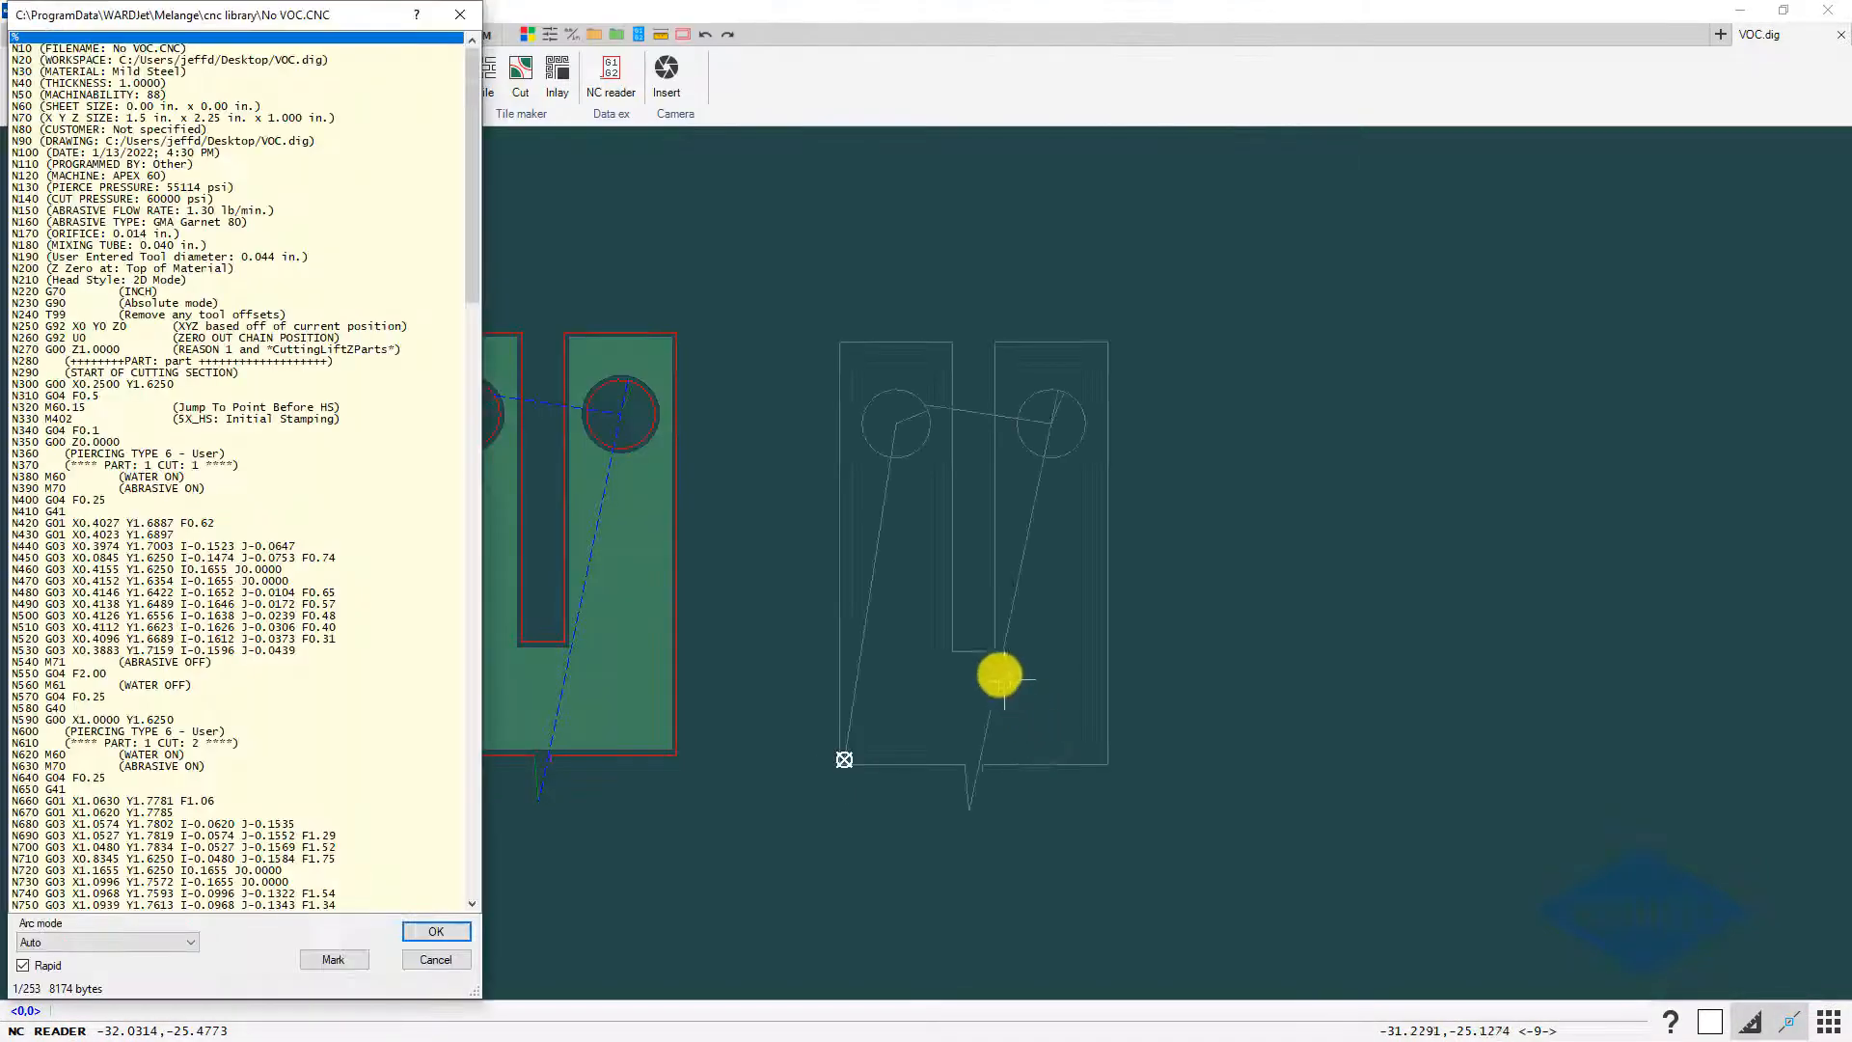
{"action": "scroll", "scroll_direction": "down", "scroll_amount": 3}
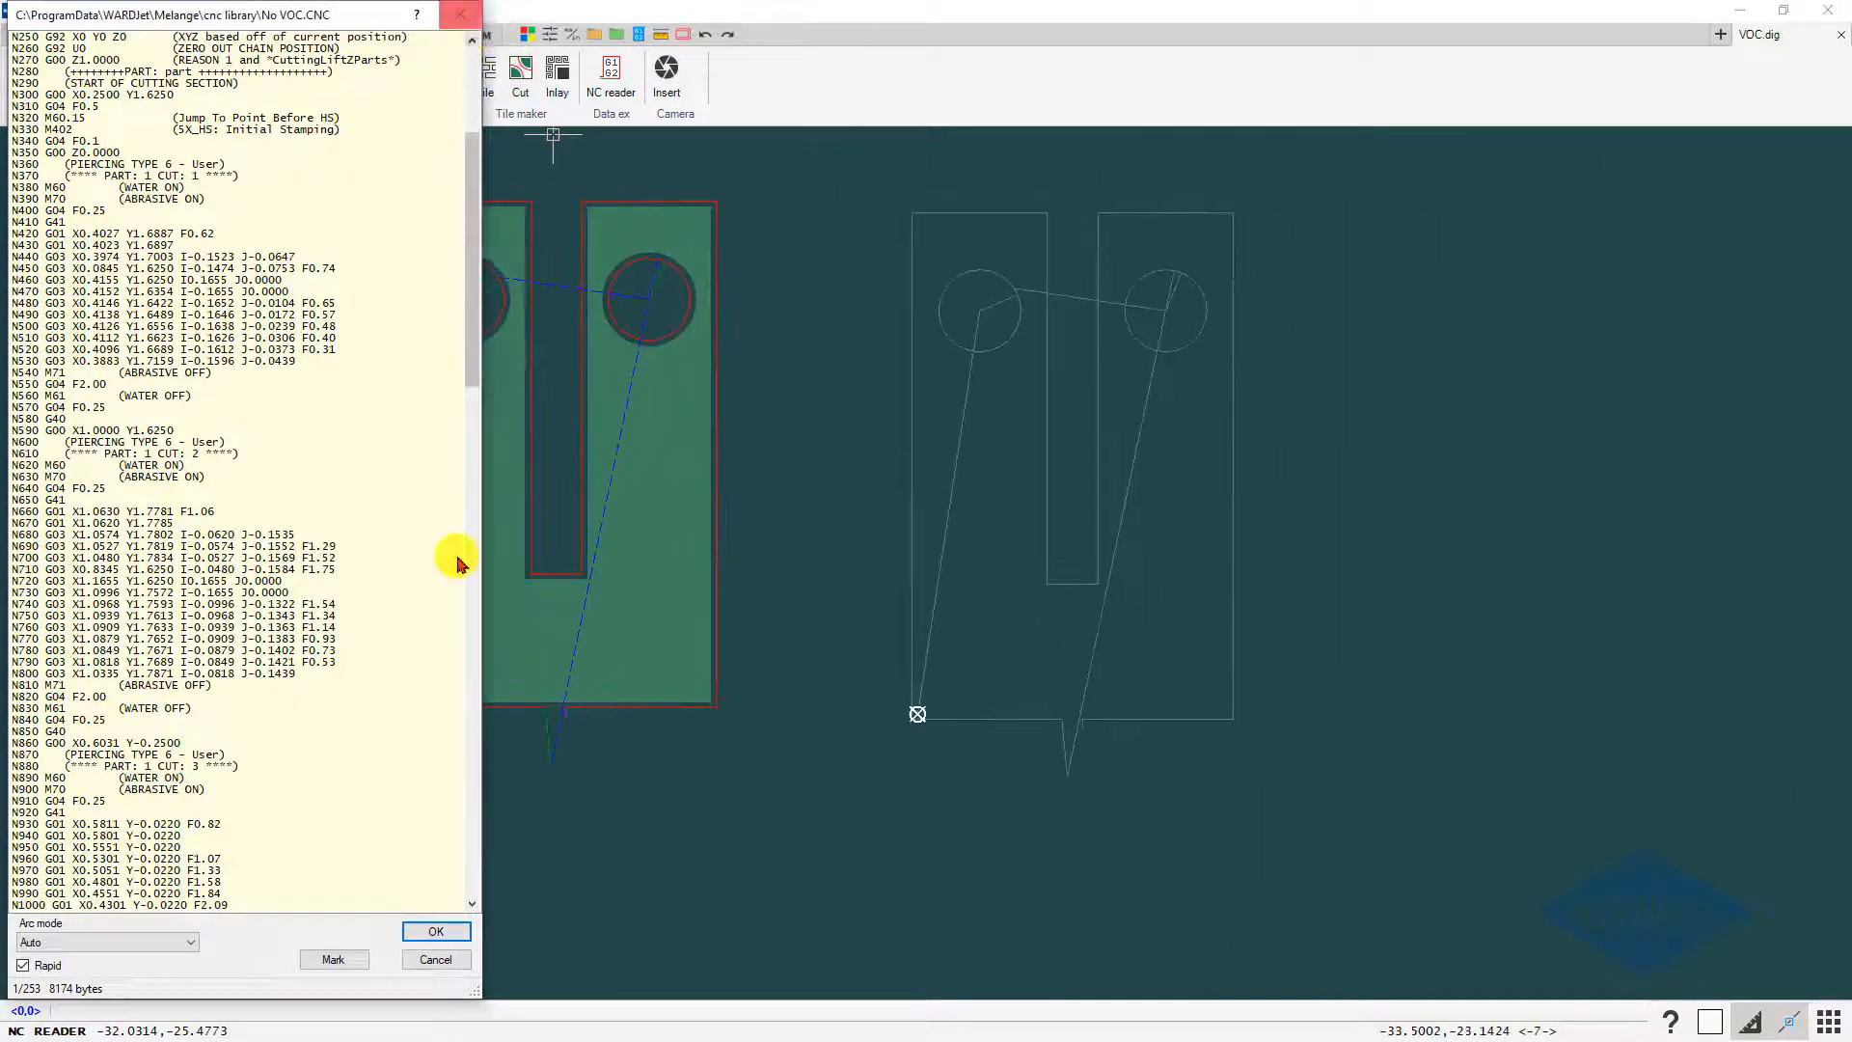
{"action": "left_click", "coordinate": [434, 930]}
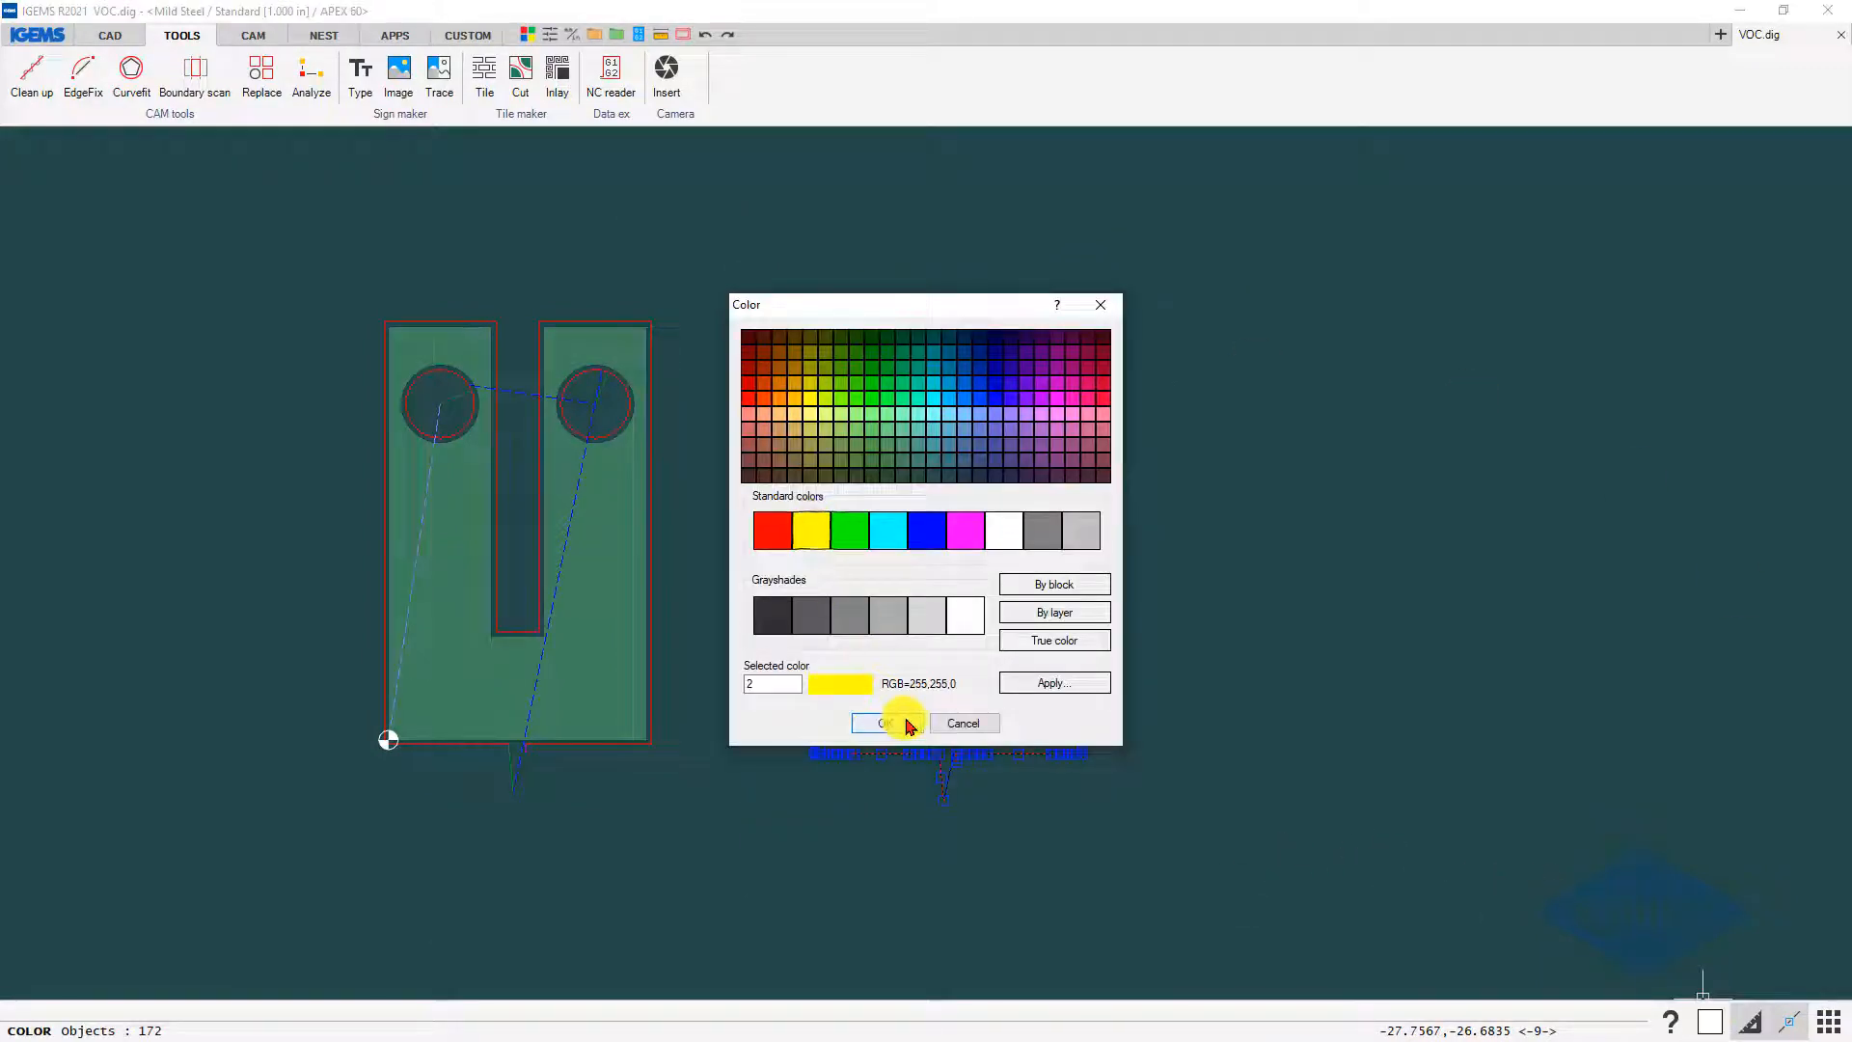
{"action": "left_click", "coordinate": [878, 722]}
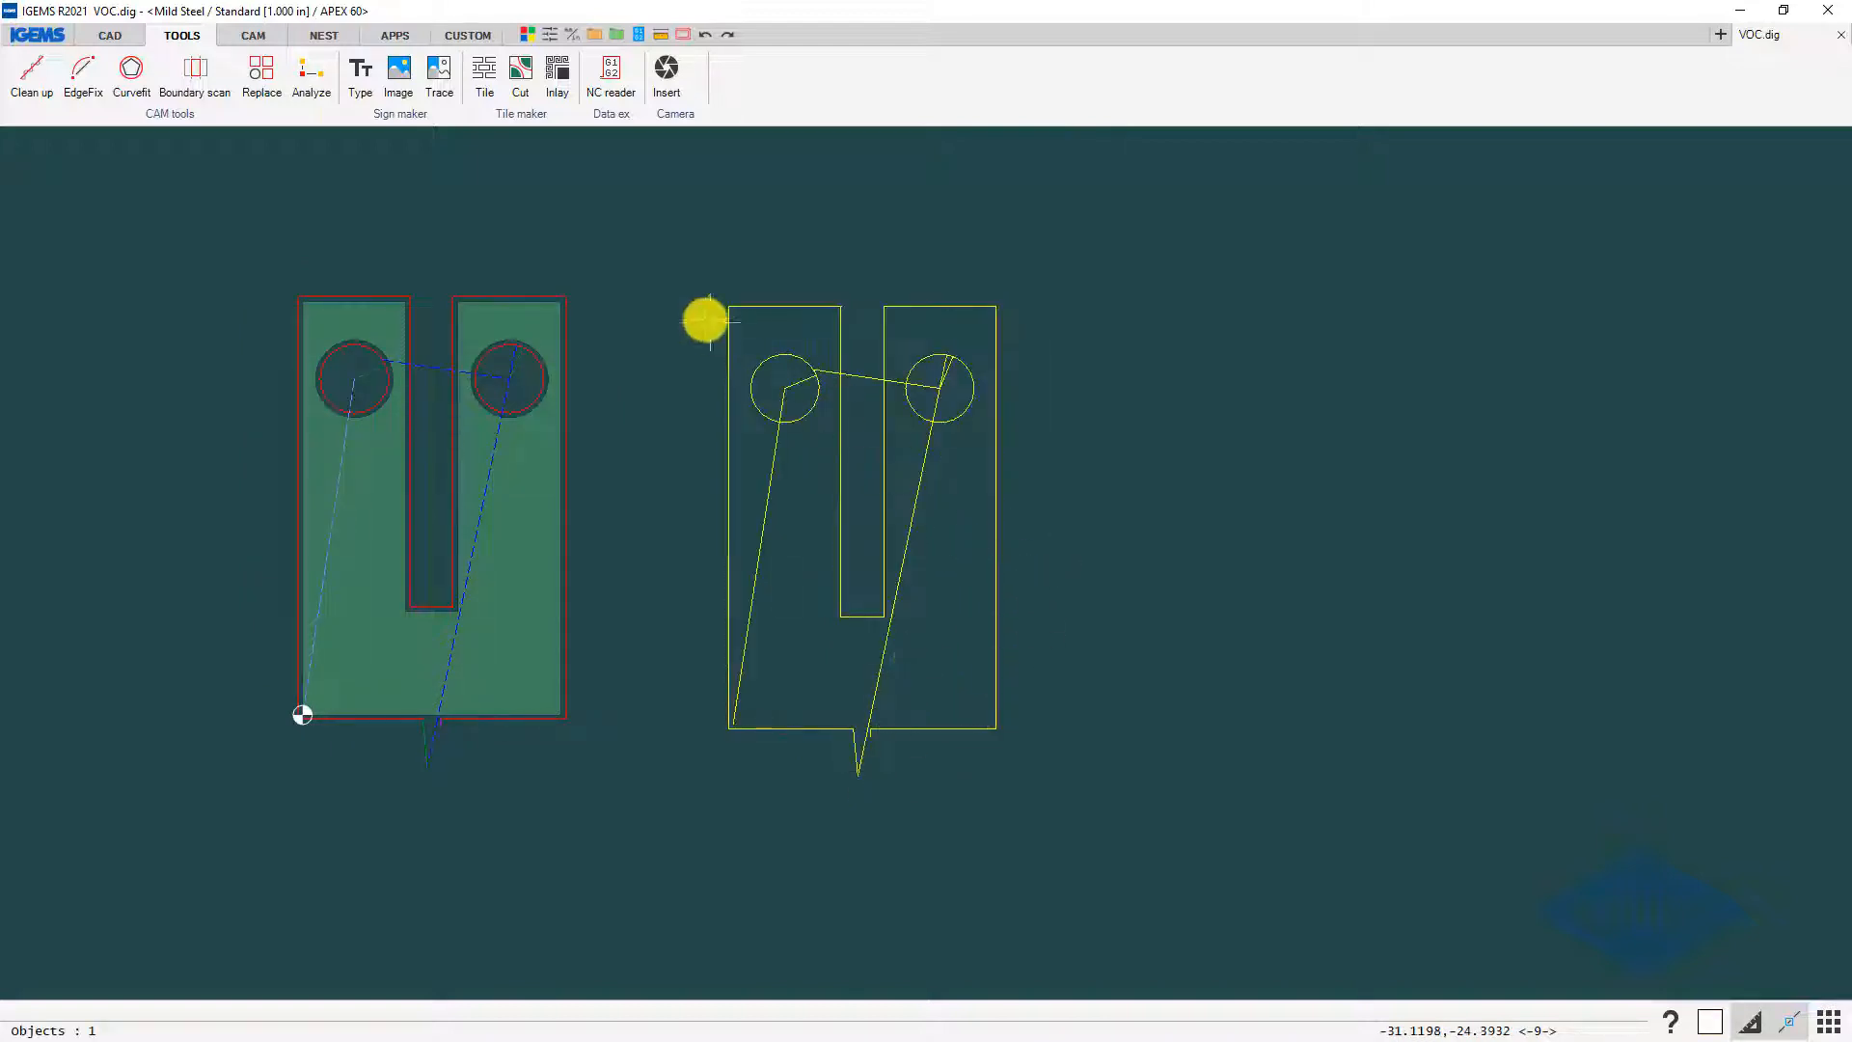
{"action": "left_click", "coordinate": [610, 67]}
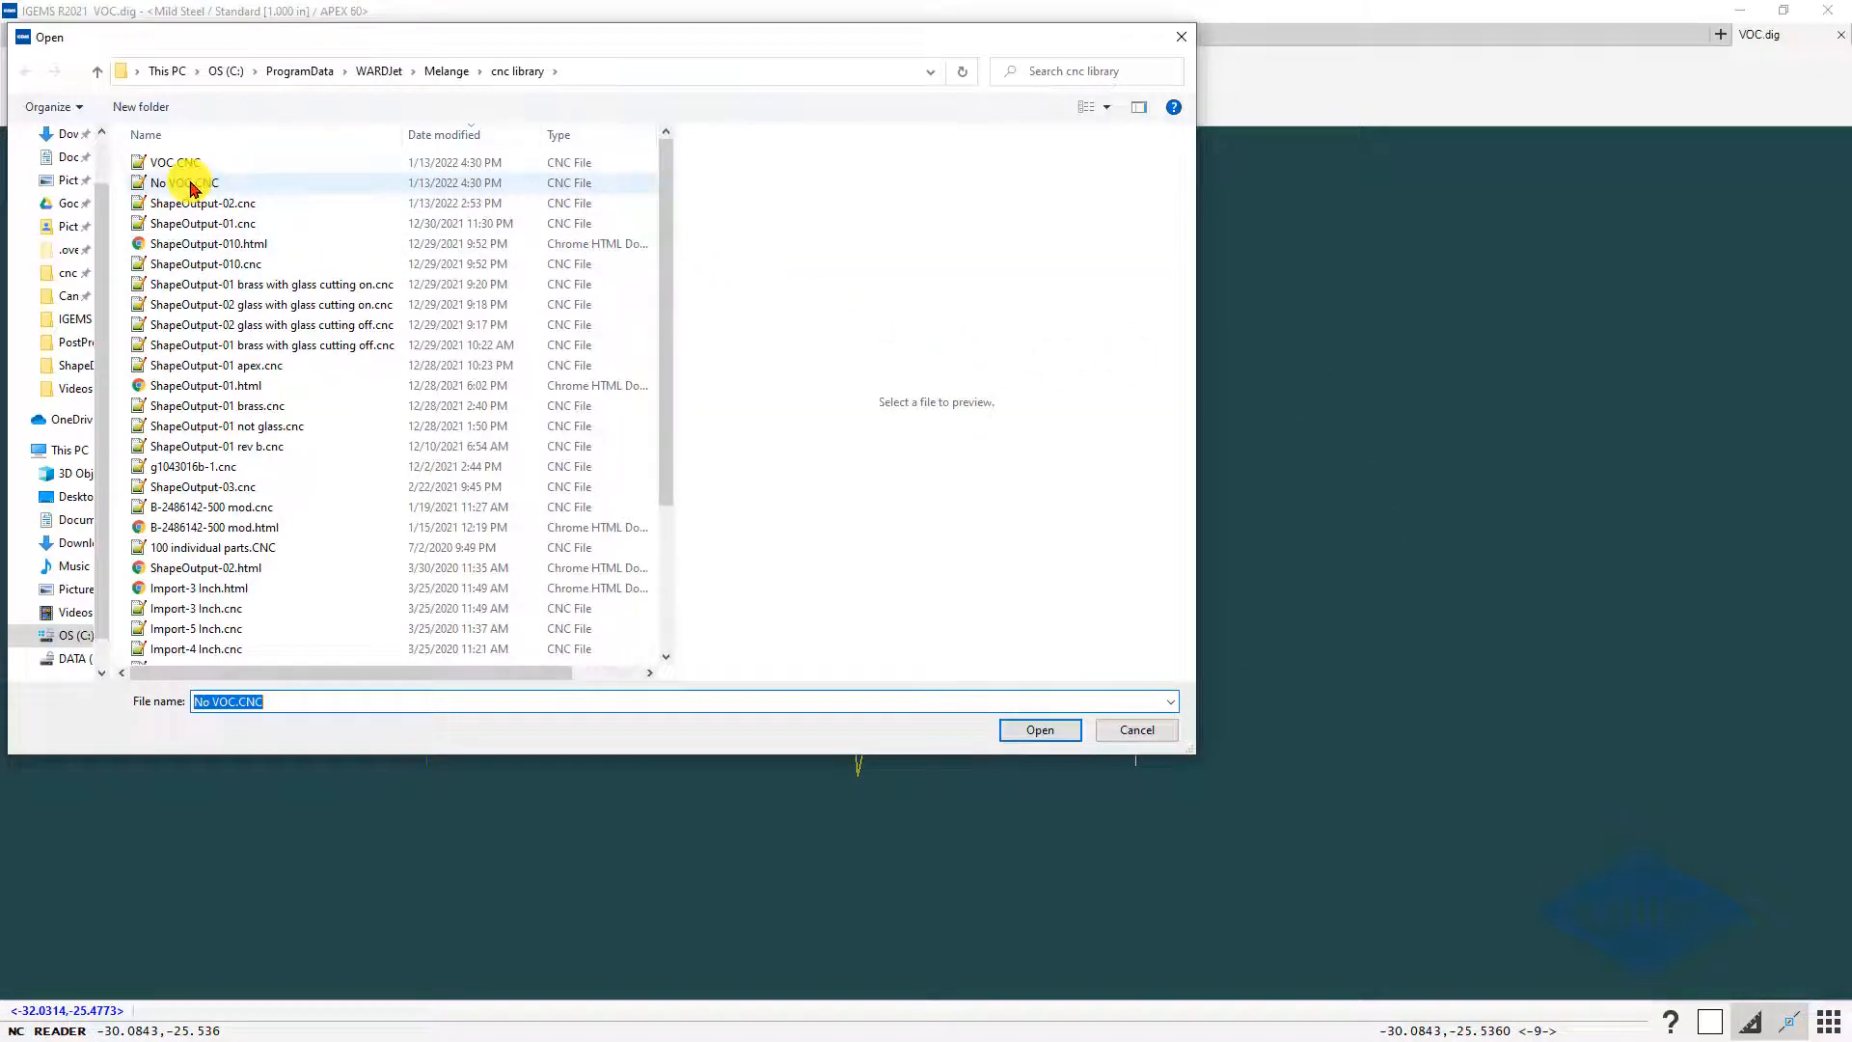
- Read VOC.CNC in with incremental arc mode and colour its toolpath red for comparison
{"action": "left_click", "coordinate": [176, 162]}
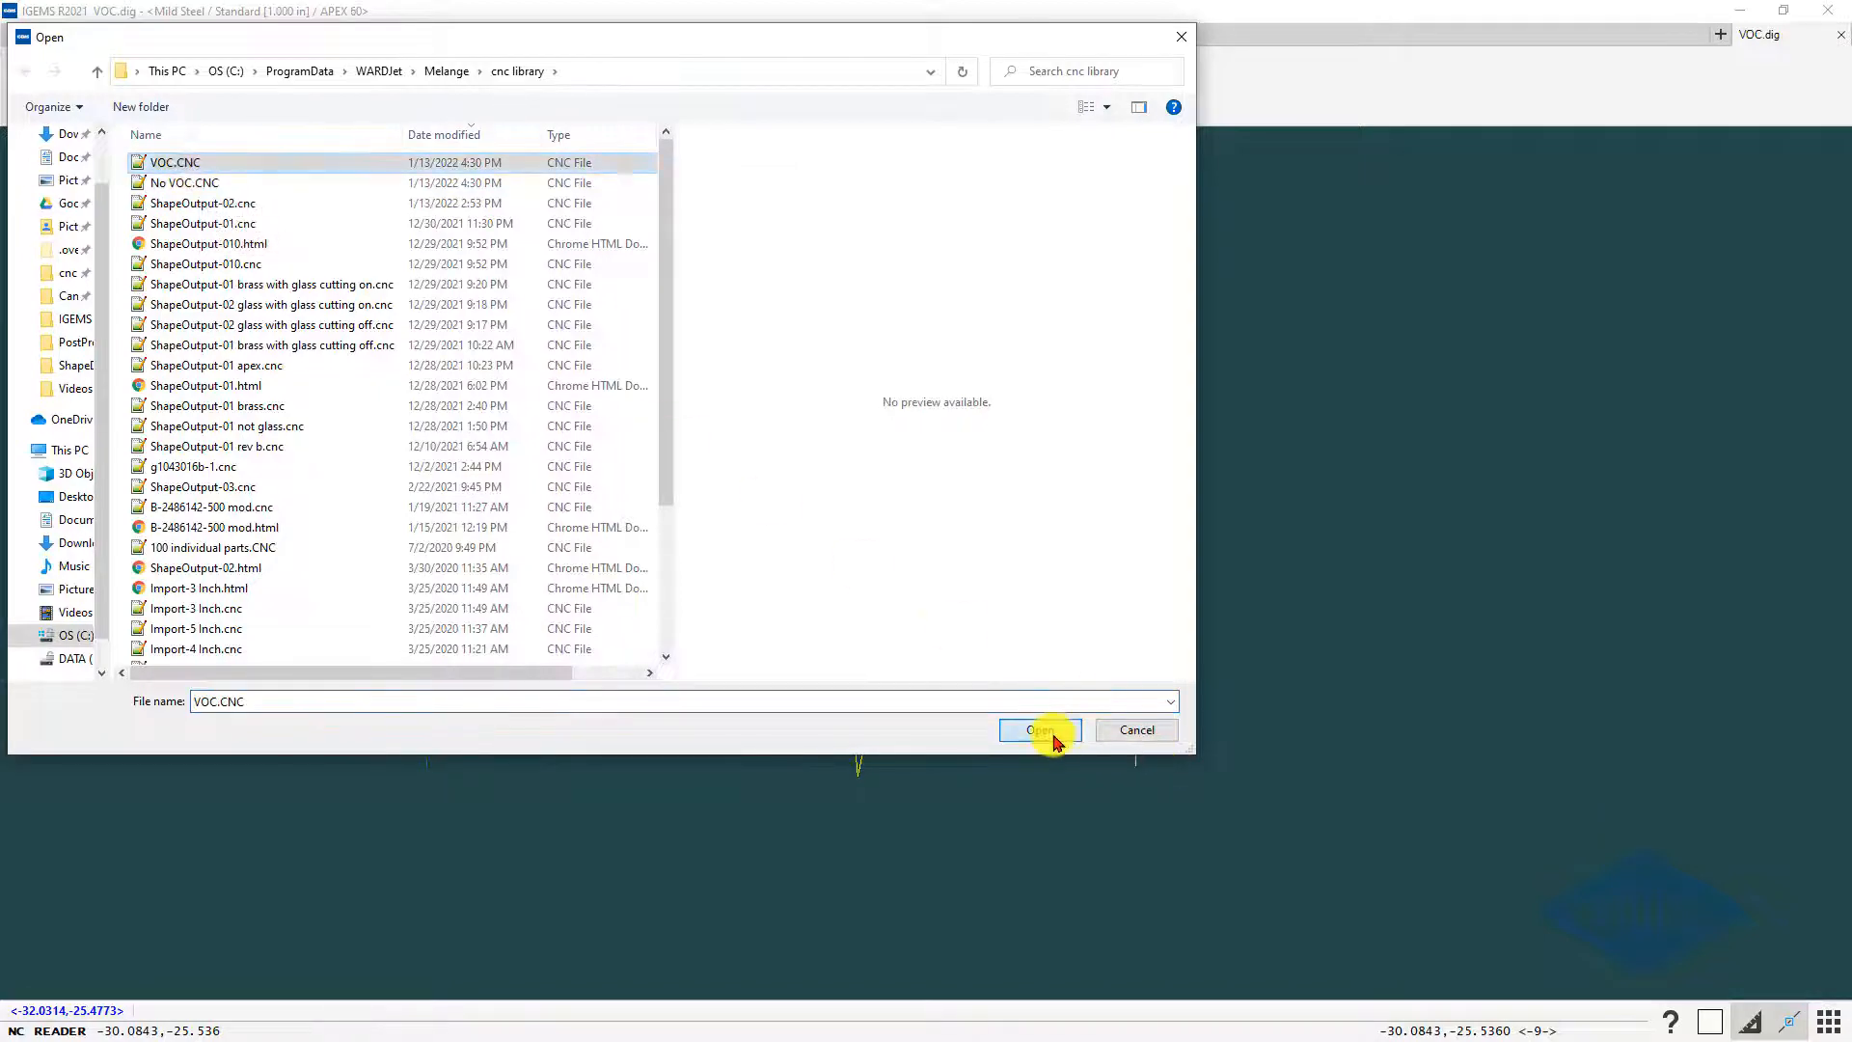
{"action": "left_click", "coordinate": [1040, 729]}
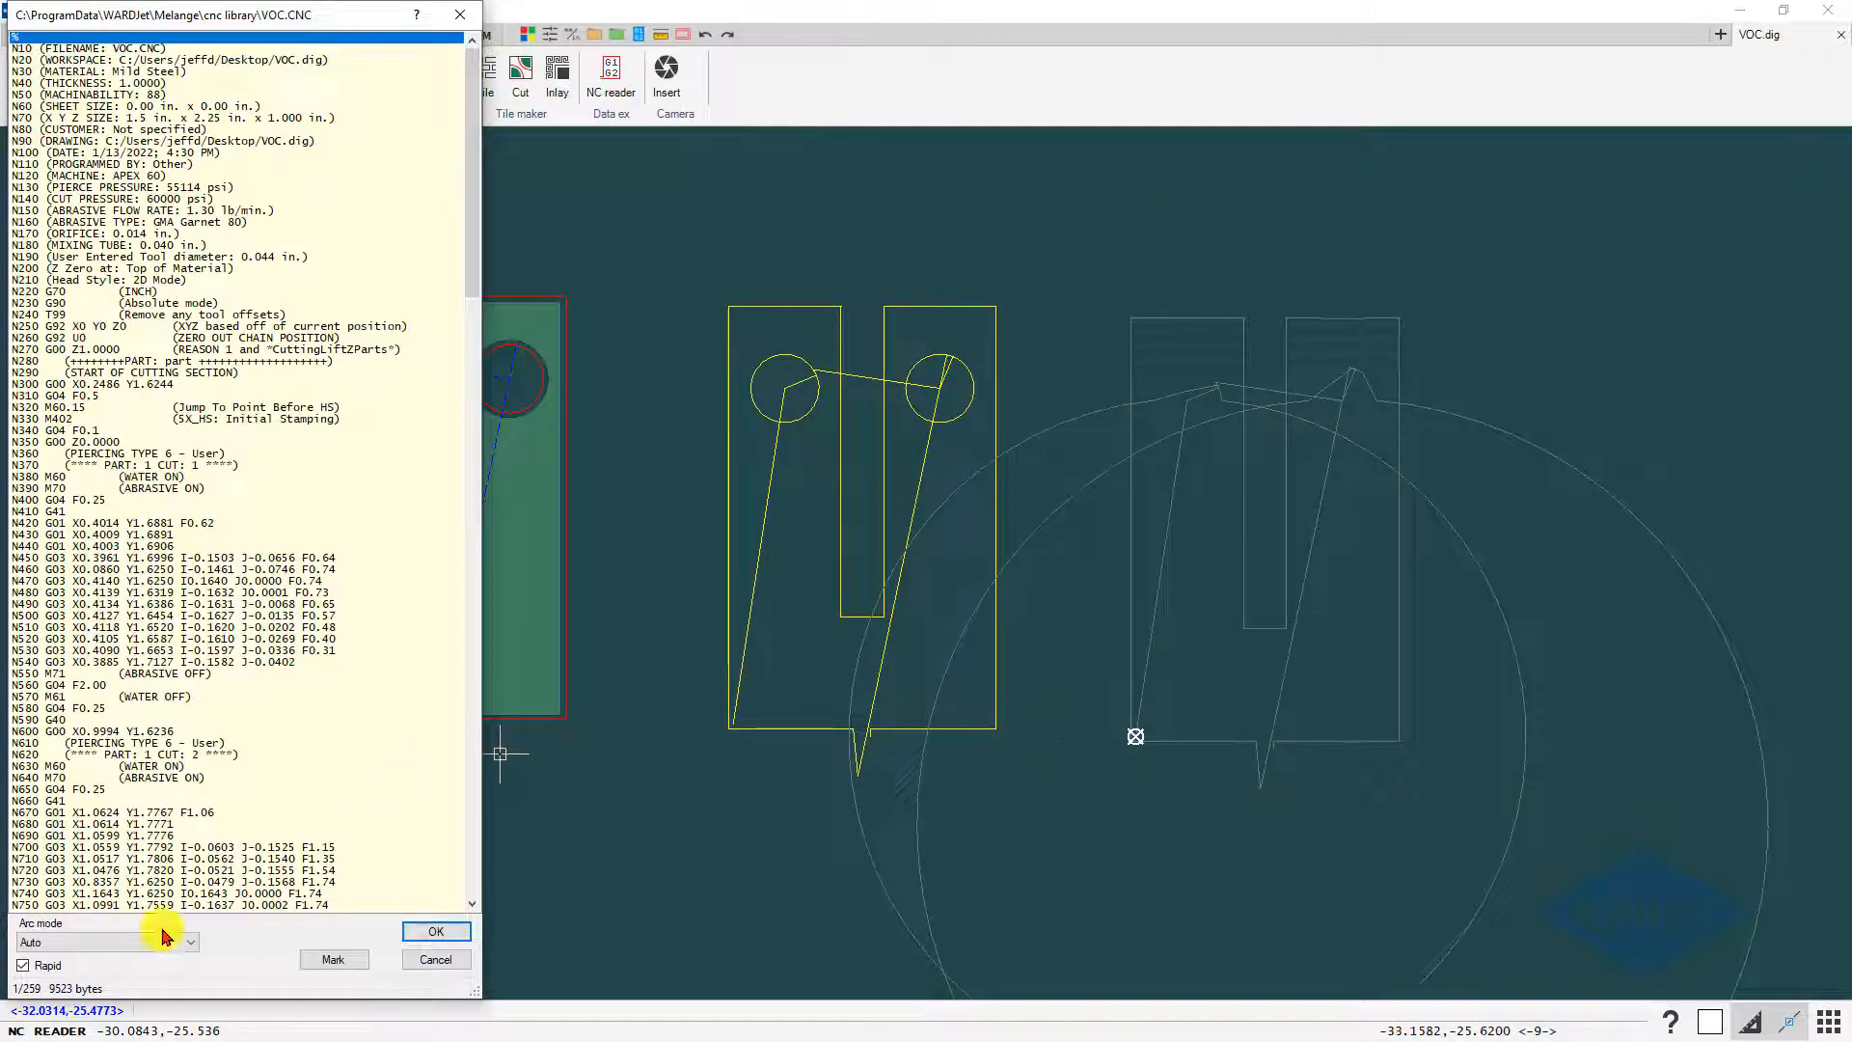
{"action": "left_click", "coordinate": [155, 941]}
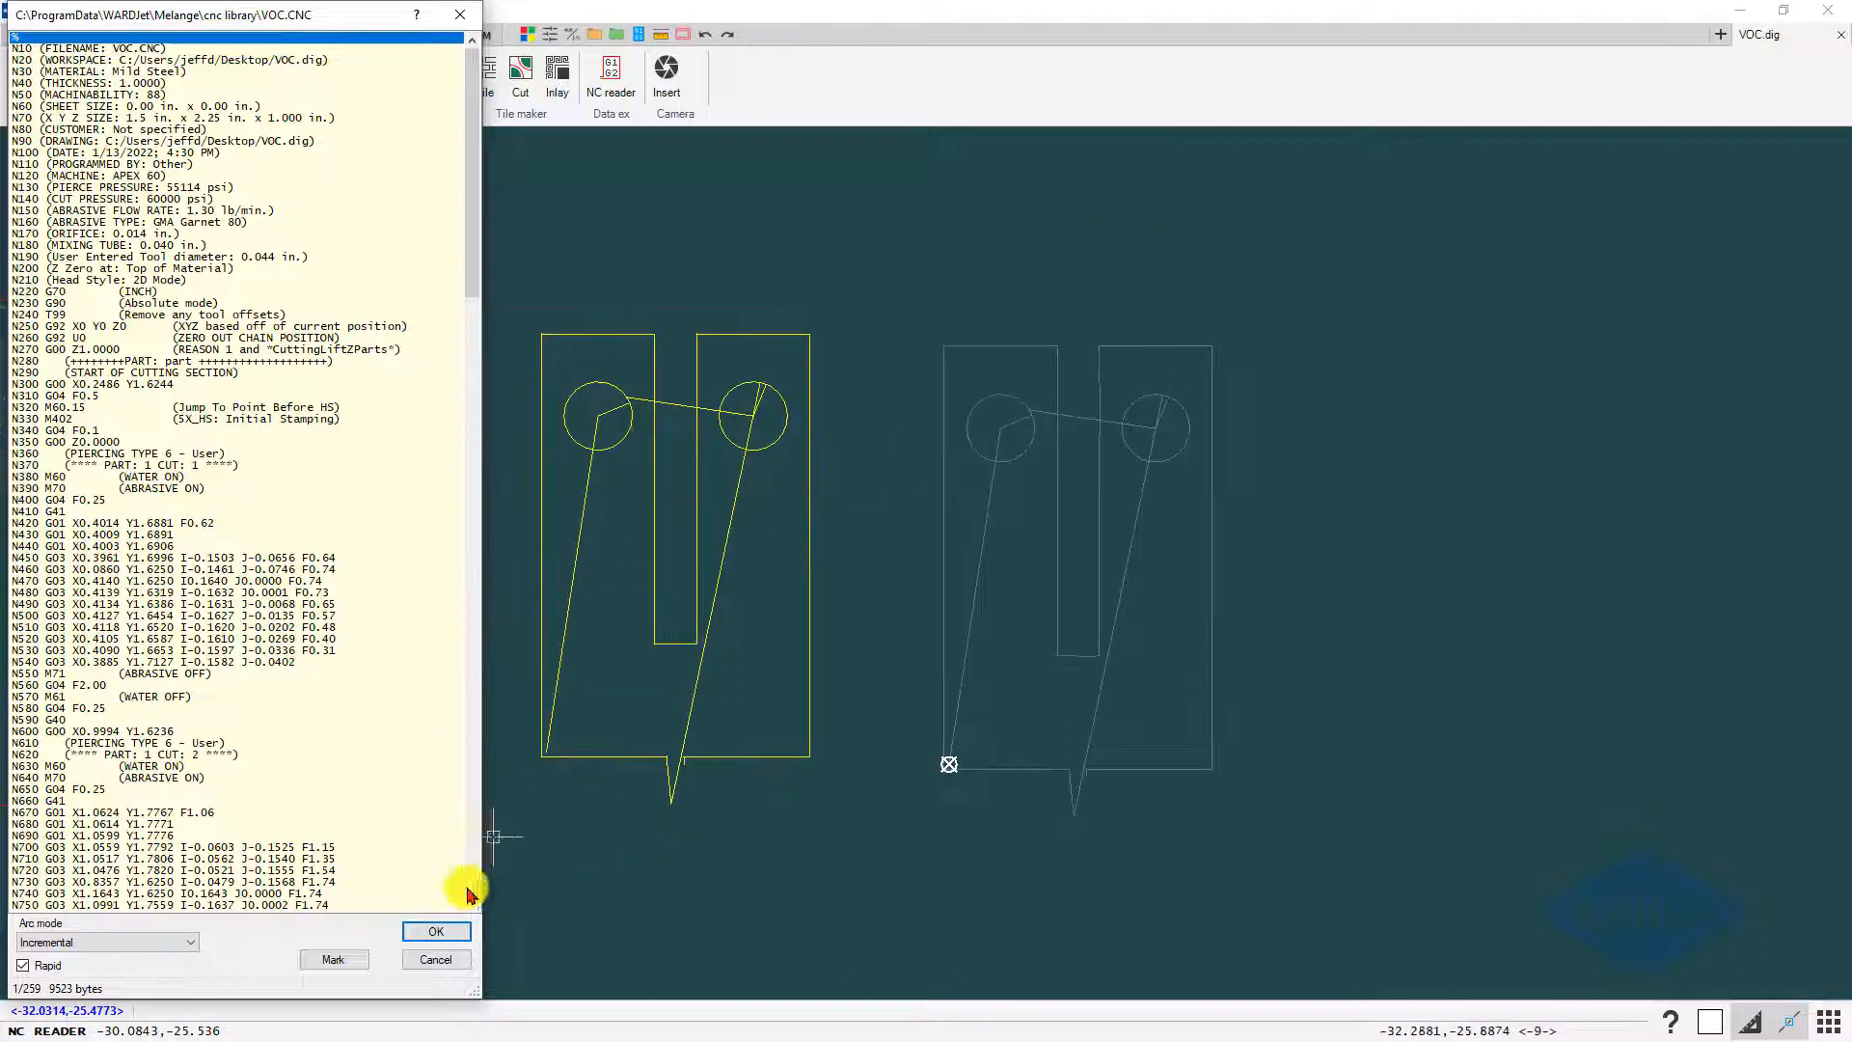
{"action": "left_click", "coordinate": [436, 930]}
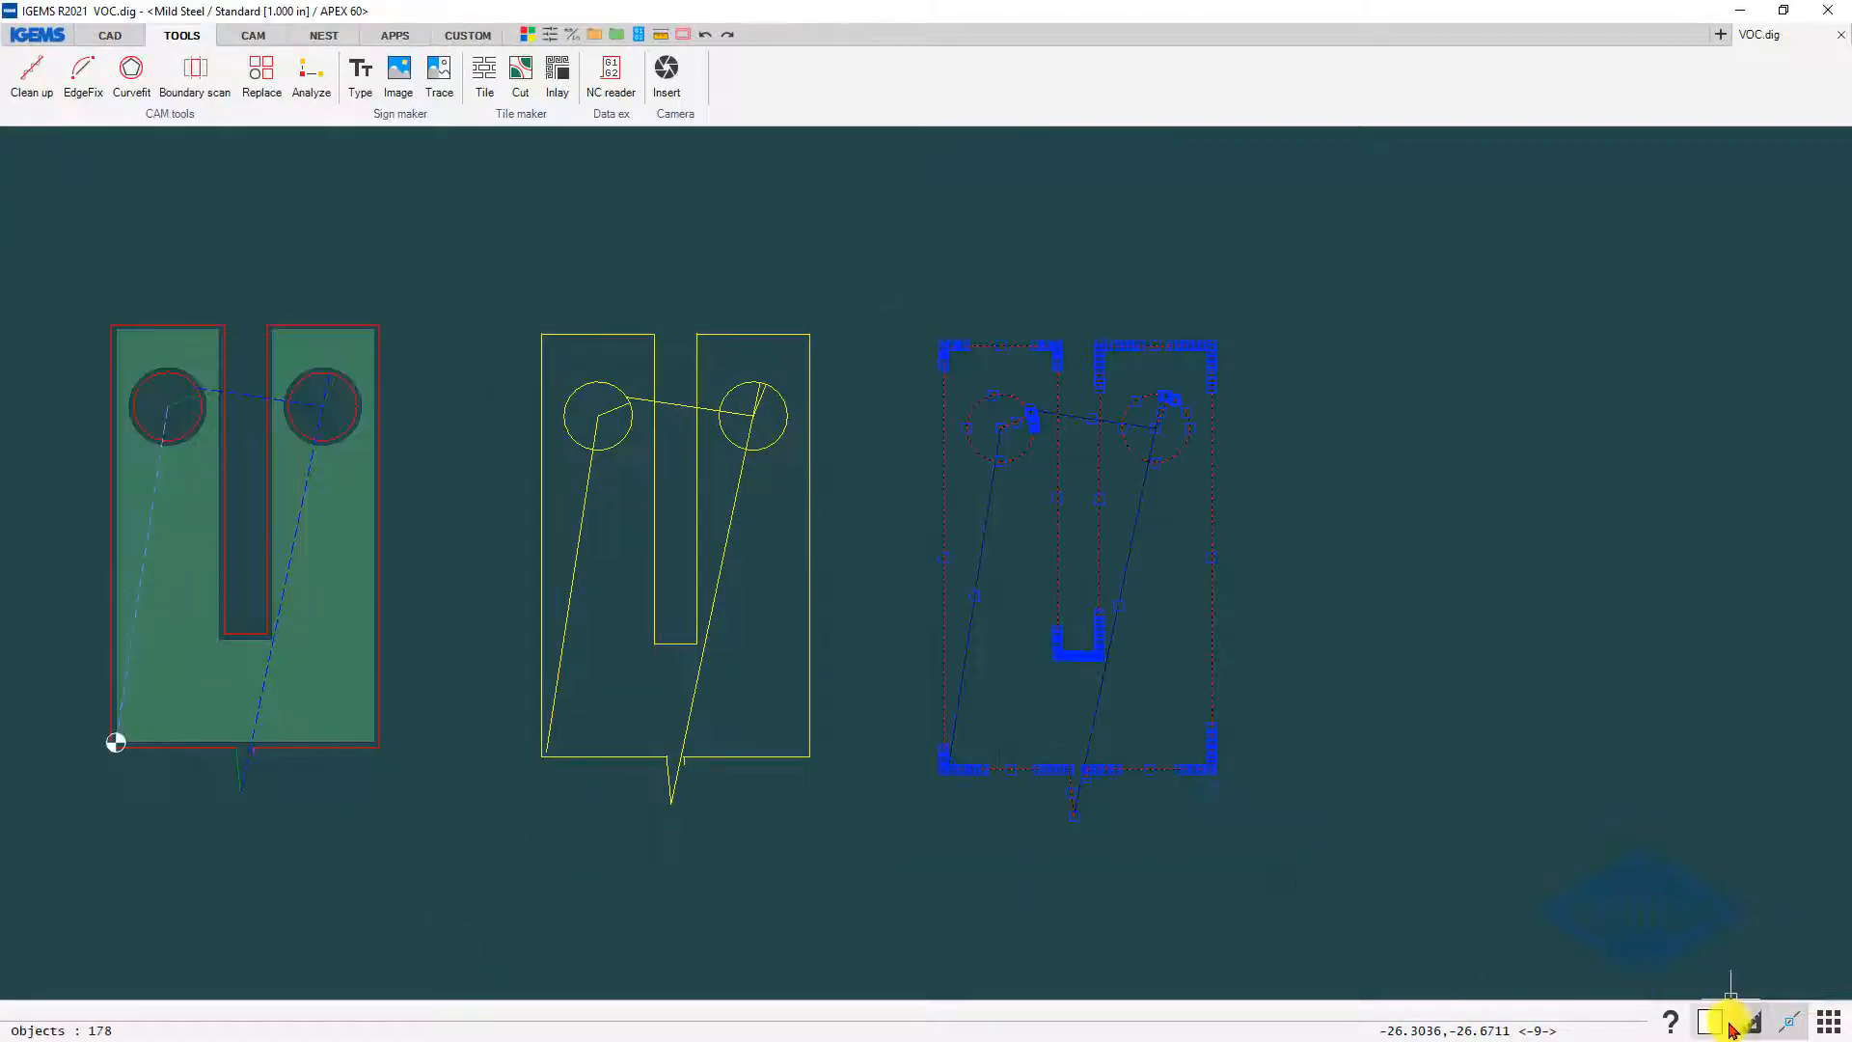
{"action": "left_click", "coordinate": [1707, 1023]}
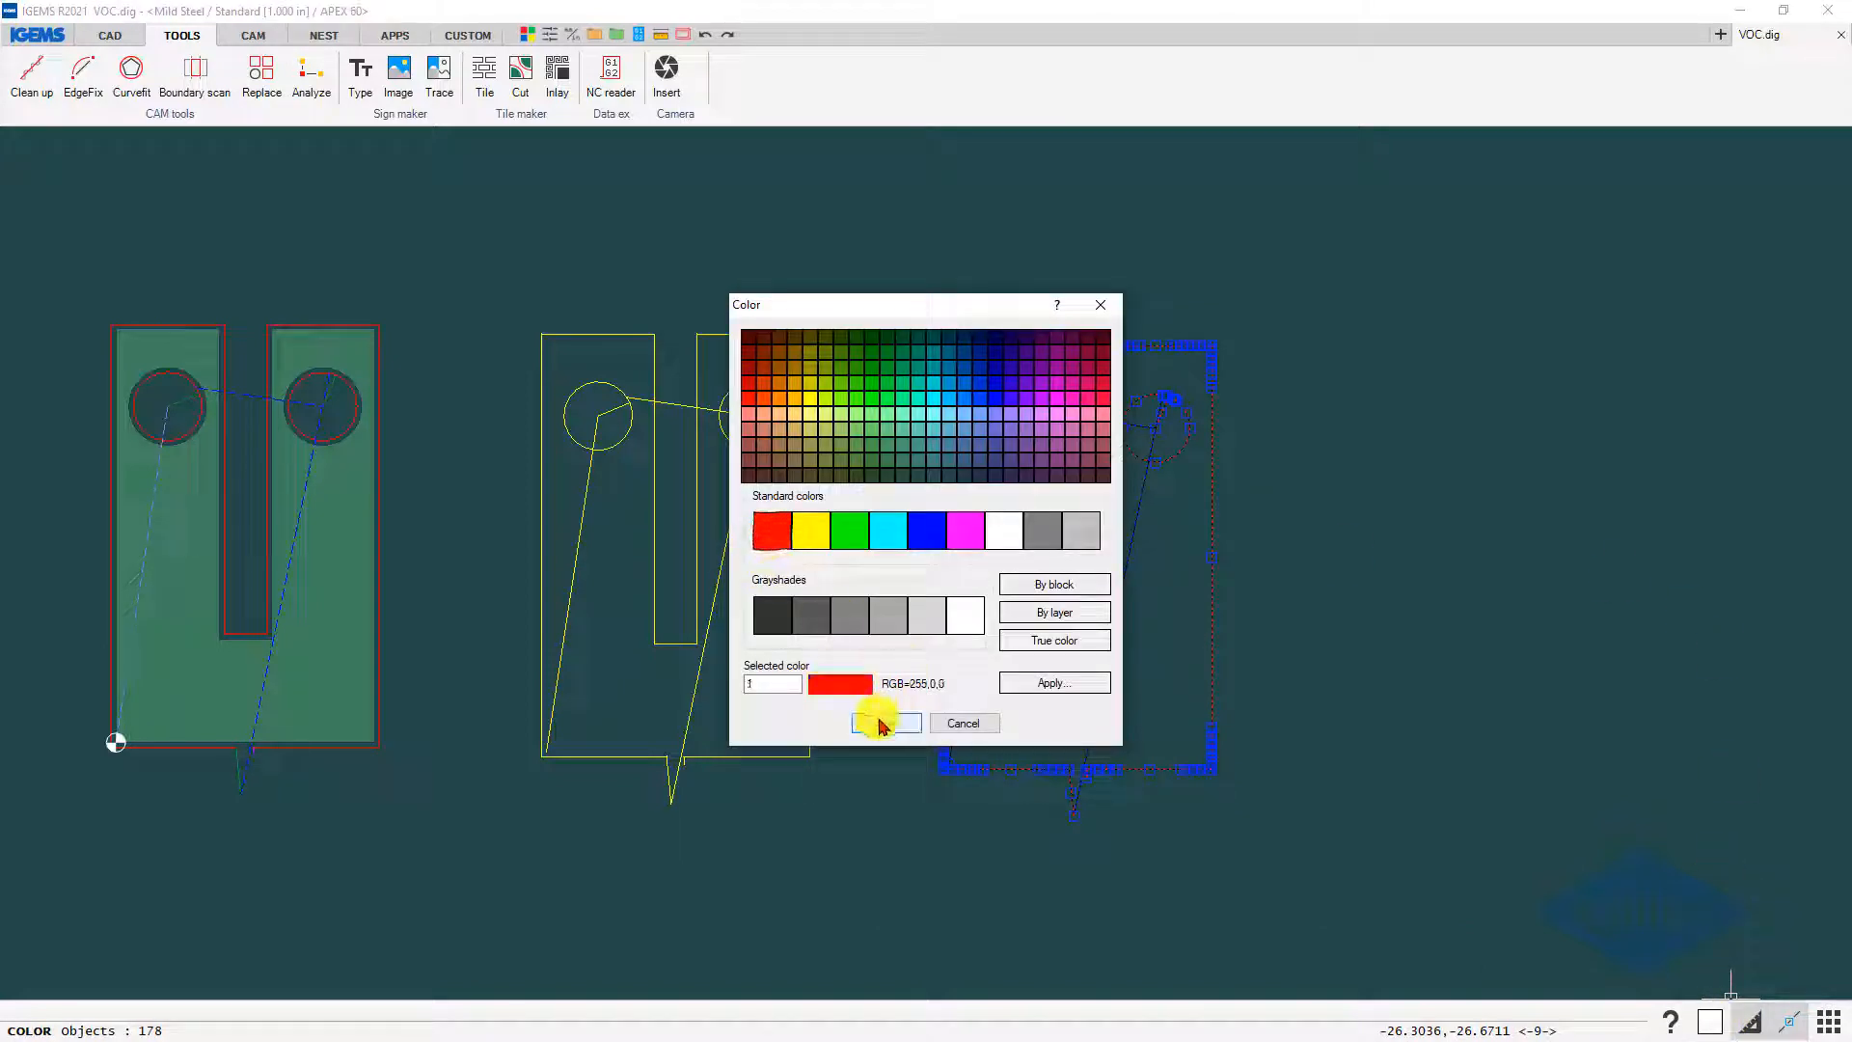
{"action": "left_click", "coordinate": [886, 722]}
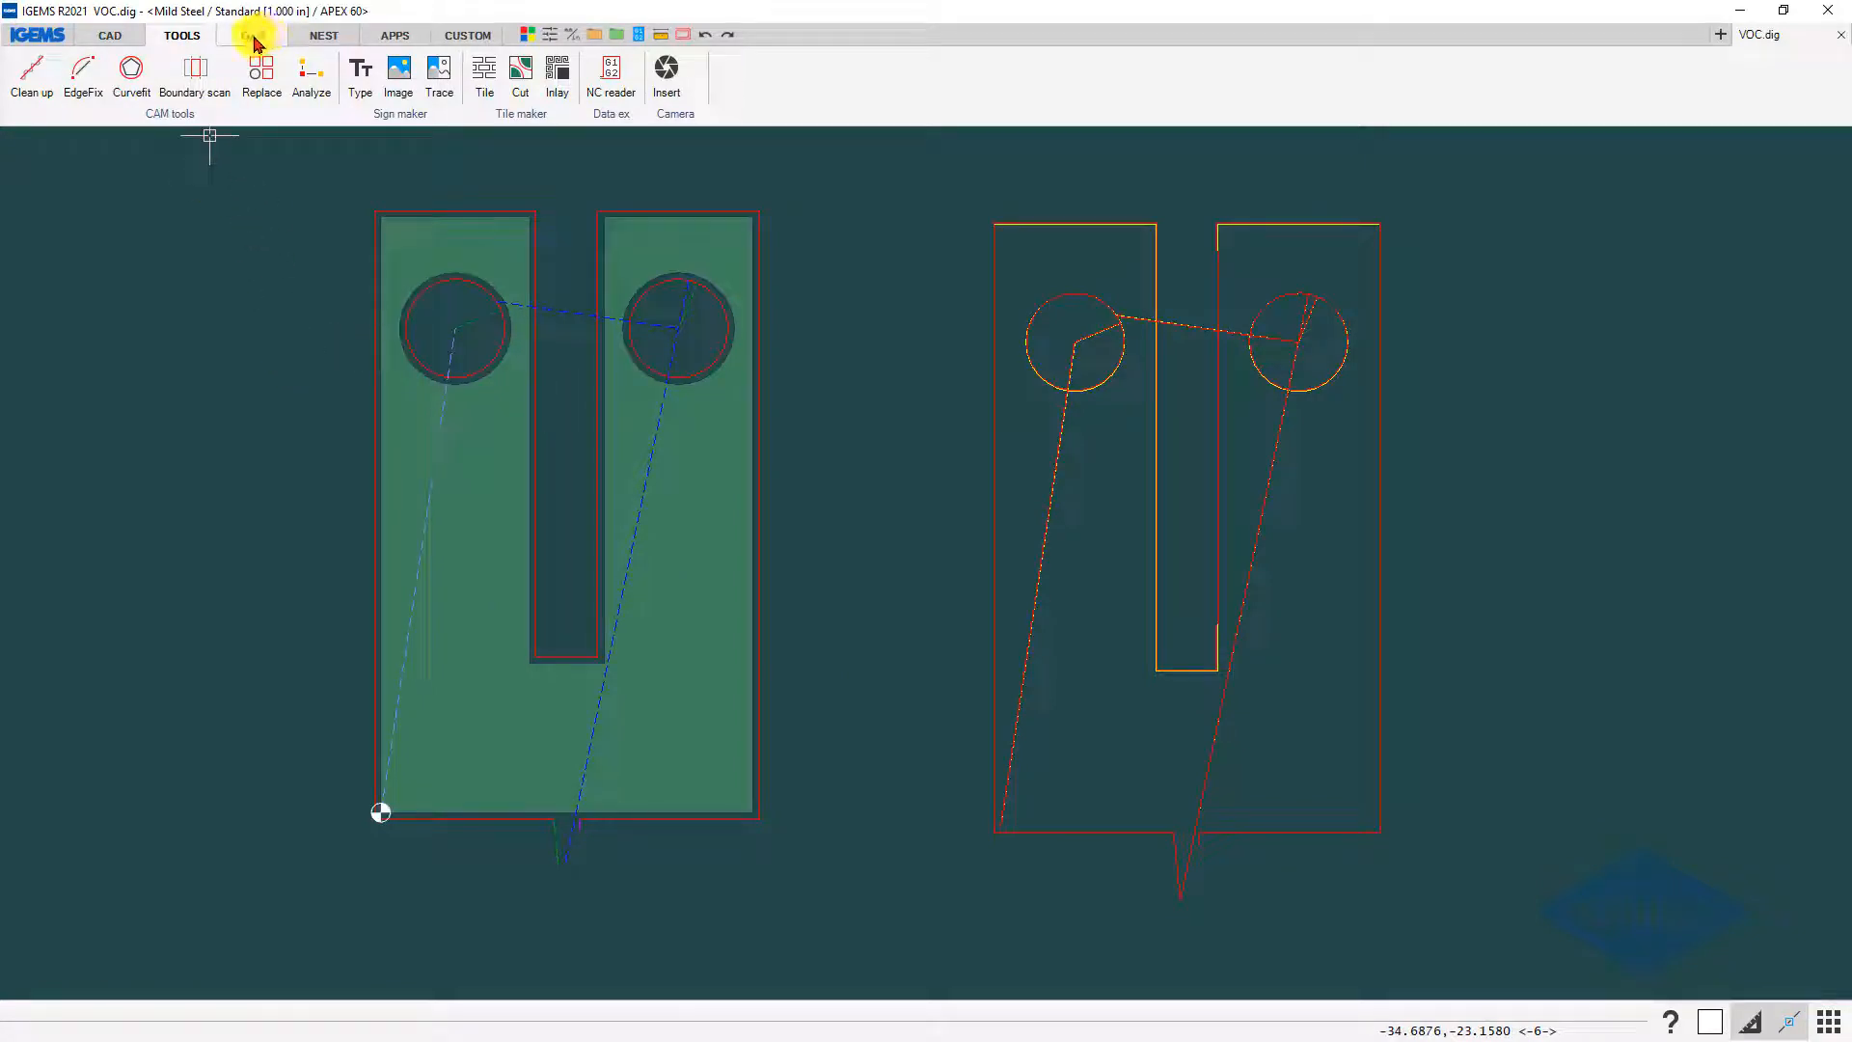
- Review the Mild Steel 1.000 material setup VOC/TAC values A 0.5000, B 0.5270, C 0.4970, D 0.5130
{"action": "left_click", "coordinate": [251, 35]}
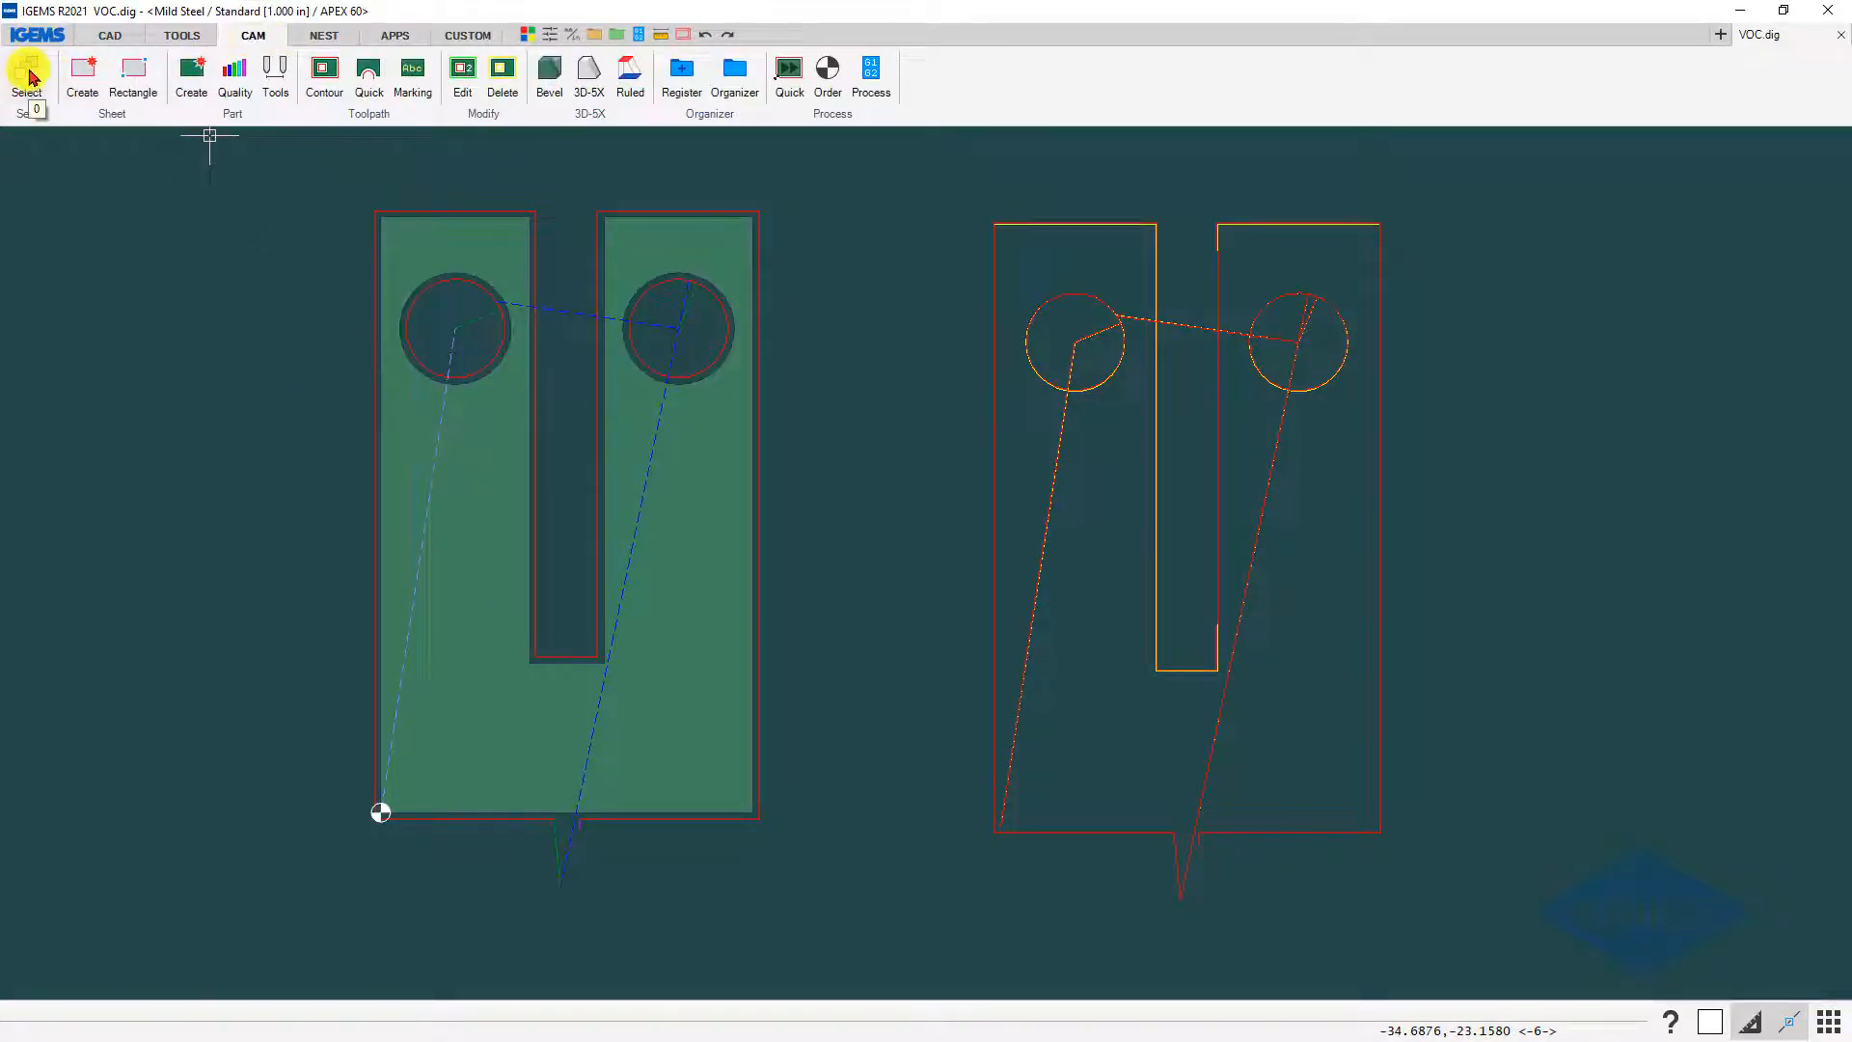
{"action": "left_click", "coordinate": [25, 77]}
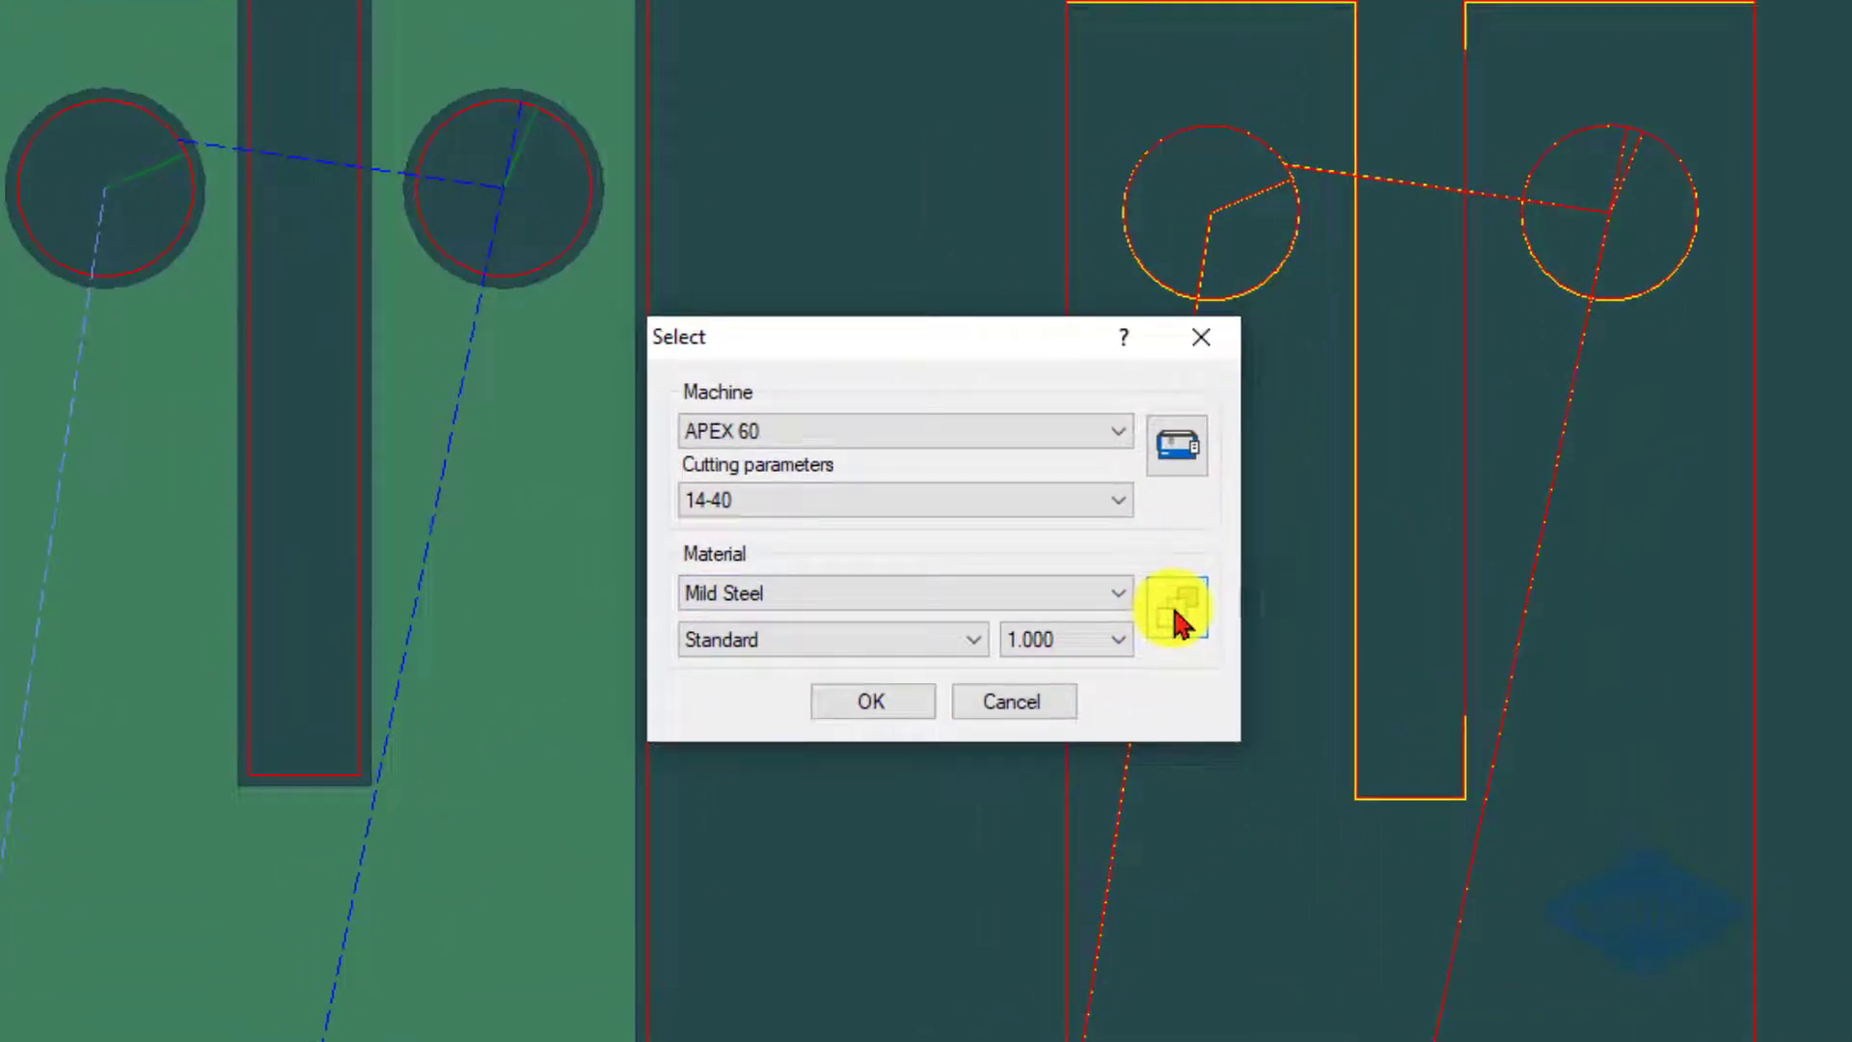
{"action": "left_click", "coordinate": [1177, 592]}
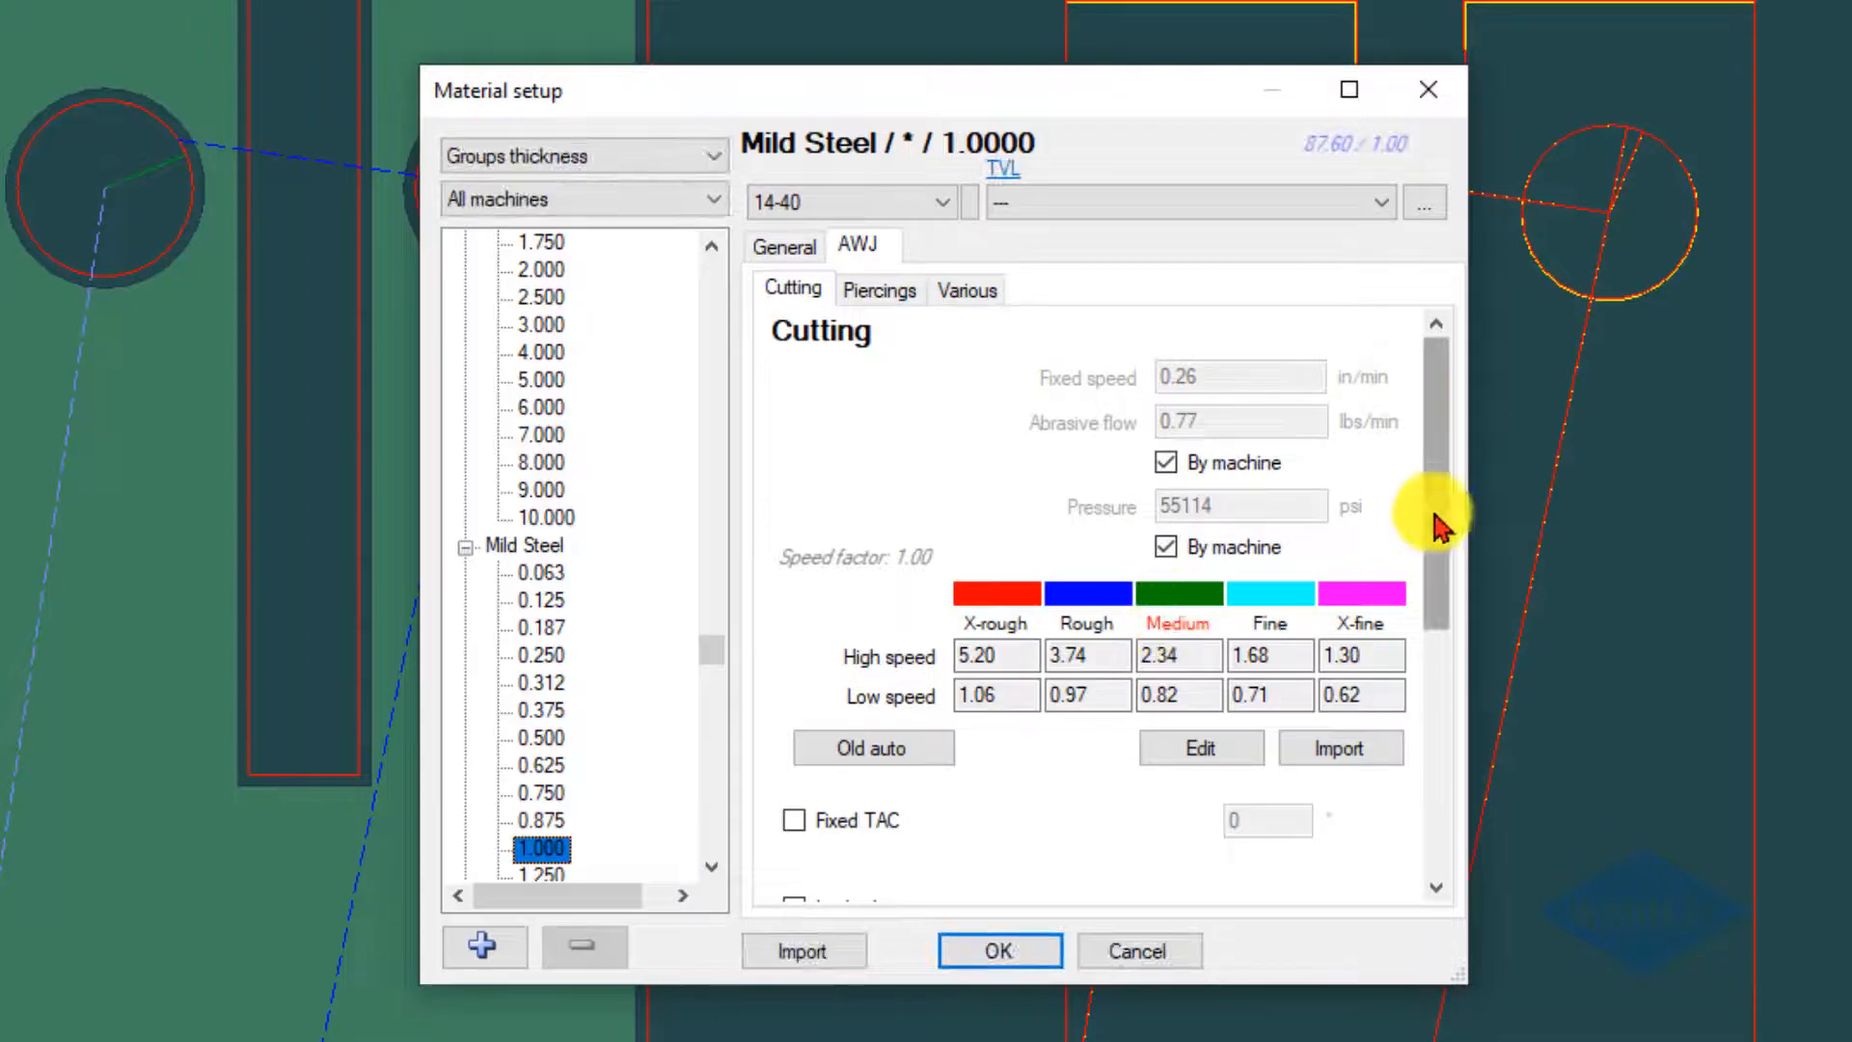
{"action": "scroll", "scroll_direction": "down", "scroll_amount": 3}
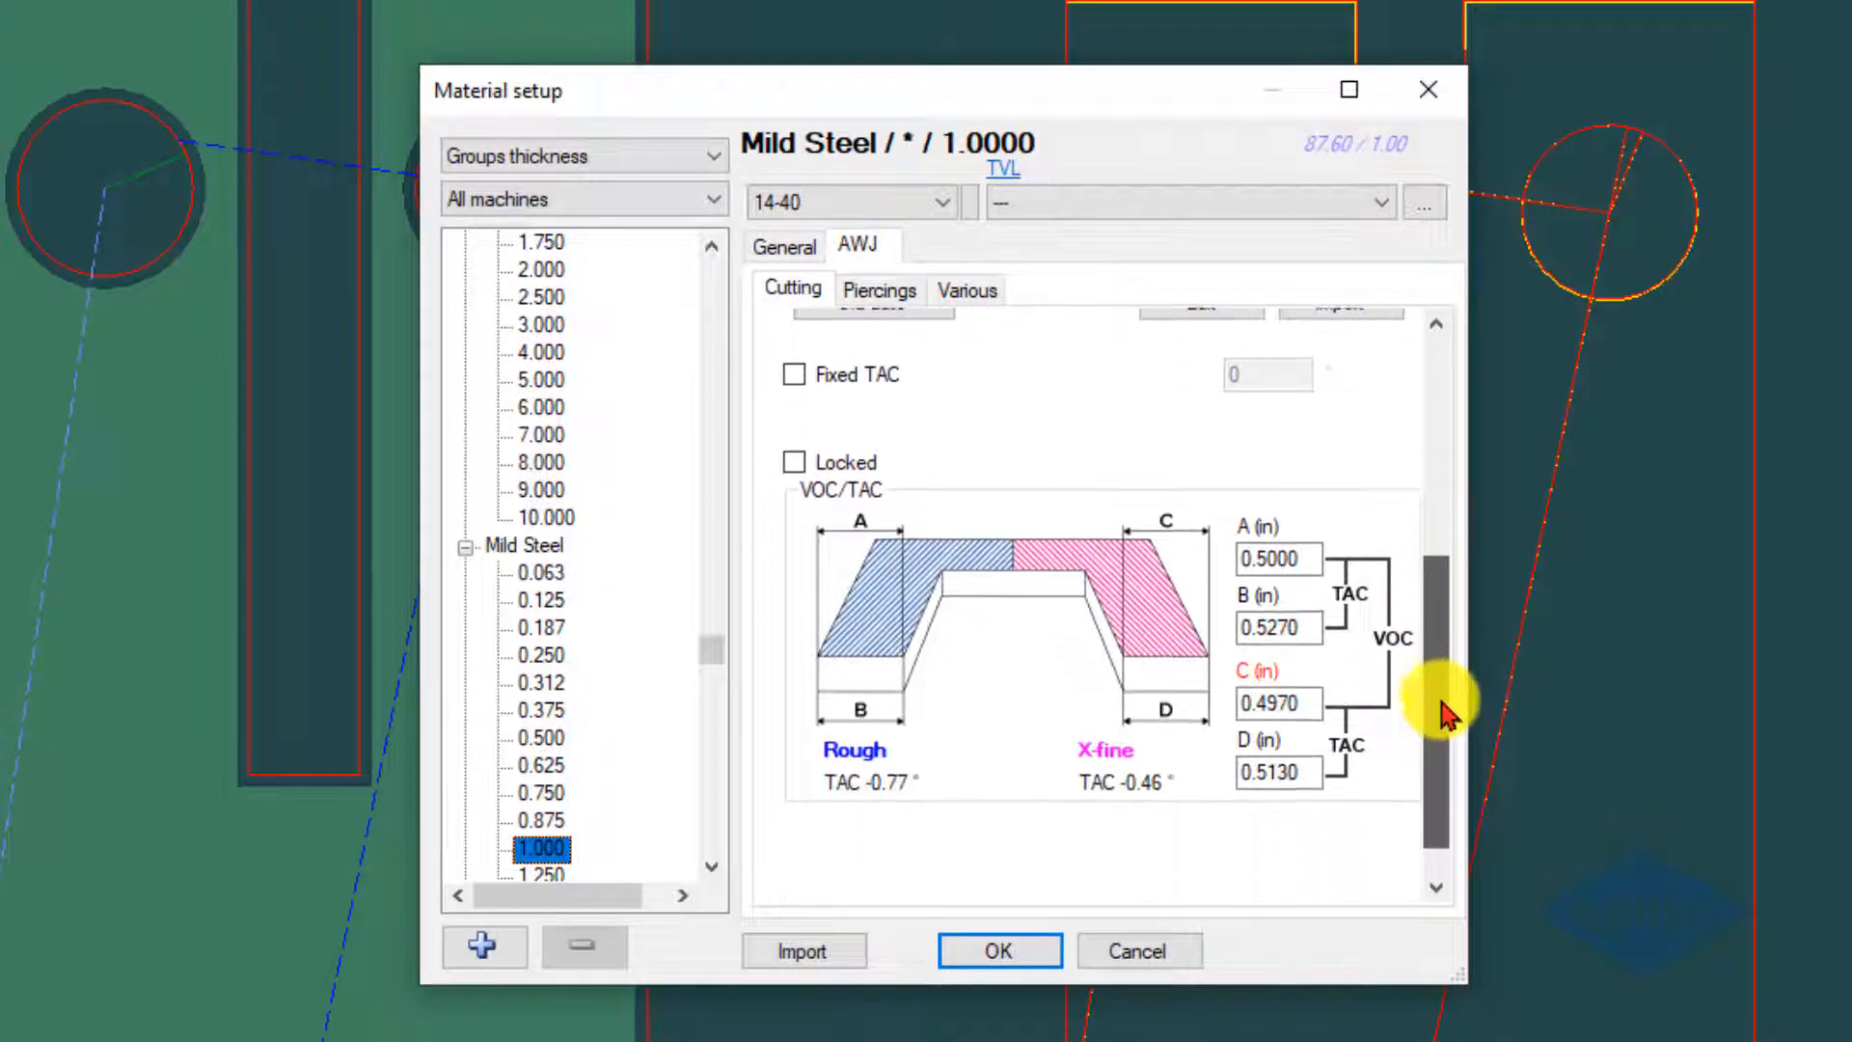
{"action": "scroll", "scroll_direction": "up", "scroll_amount": 3}
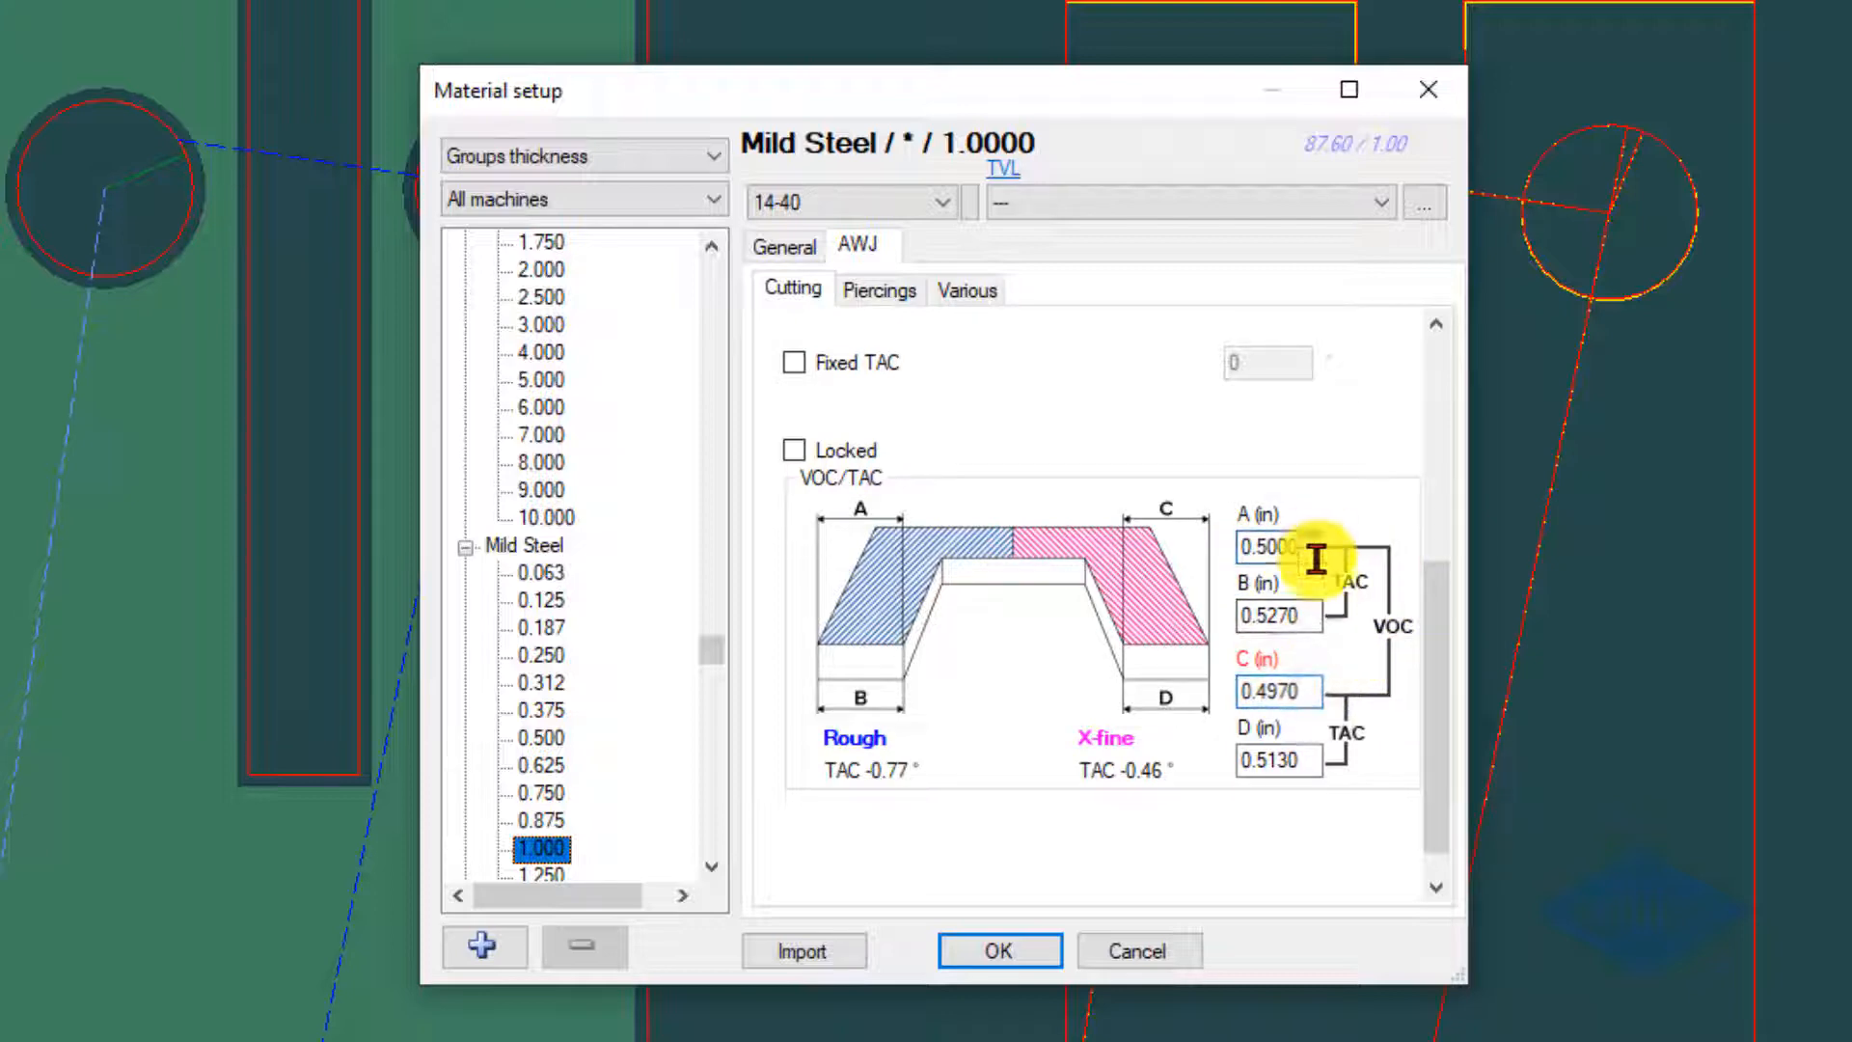
{"action": "mouse_move", "coordinate": [951, 596]}
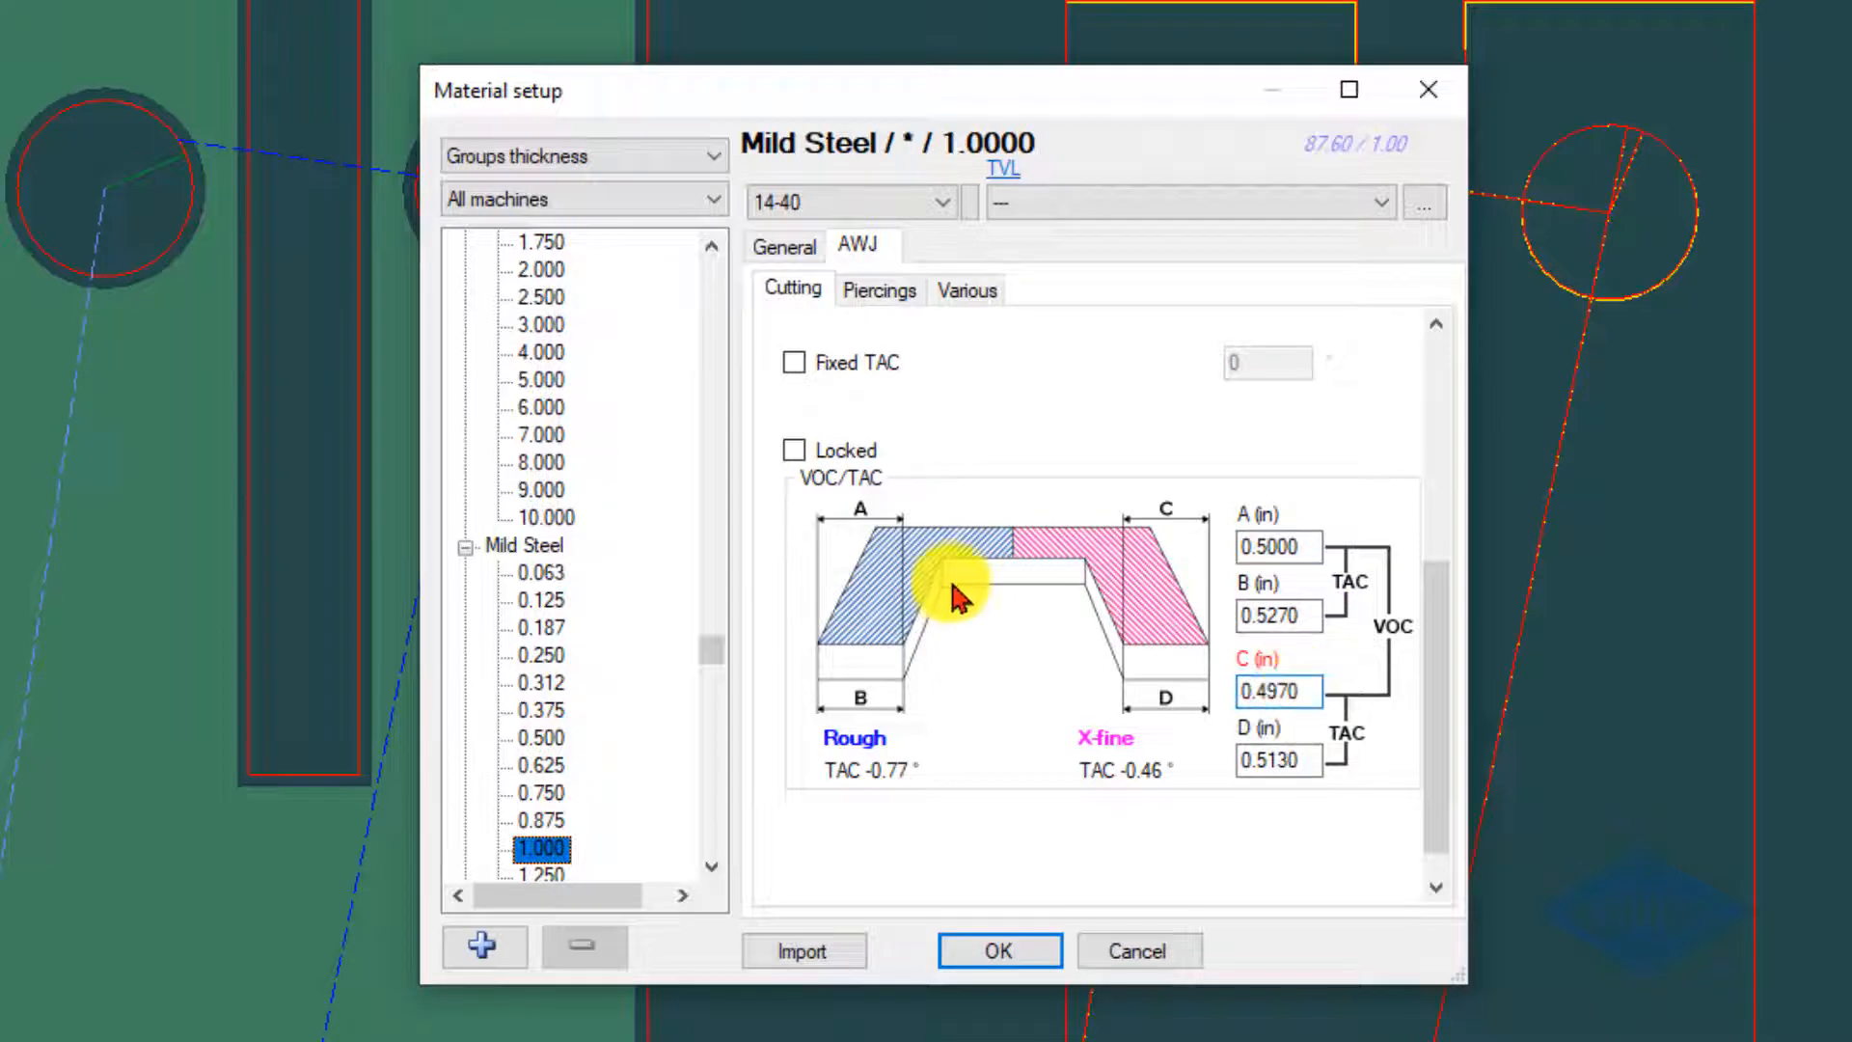
{"action": "mouse_move", "coordinate": [880, 501]}
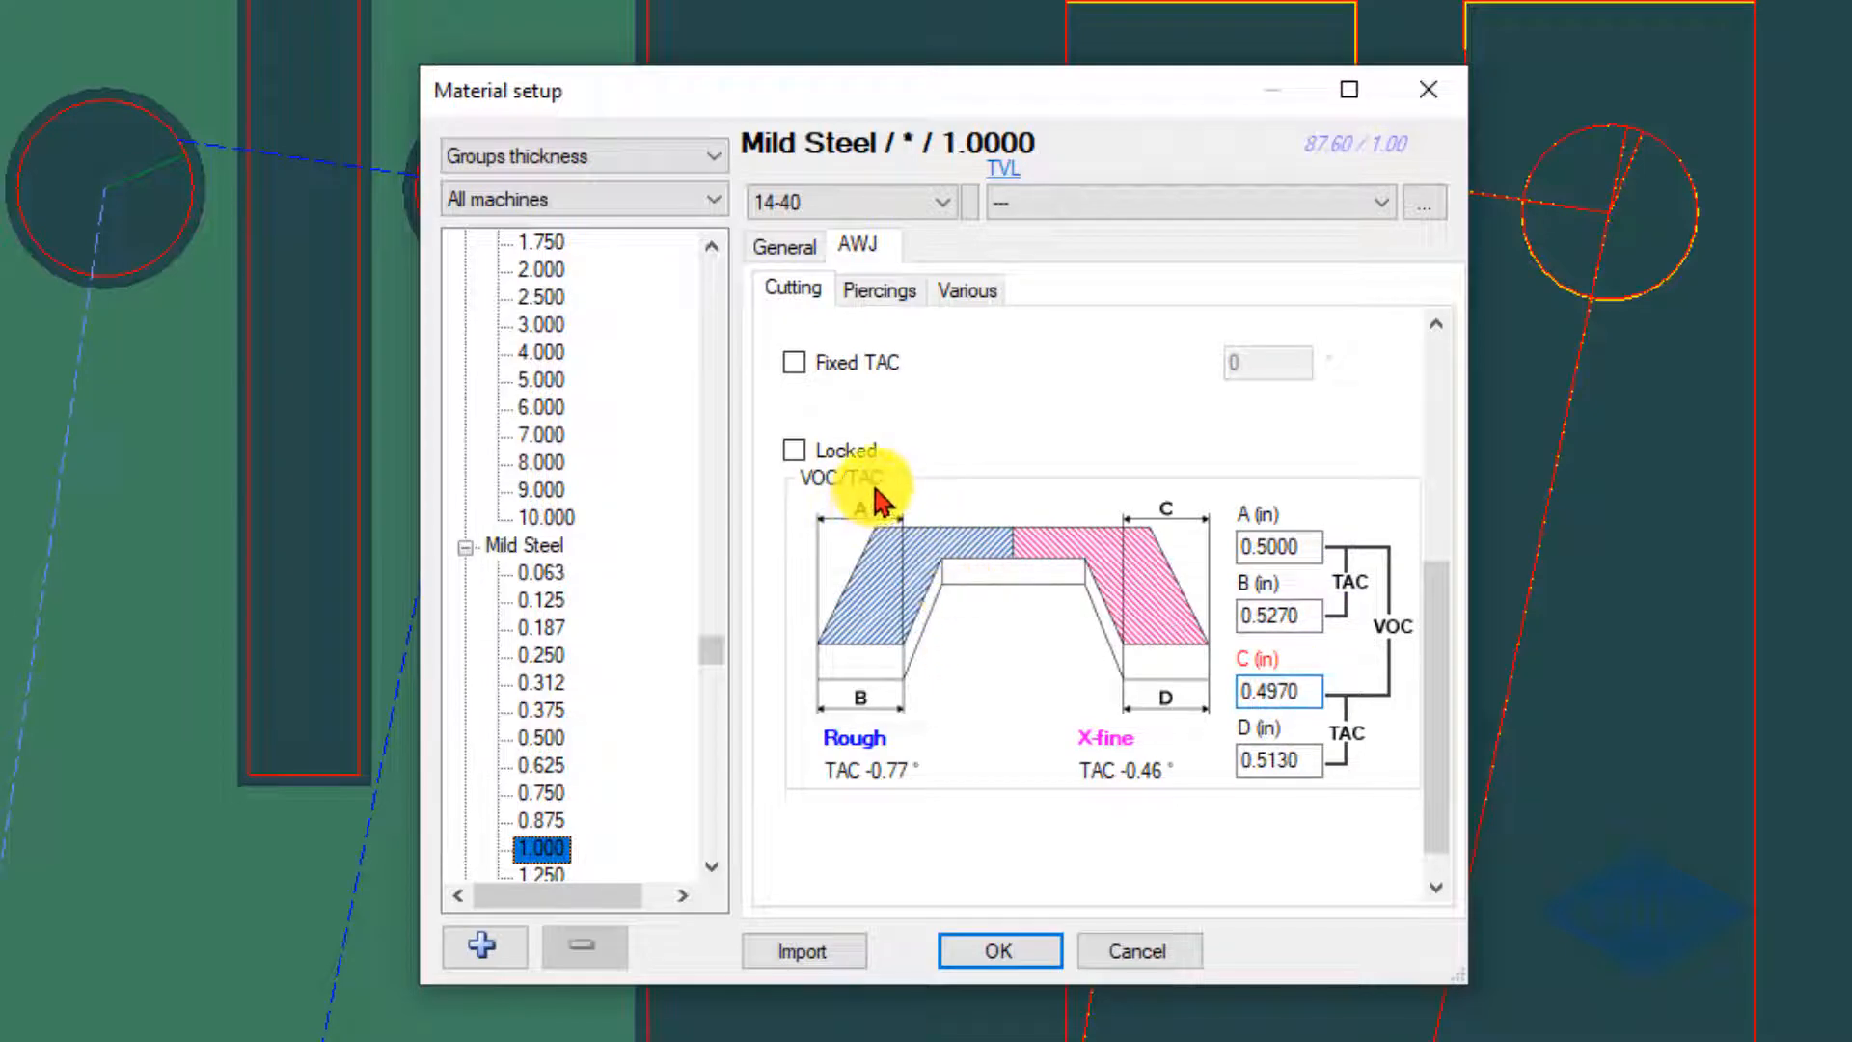
{"action": "mouse_move", "coordinate": [827, 648]}
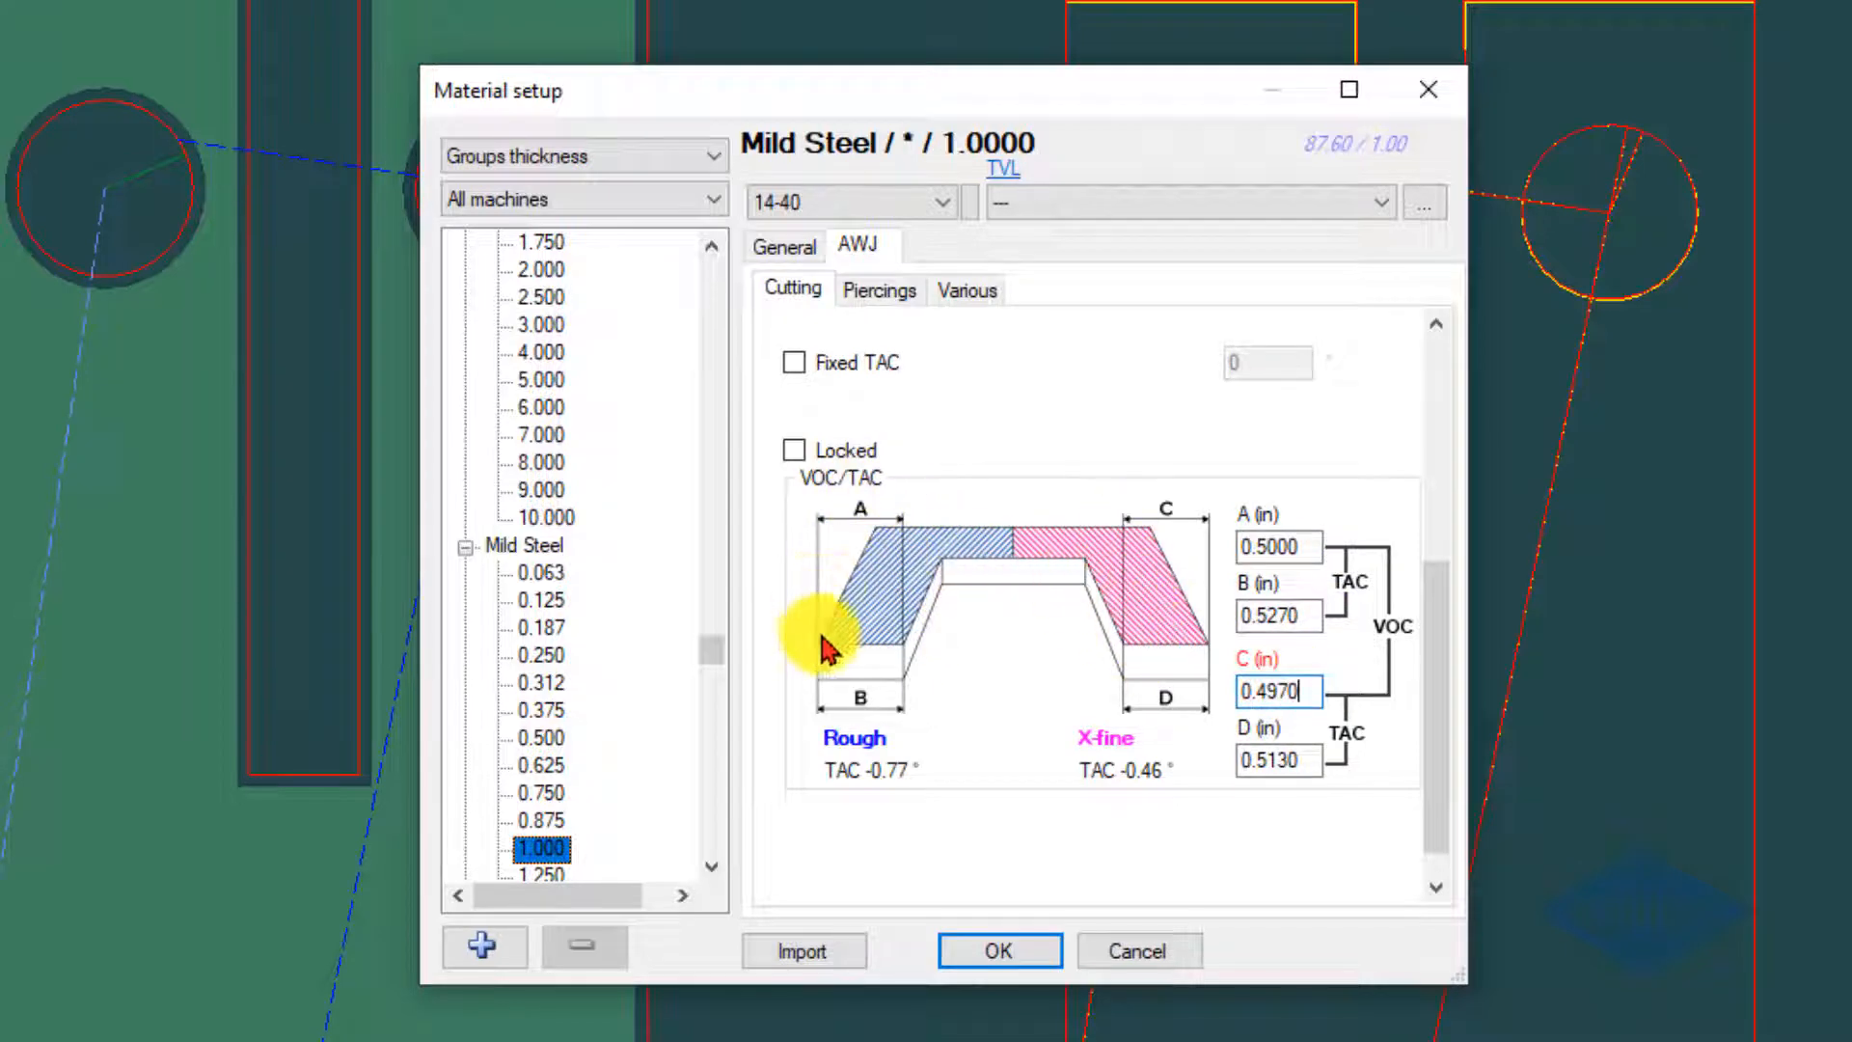
{"action": "mouse_move", "coordinate": [809, 590]}
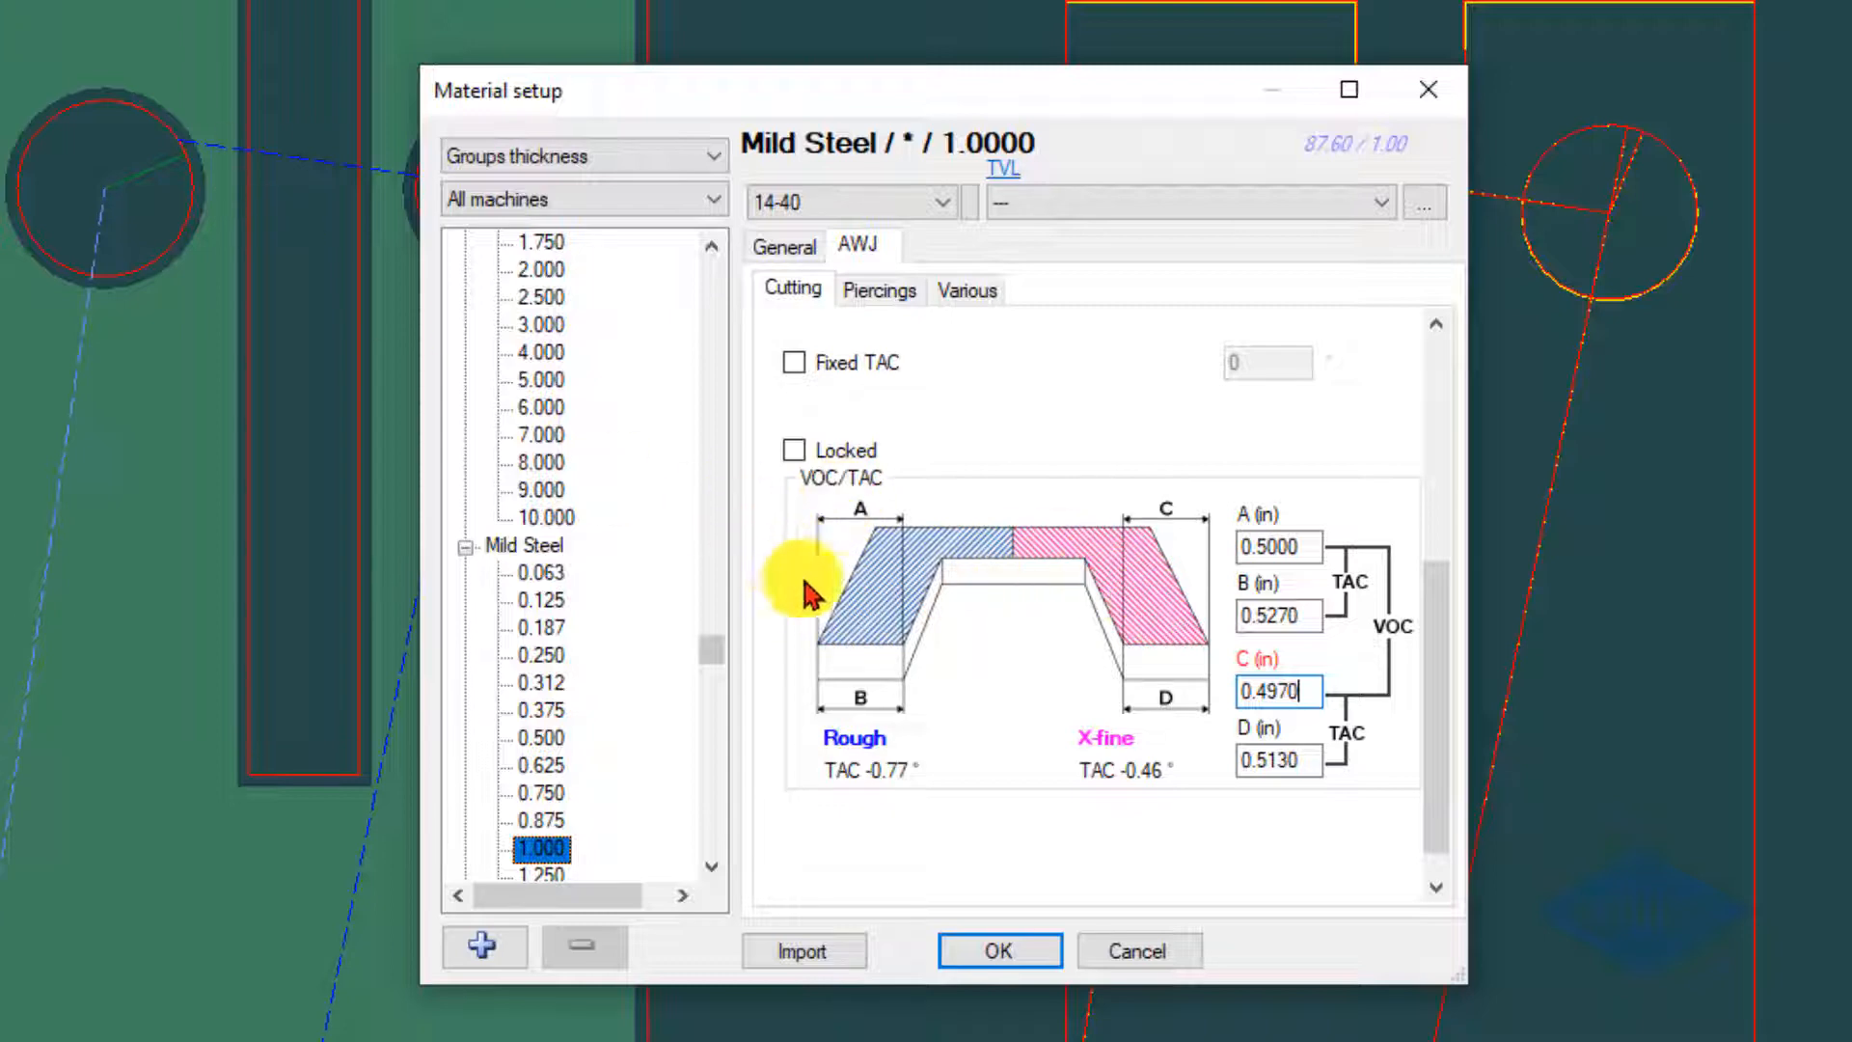
{"action": "mouse_move", "coordinate": [1098, 596]}
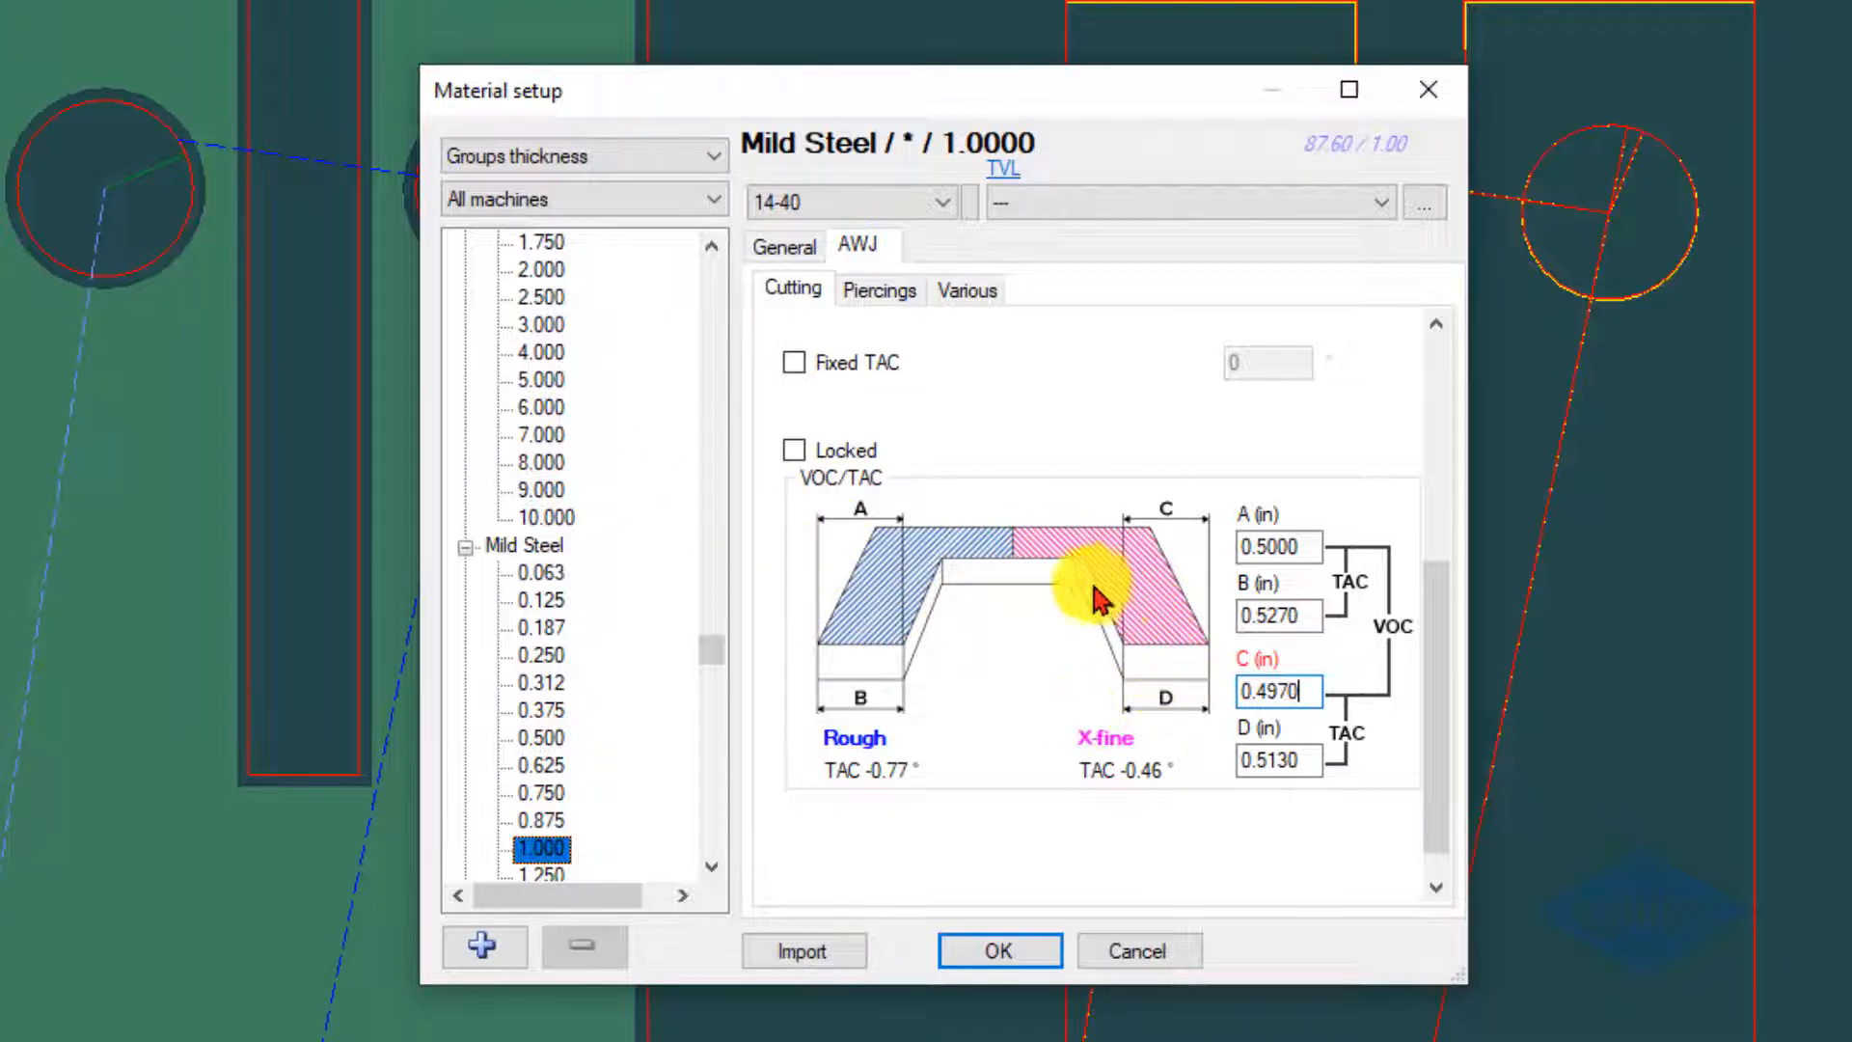
{"action": "mouse_move", "coordinate": [850, 644]}
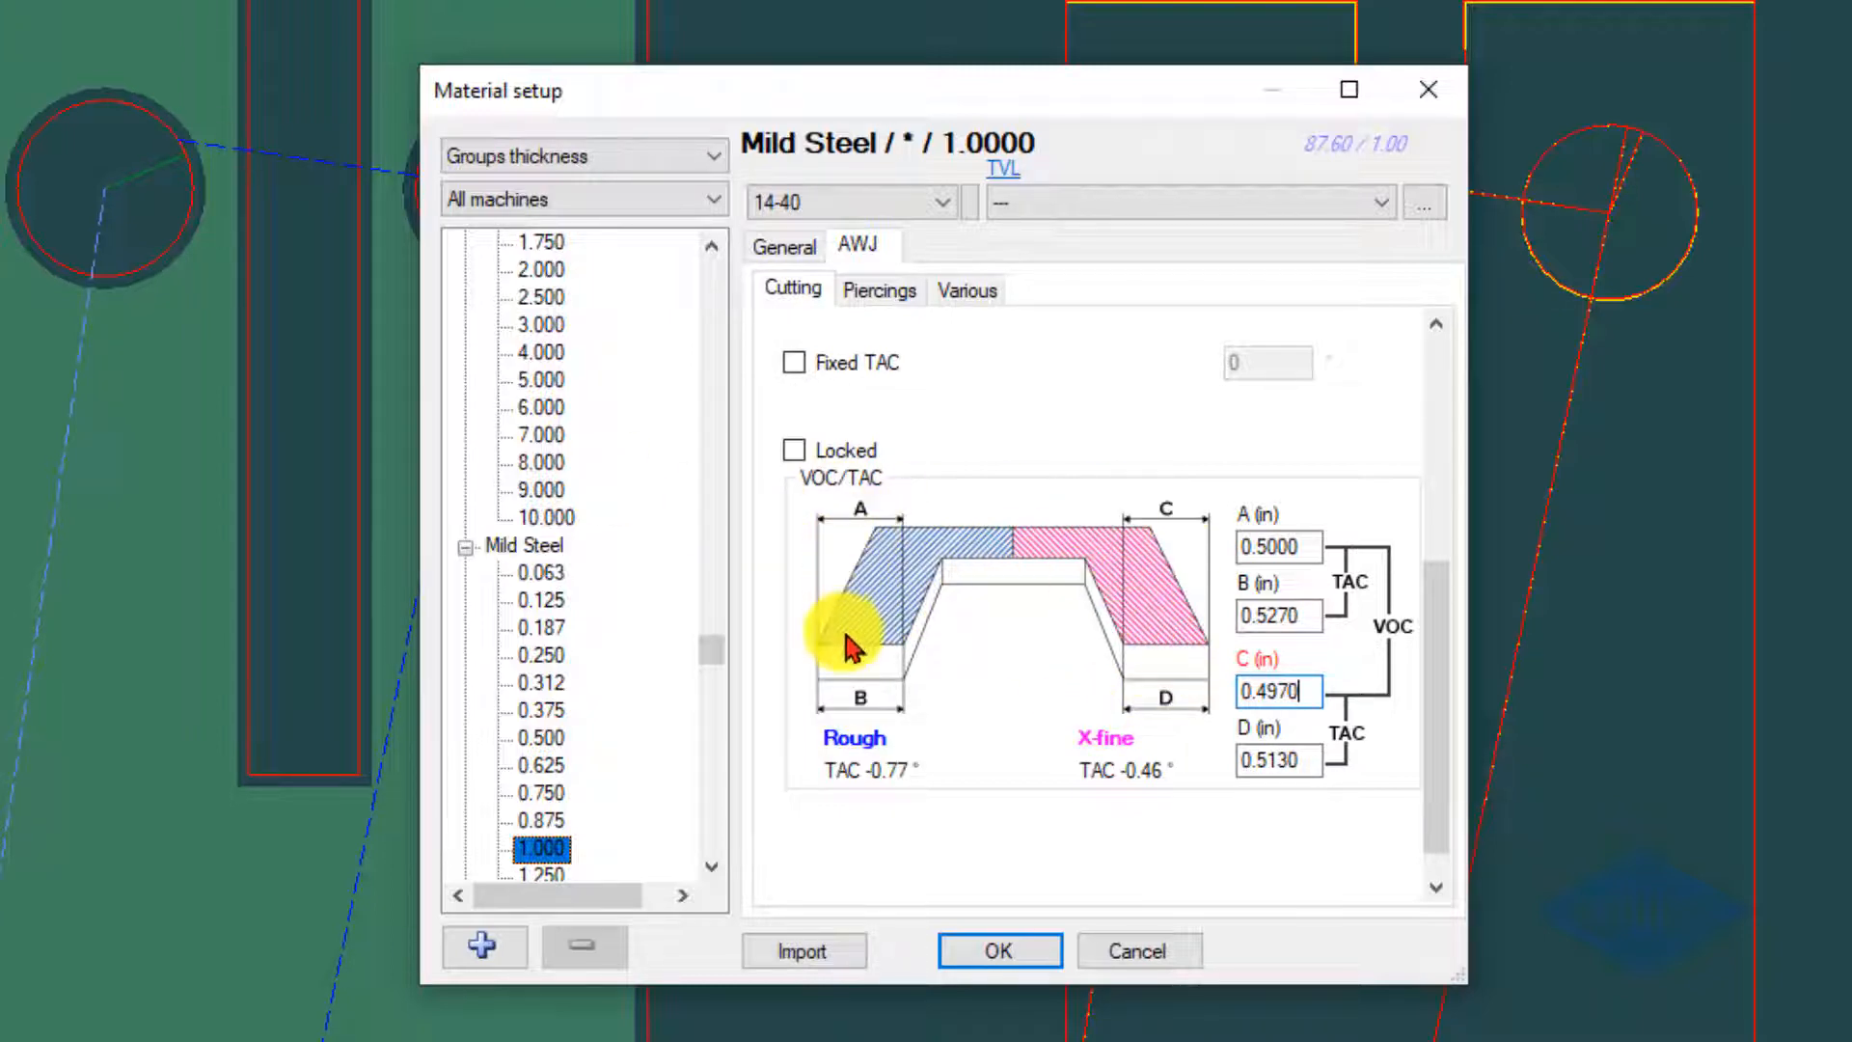
{"action": "mouse_move", "coordinate": [1158, 579]}
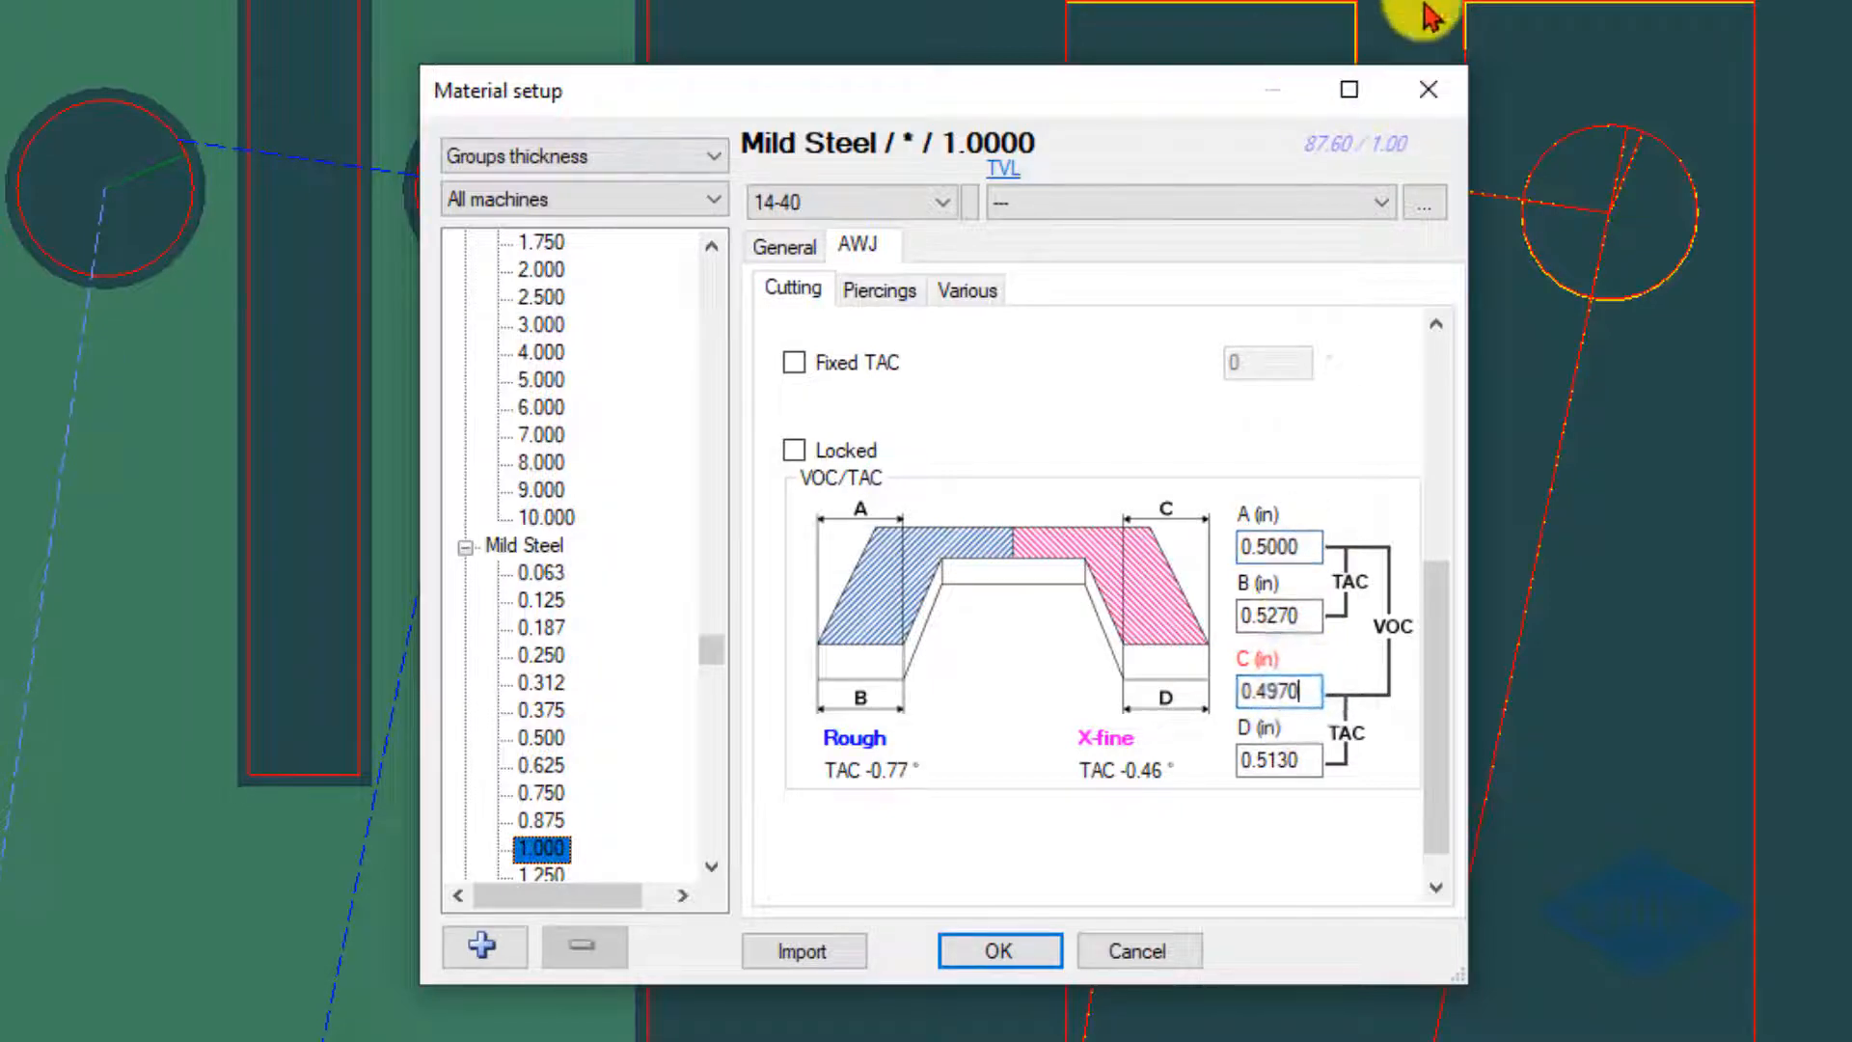
{"action": "mouse_move", "coordinate": [1249, 822]}
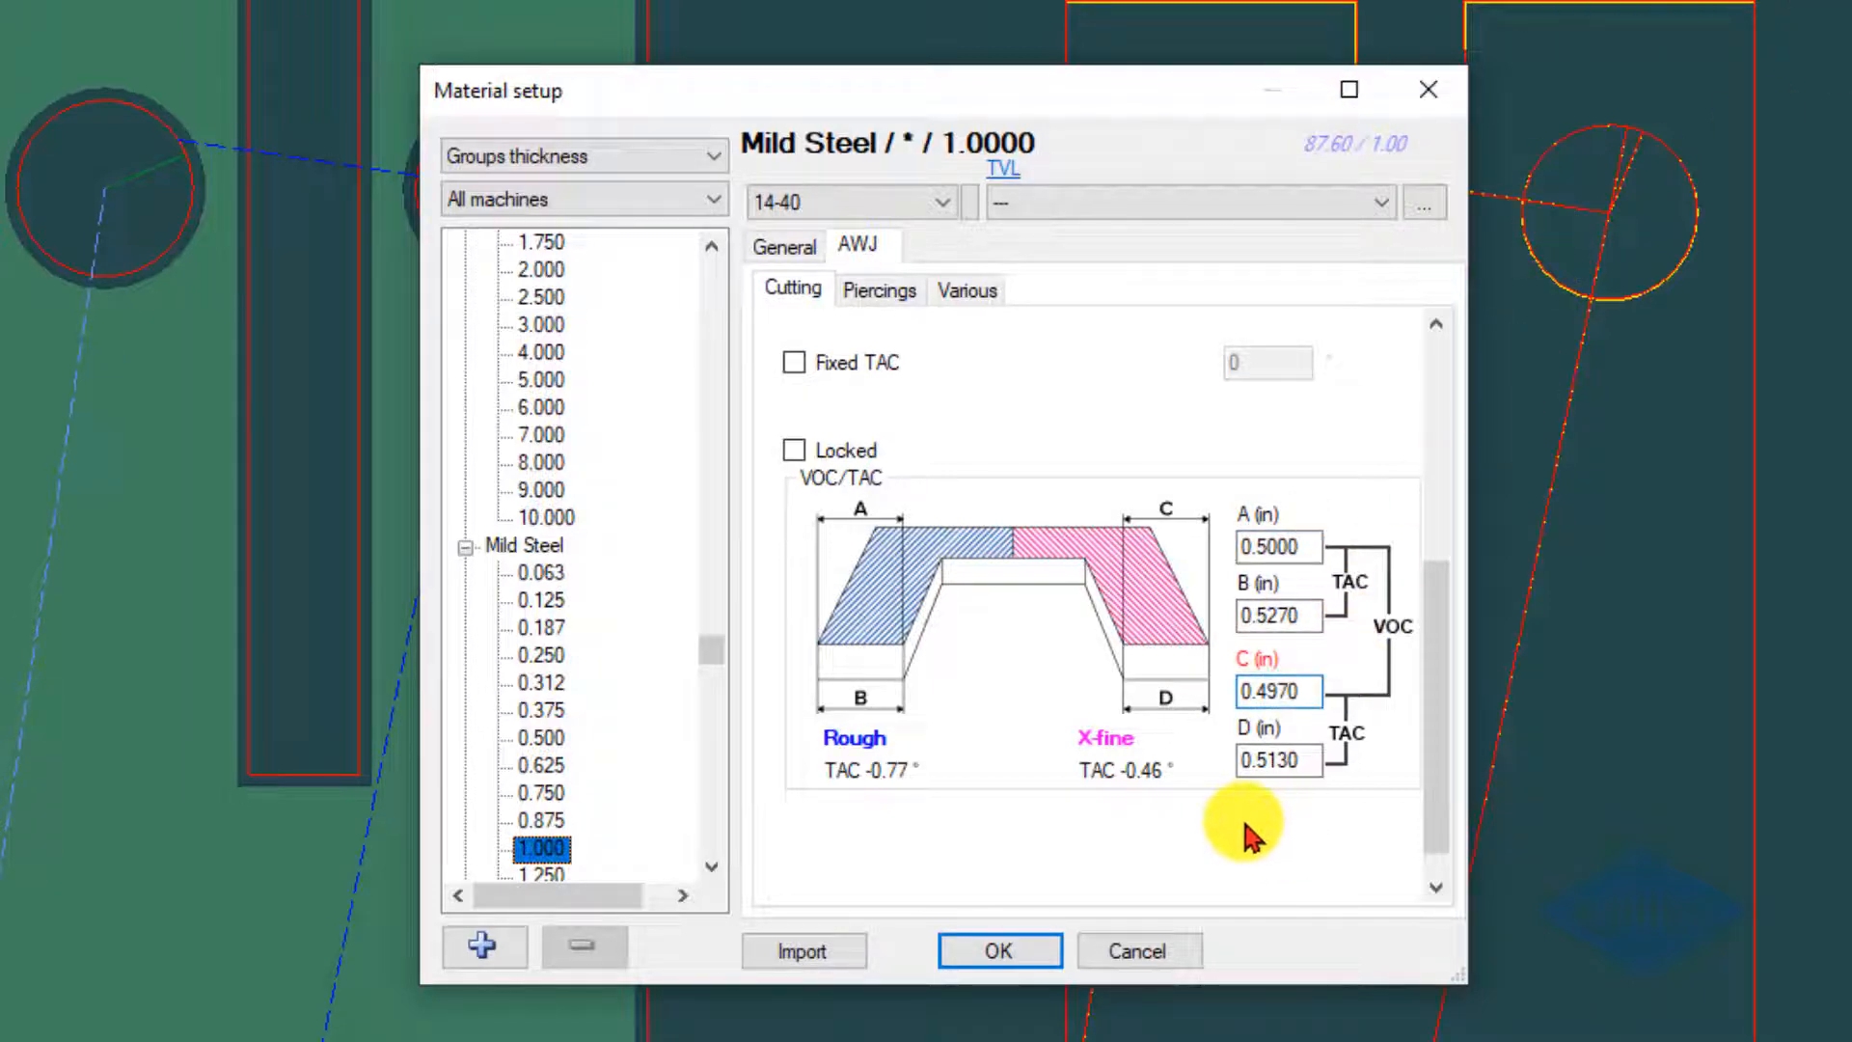
{"action": "mouse_move", "coordinate": [862, 502]}
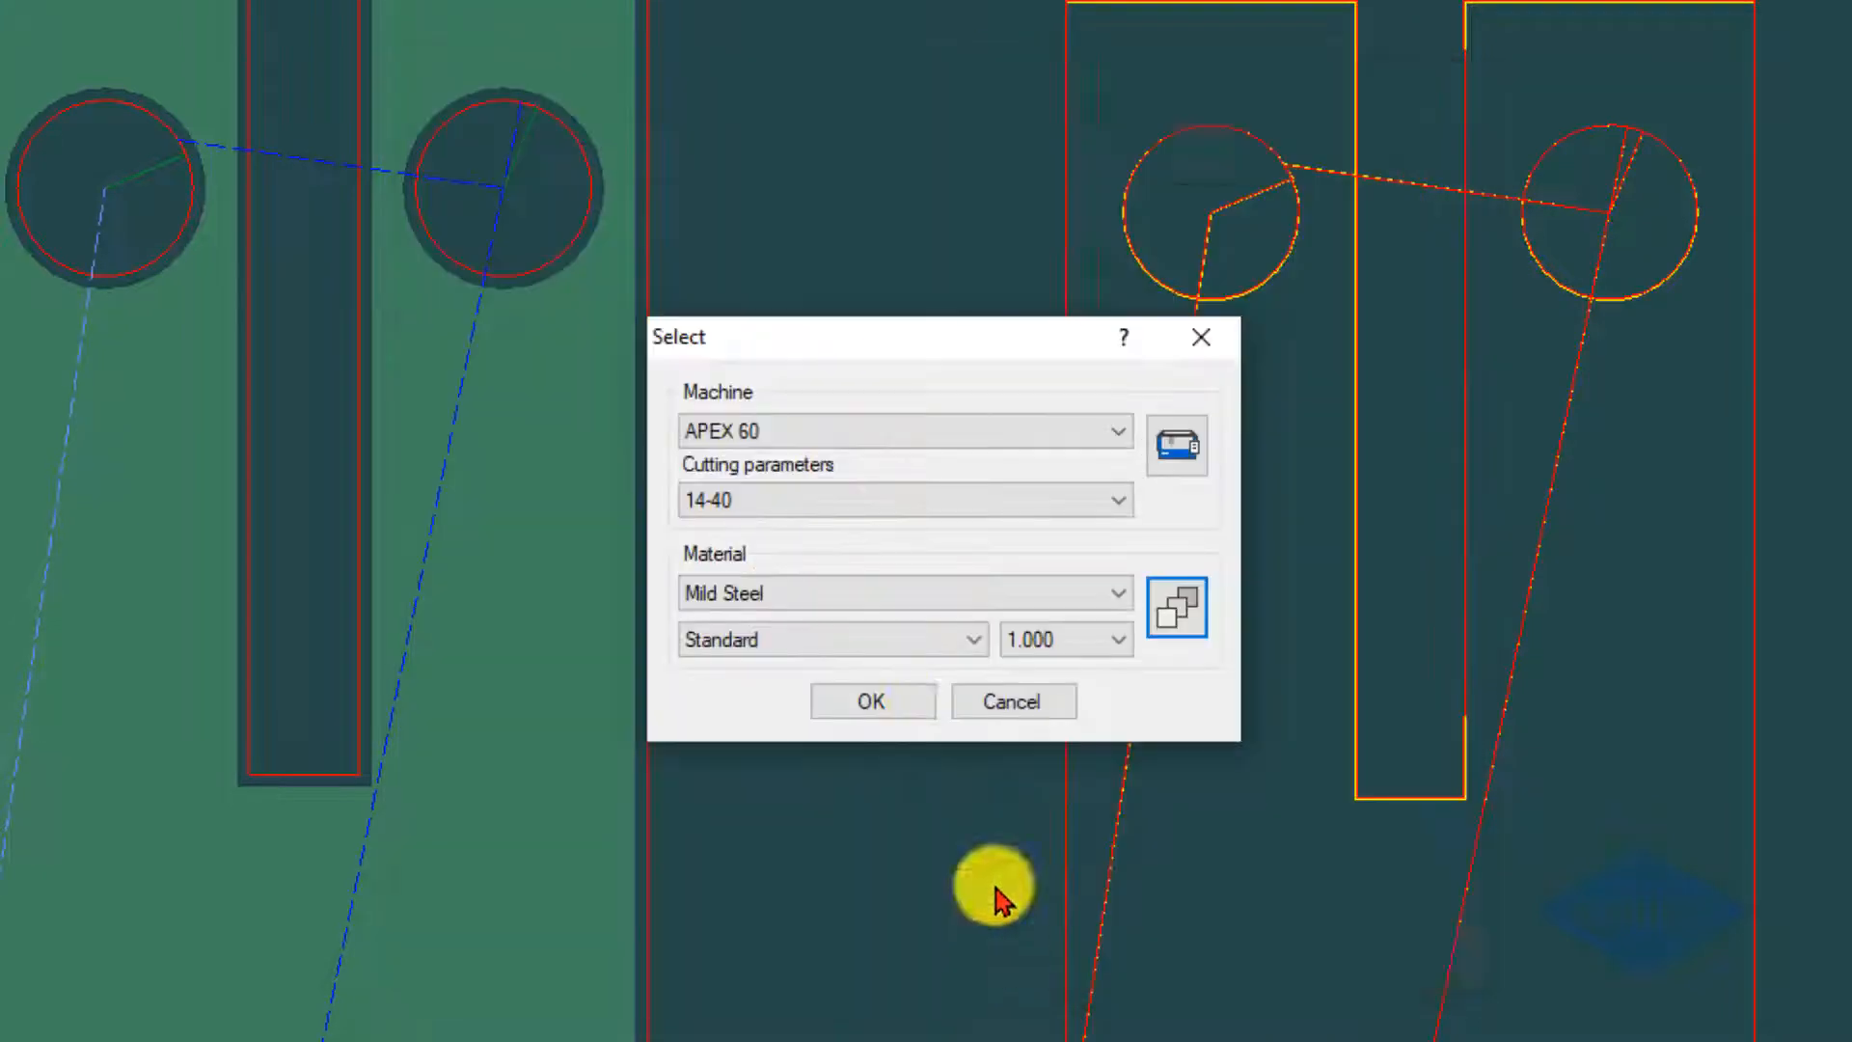
- Select the AWJ WARDJET 2D machine and check the Mild Steel 1.000 material setup
{"action": "left_click", "coordinate": [1113, 430]}
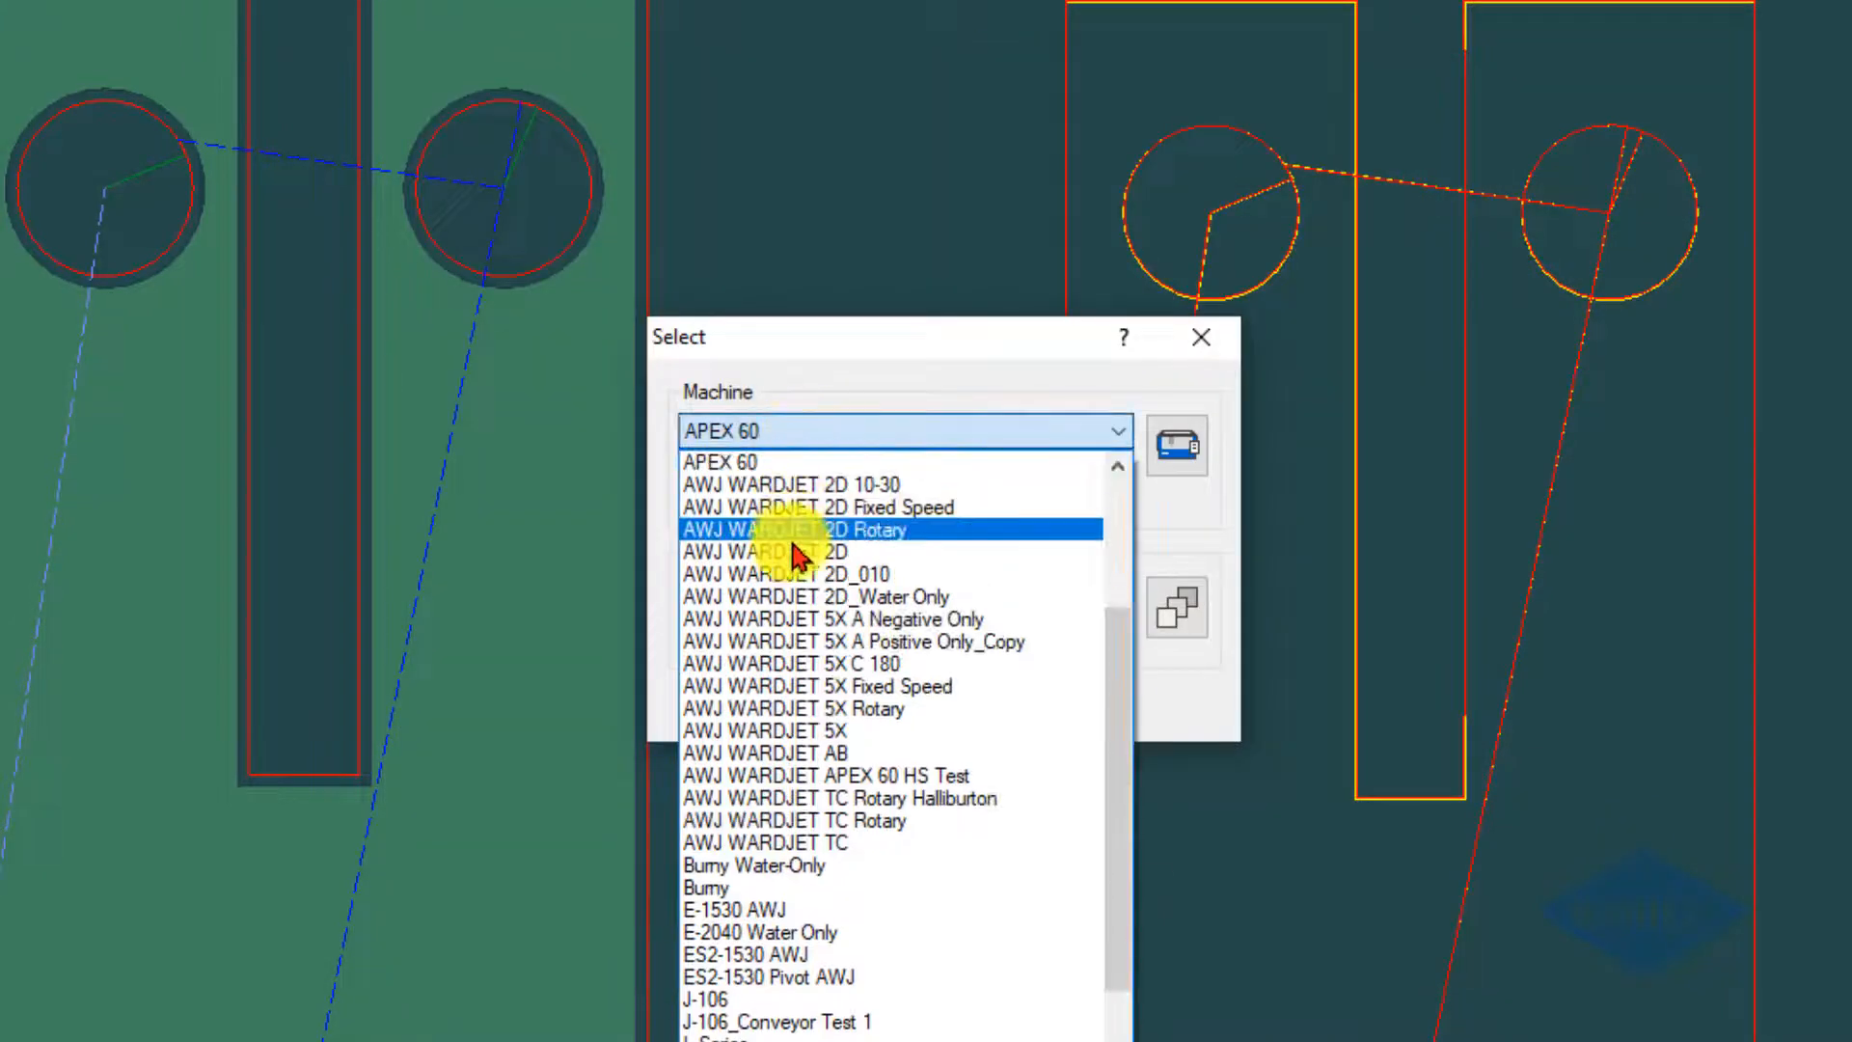
{"action": "left_click", "coordinate": [775, 550]}
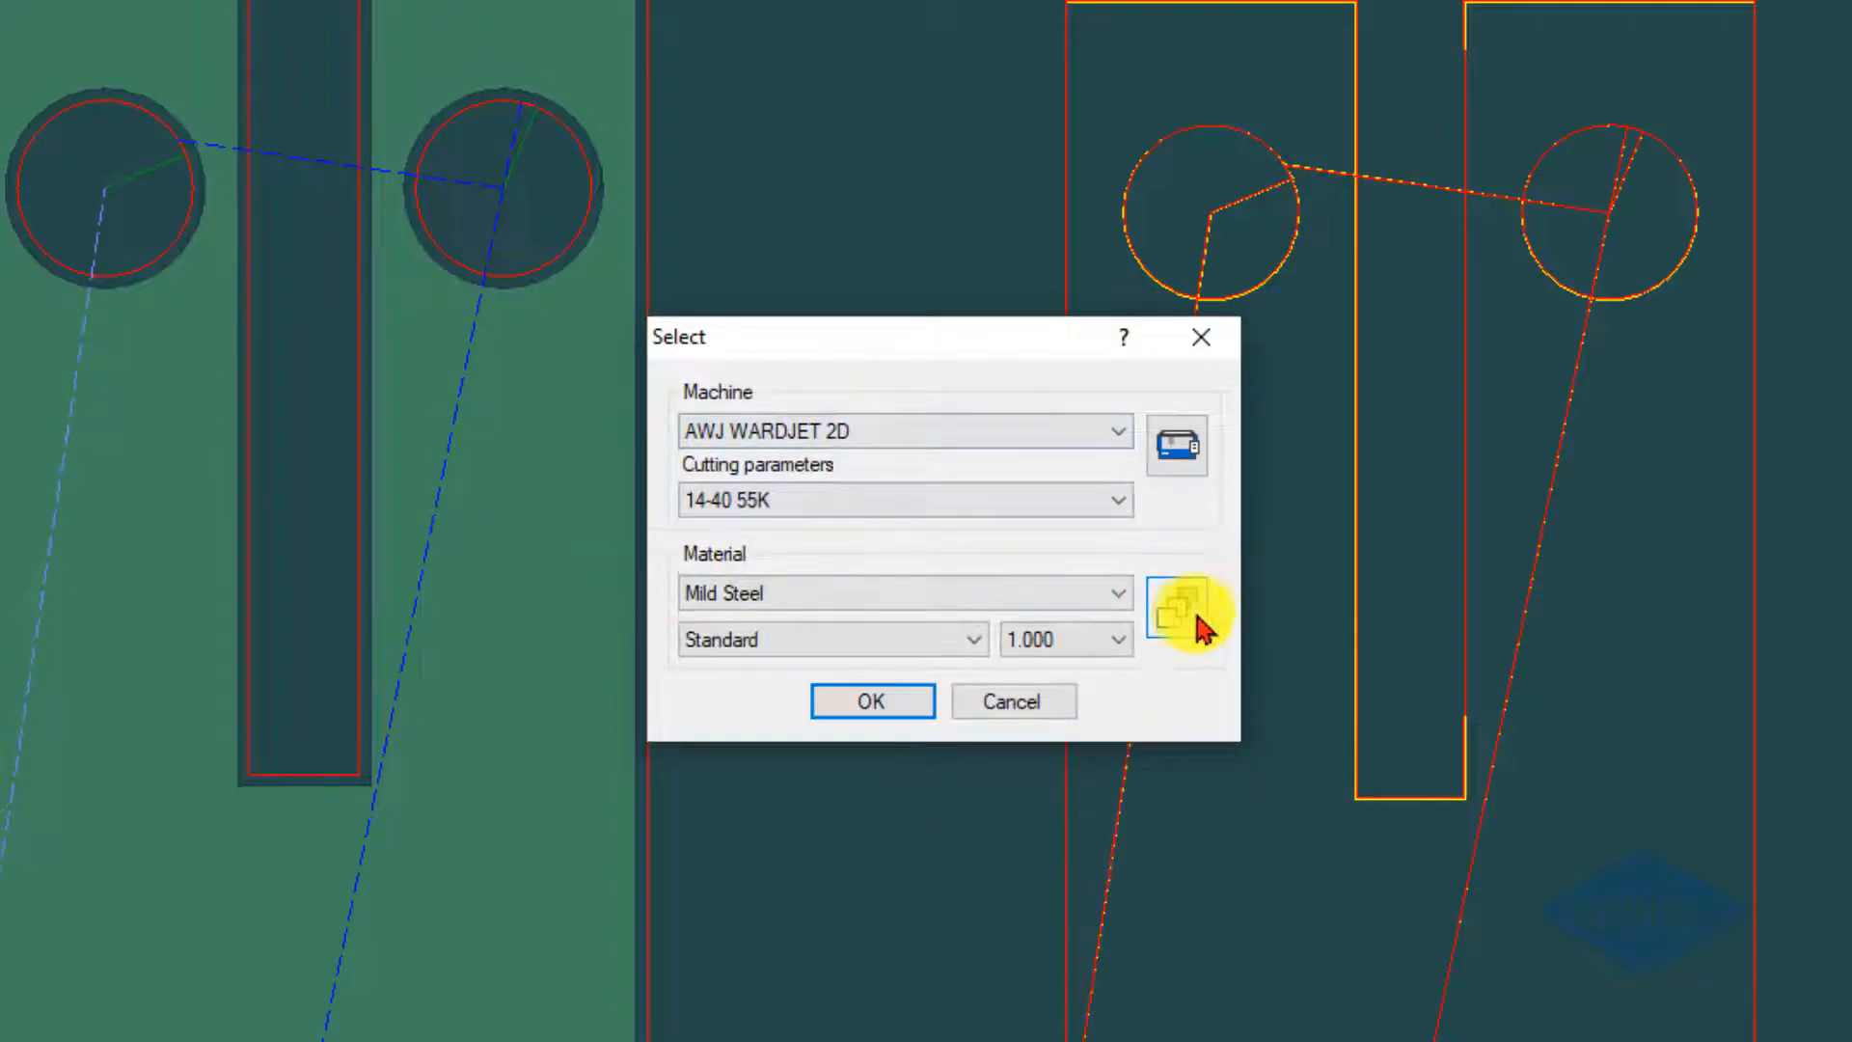
{"action": "left_click", "coordinate": [1177, 593]}
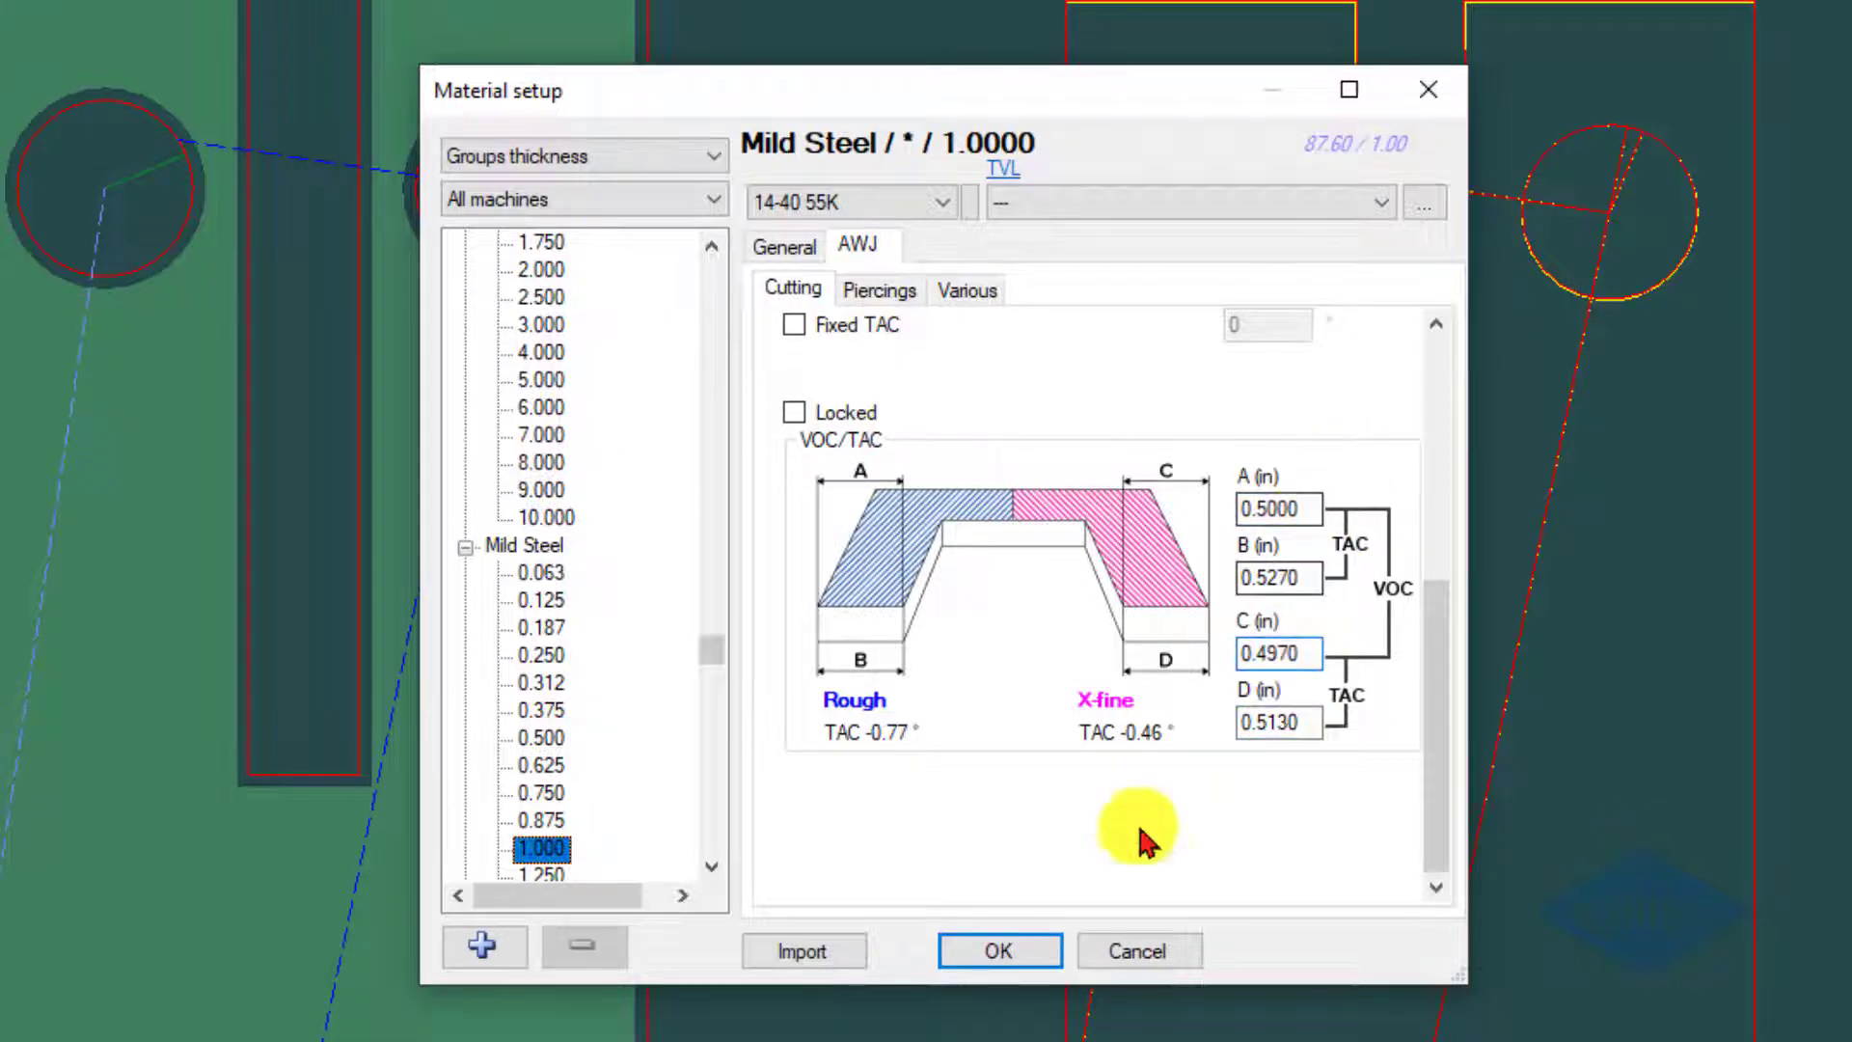
{"action": "left_click", "coordinate": [997, 950]}
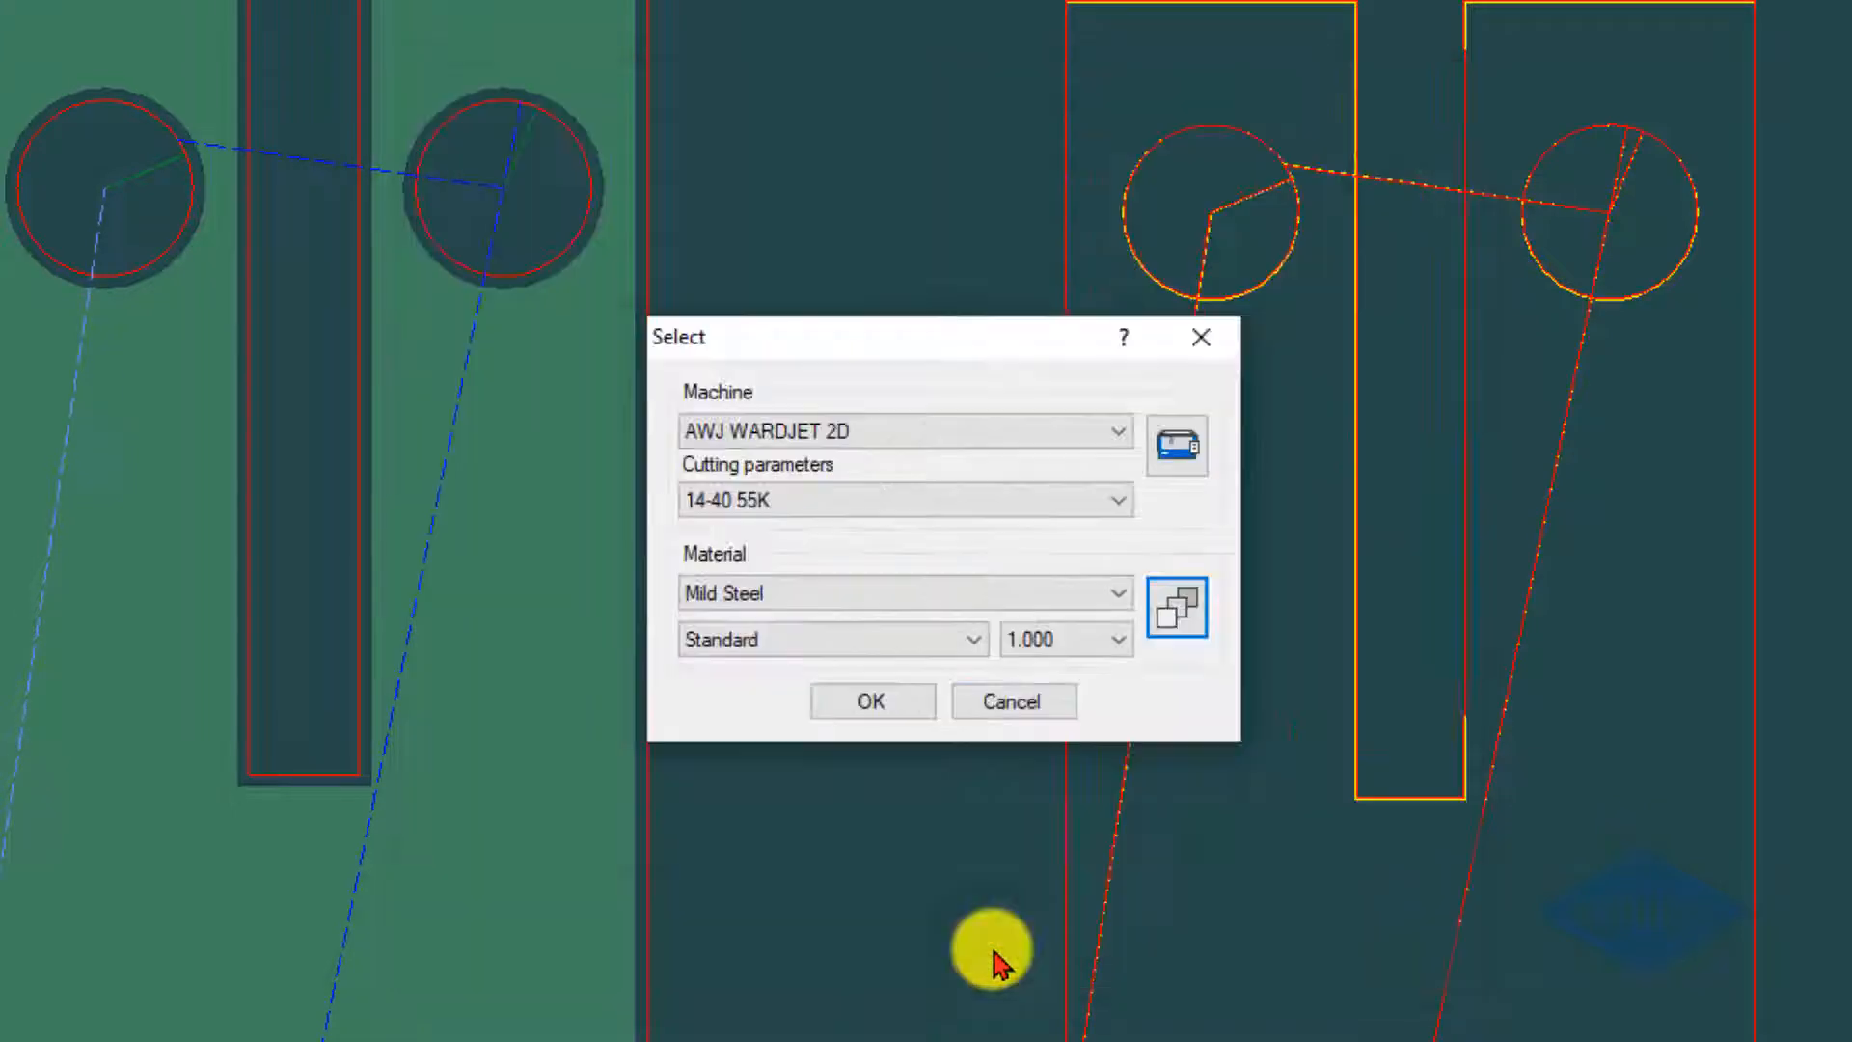
- Confirm the machine choice and generate the NC file C:\NCDATA\VOC.CNC via G1 G2
{"action": "left_click", "coordinate": [870, 700]}
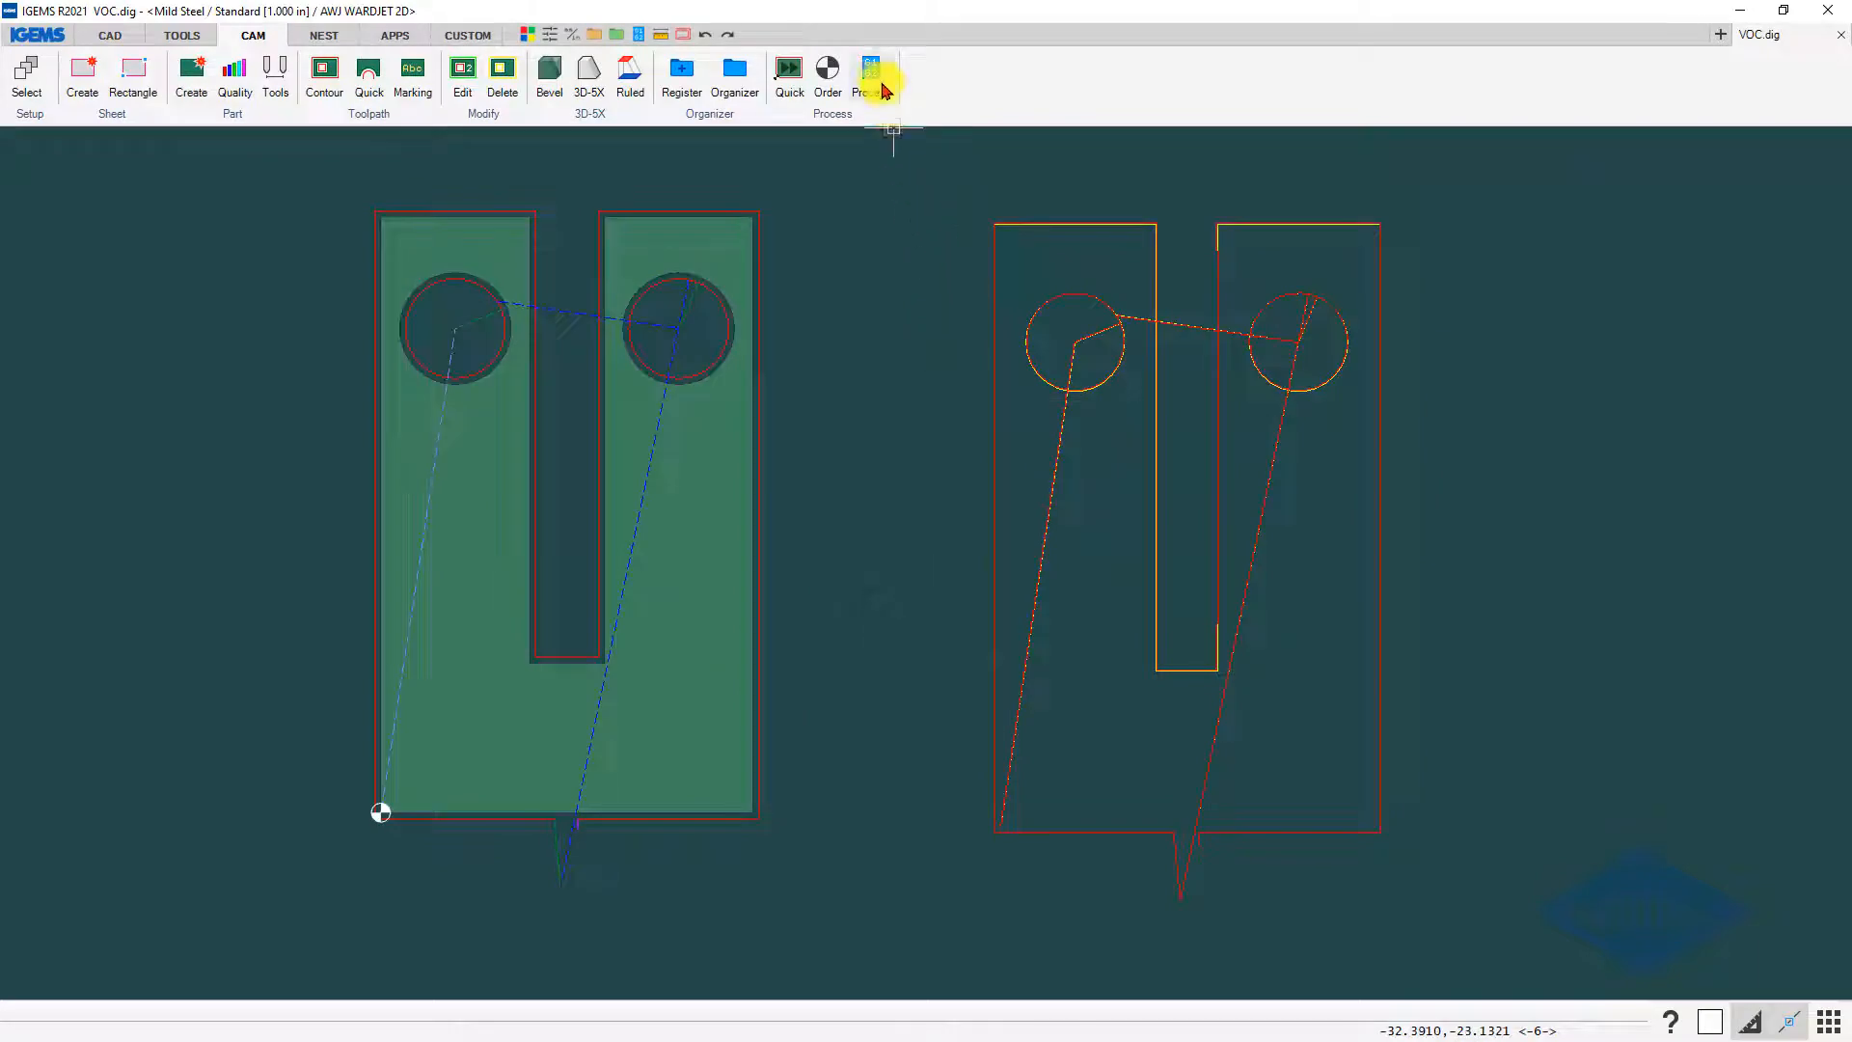
{"action": "left_click", "coordinate": [872, 73]}
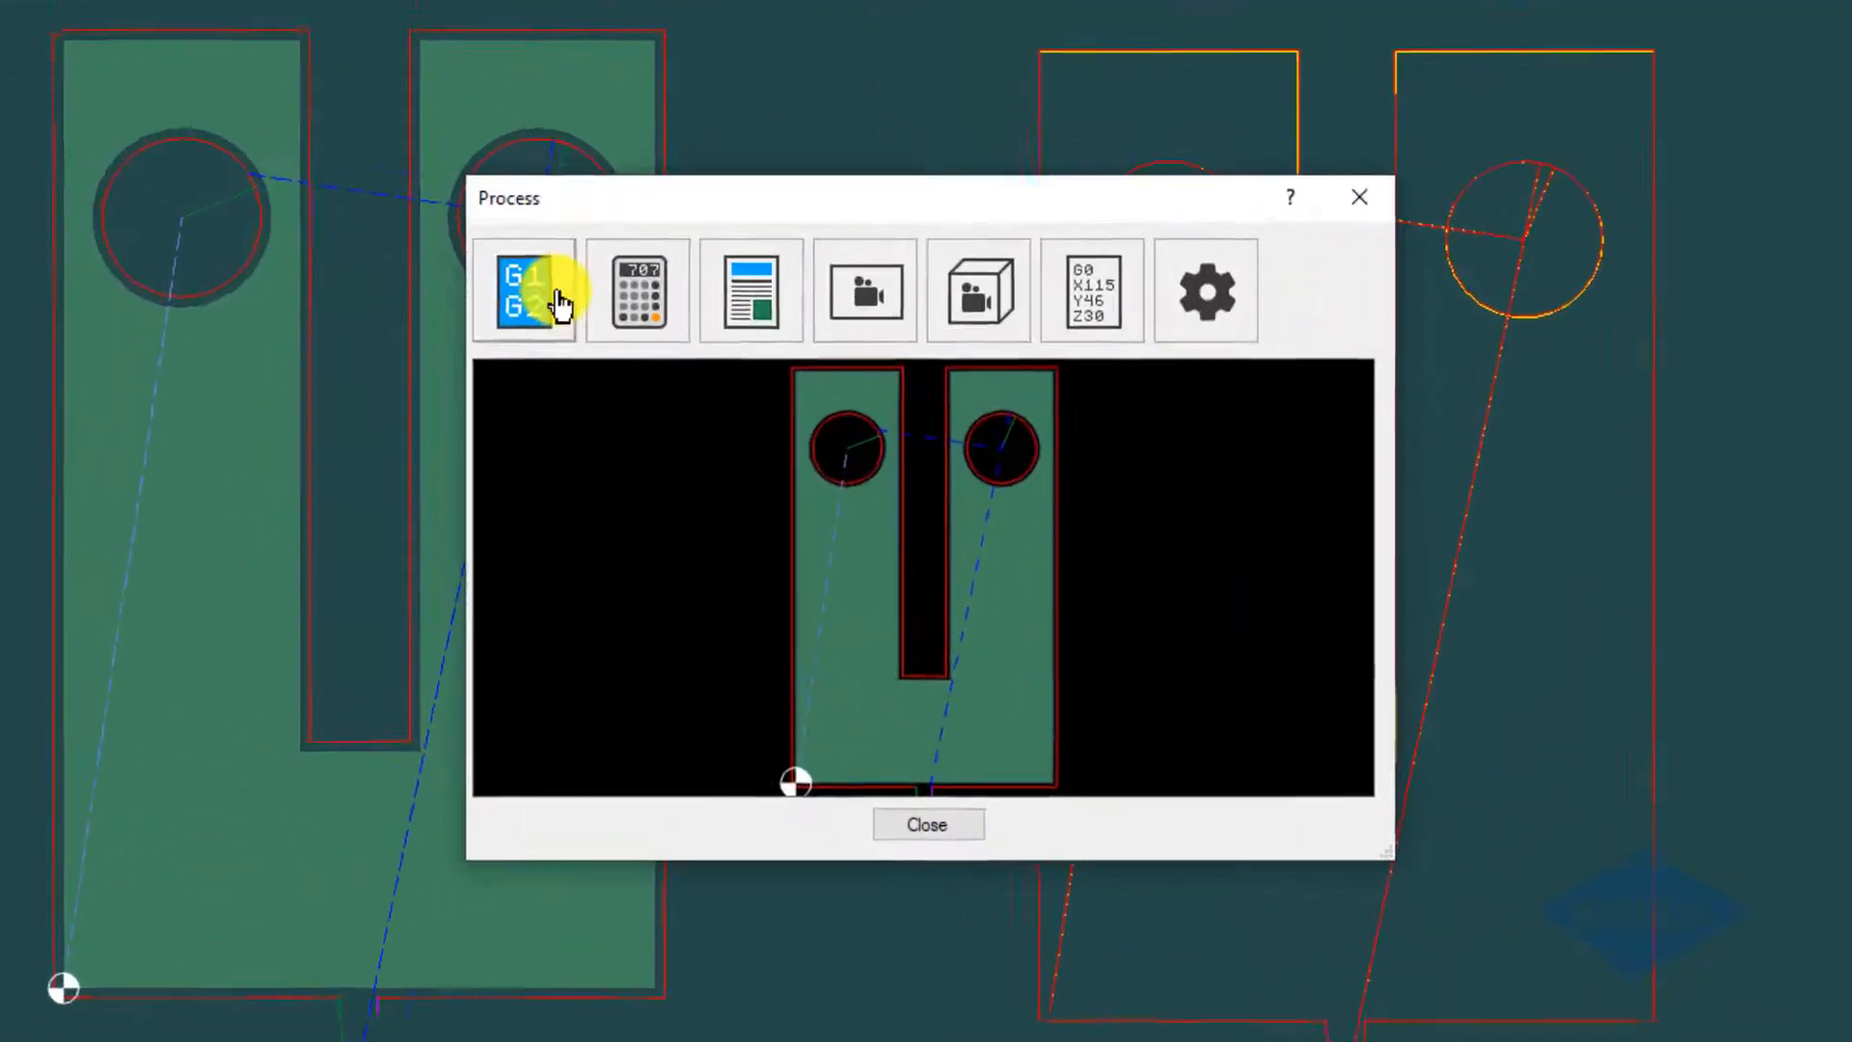
{"action": "left_click", "coordinate": [523, 292]}
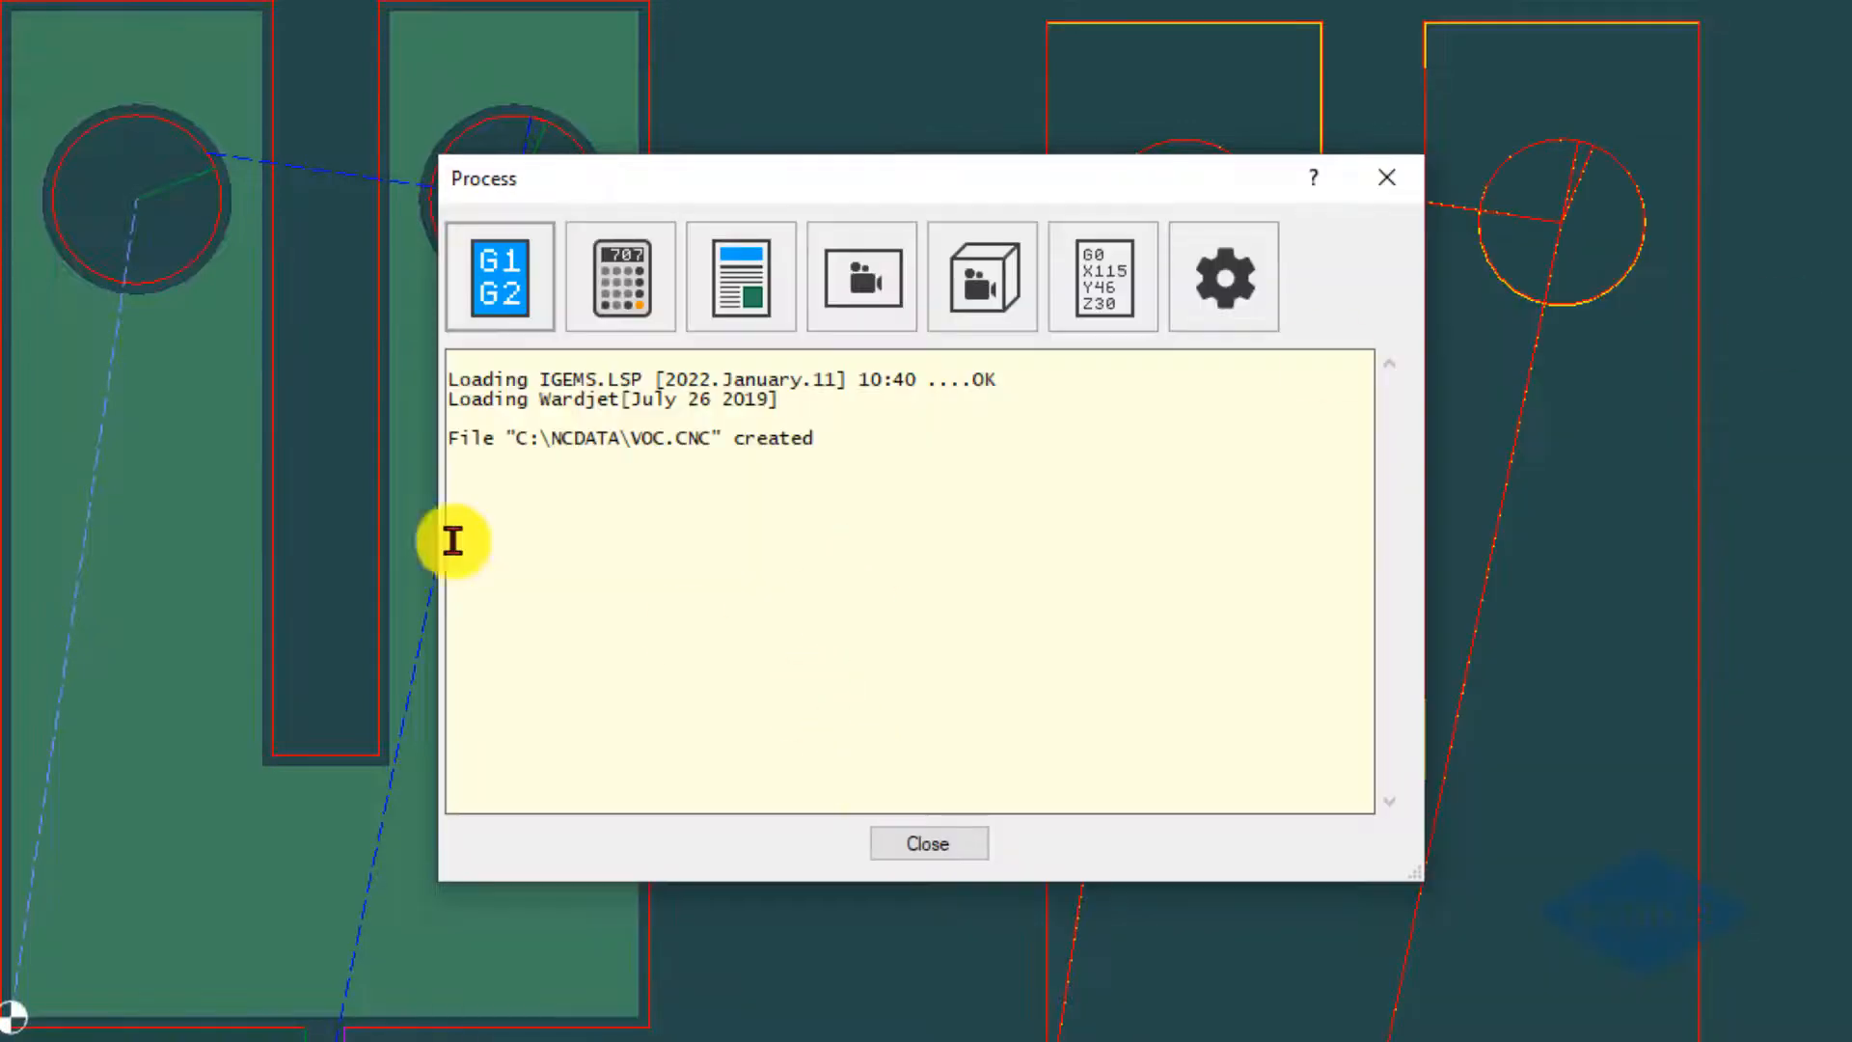
{"action": "mouse_move", "coordinate": [891, 801]}
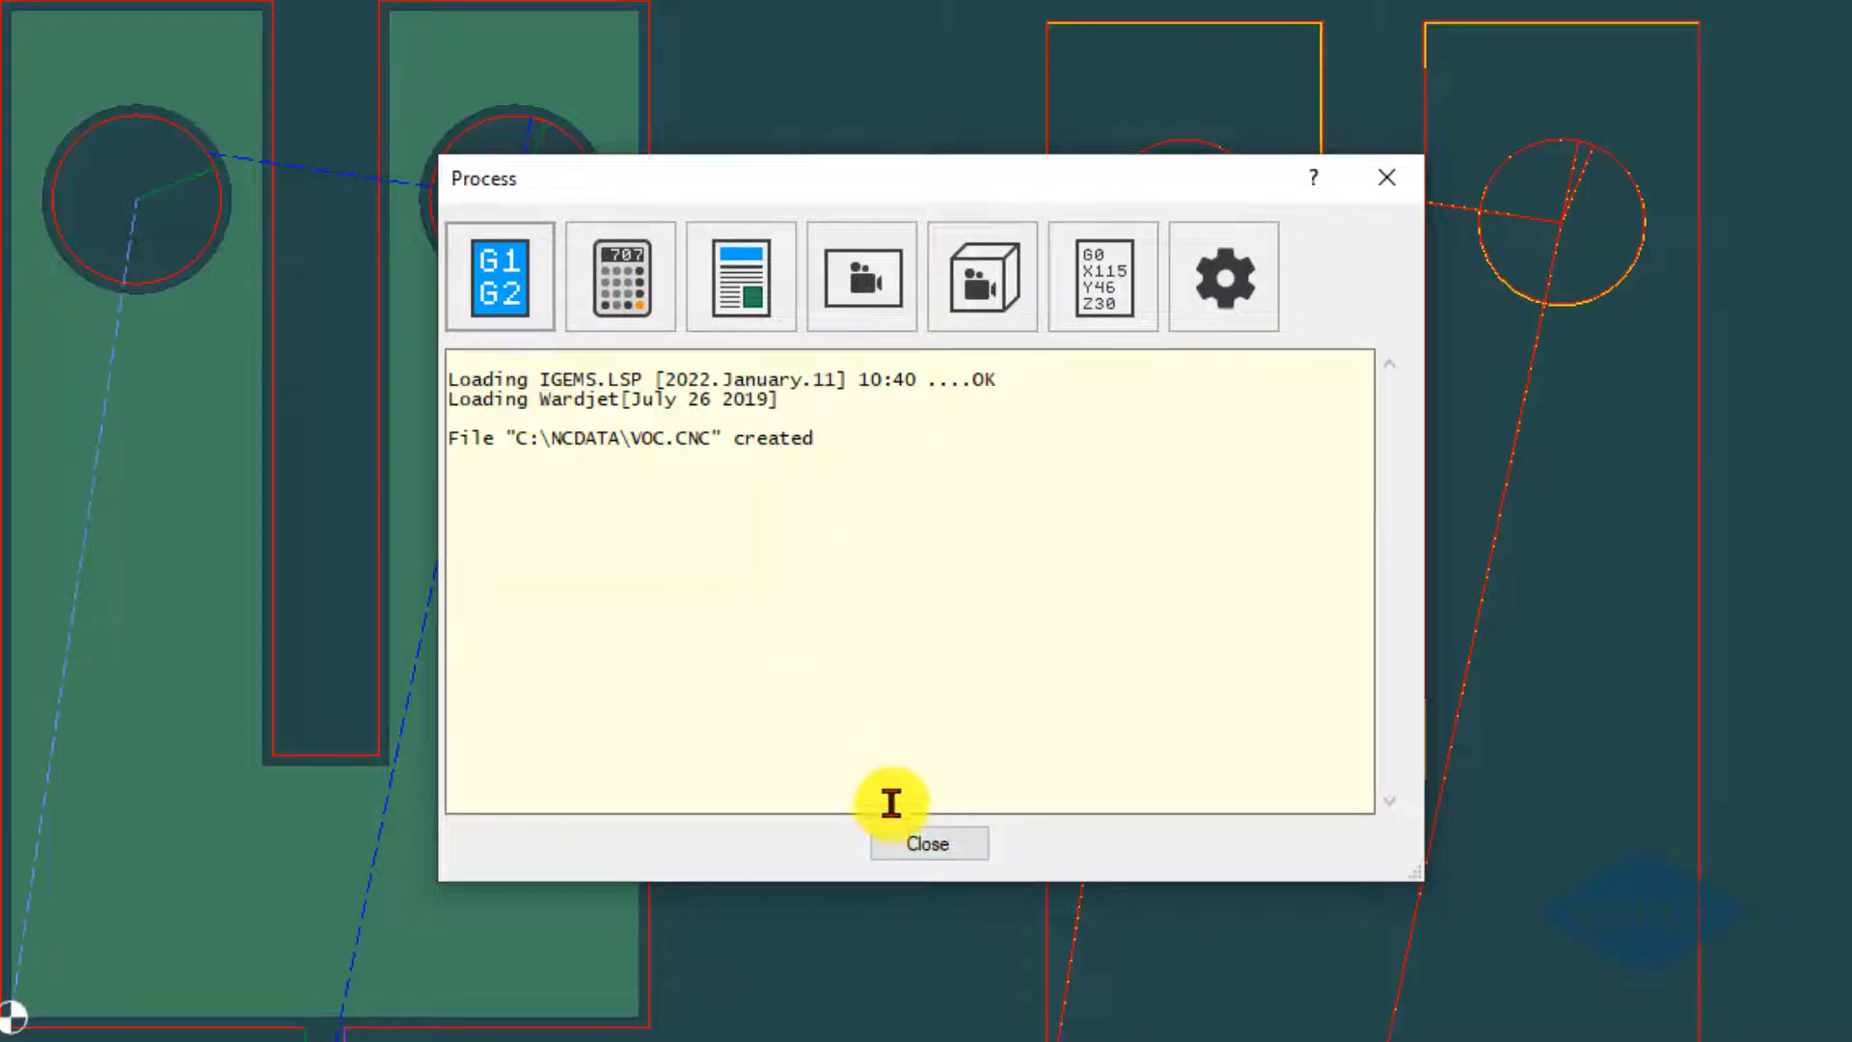
{"action": "mouse_move", "coordinate": [1140, 444]}
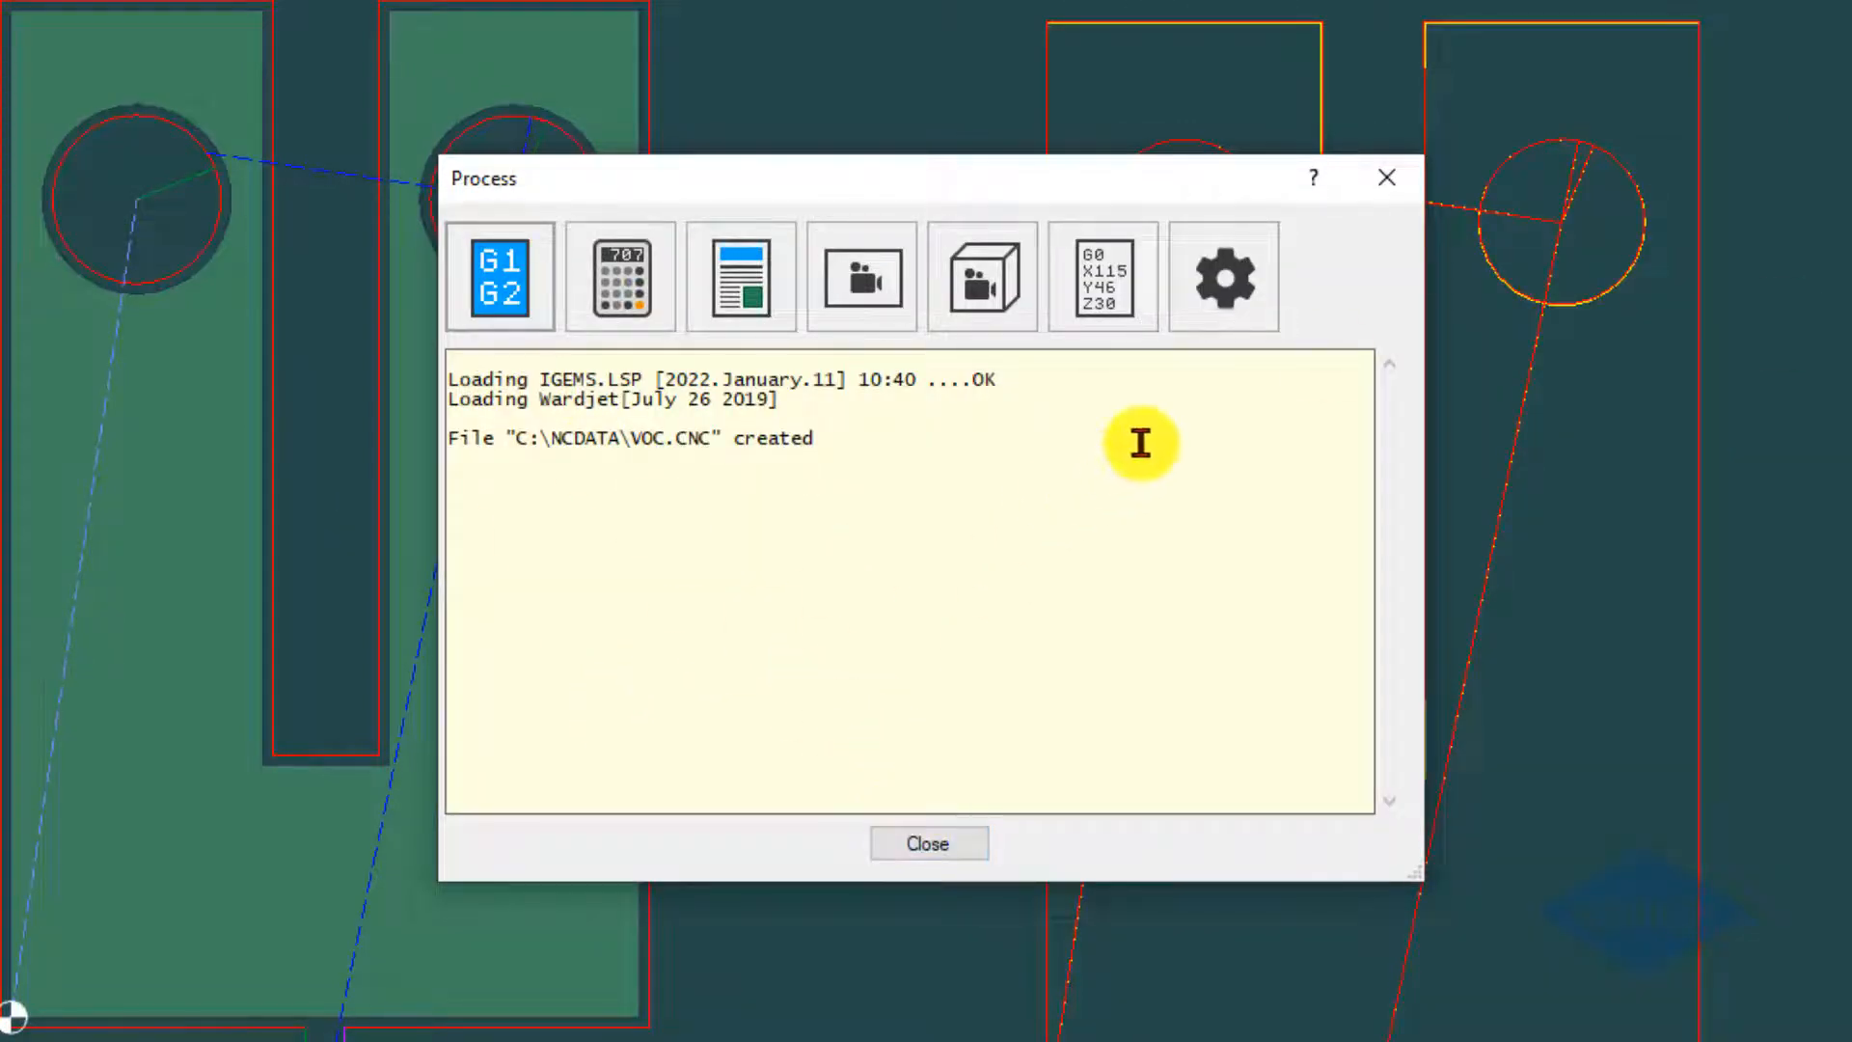
{"action": "mouse_move", "coordinate": [1009, 195]}
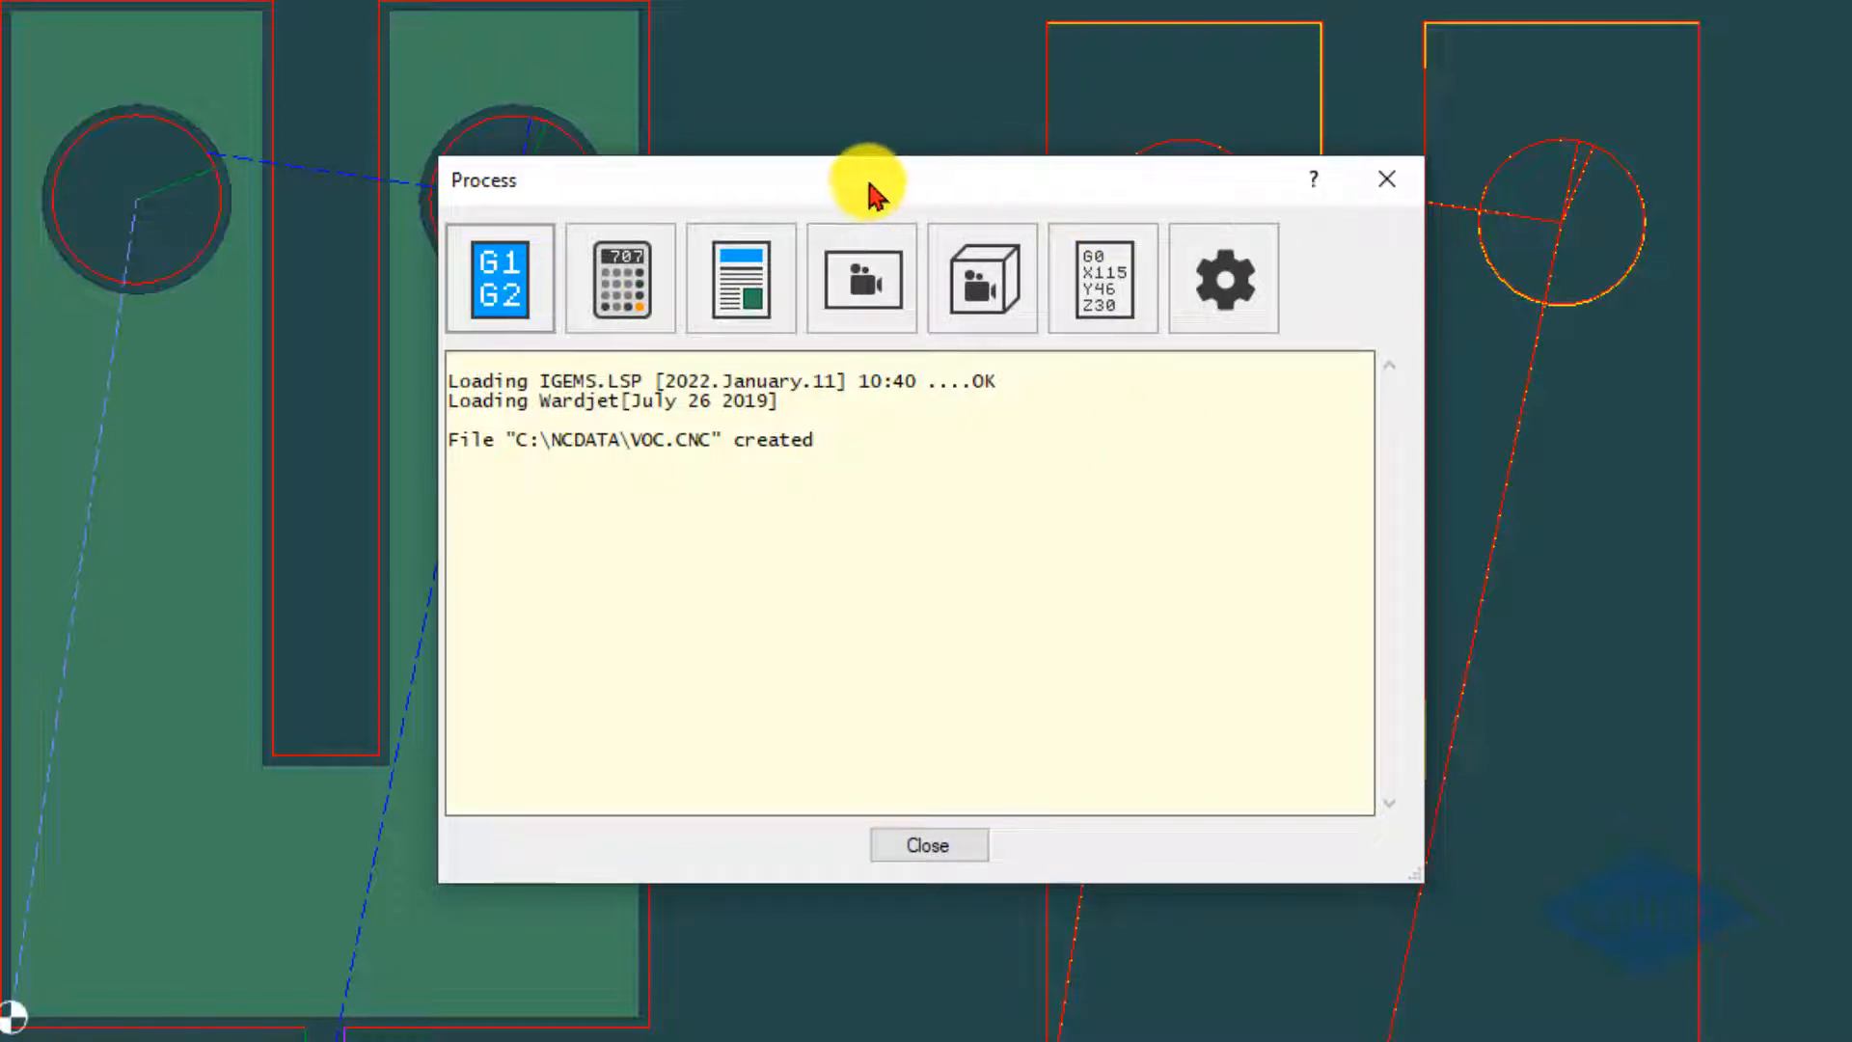
{"action": "mouse_move", "coordinate": [1102, 278]}
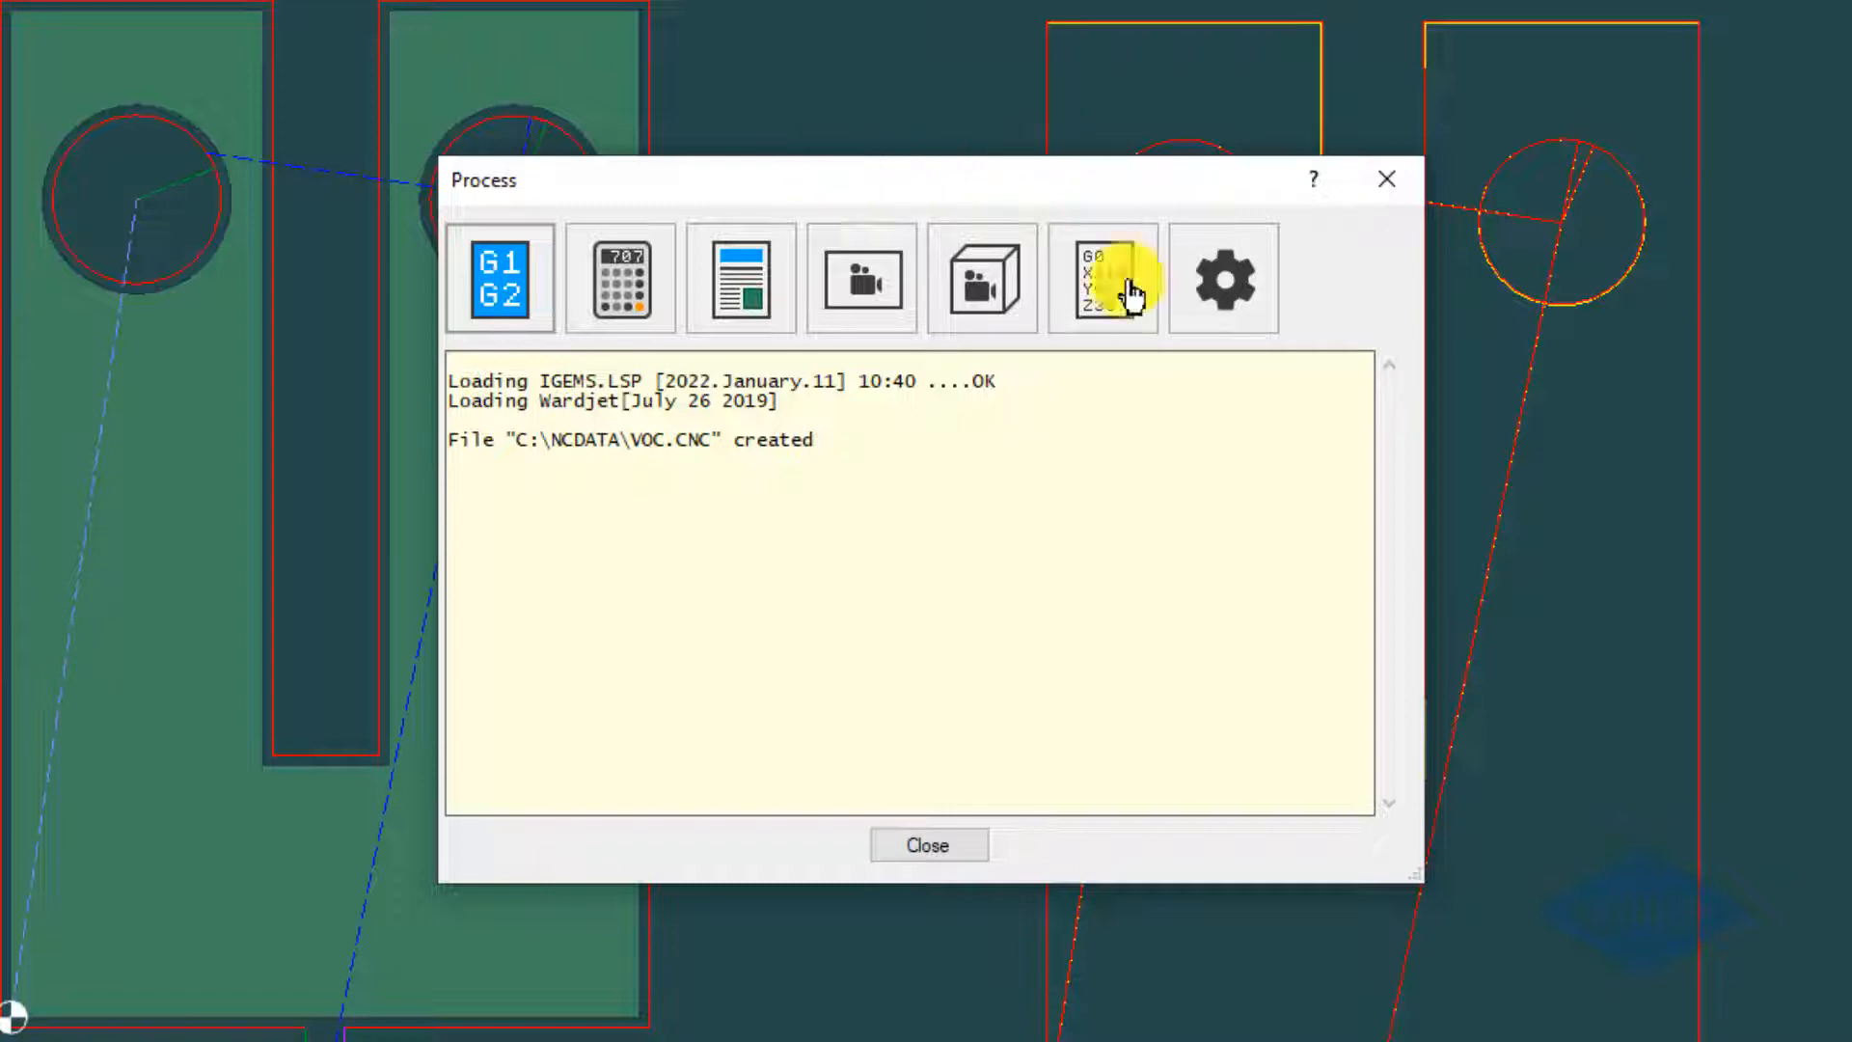
{"action": "mouse_move", "coordinate": [951, 187]}
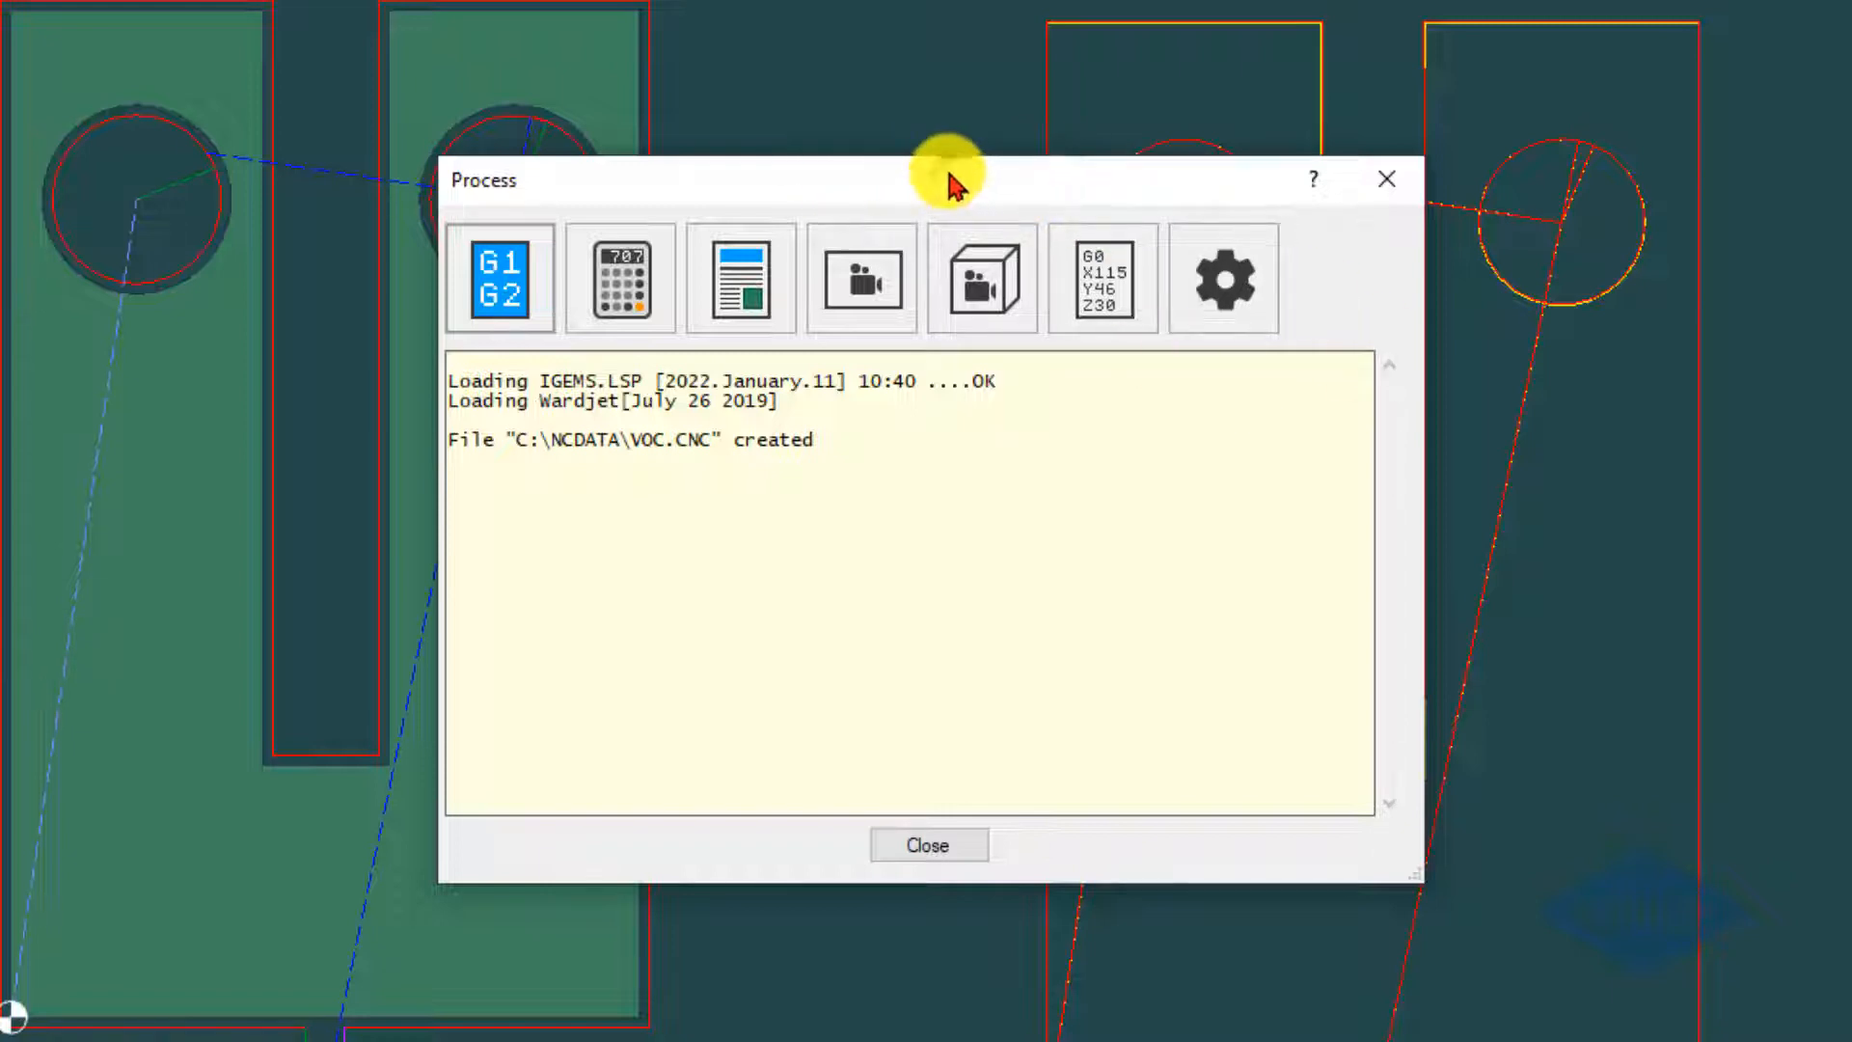
{"action": "mouse_move", "coordinate": [1221, 280]}
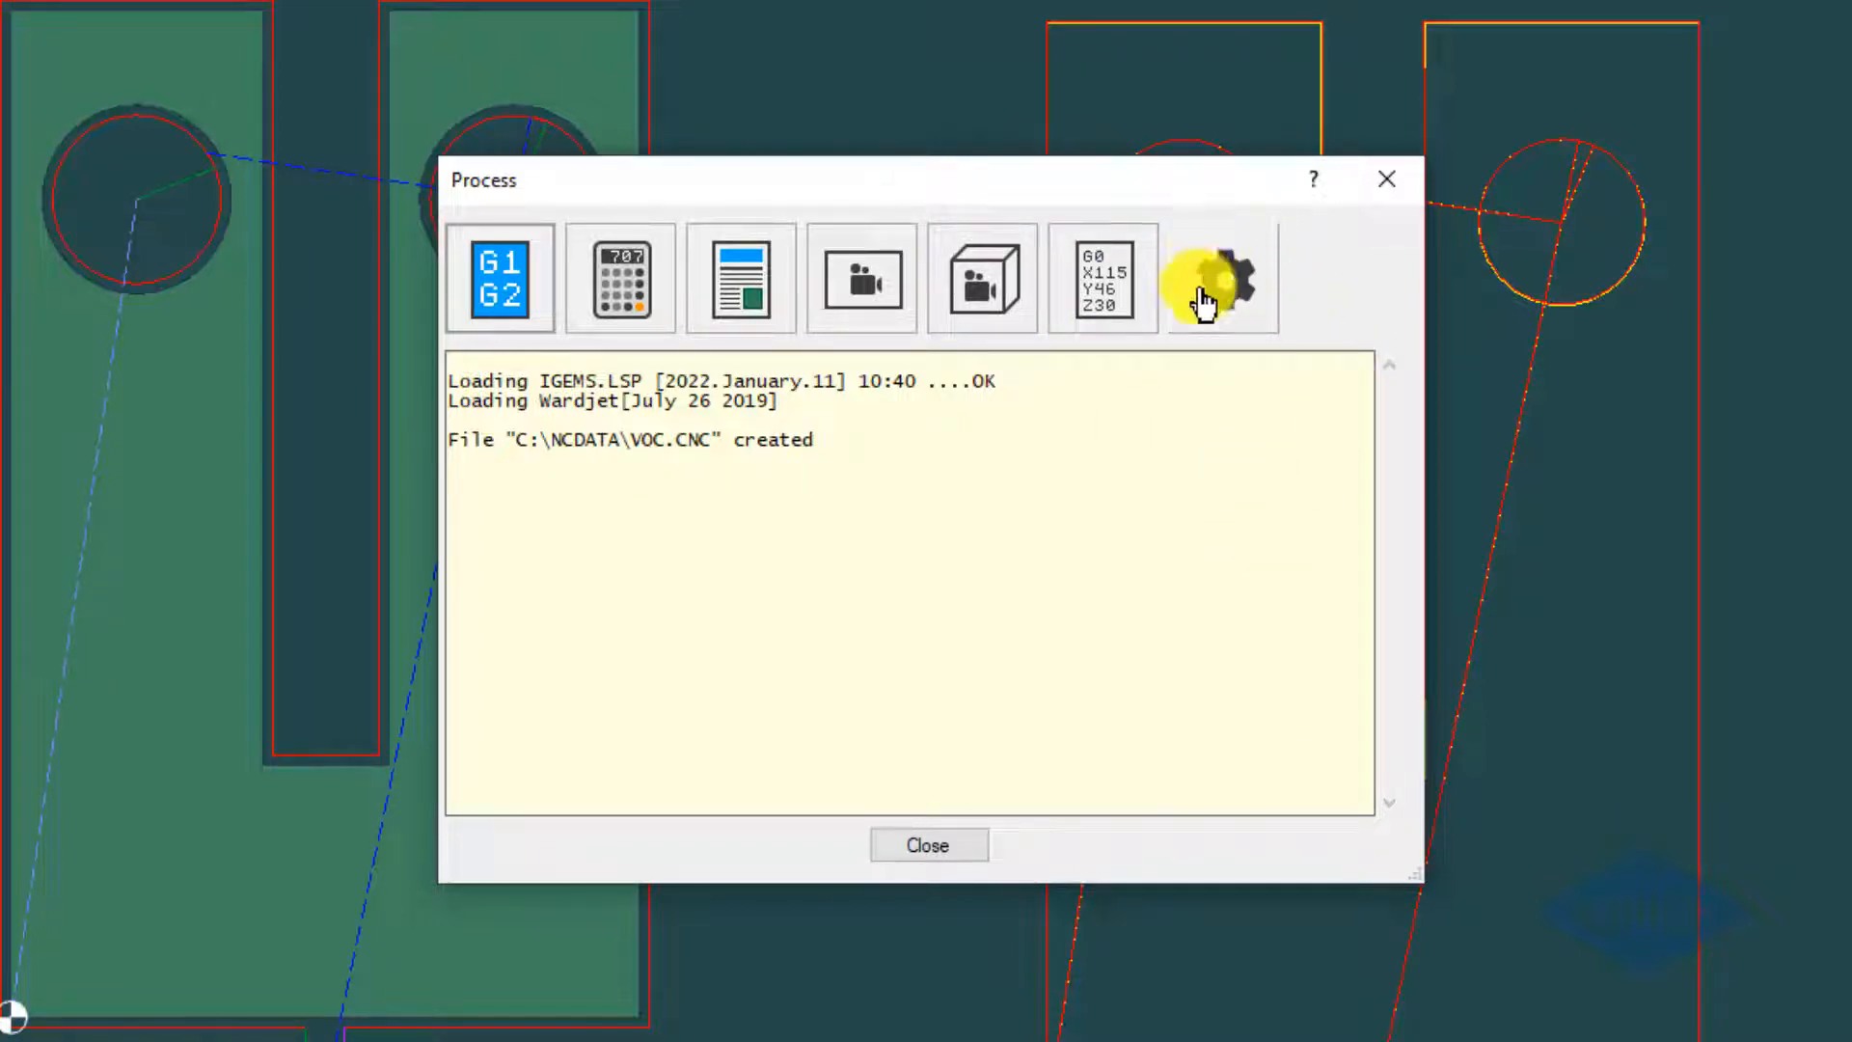
{"action": "mouse_move", "coordinate": [1177, 582]}
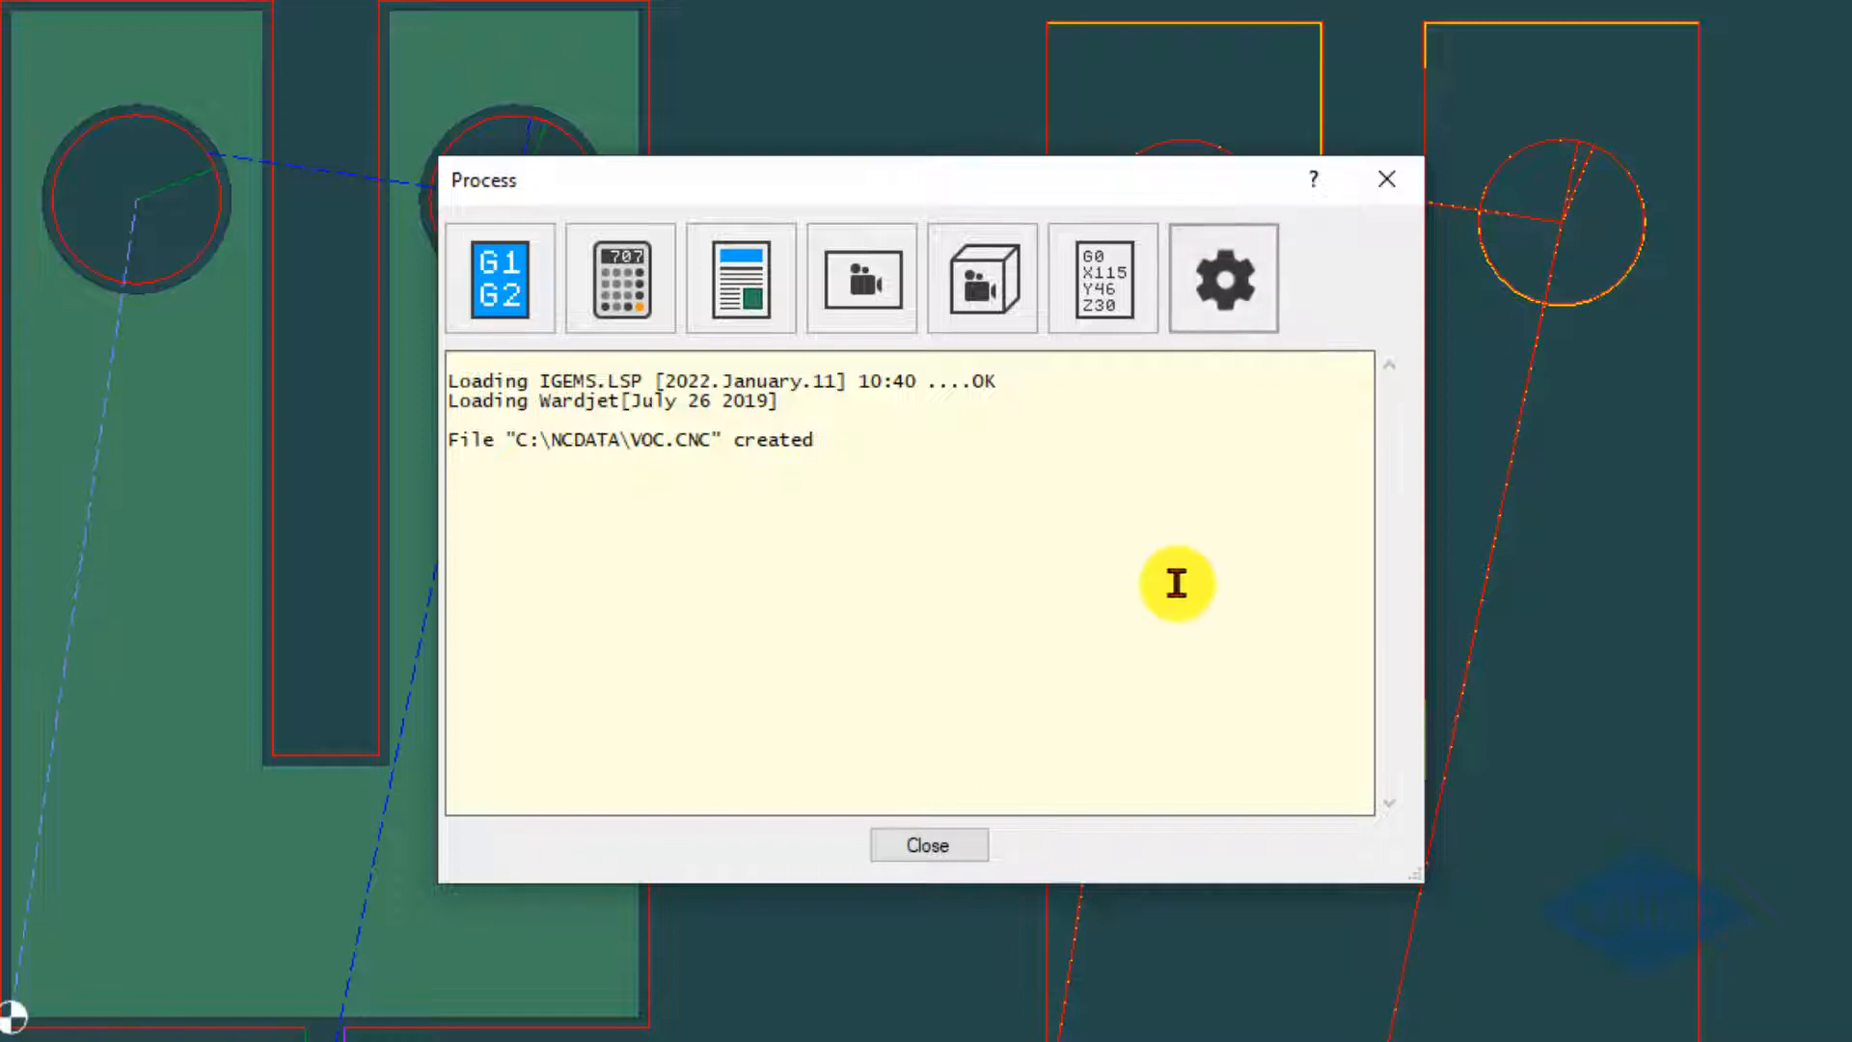
- Set the machine's Cutting VOC setting to 'No but ask' so processing offers a VOC choice
{"action": "left_click", "coordinate": [1223, 279]}
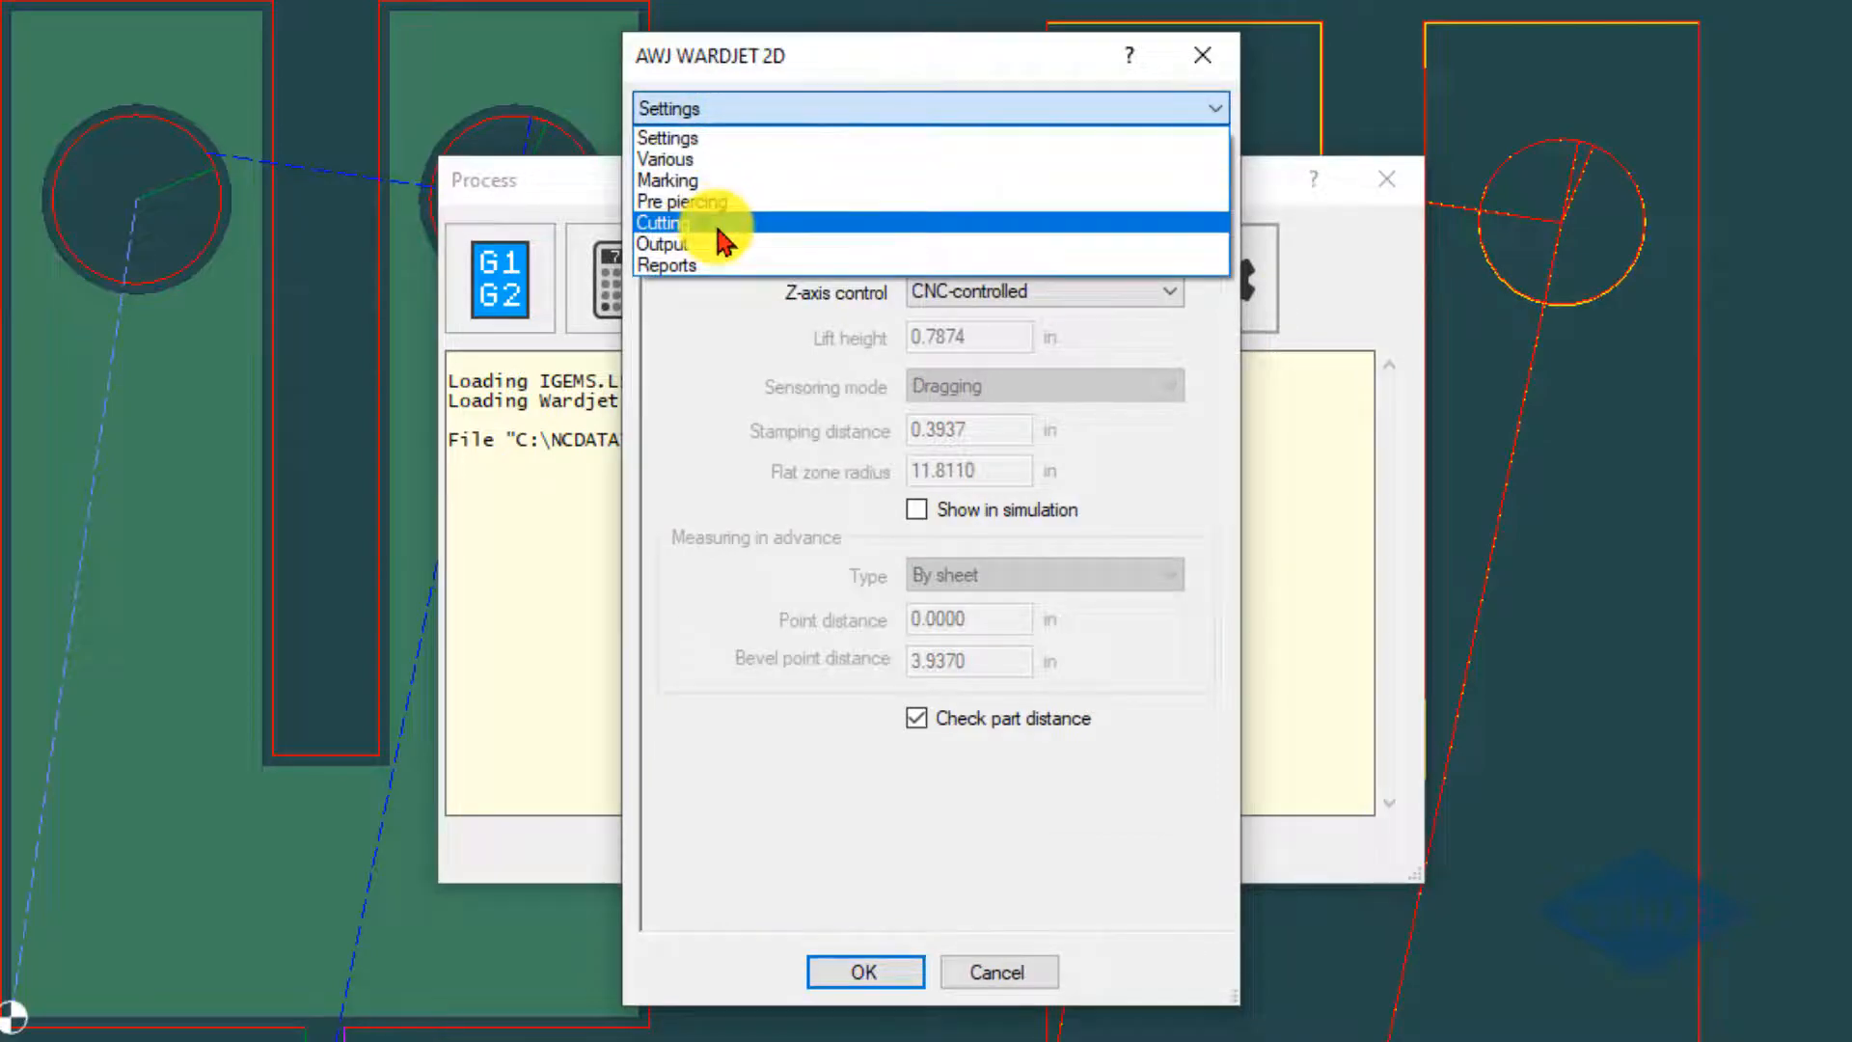
{"action": "left_click", "coordinate": [661, 221]}
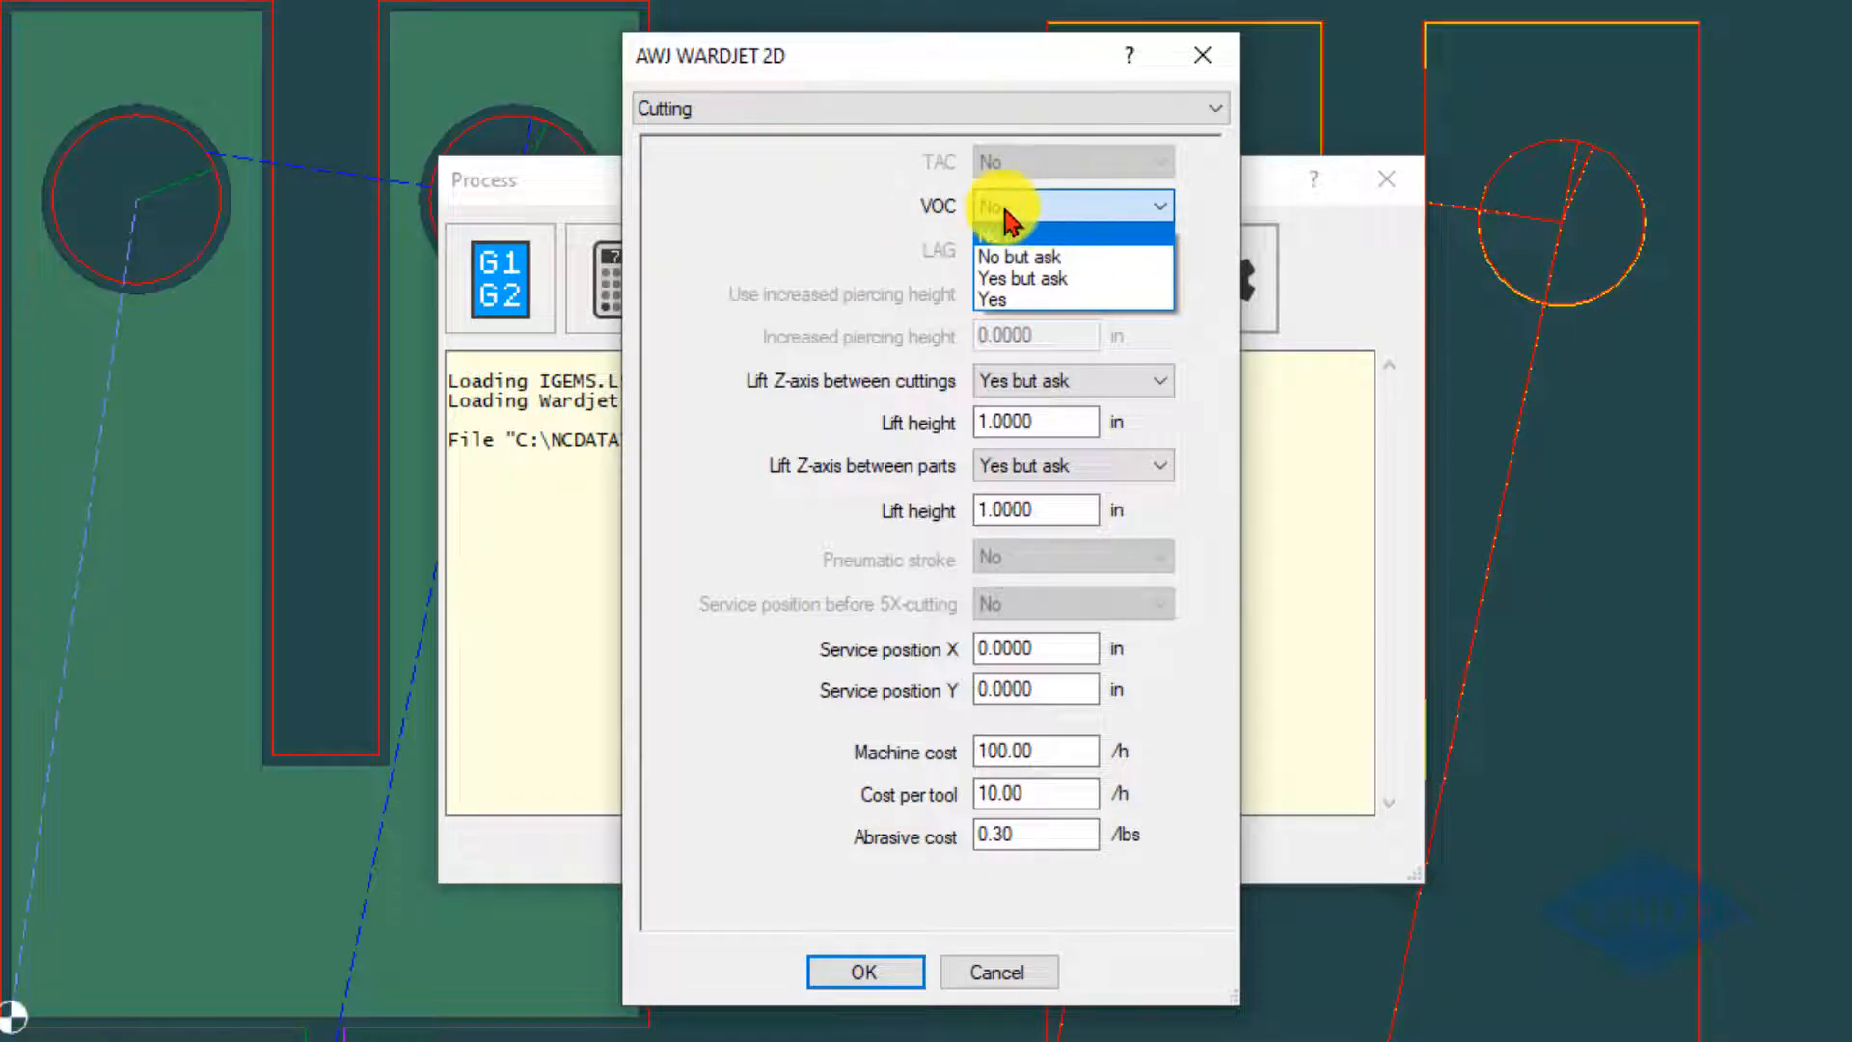
{"action": "mouse_move", "coordinate": [1016, 224]}
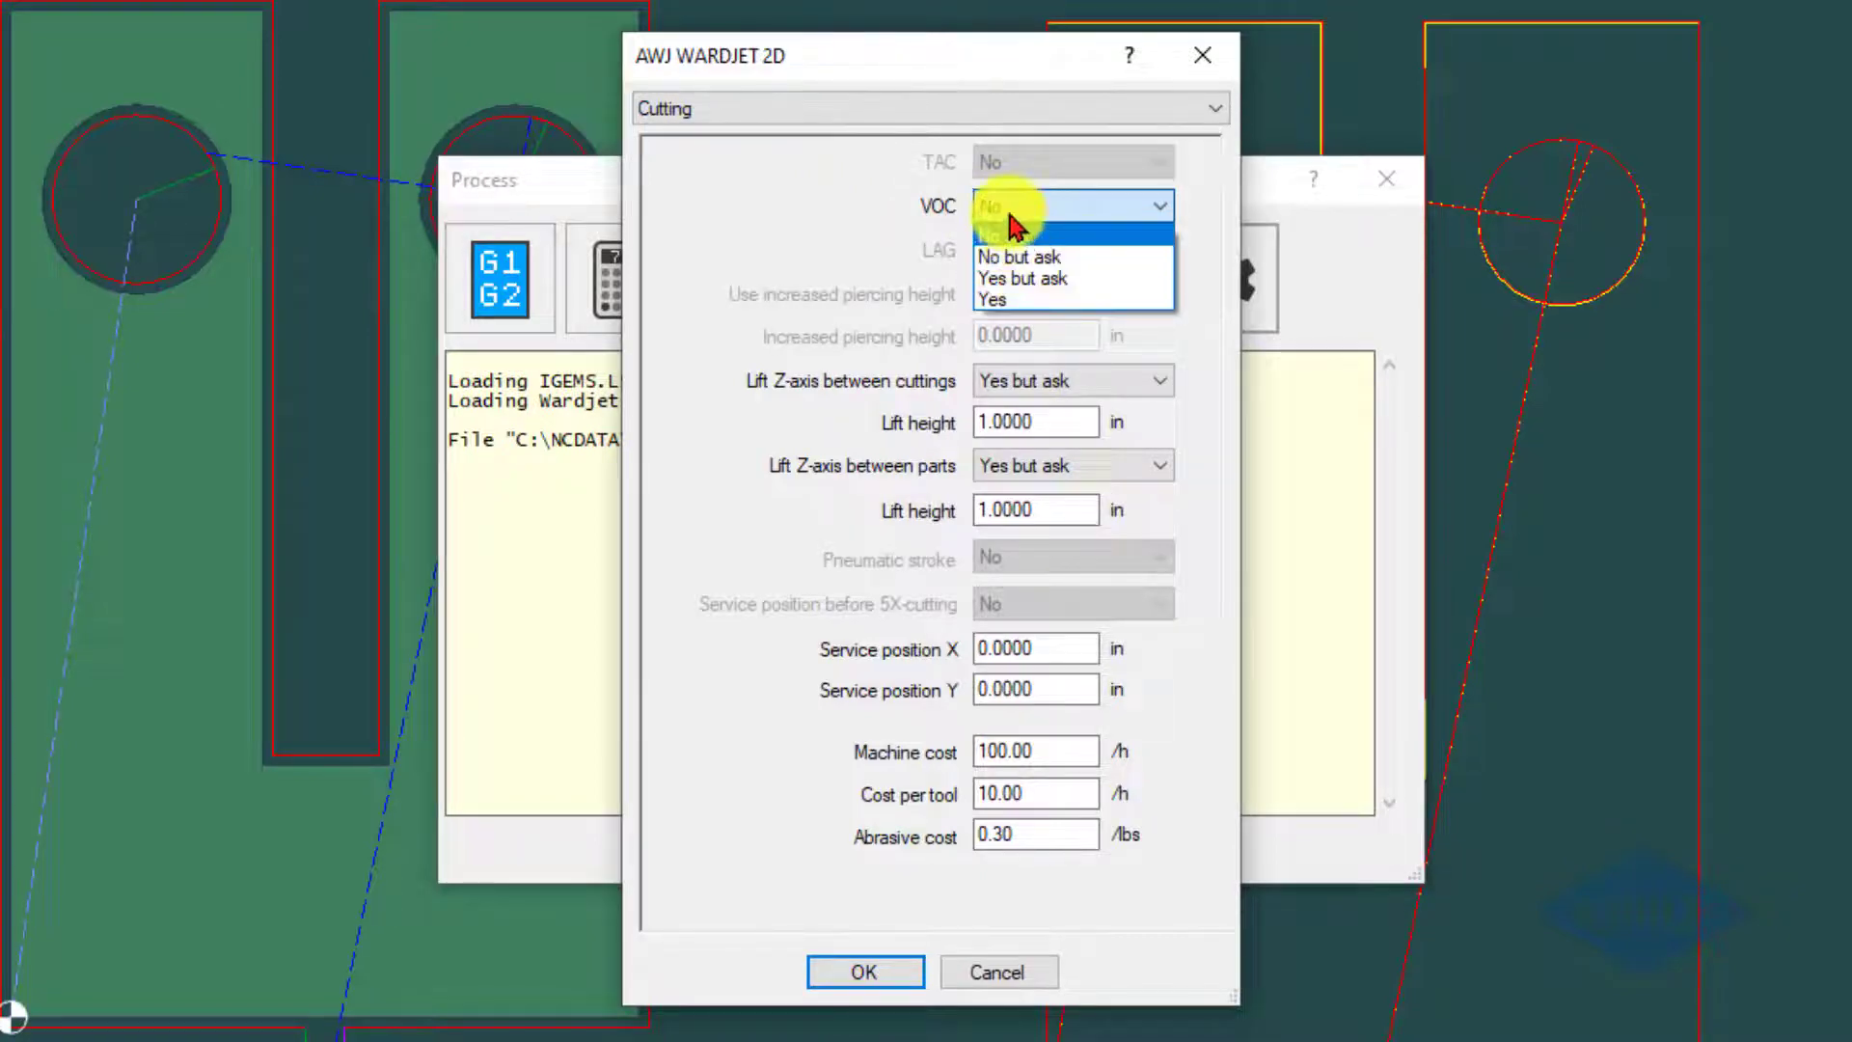
{"action": "left_click", "coordinate": [1017, 257]}
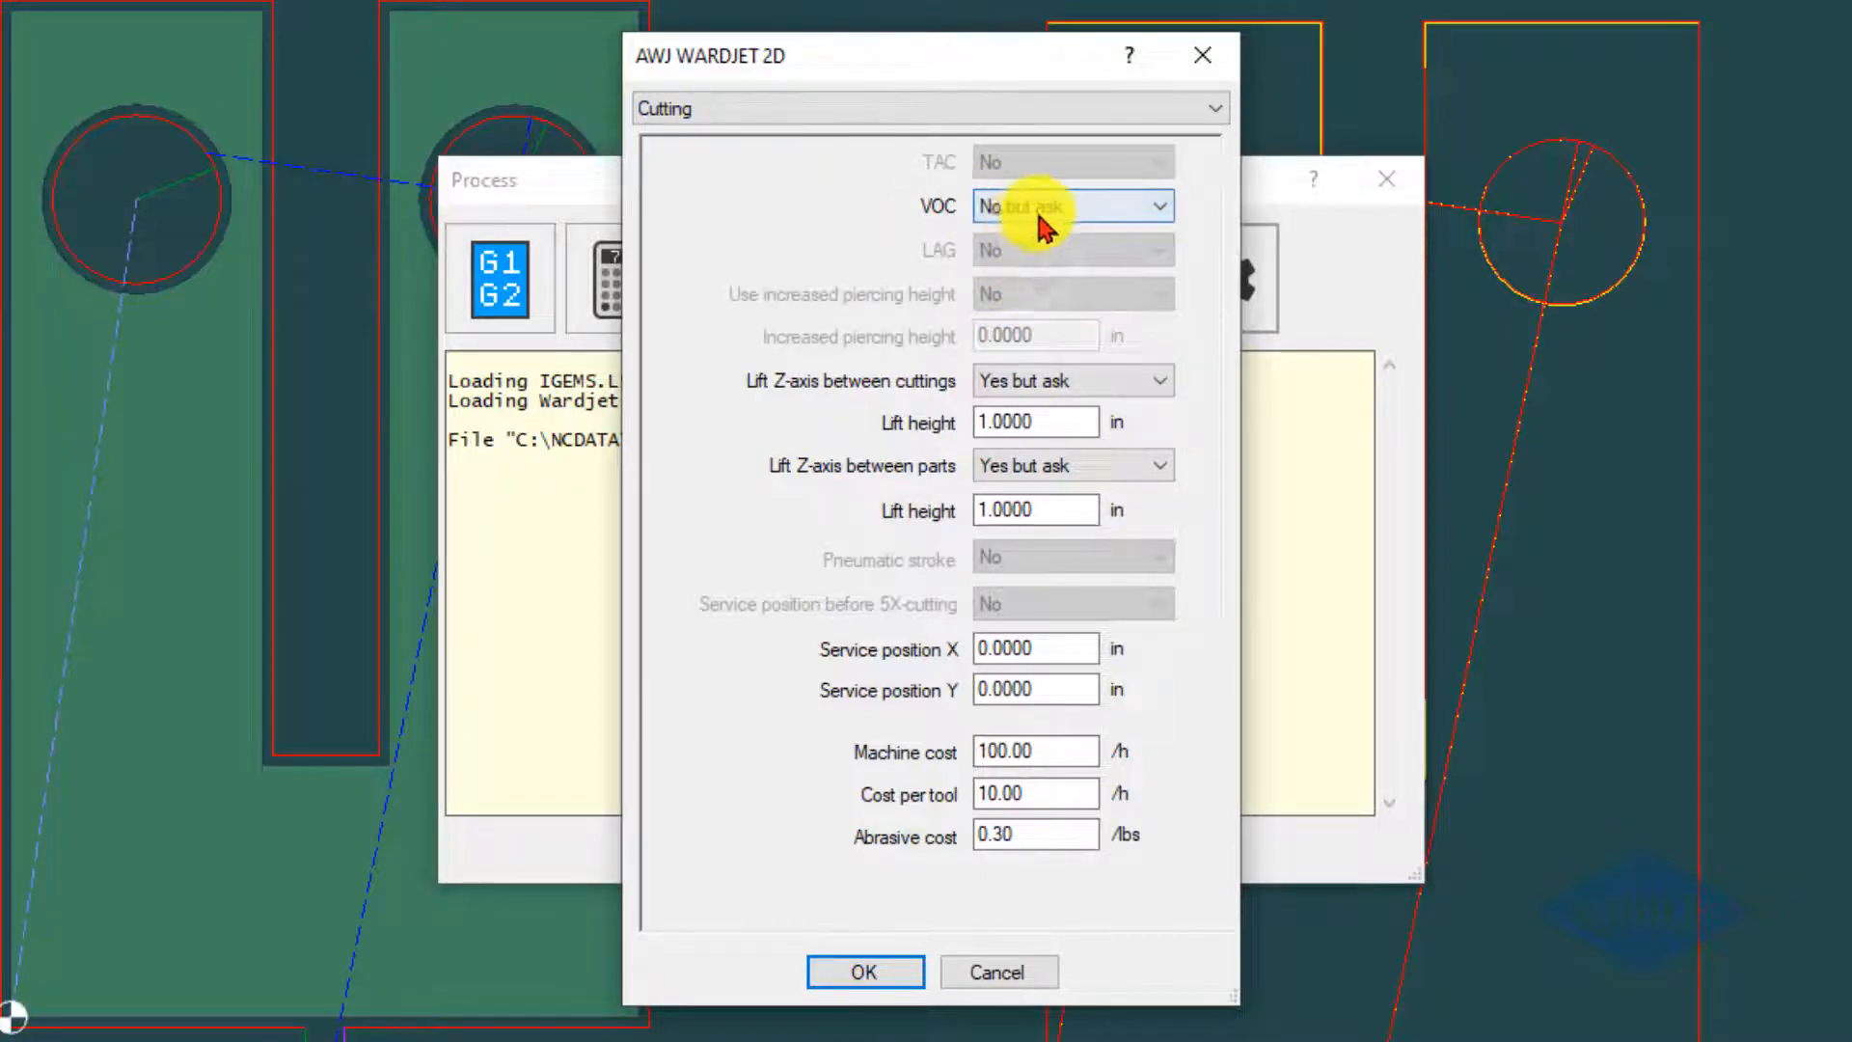
{"action": "left_click", "coordinate": [864, 970]}
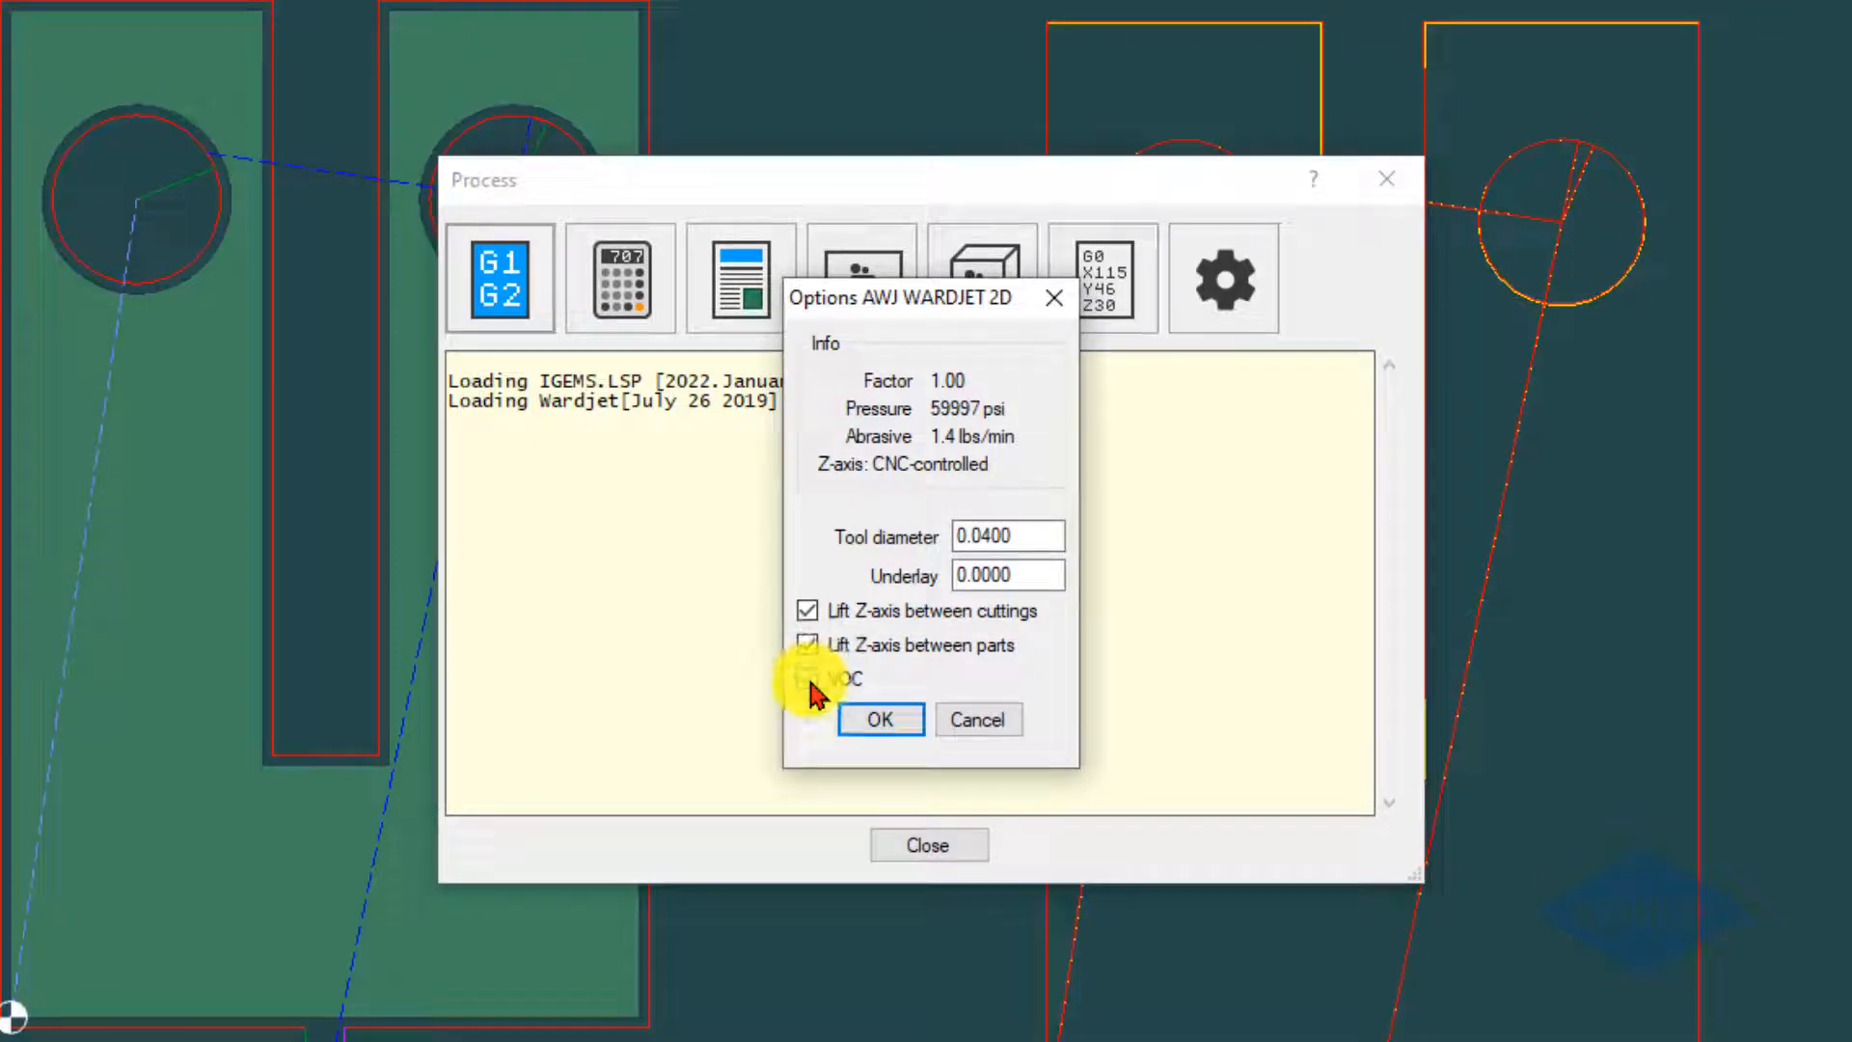
- Generate the CNC output with VOC on, overwriting C:\NCDATA\VOC.CNC, and leave processing
{"action": "left_click", "coordinate": [880, 720]}
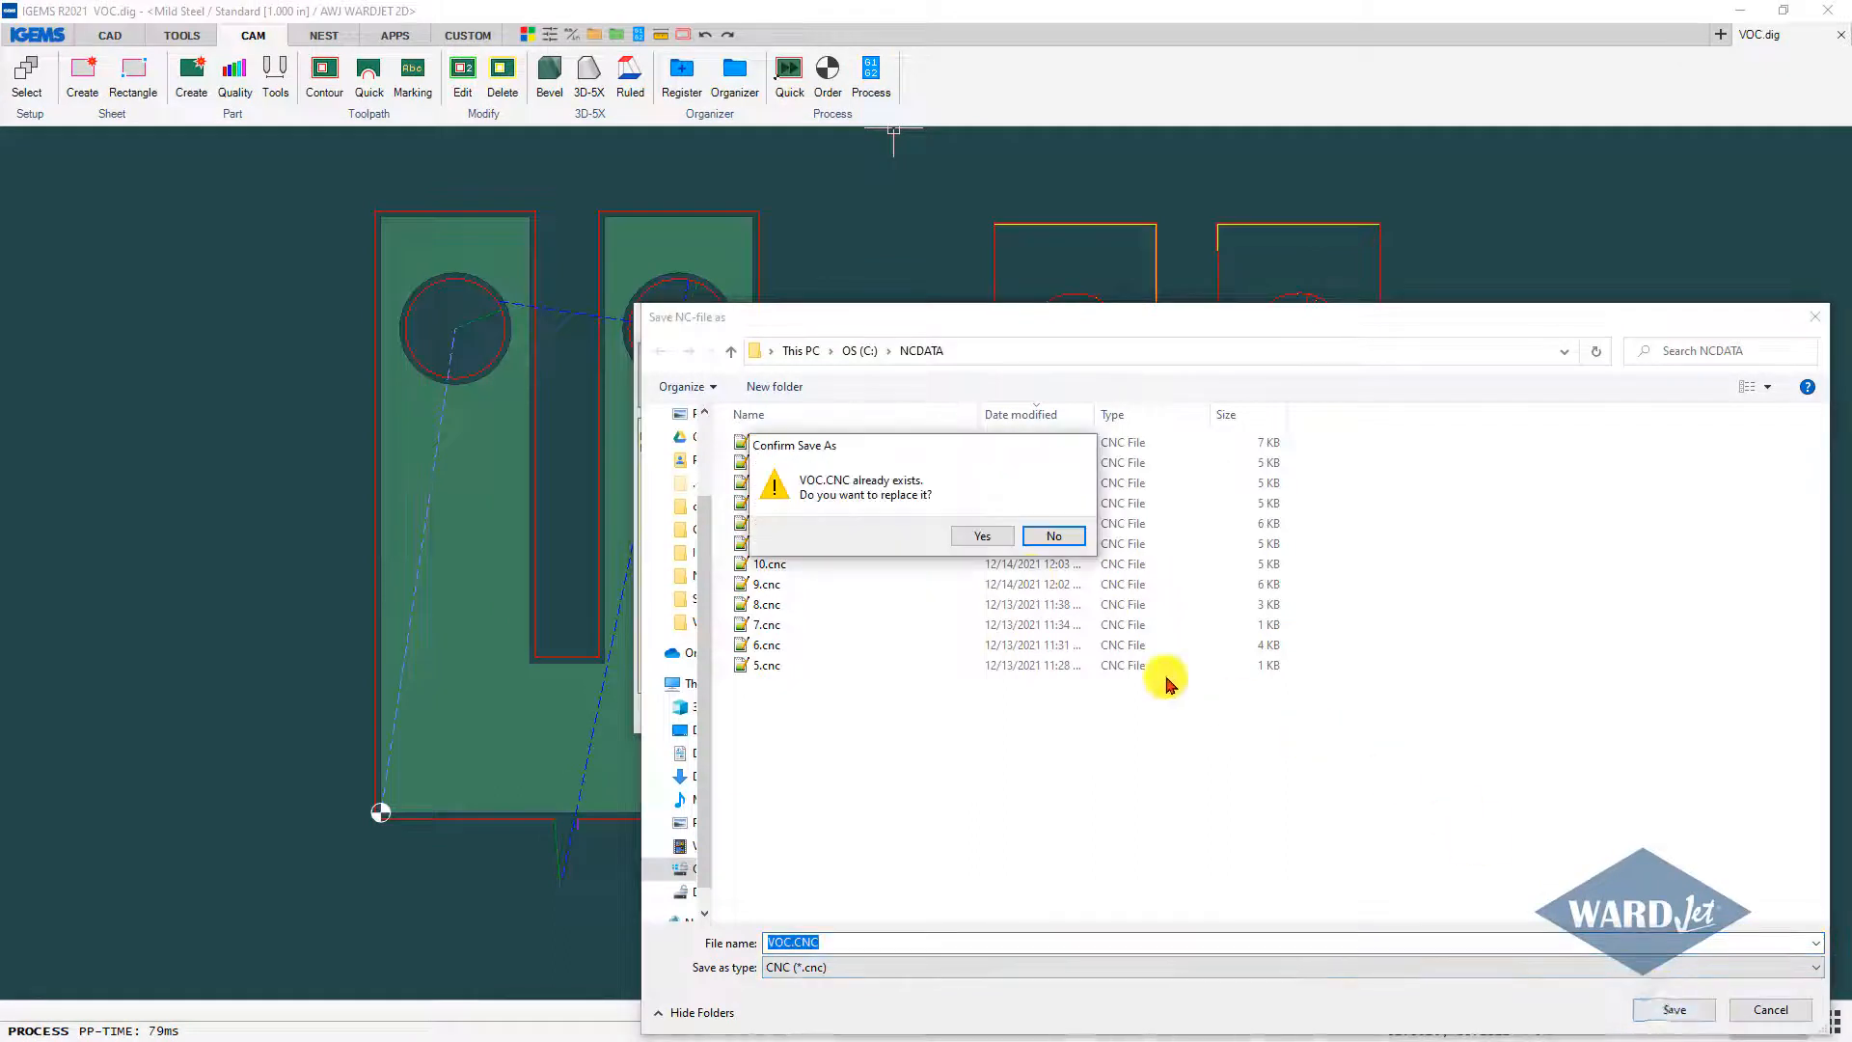
{"action": "left_click", "coordinate": [982, 534]}
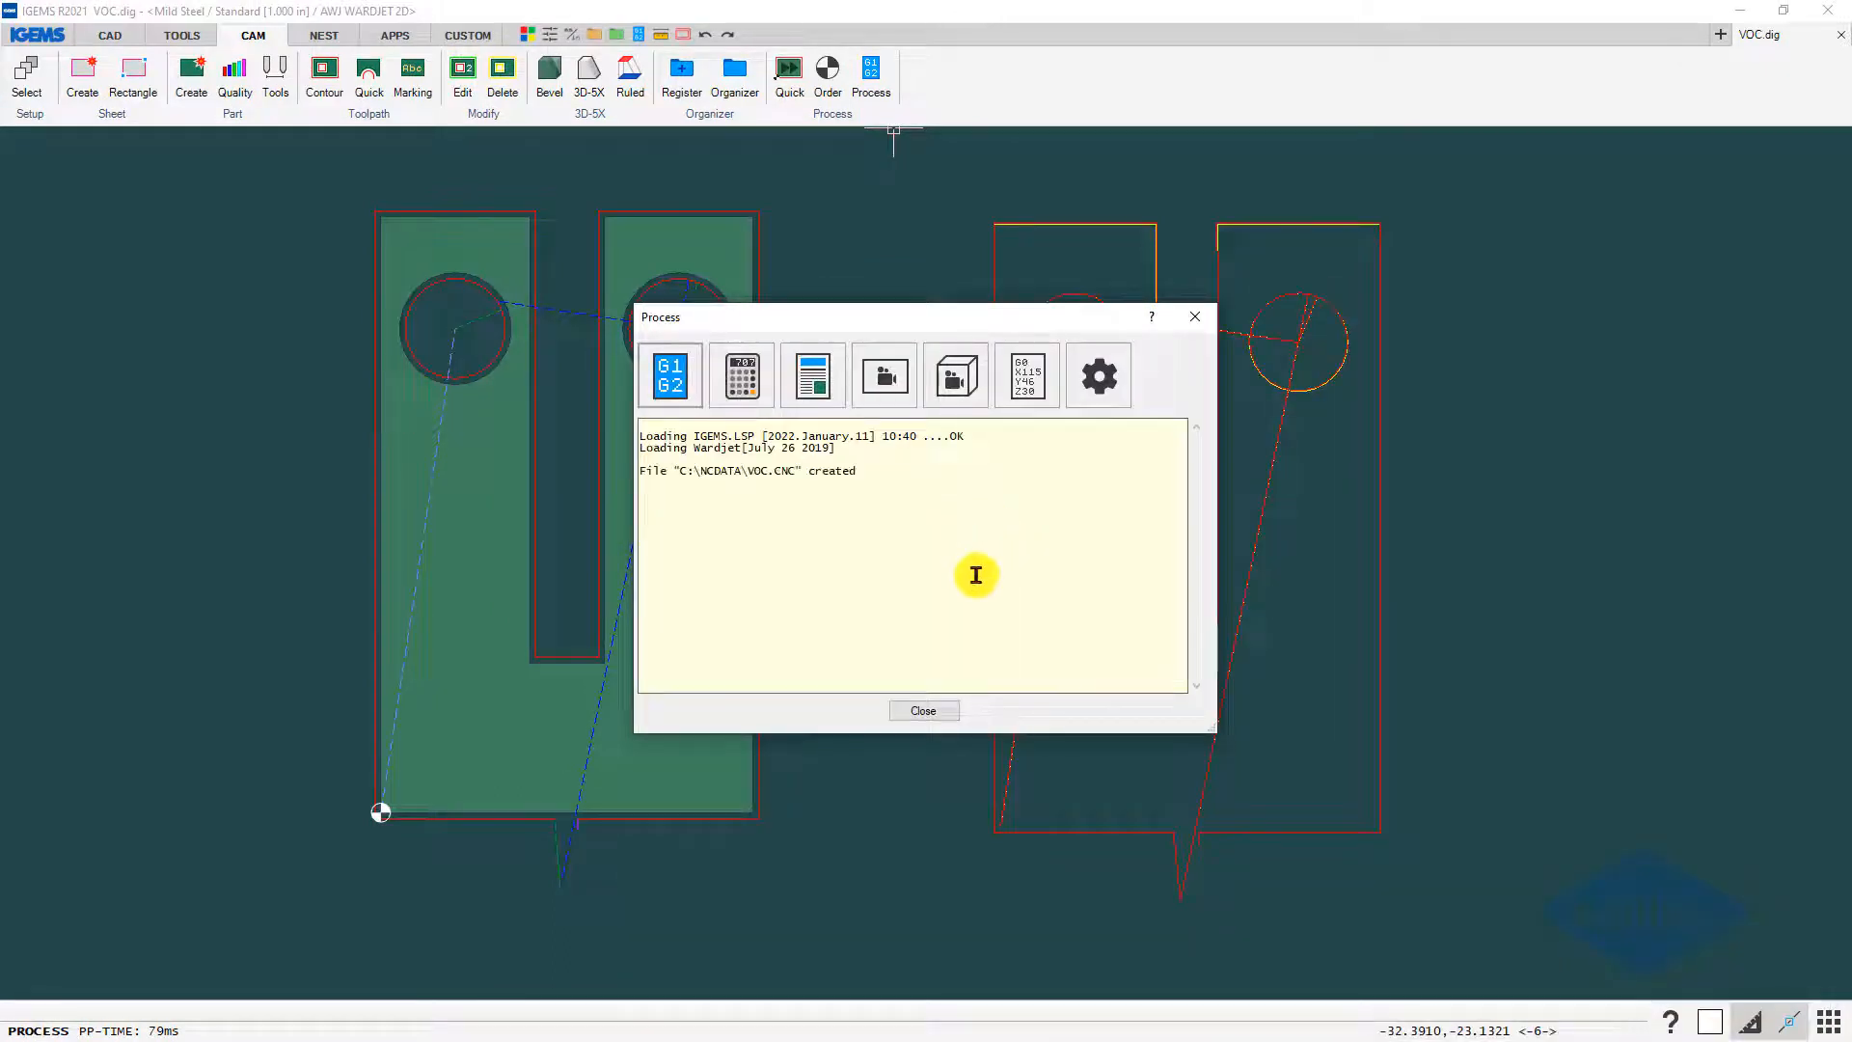
{"action": "mouse_move", "coordinate": [924, 710]}
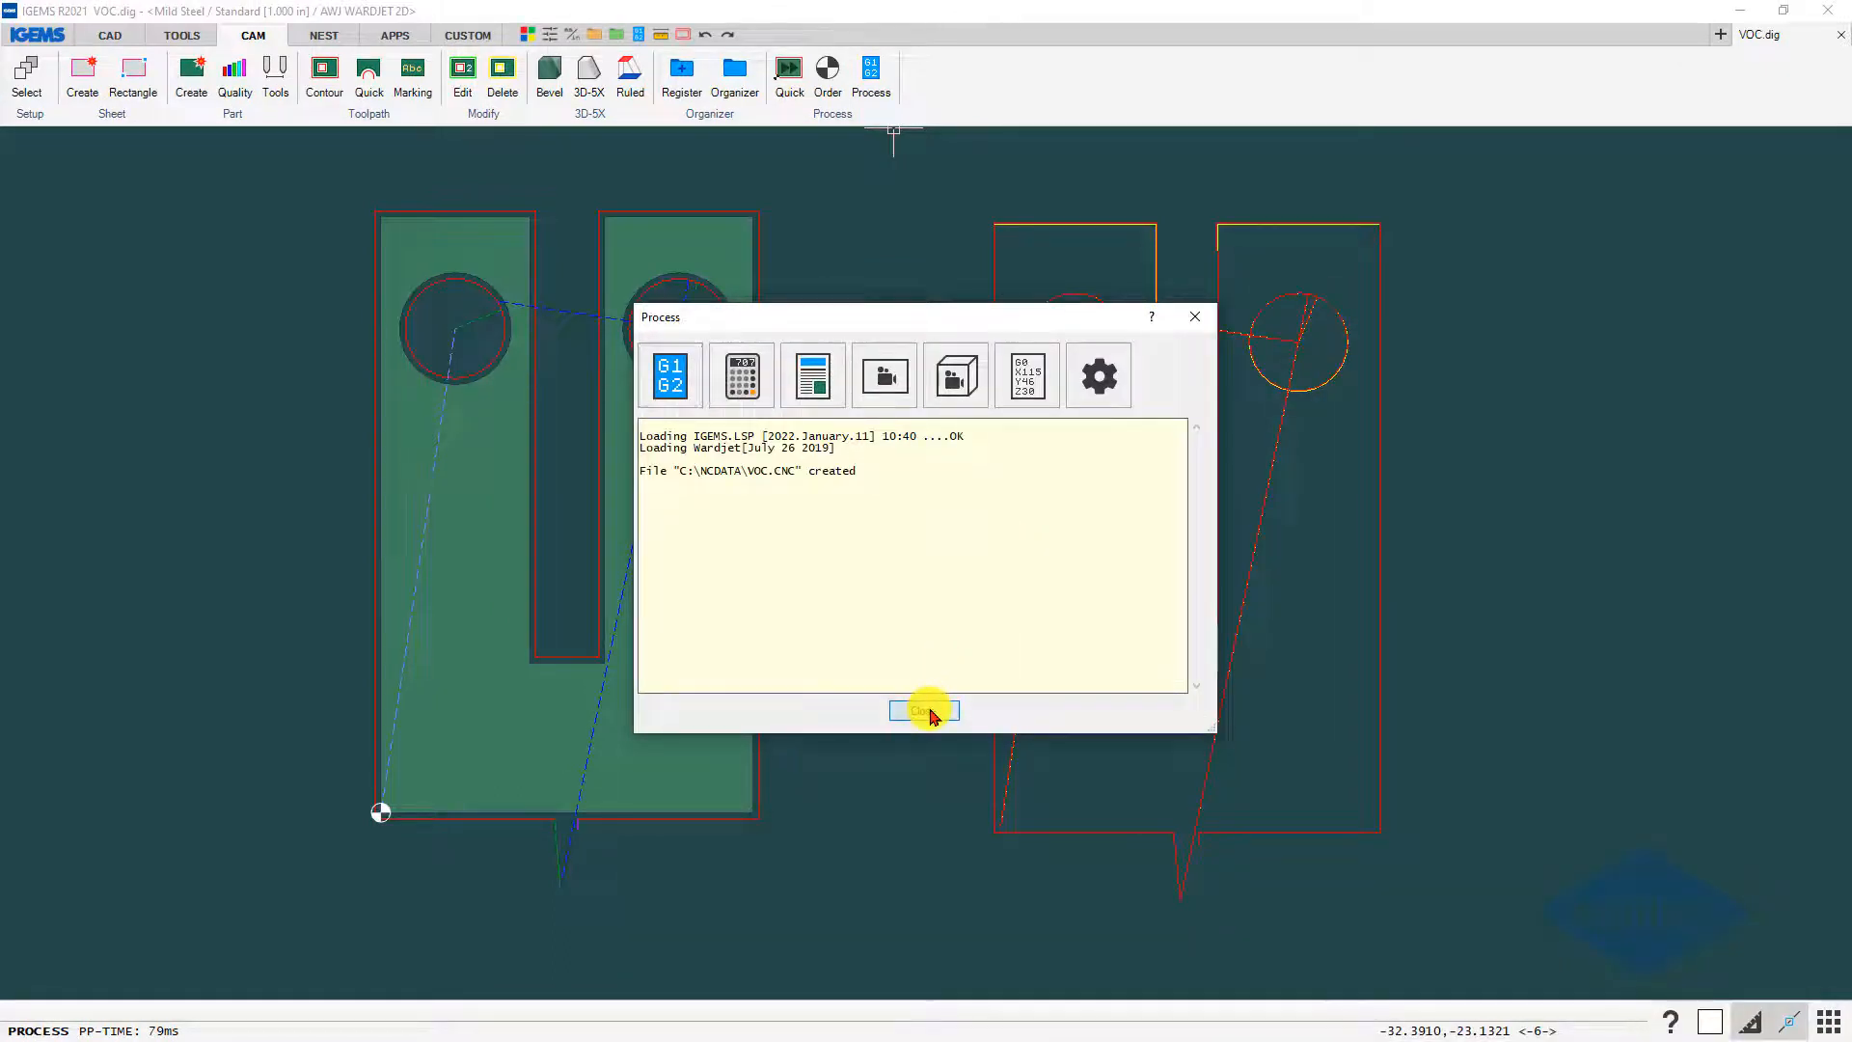
{"action": "left_click", "coordinate": [922, 710]}
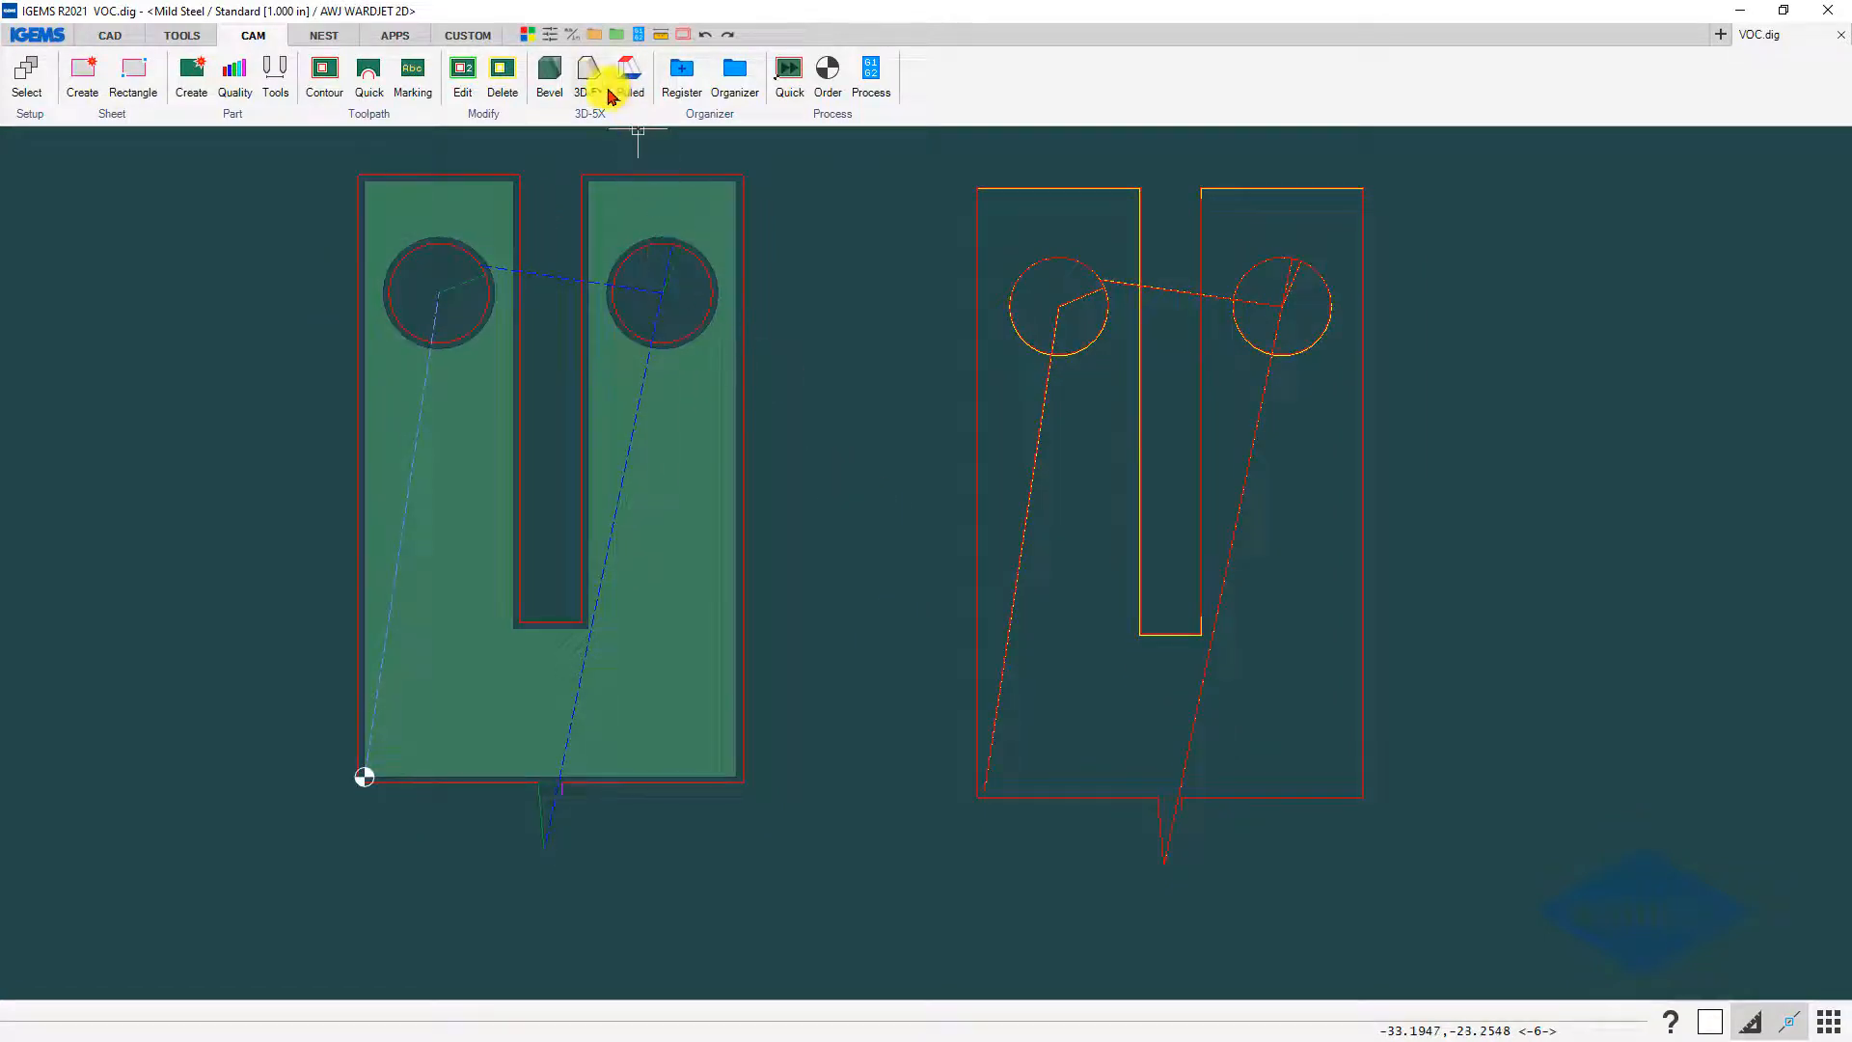
{"action": "mouse_move", "coordinate": [591, 89]}
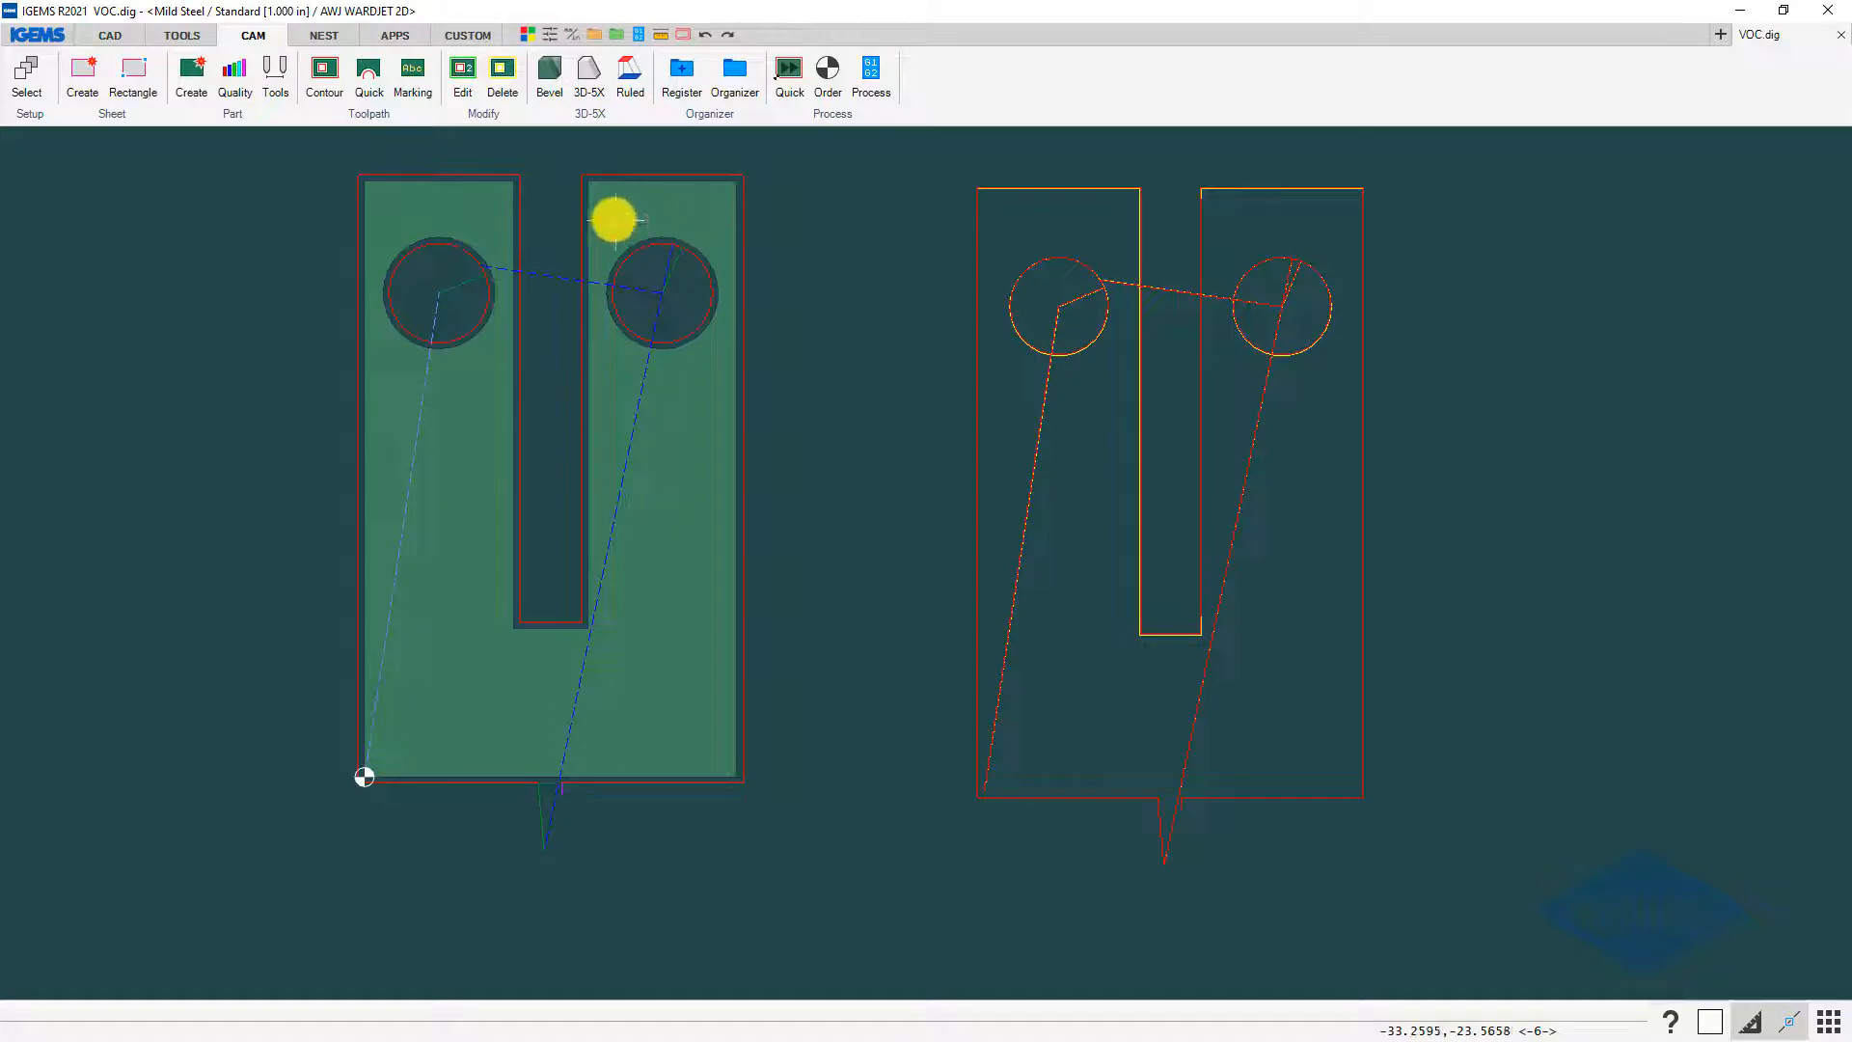
{"action": "mouse_move", "coordinate": [605, 154]}
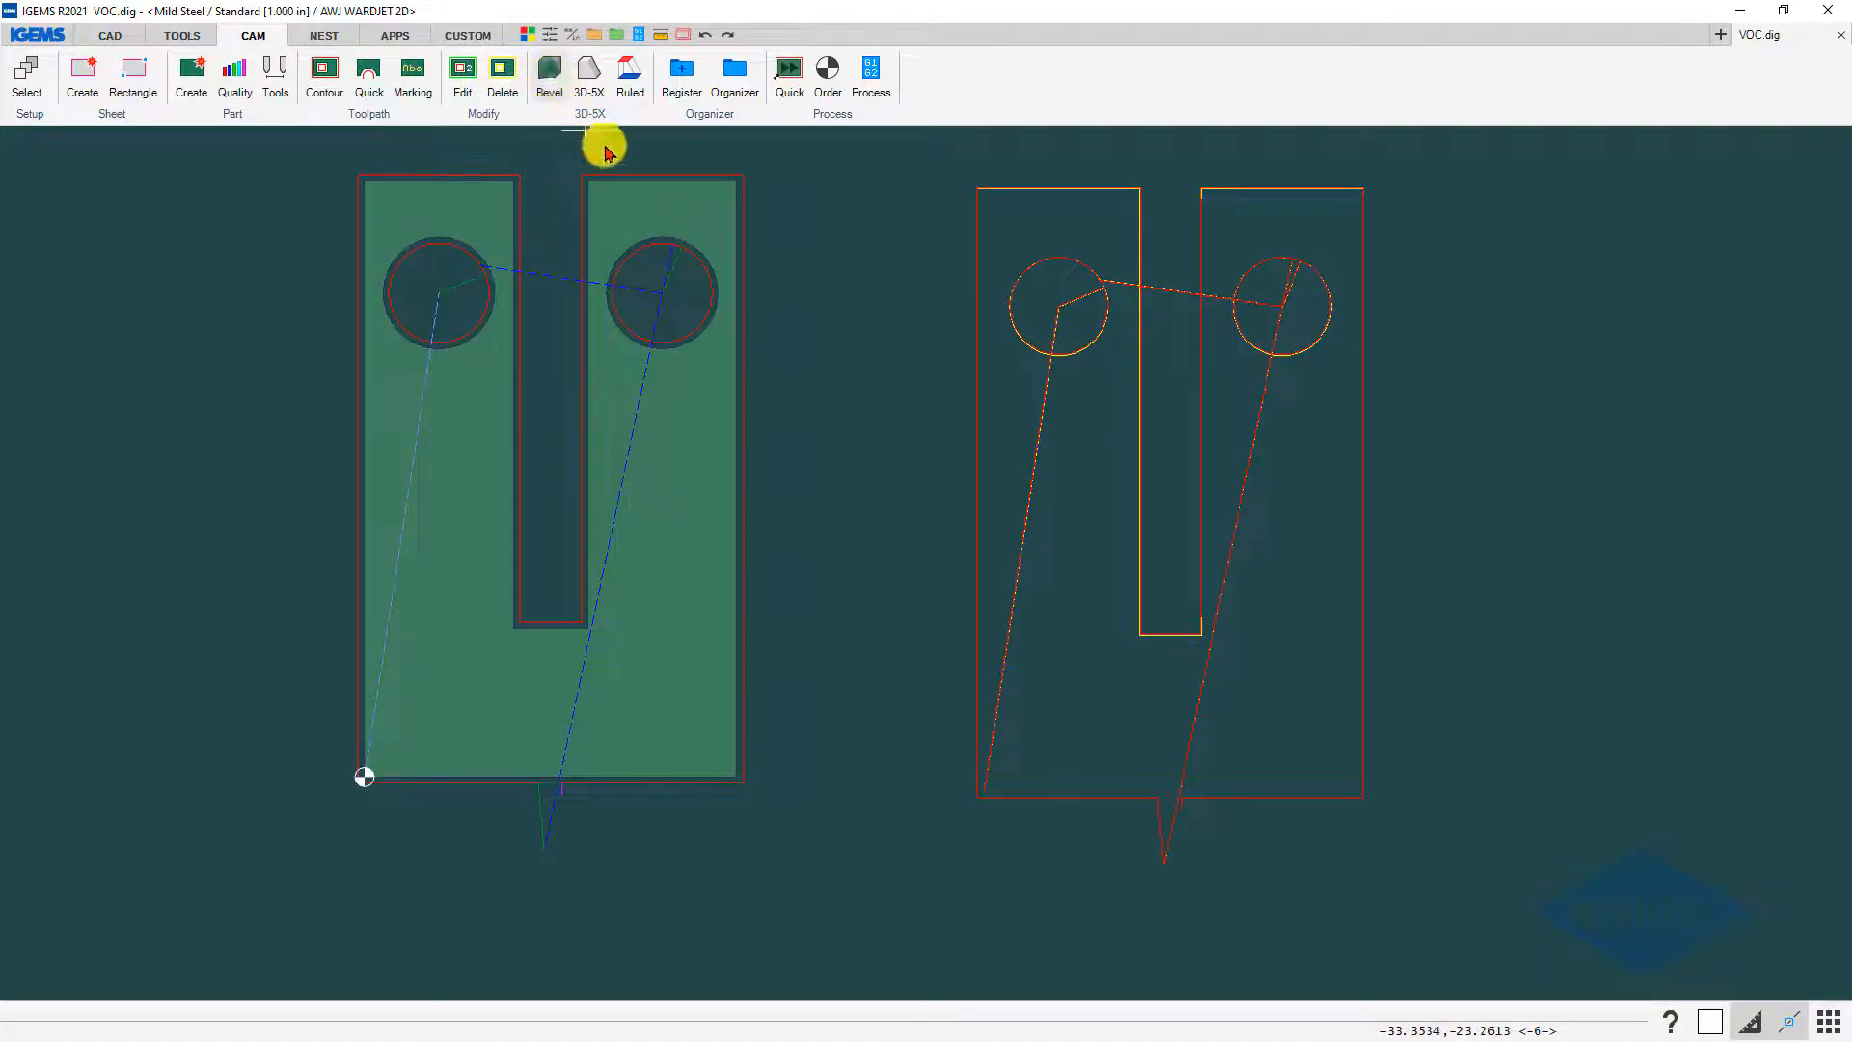
- Take the U-shaped part into 3D-5X, zero point on a top corner, and auto-find its cutting curves
{"action": "left_click", "coordinate": [588, 67]}
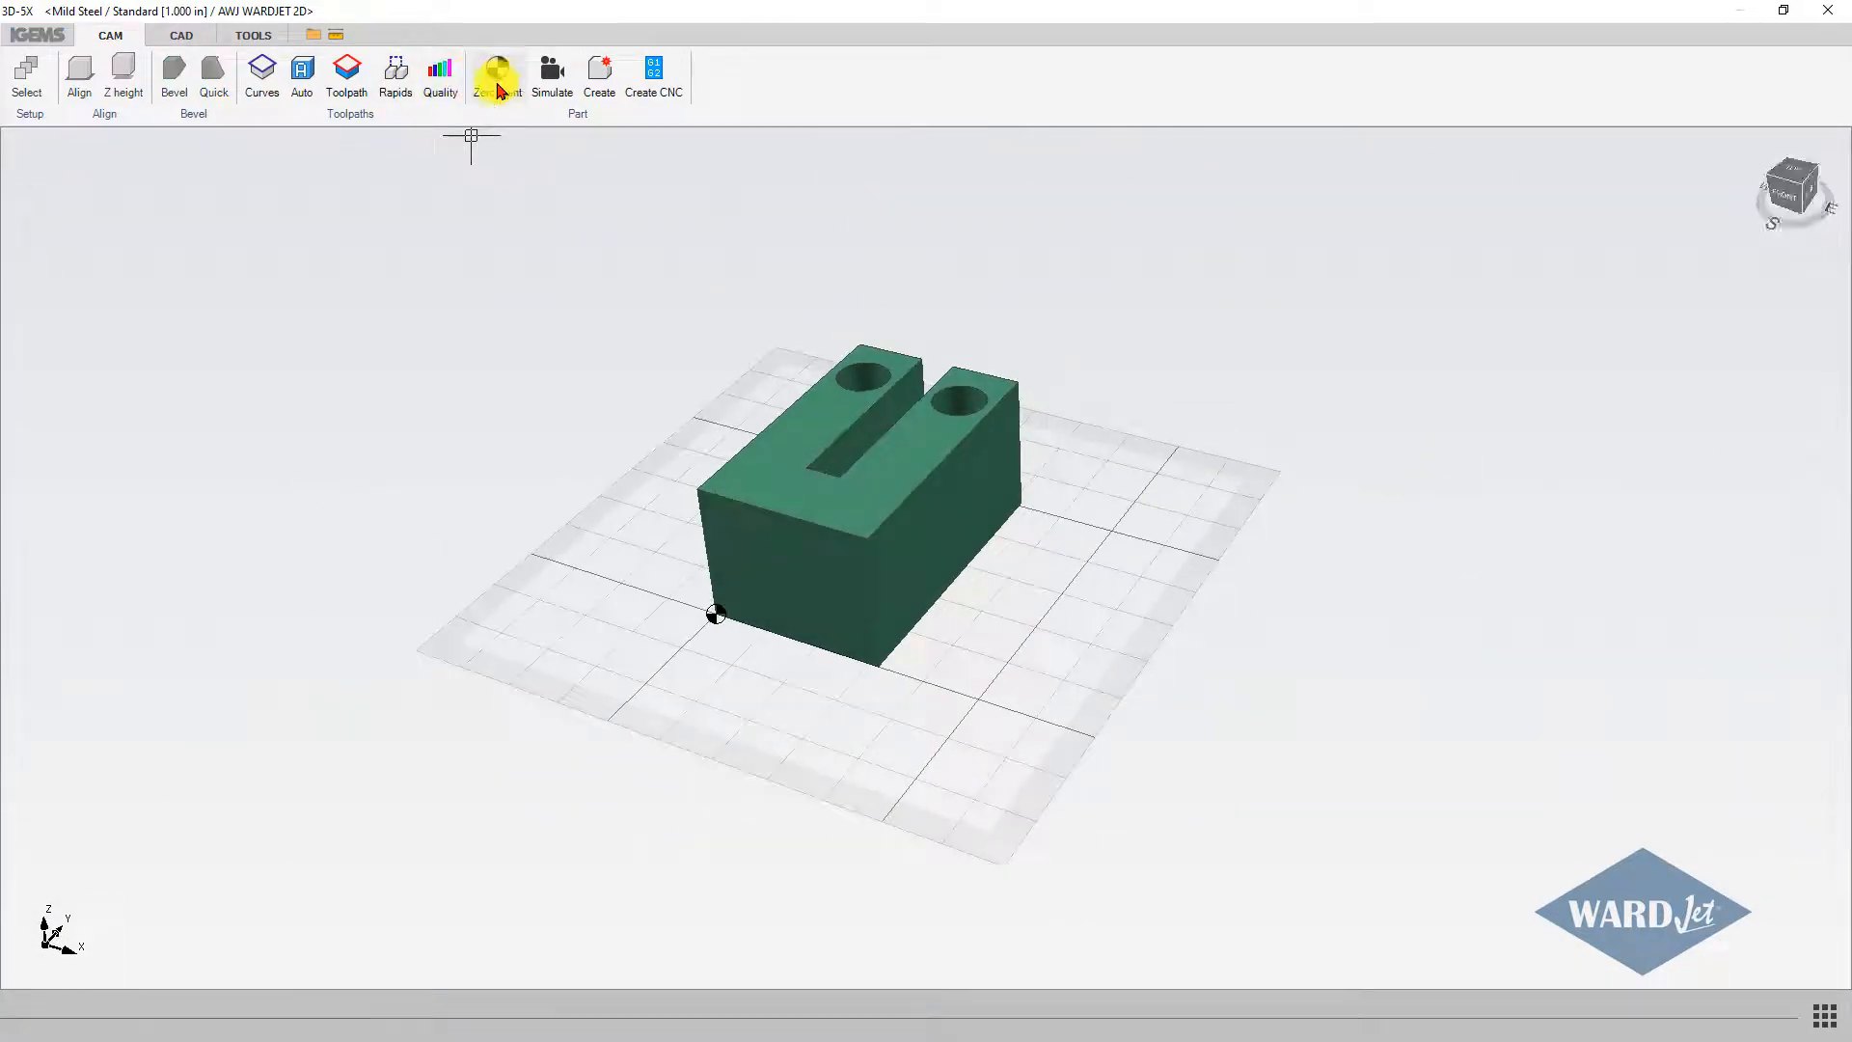
{"action": "left_click", "coordinate": [496, 77]}
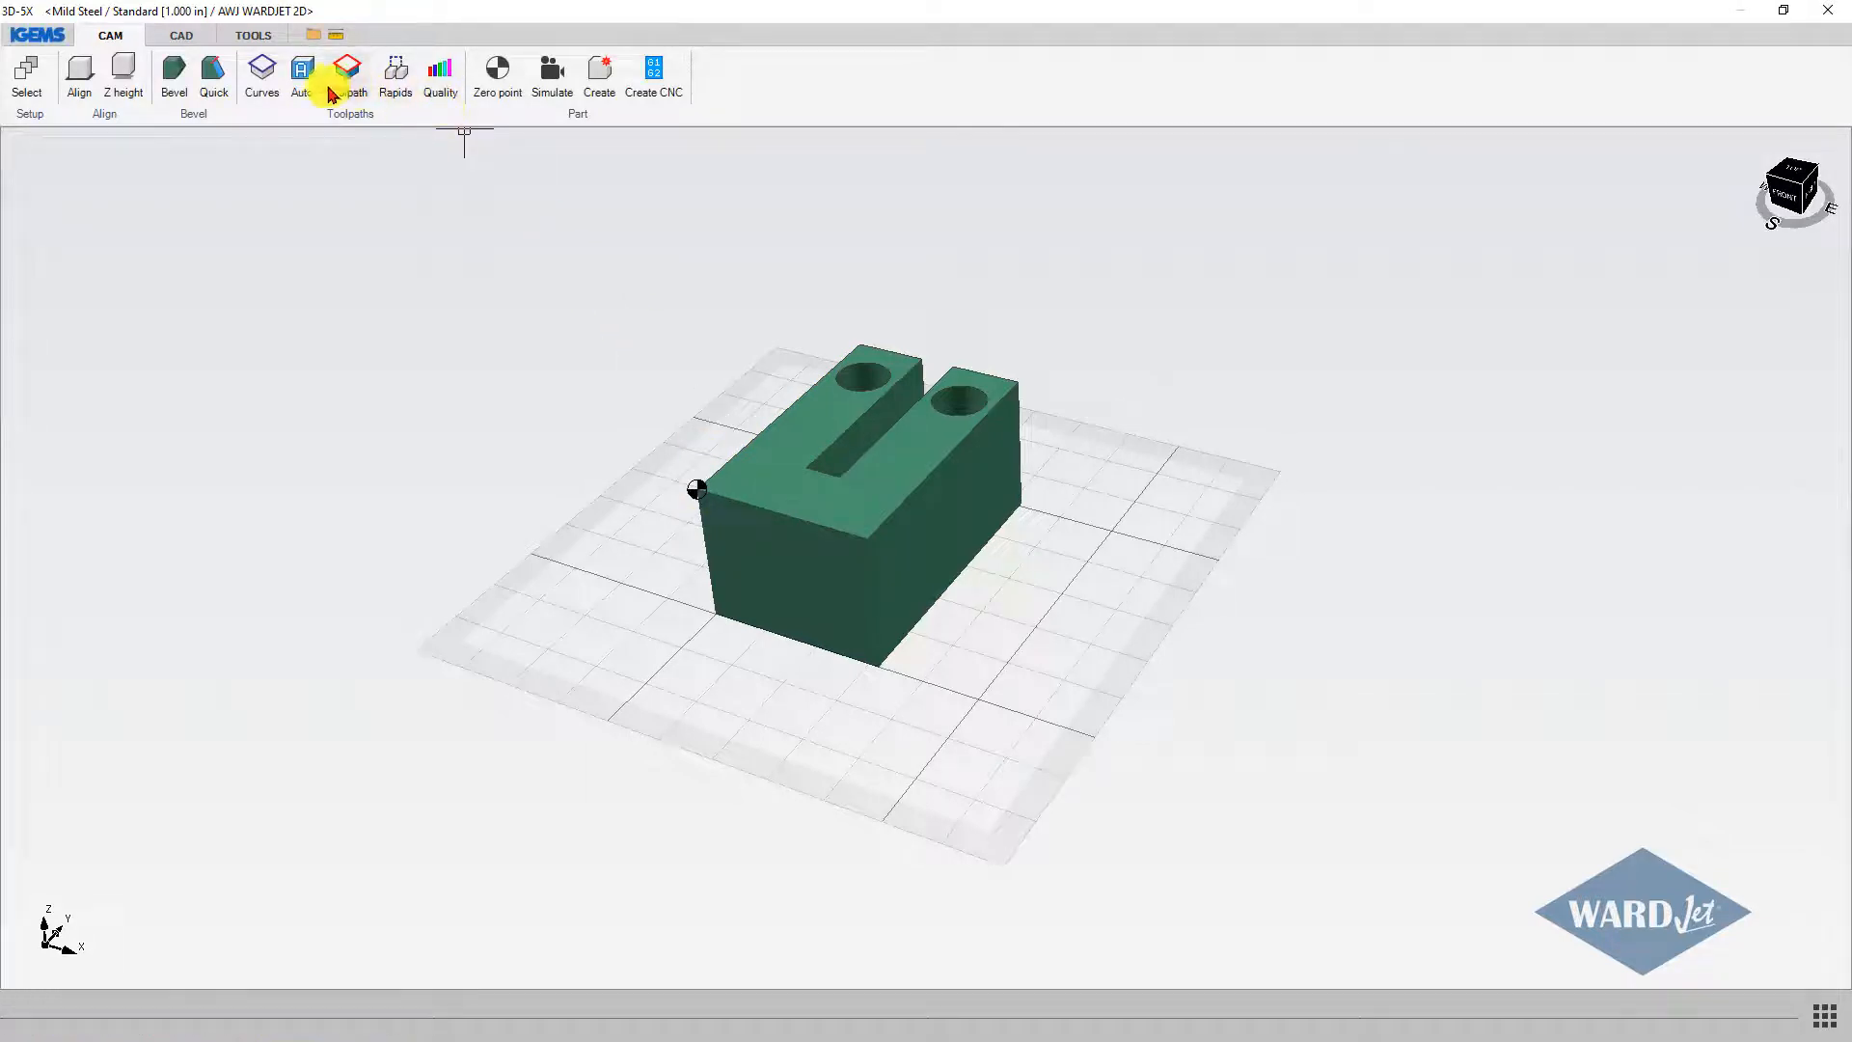
{"action": "left_click", "coordinate": [260, 78]}
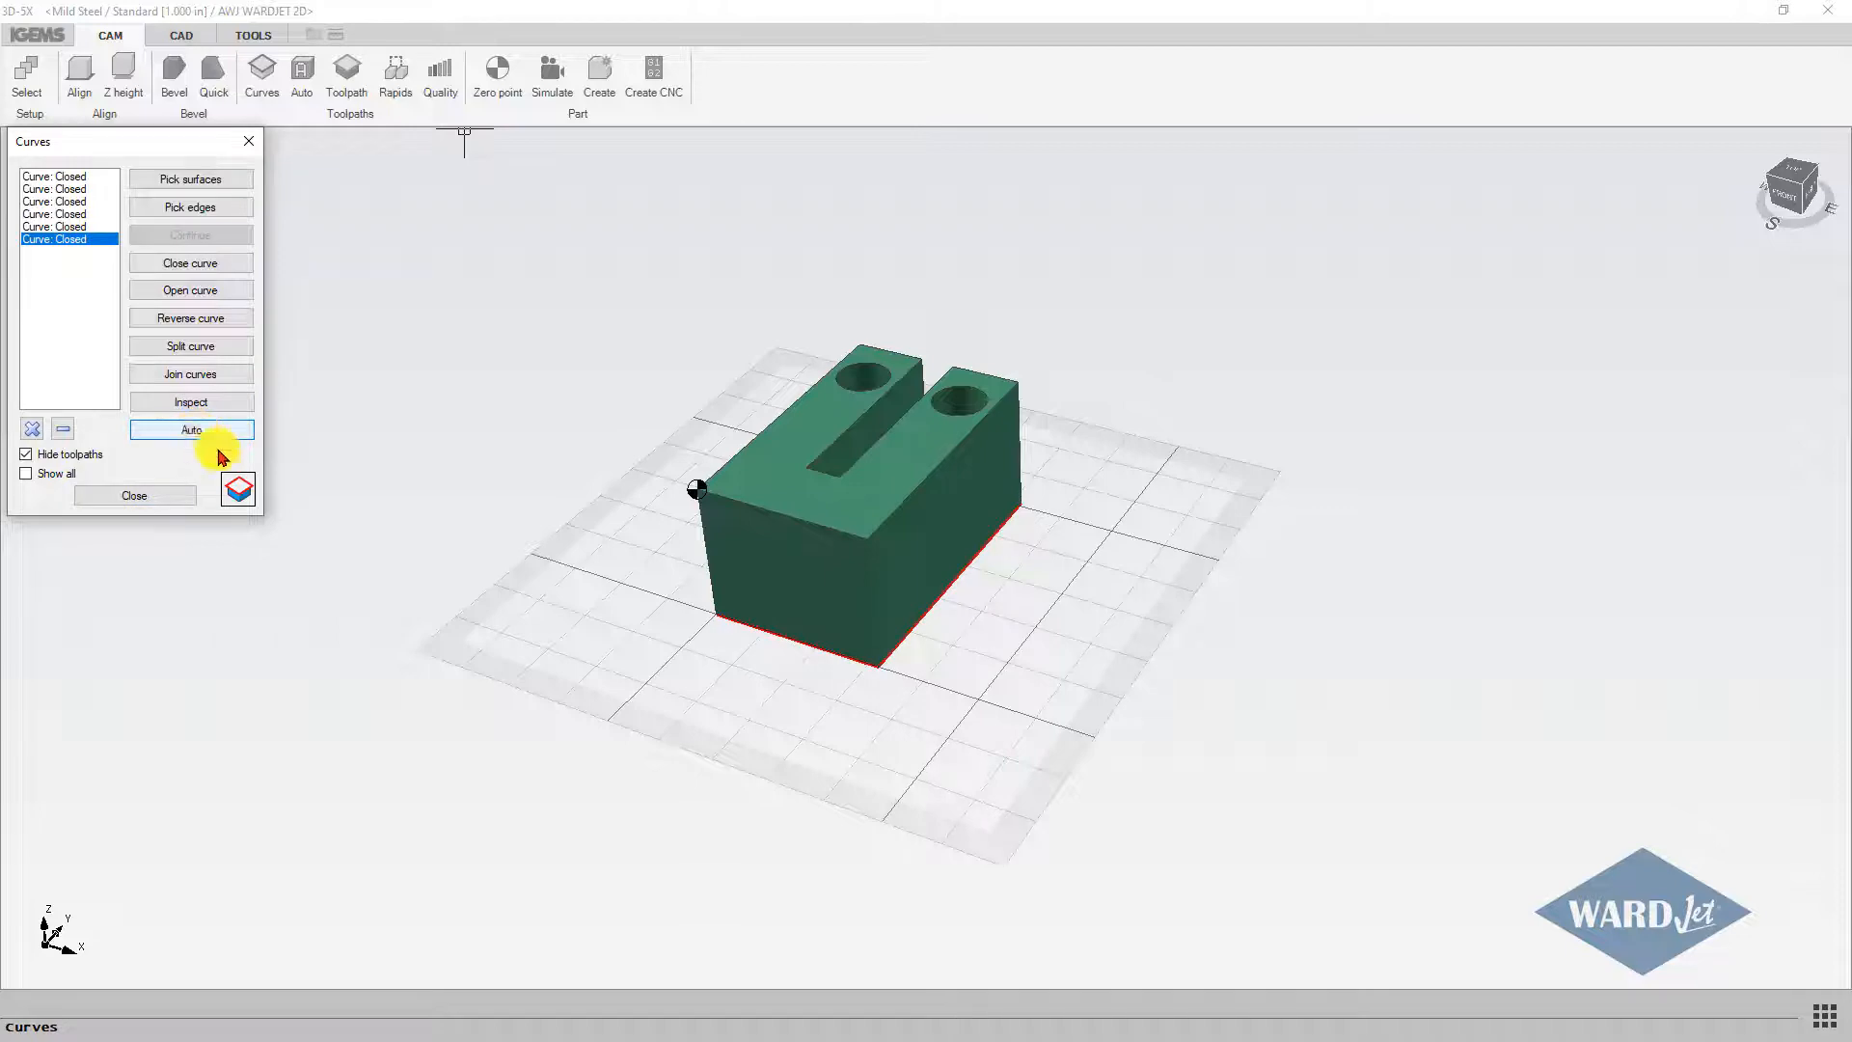
{"action": "left_click", "coordinate": [191, 428]}
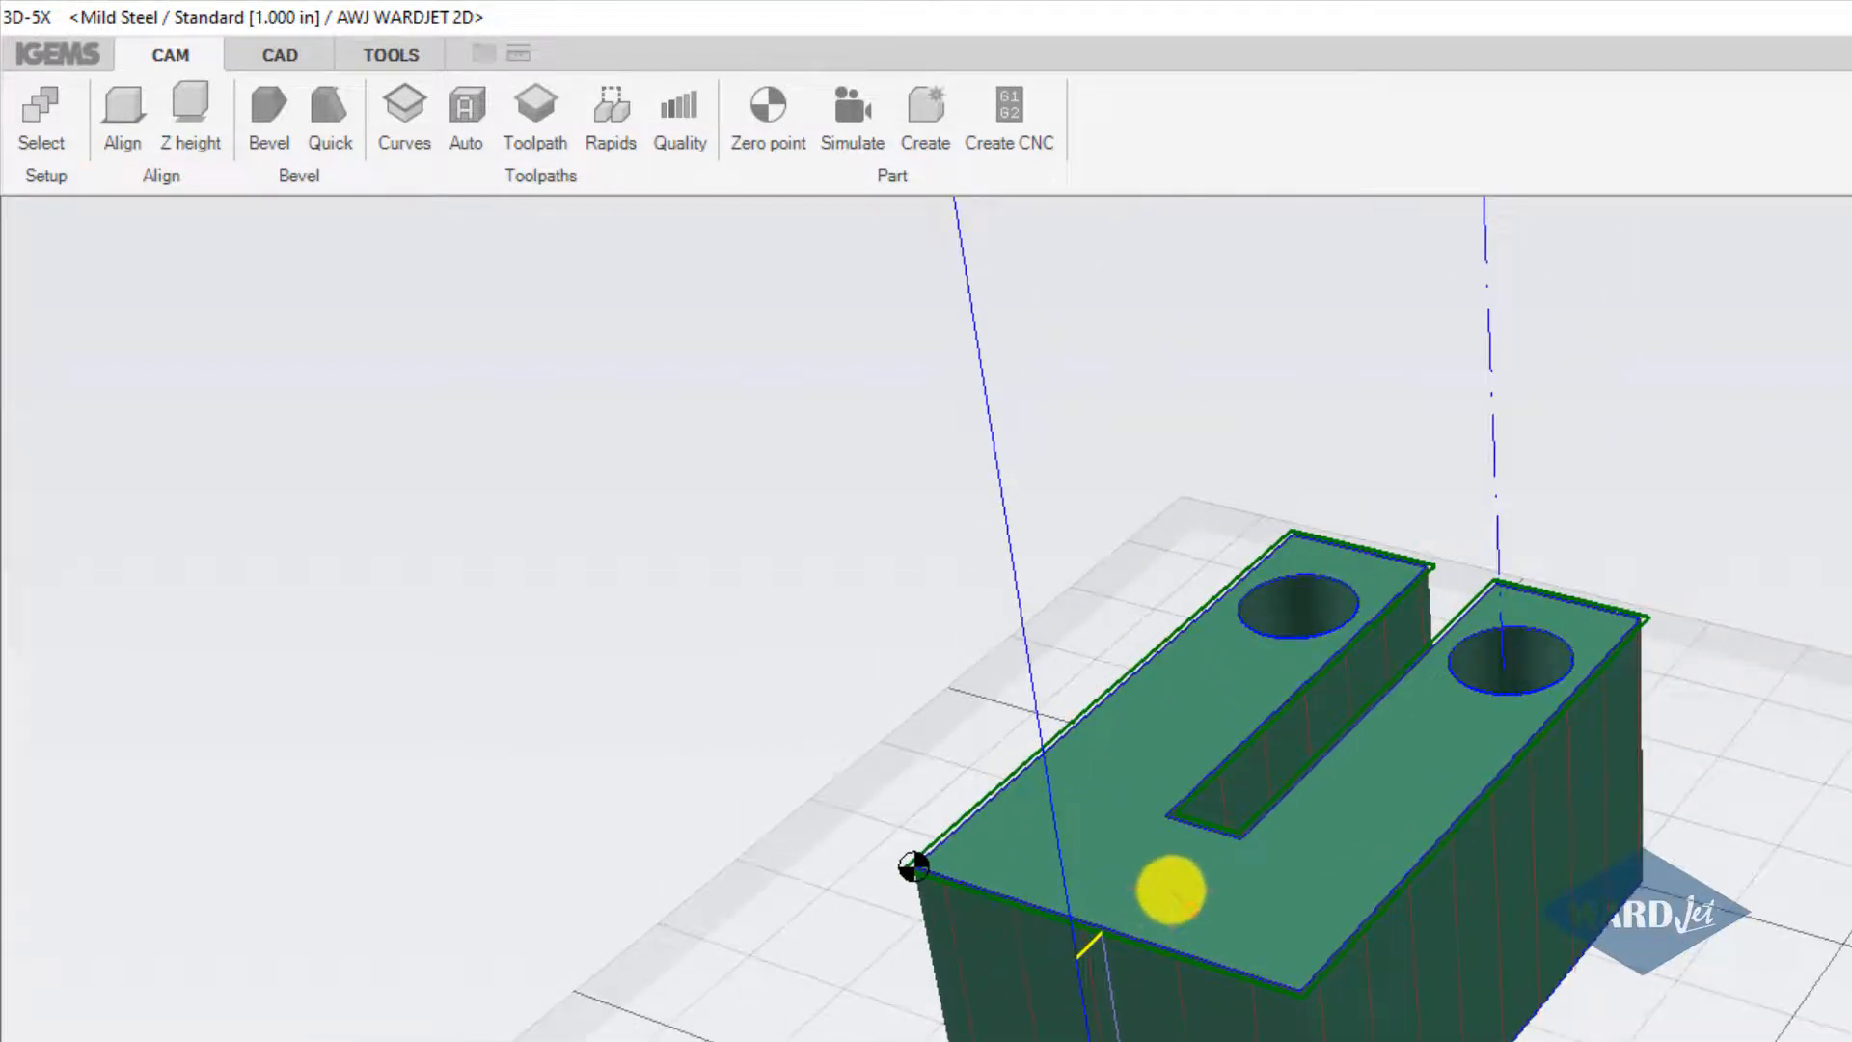
- Enable VOC on the block's toolpaths CUT 0, CUT 1 and CUT 2 and apply the changes
{"action": "left_click", "coordinate": [534, 112]}
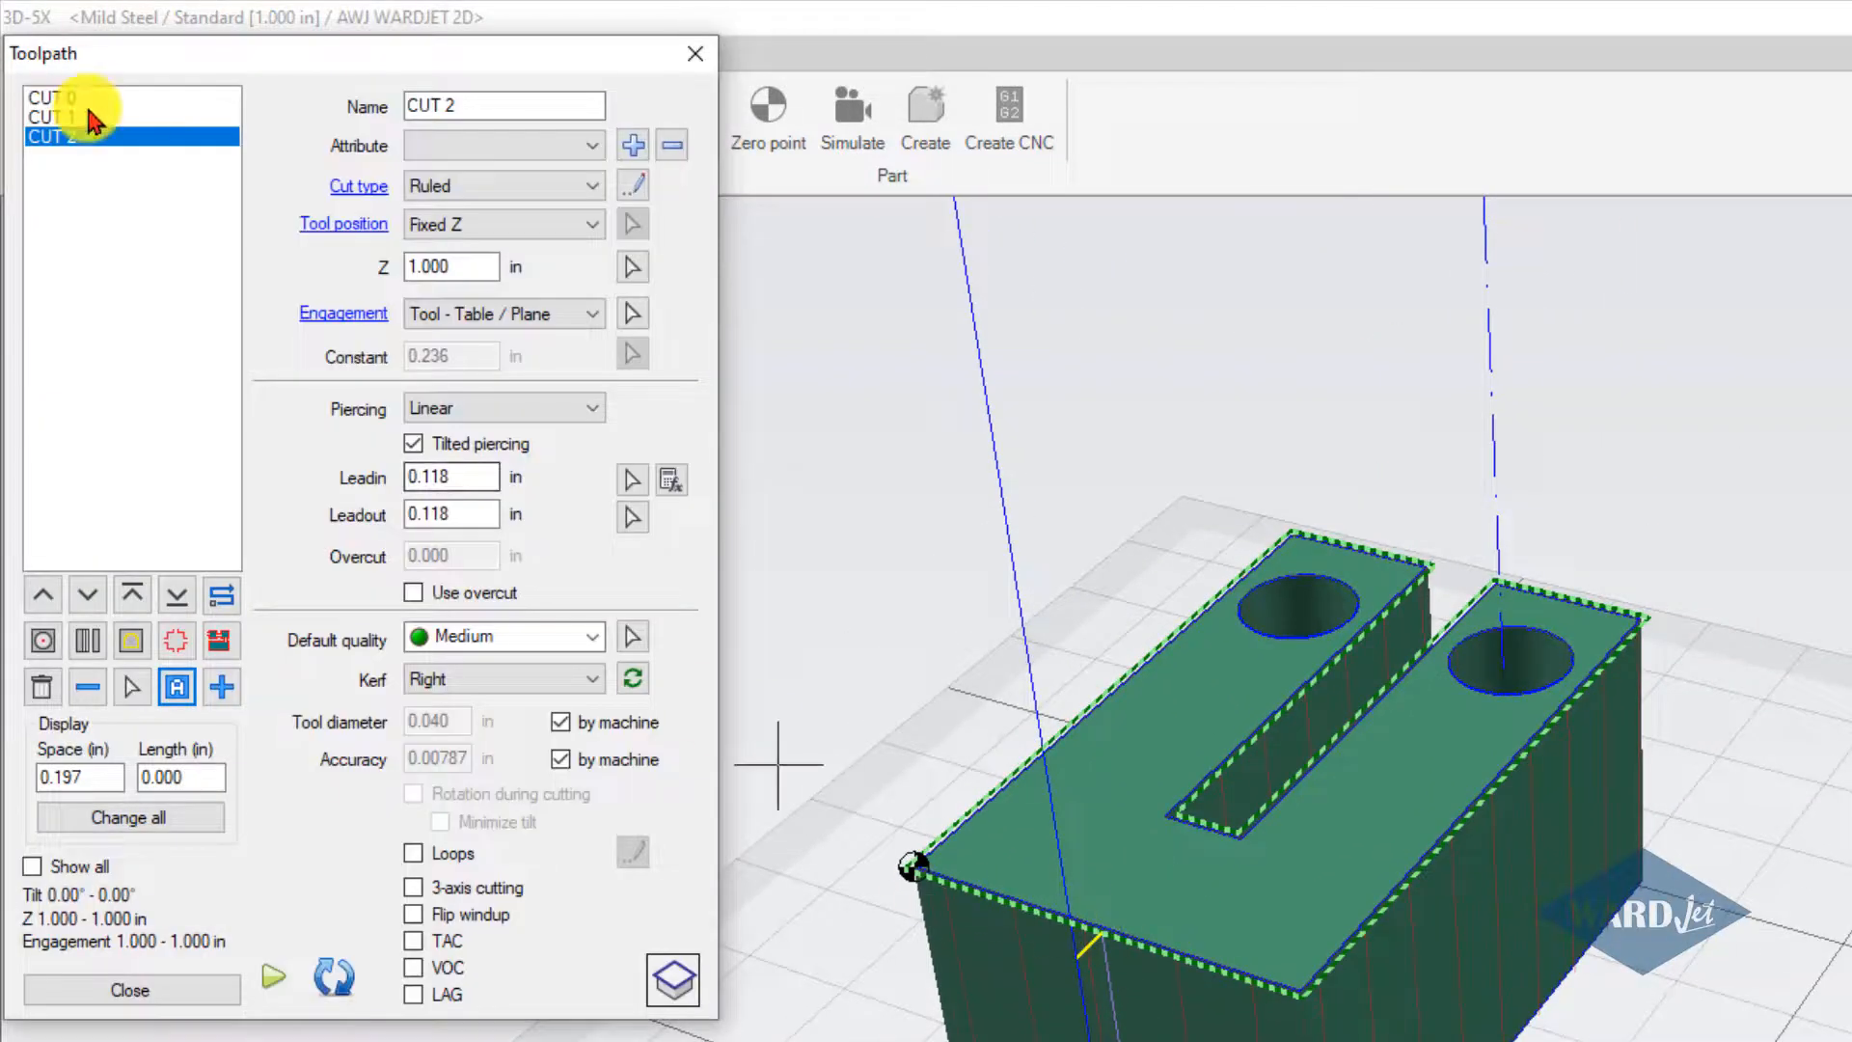
{"action": "left_click", "coordinate": [54, 116]}
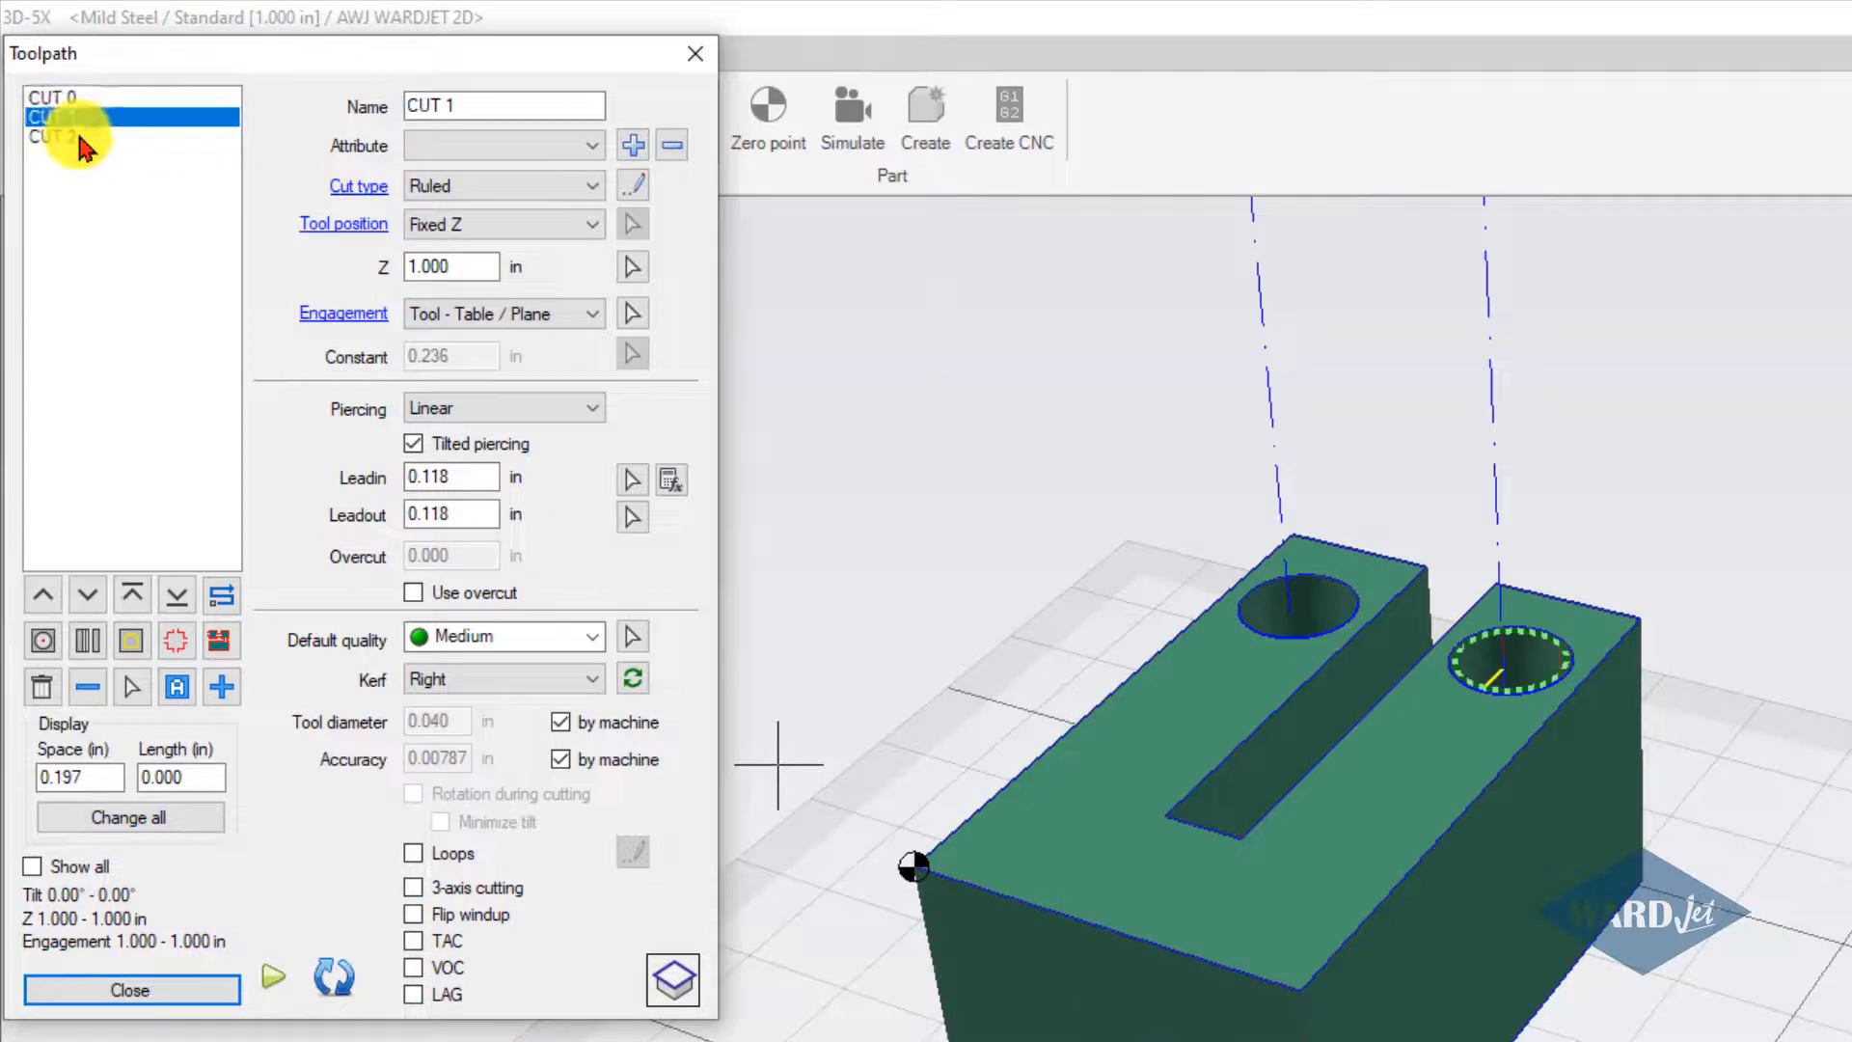
{"action": "left_click", "coordinate": [54, 97]}
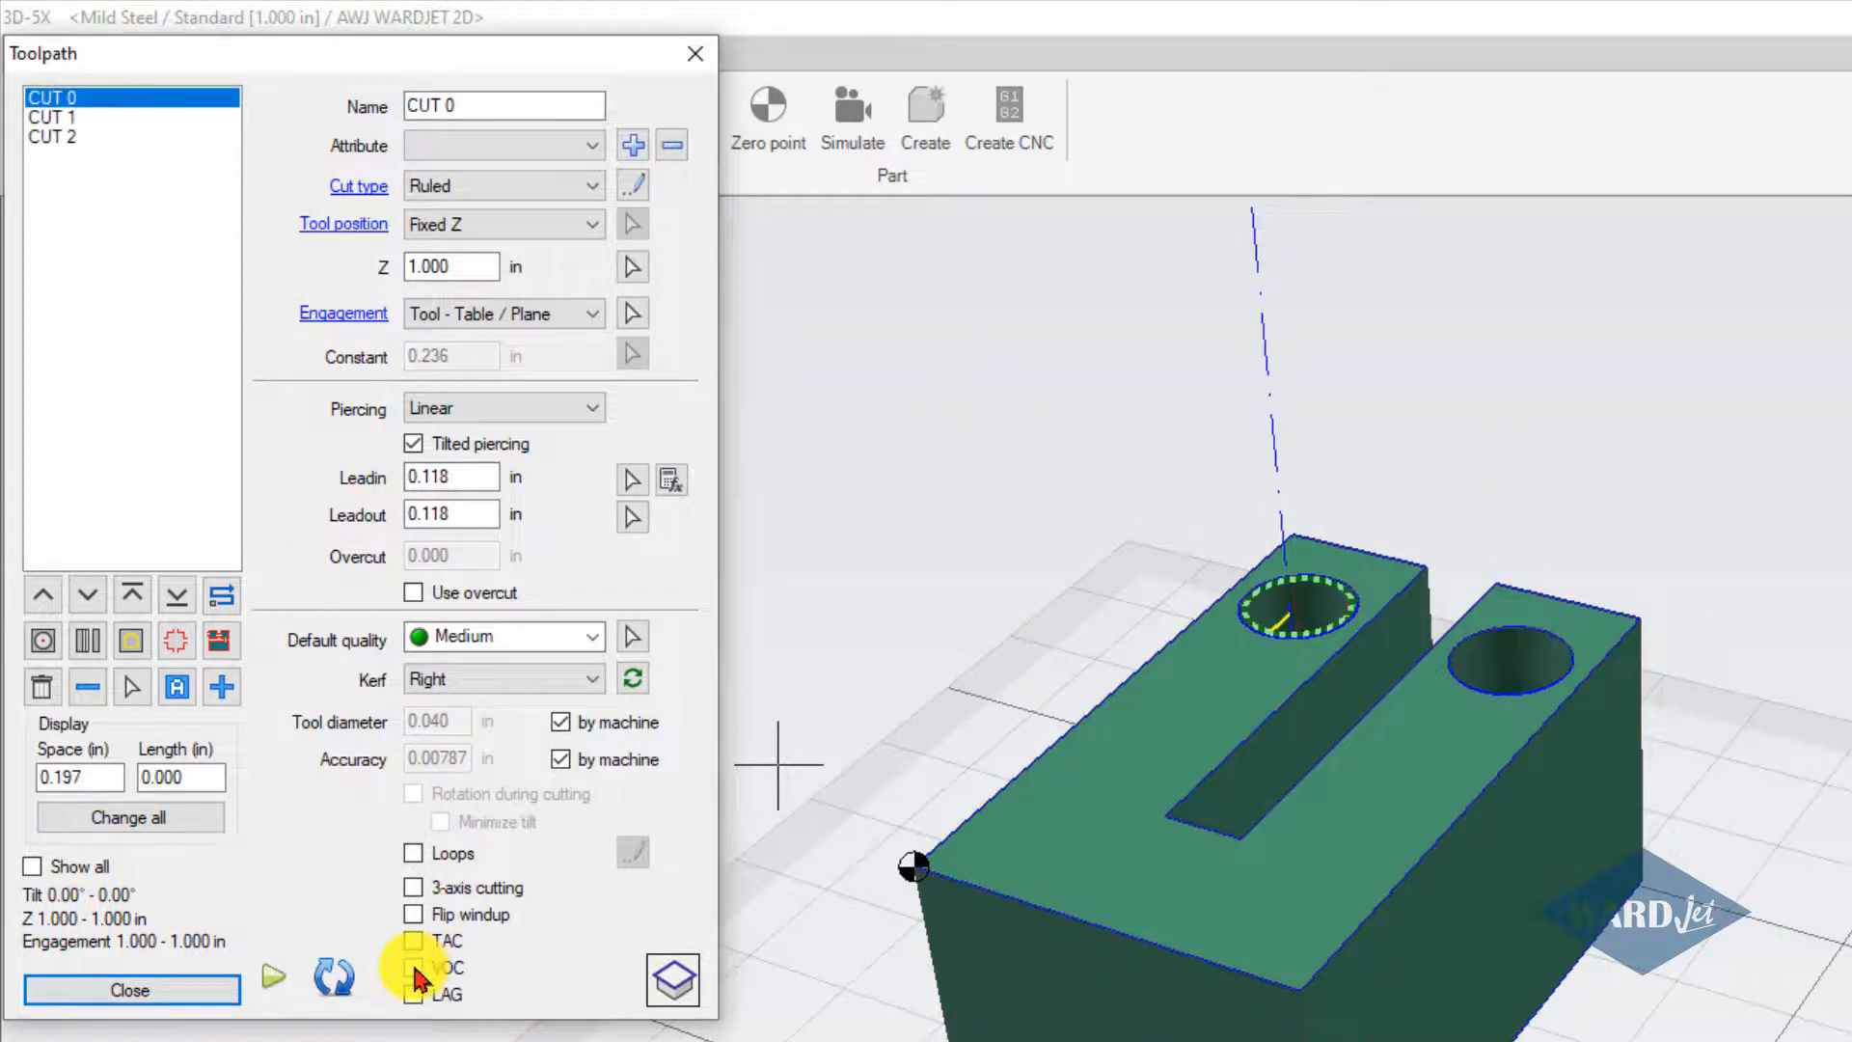
{"action": "left_click", "coordinate": [52, 118]}
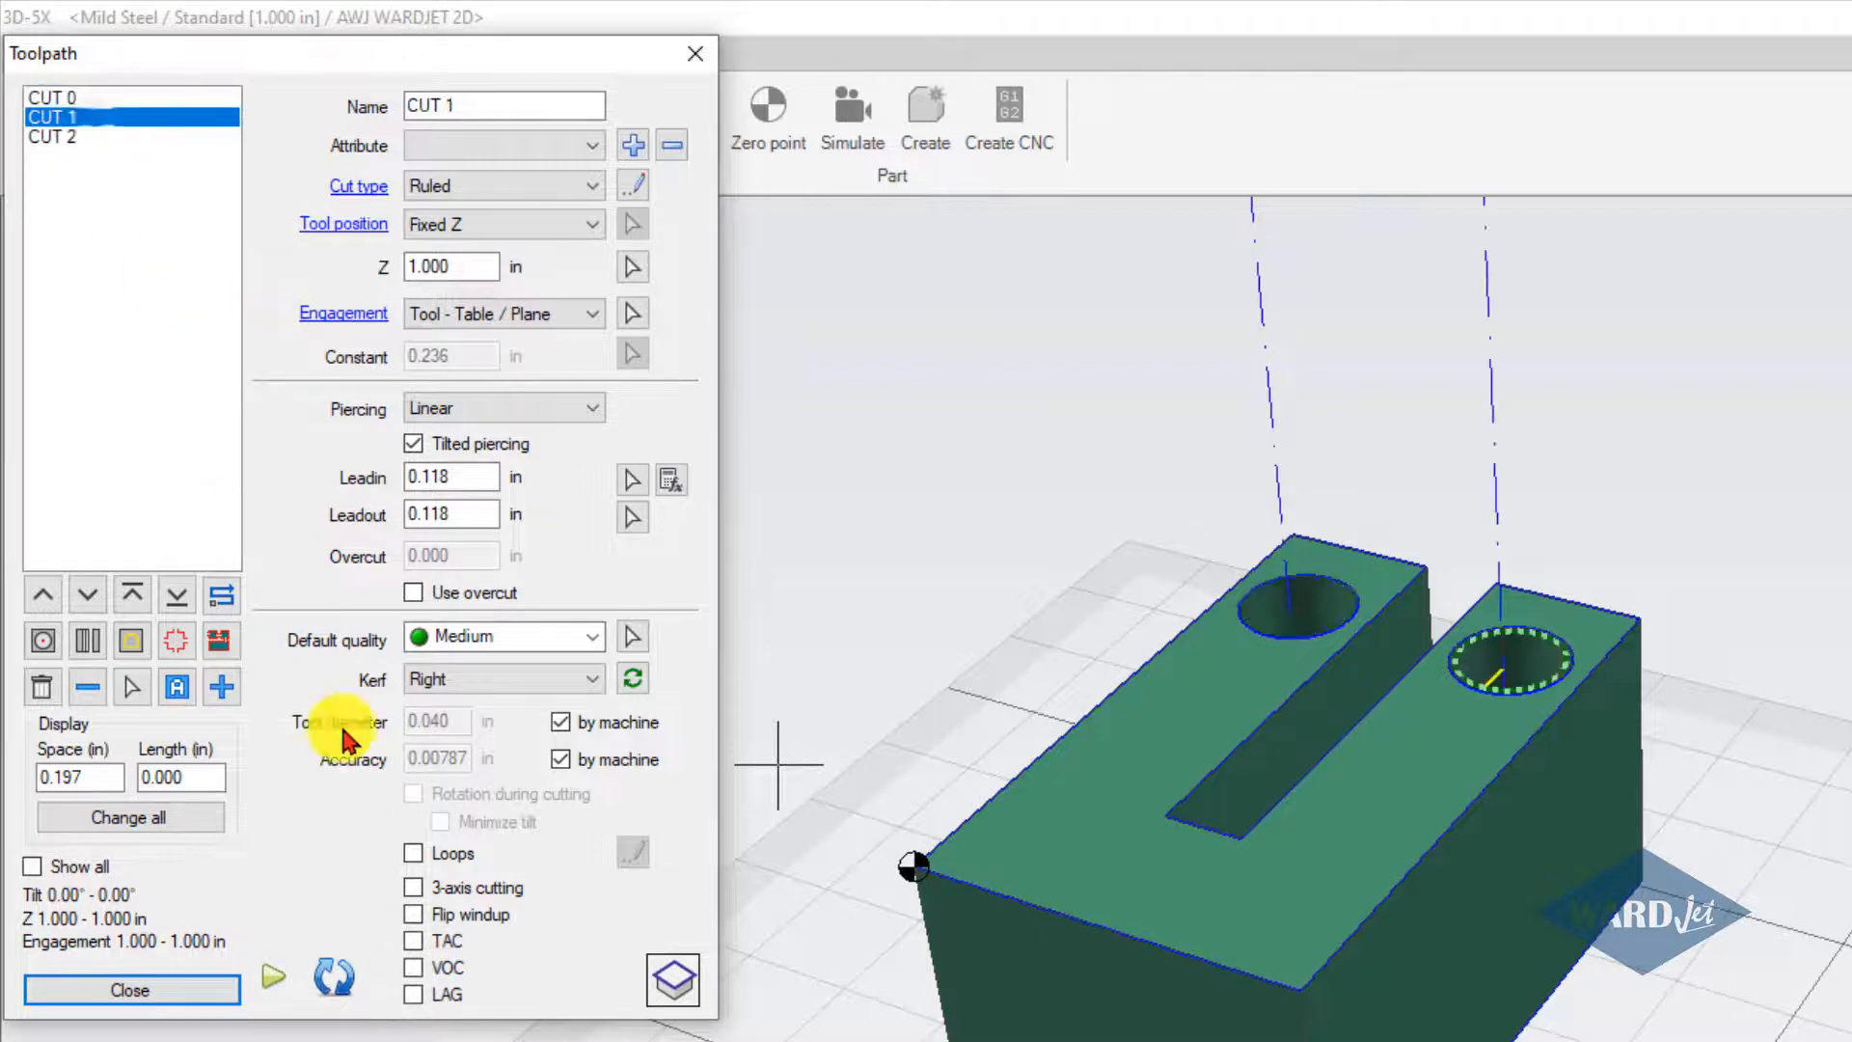
{"action": "left_click", "coordinate": [54, 135]}
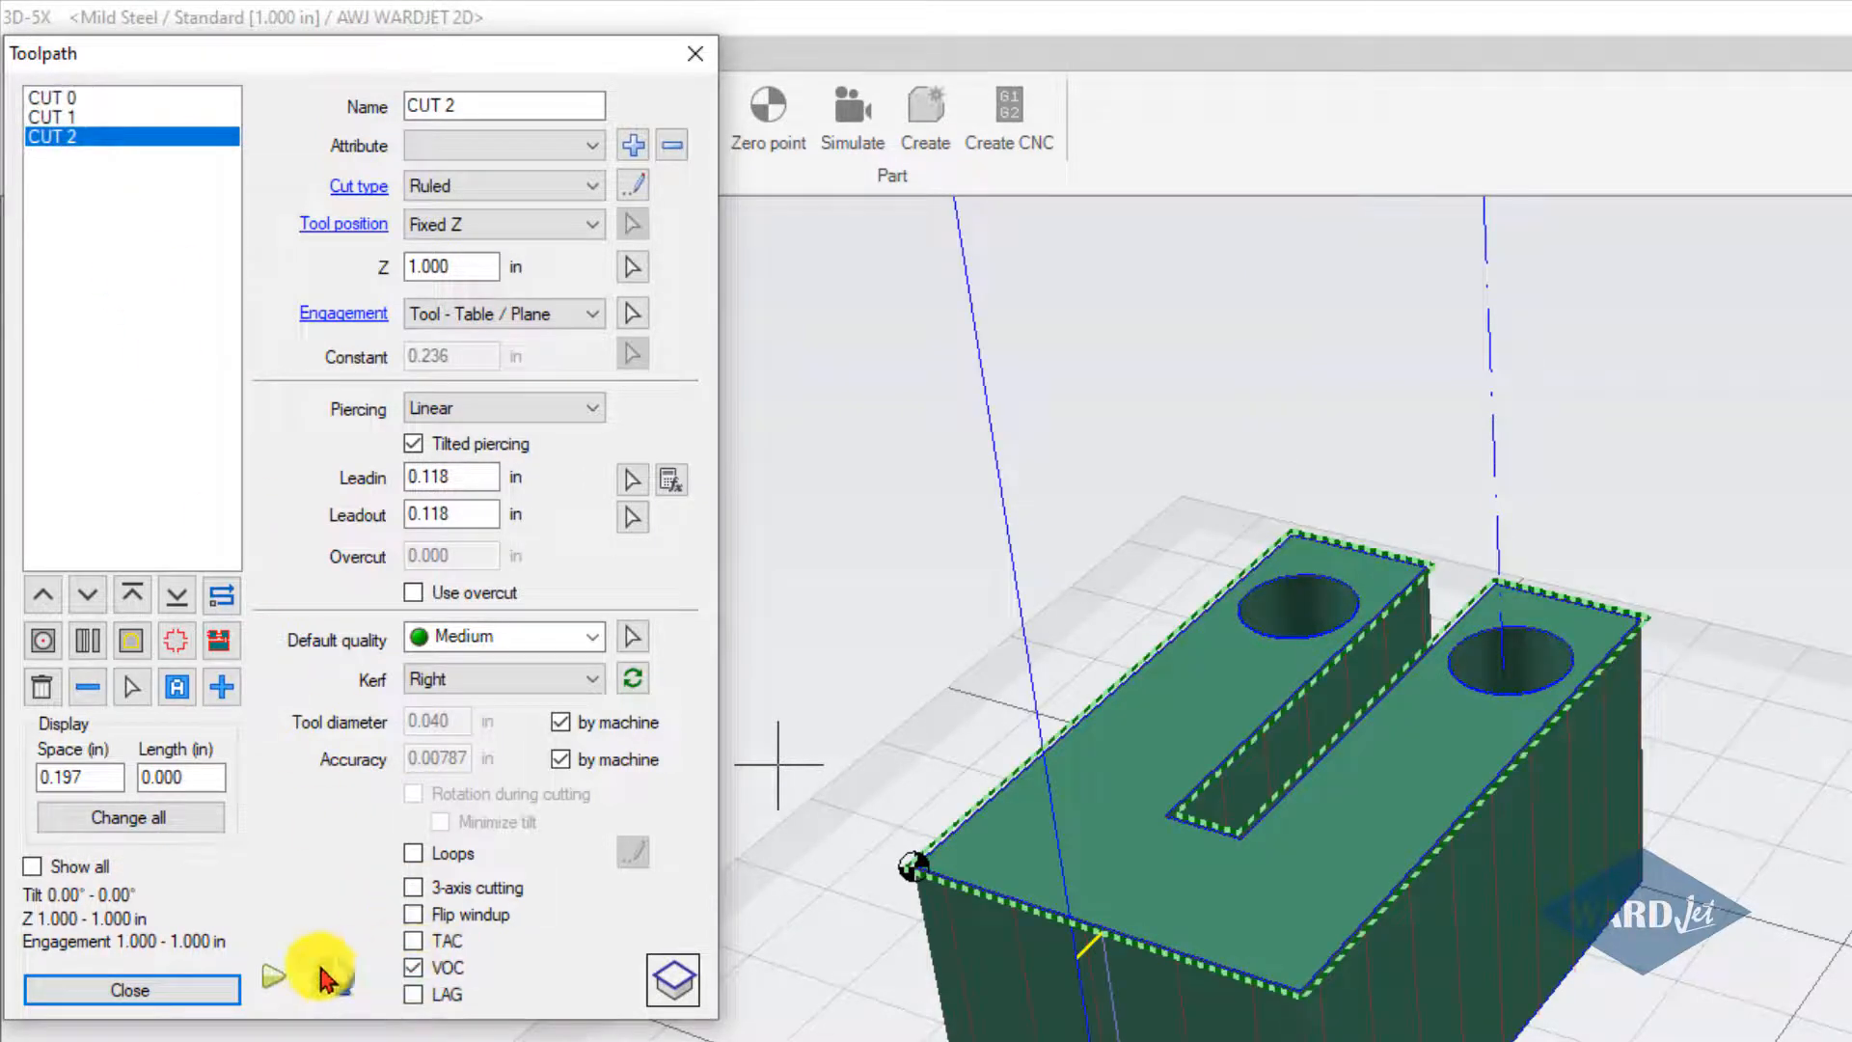
{"action": "left_click", "coordinate": [131, 990]}
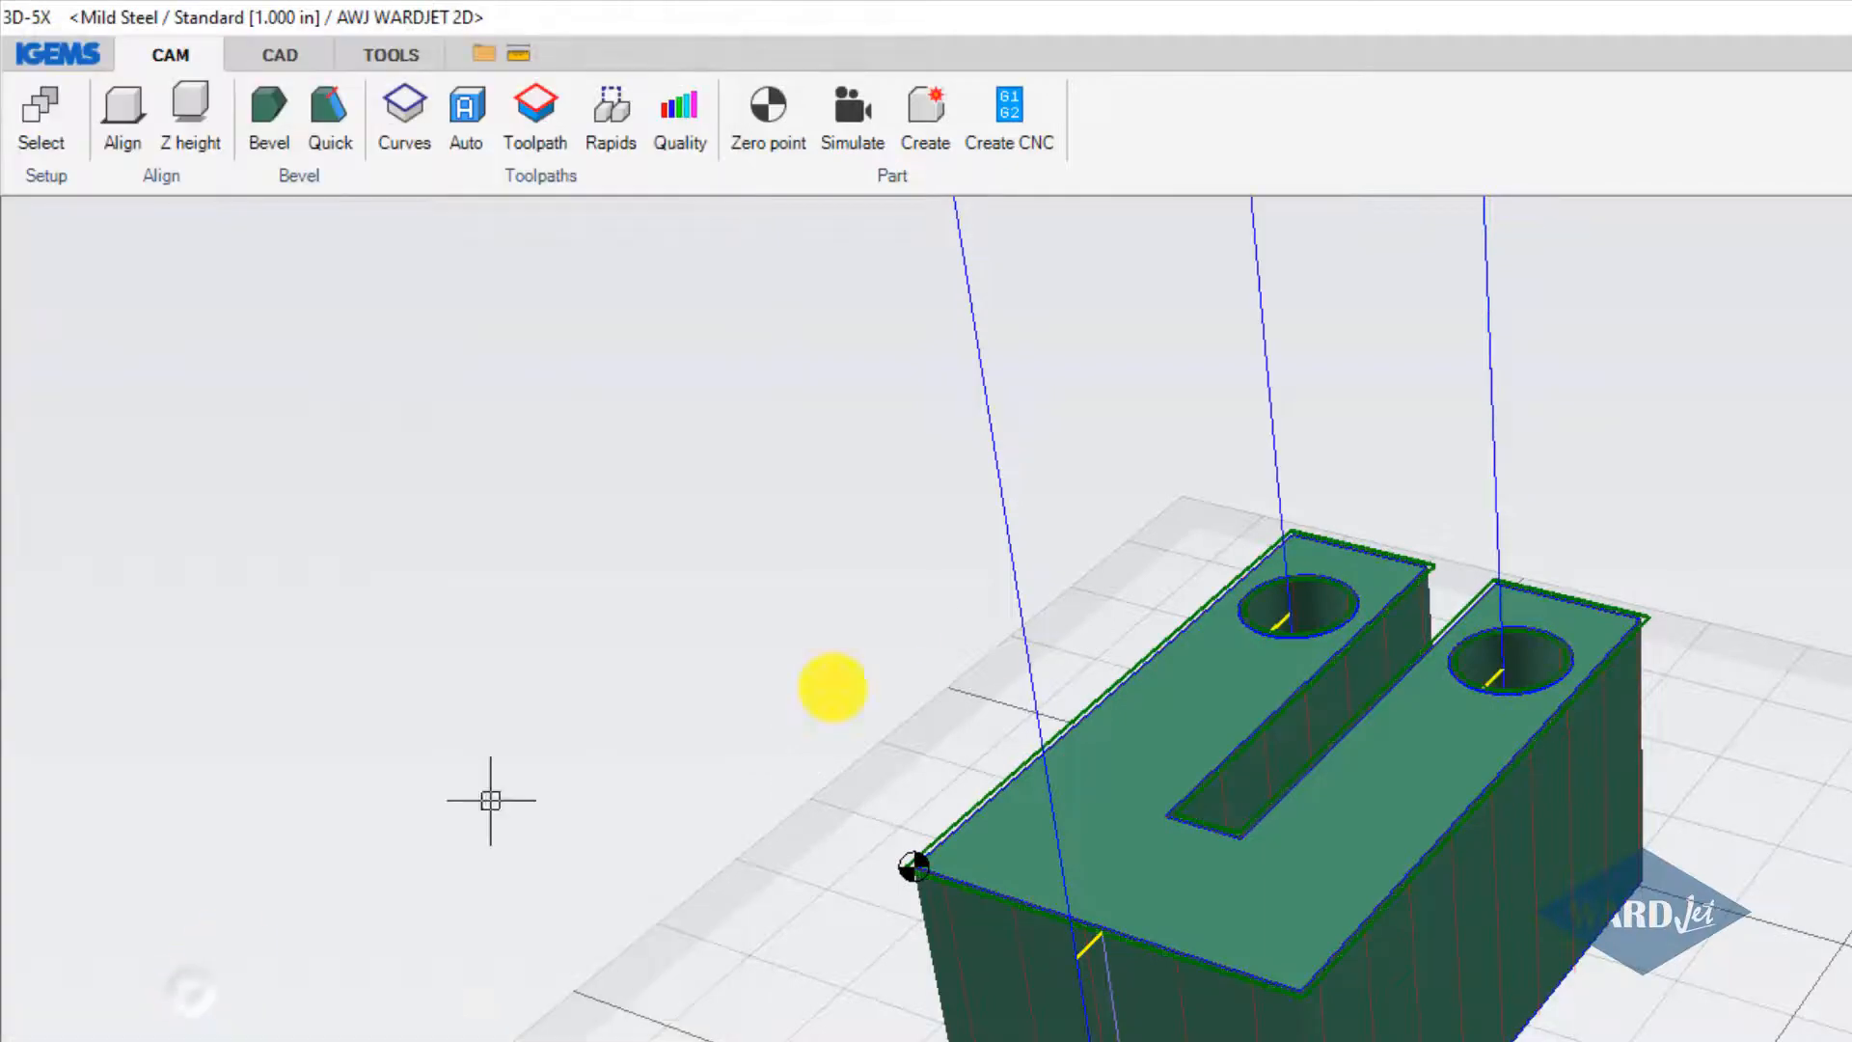
- Give the block default rapid heights and save it as a new part placed in the VOC drawing
{"action": "left_click", "coordinate": [612, 118]}
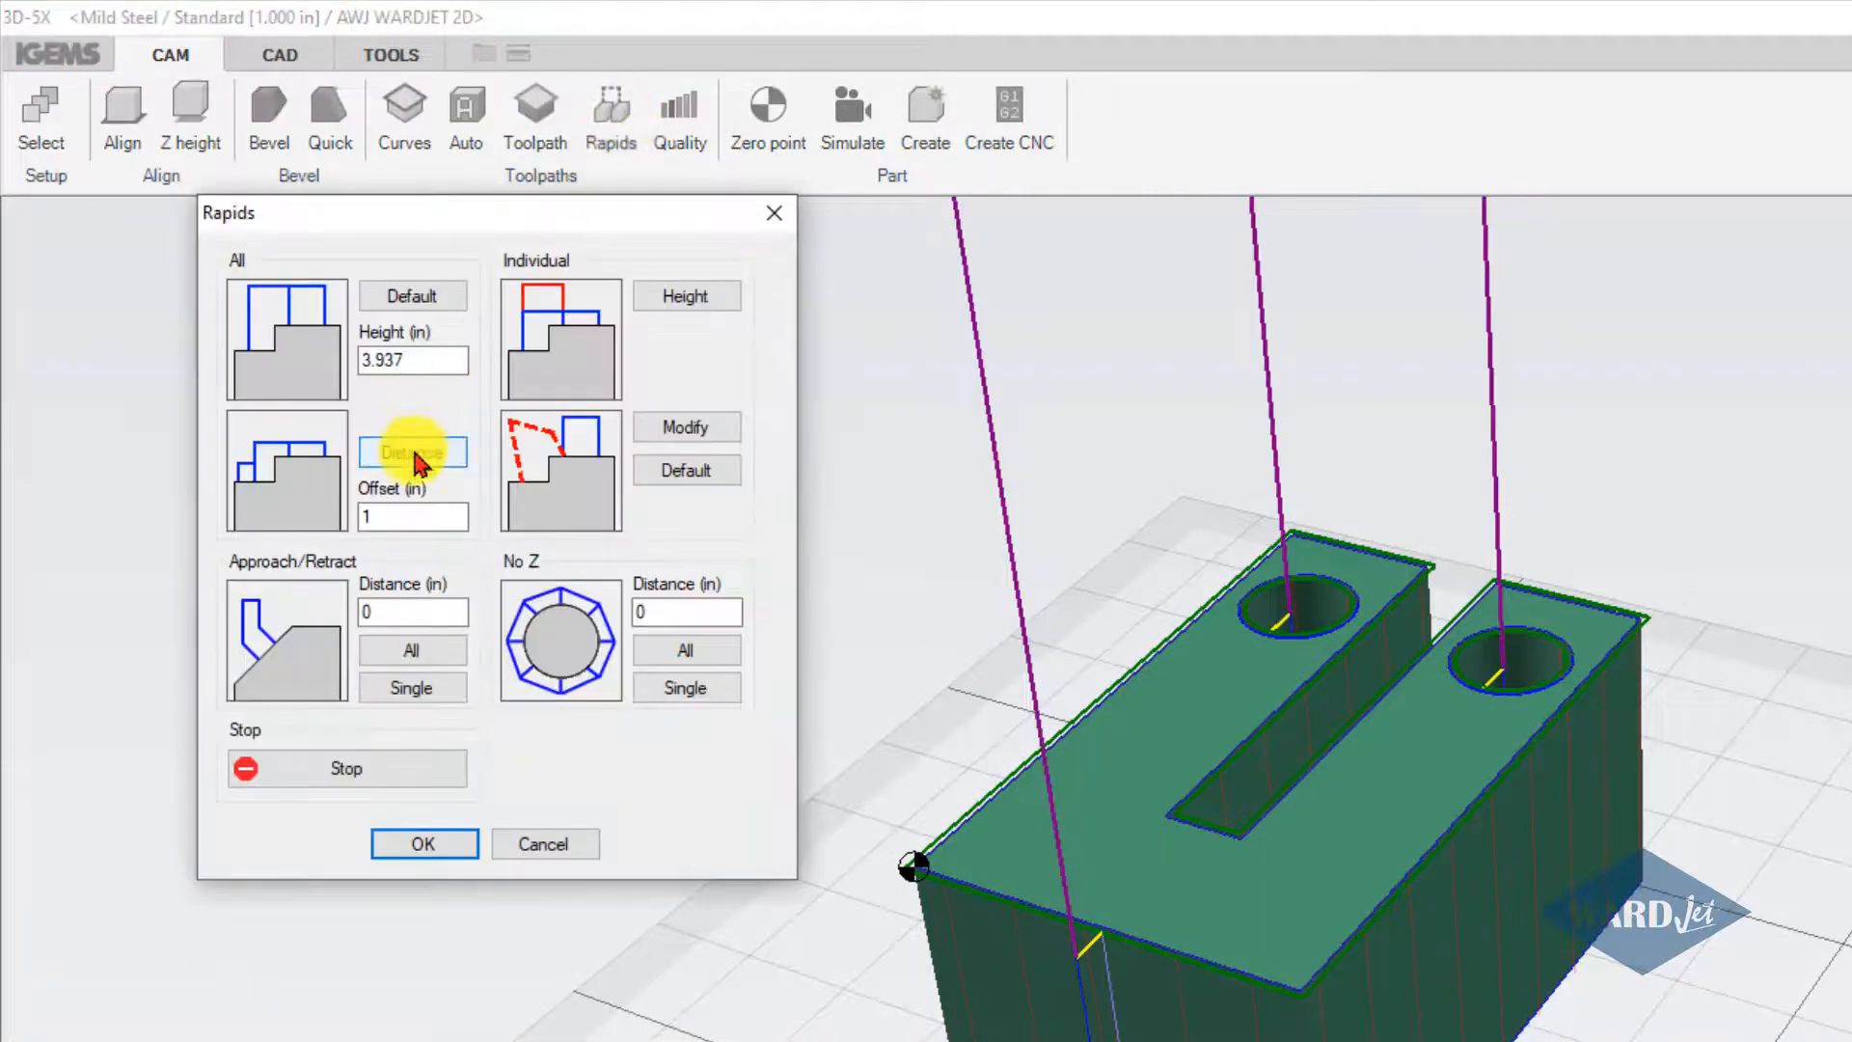
{"action": "left_click", "coordinate": [422, 843]}
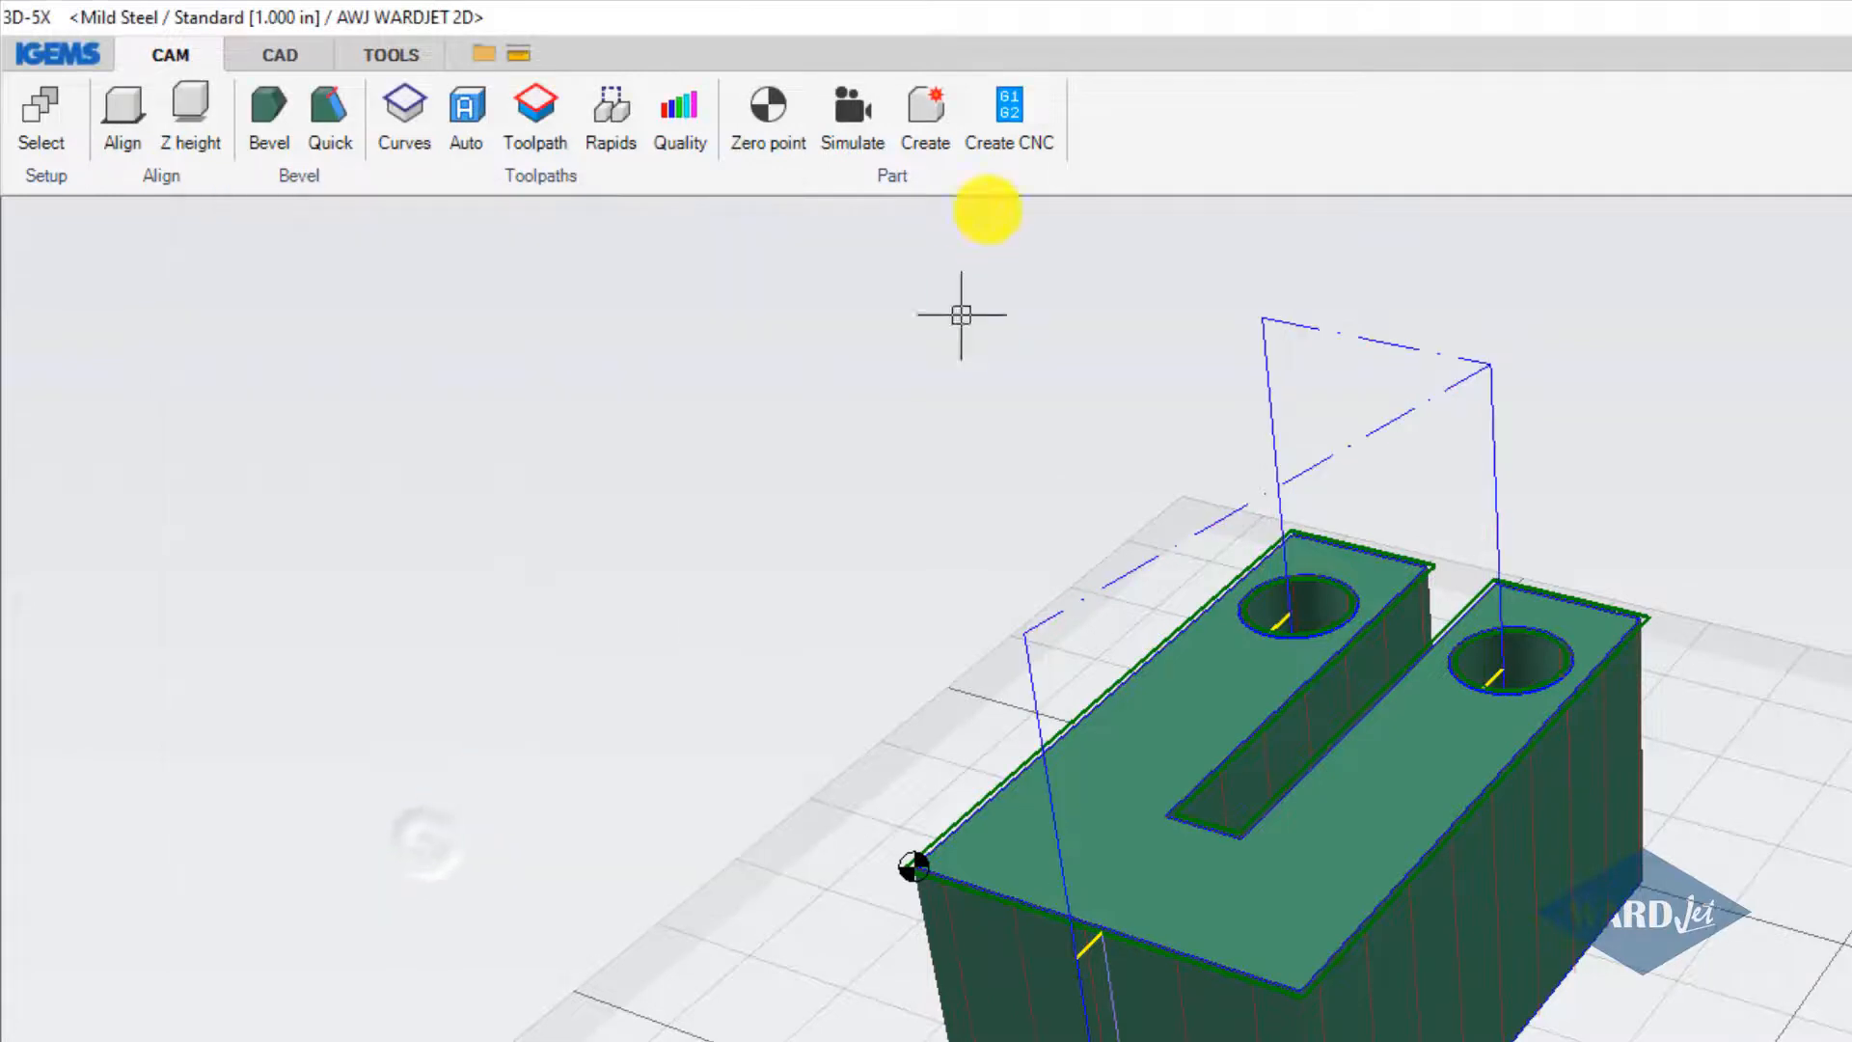
{"action": "left_click", "coordinate": [924, 112]}
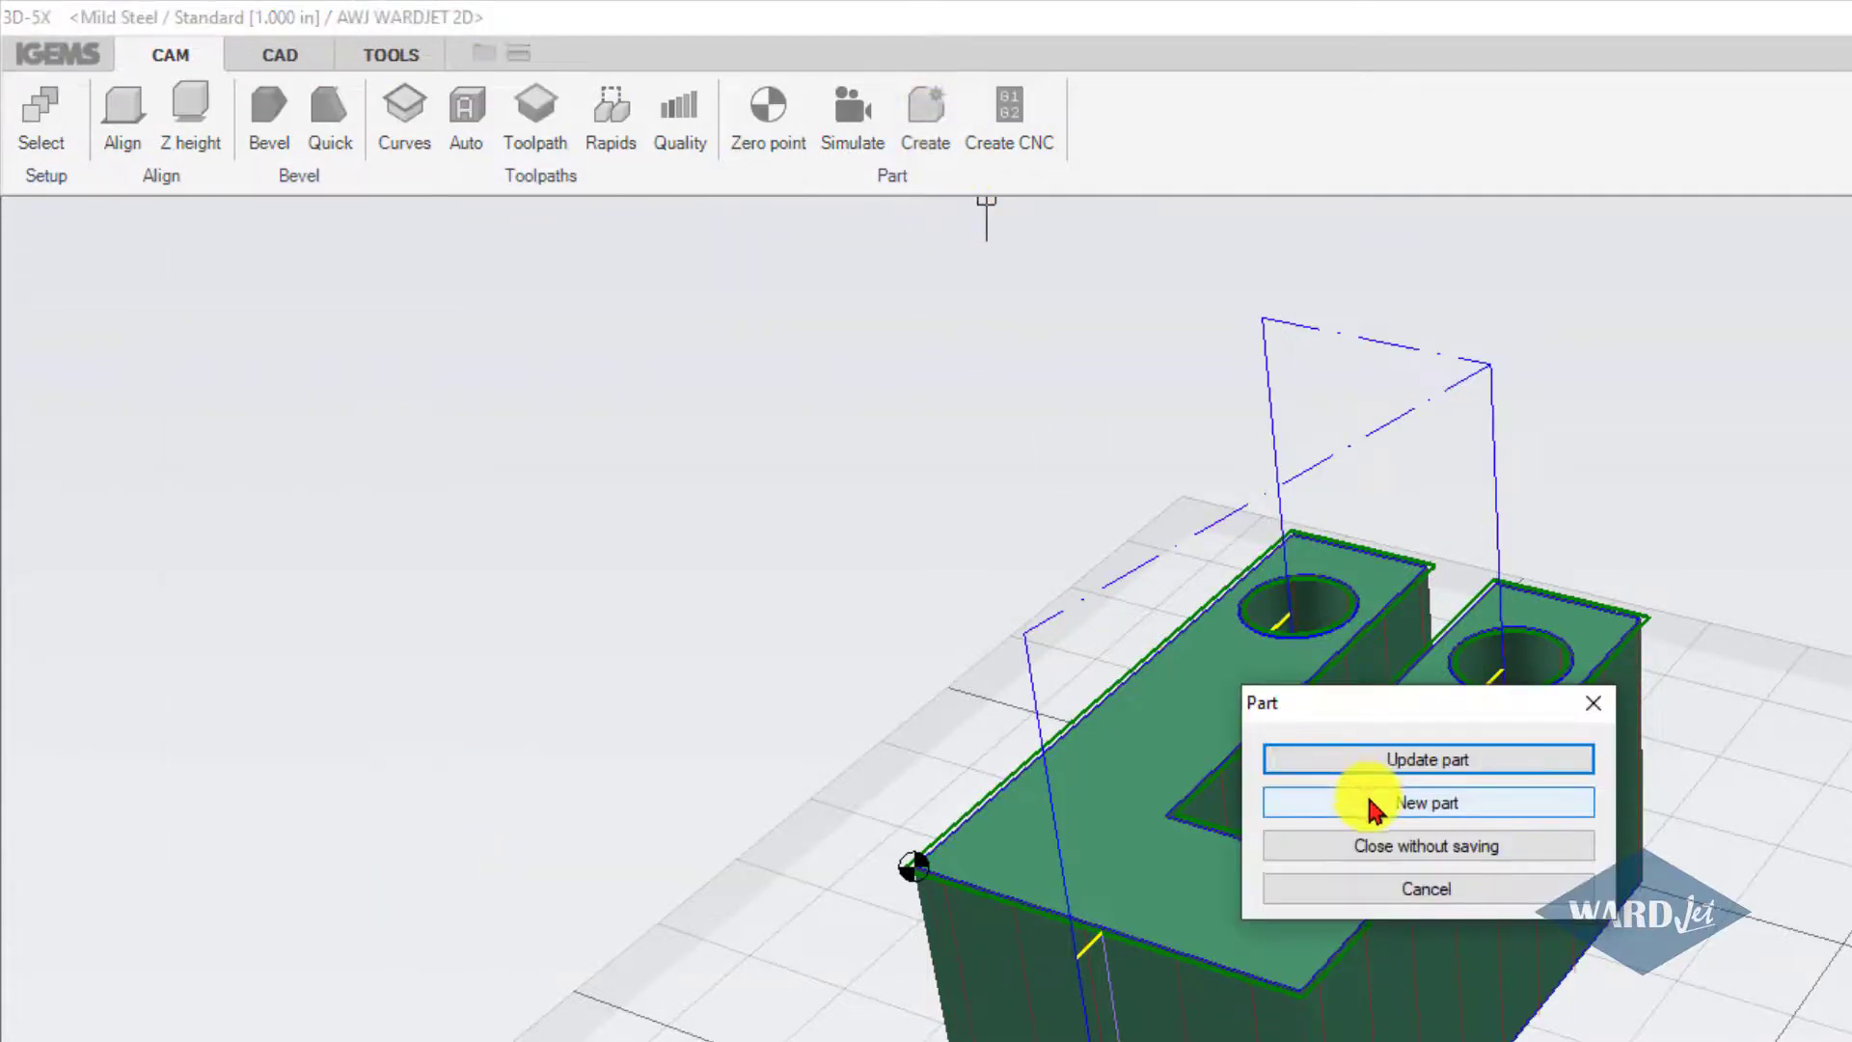
{"action": "left_click", "coordinate": [1425, 803]}
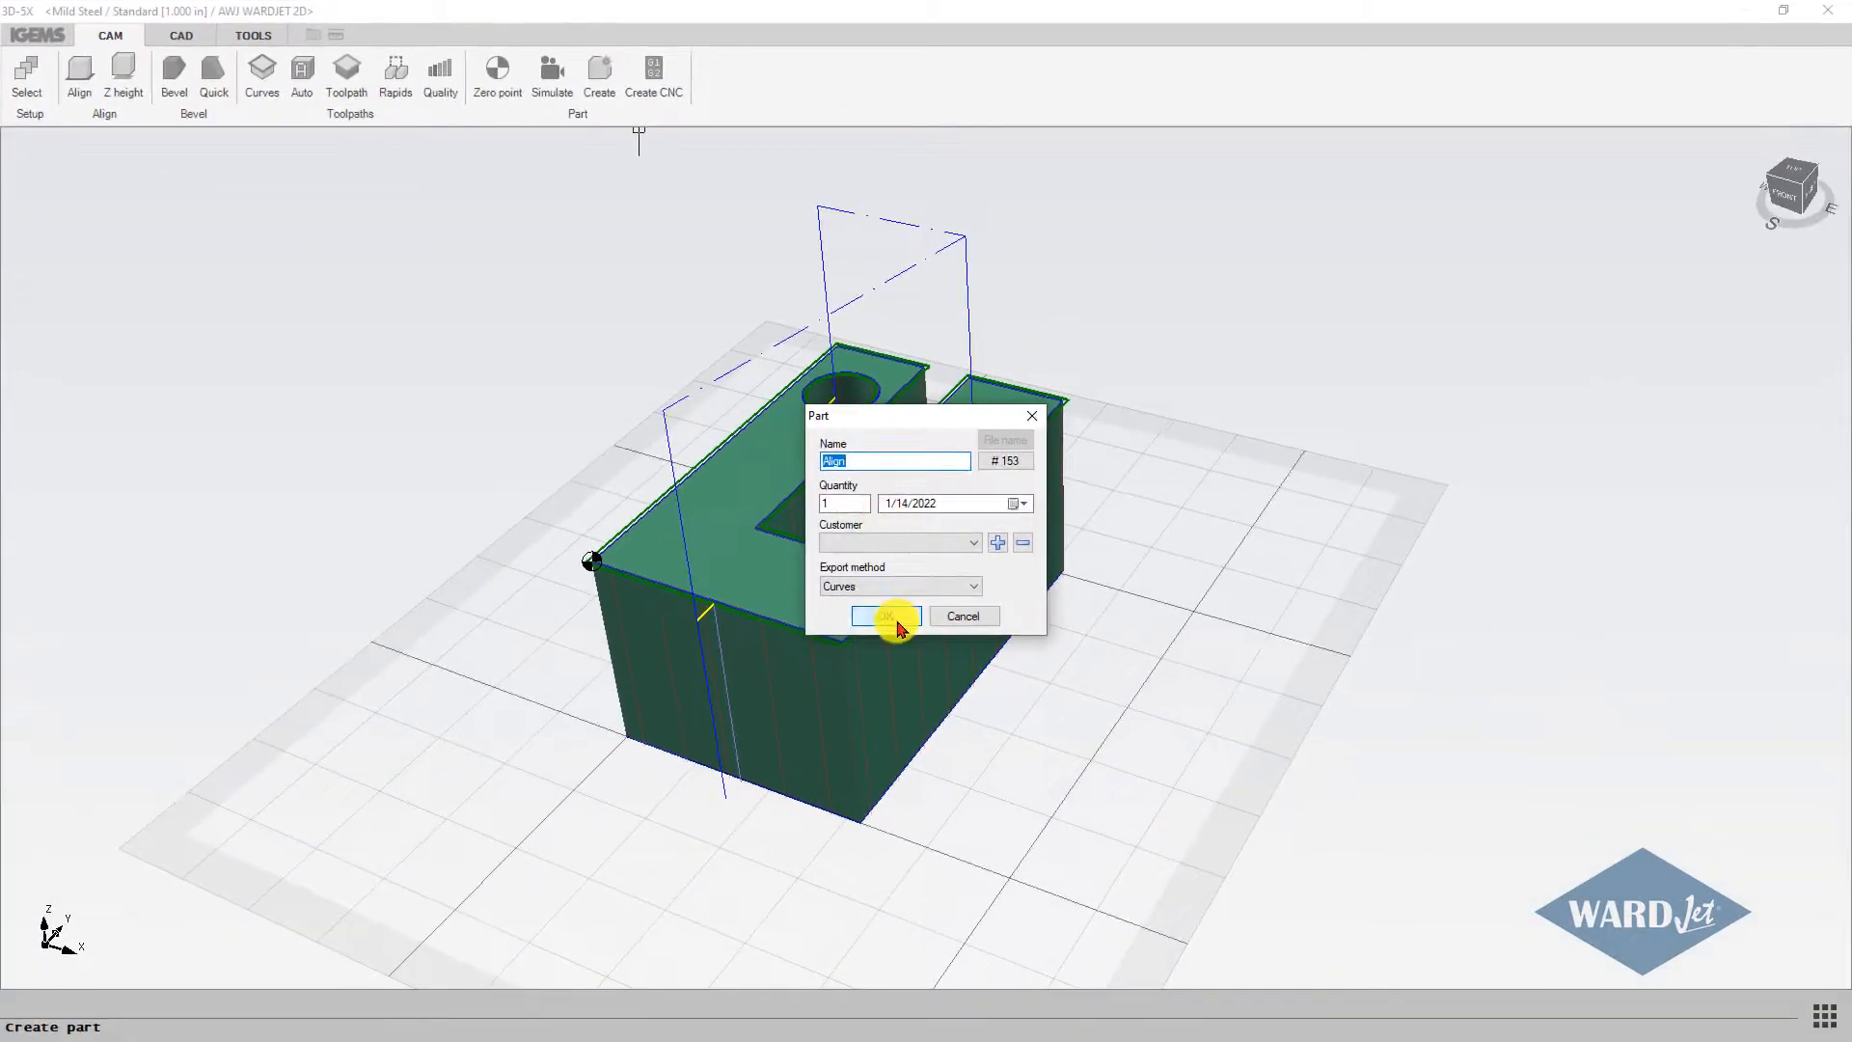
{"action": "left_click", "coordinate": [885, 616]}
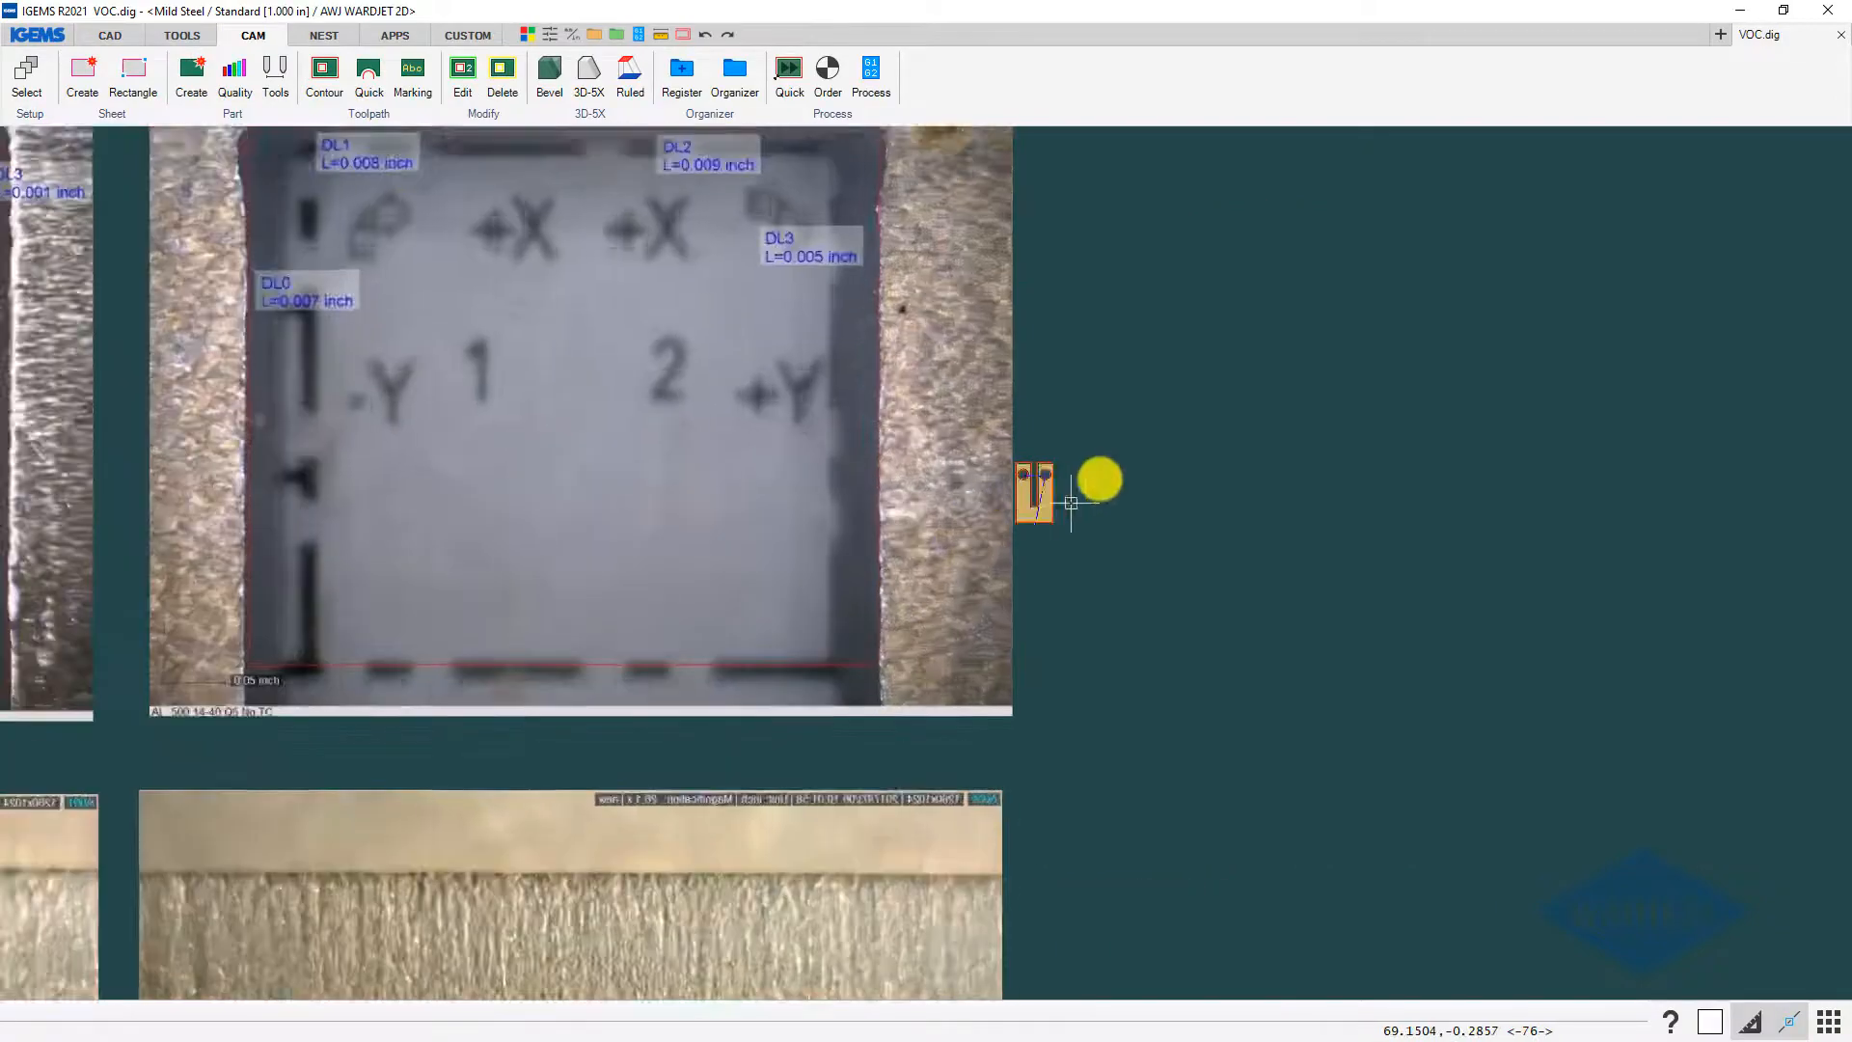
- Set the cut order for the new U-shaped part and bring up its processing preview
{"action": "left_click", "coordinate": [828, 75]}
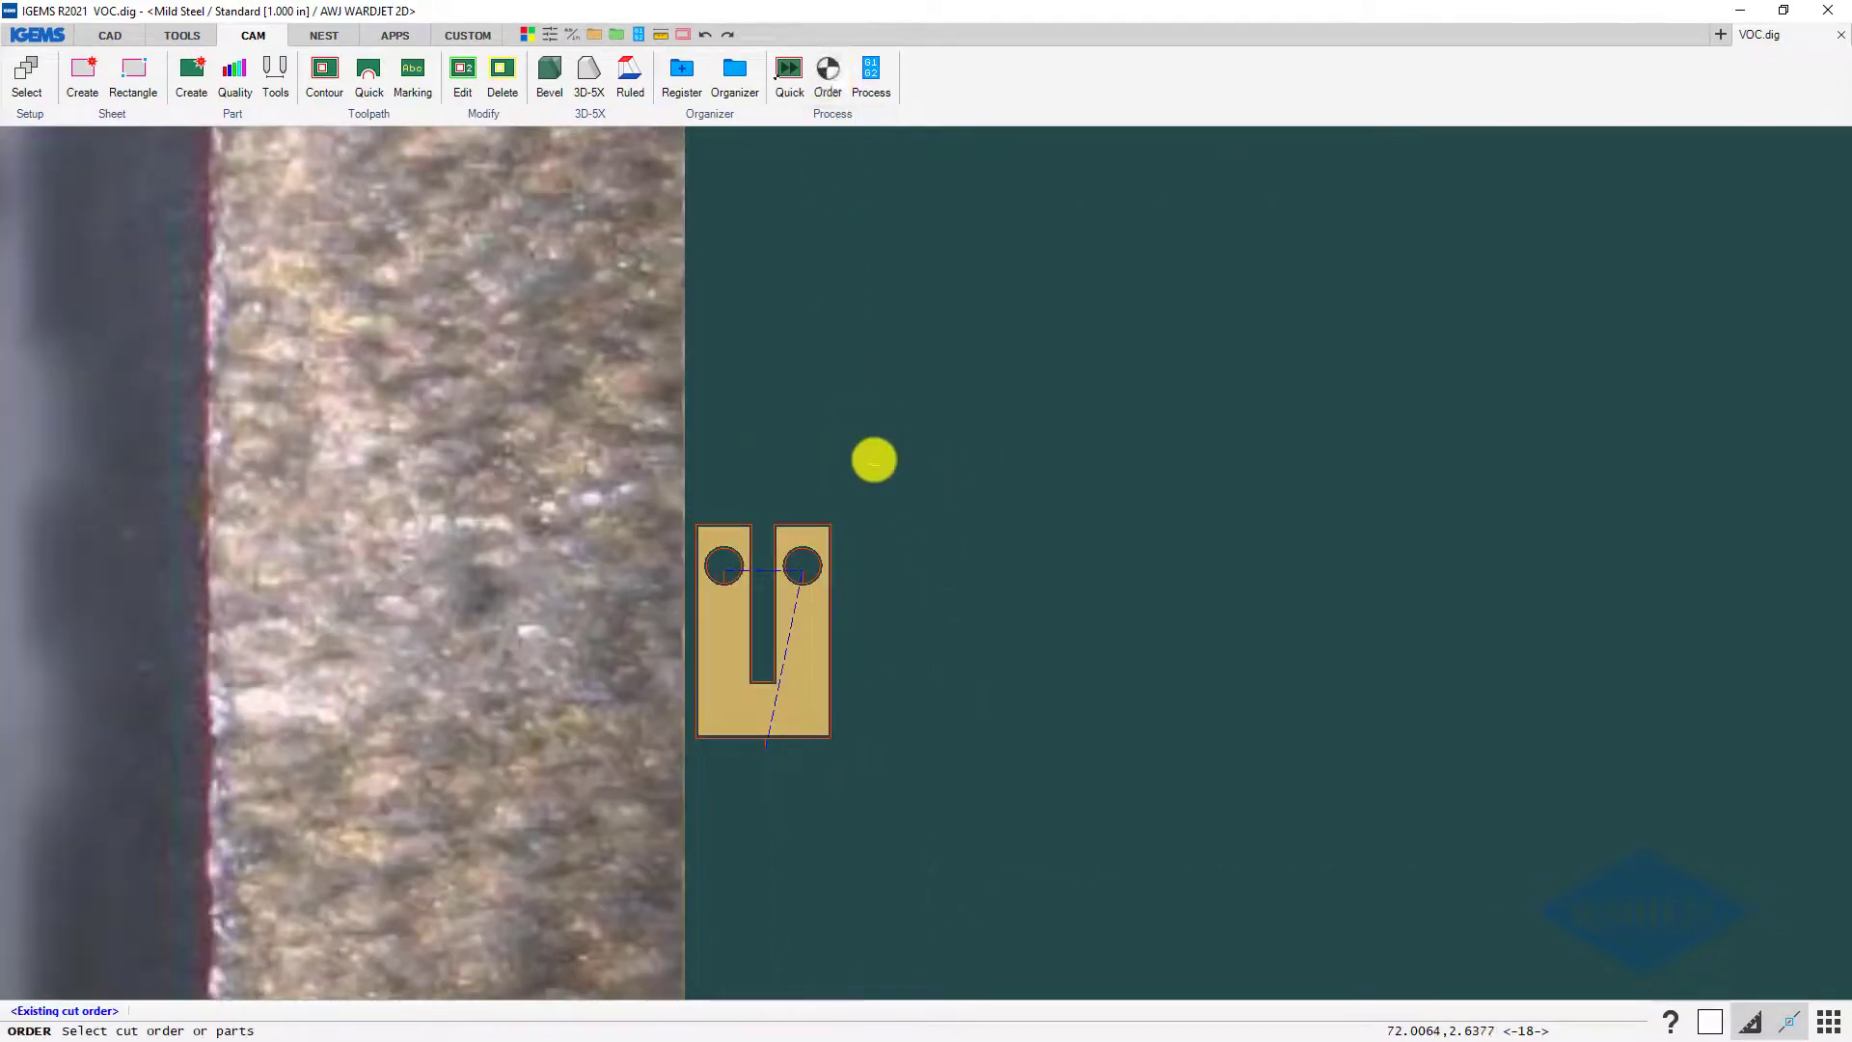
{"action": "left_click", "coordinate": [828, 76]}
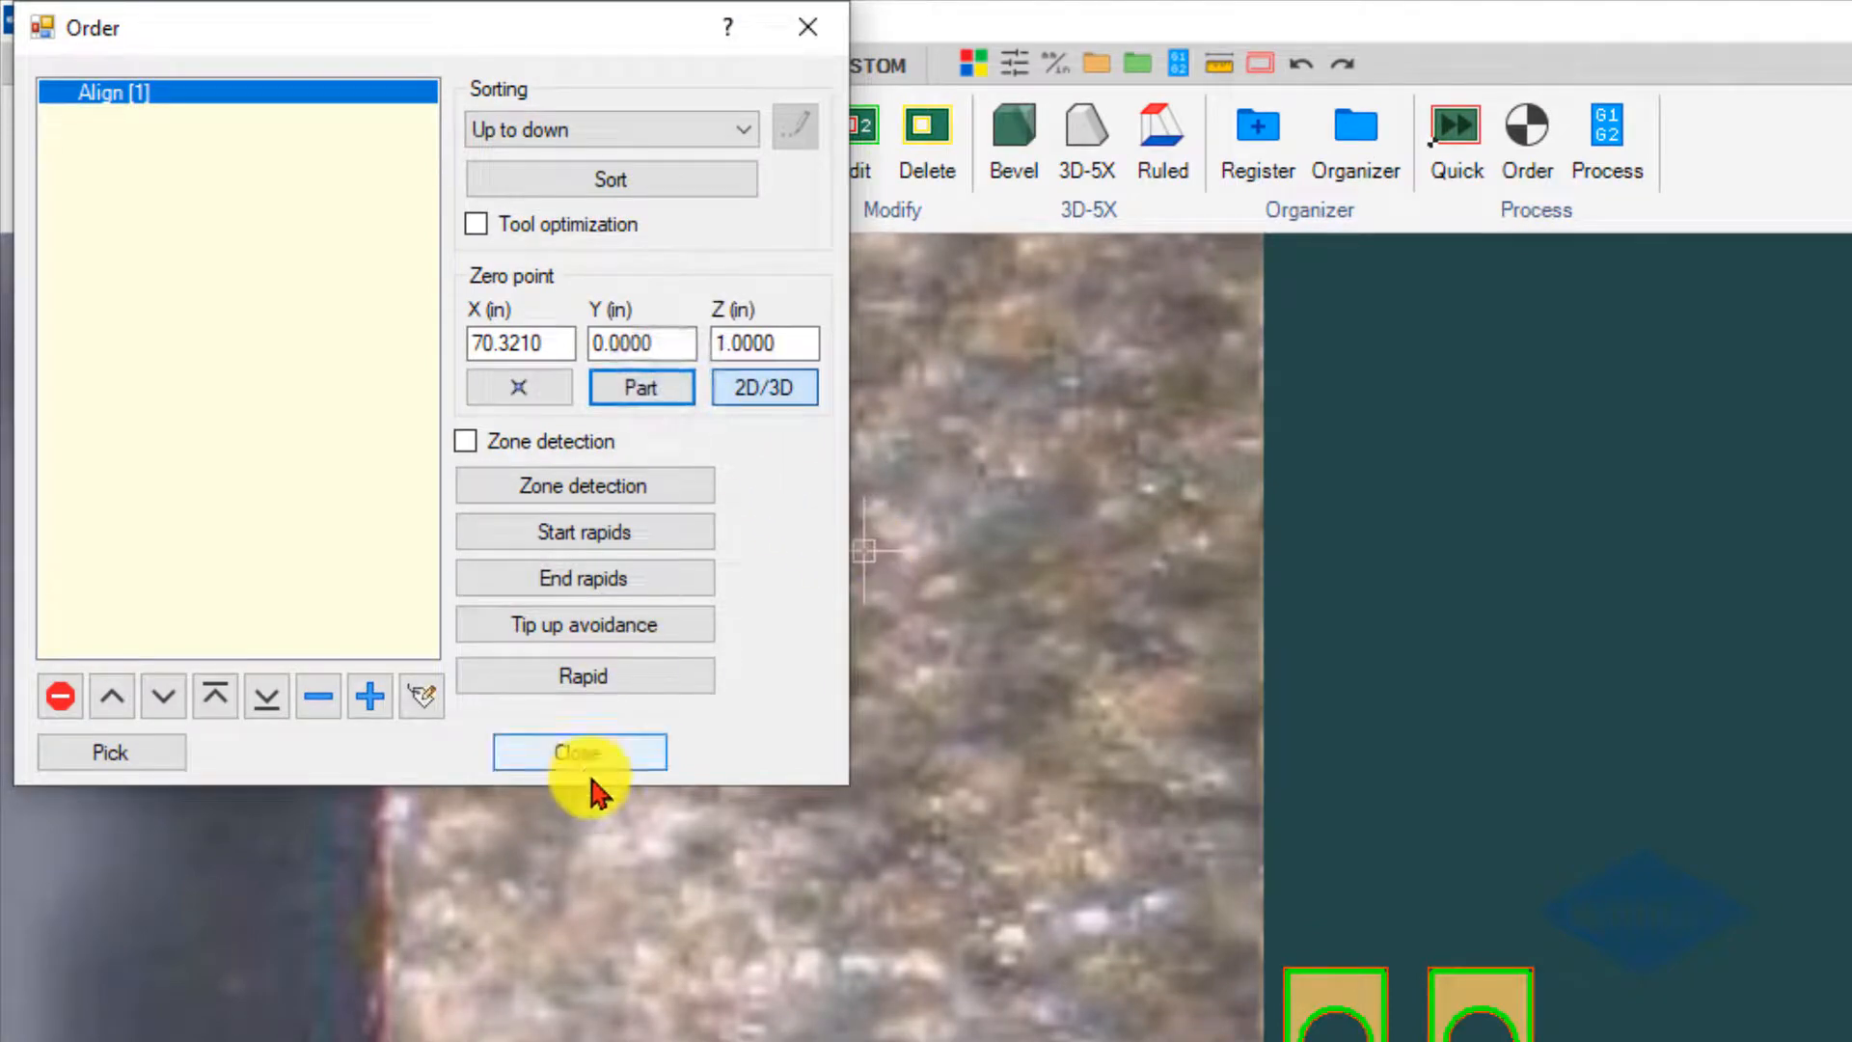
{"action": "left_click", "coordinate": [579, 750]}
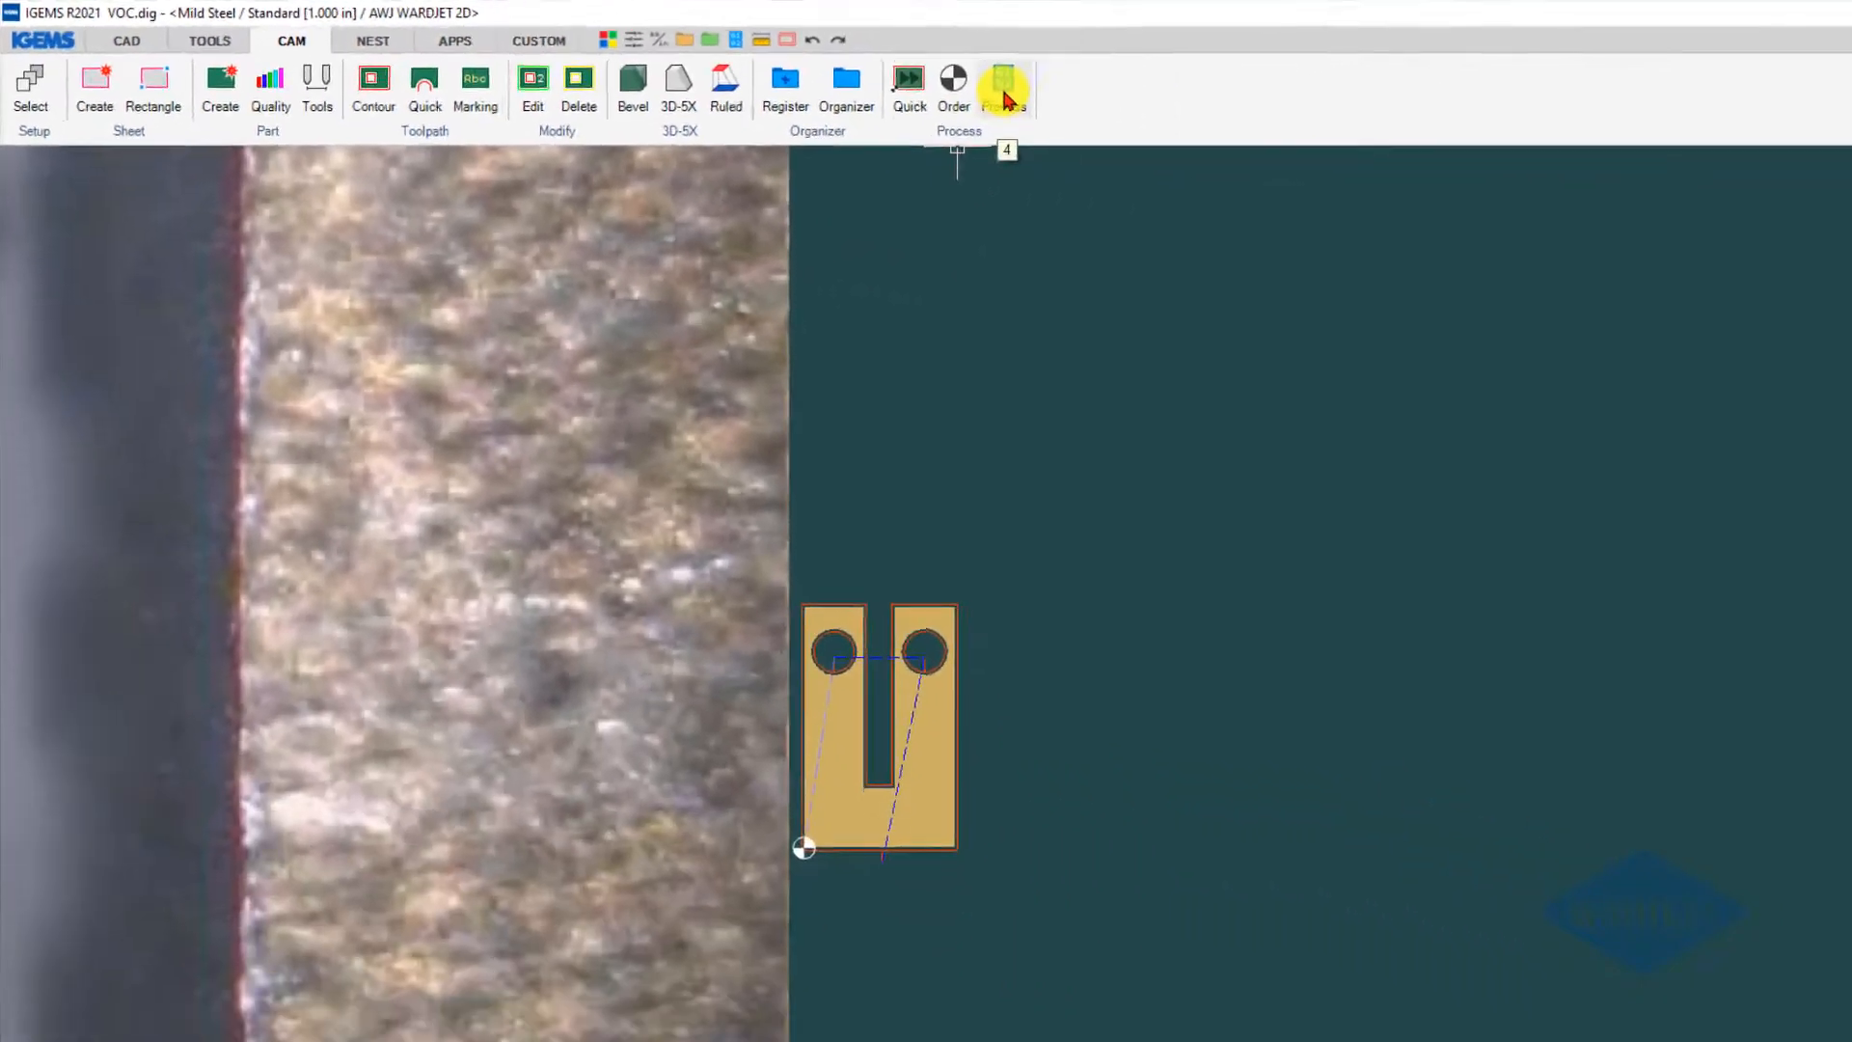
{"action": "left_click", "coordinate": [1003, 83]}
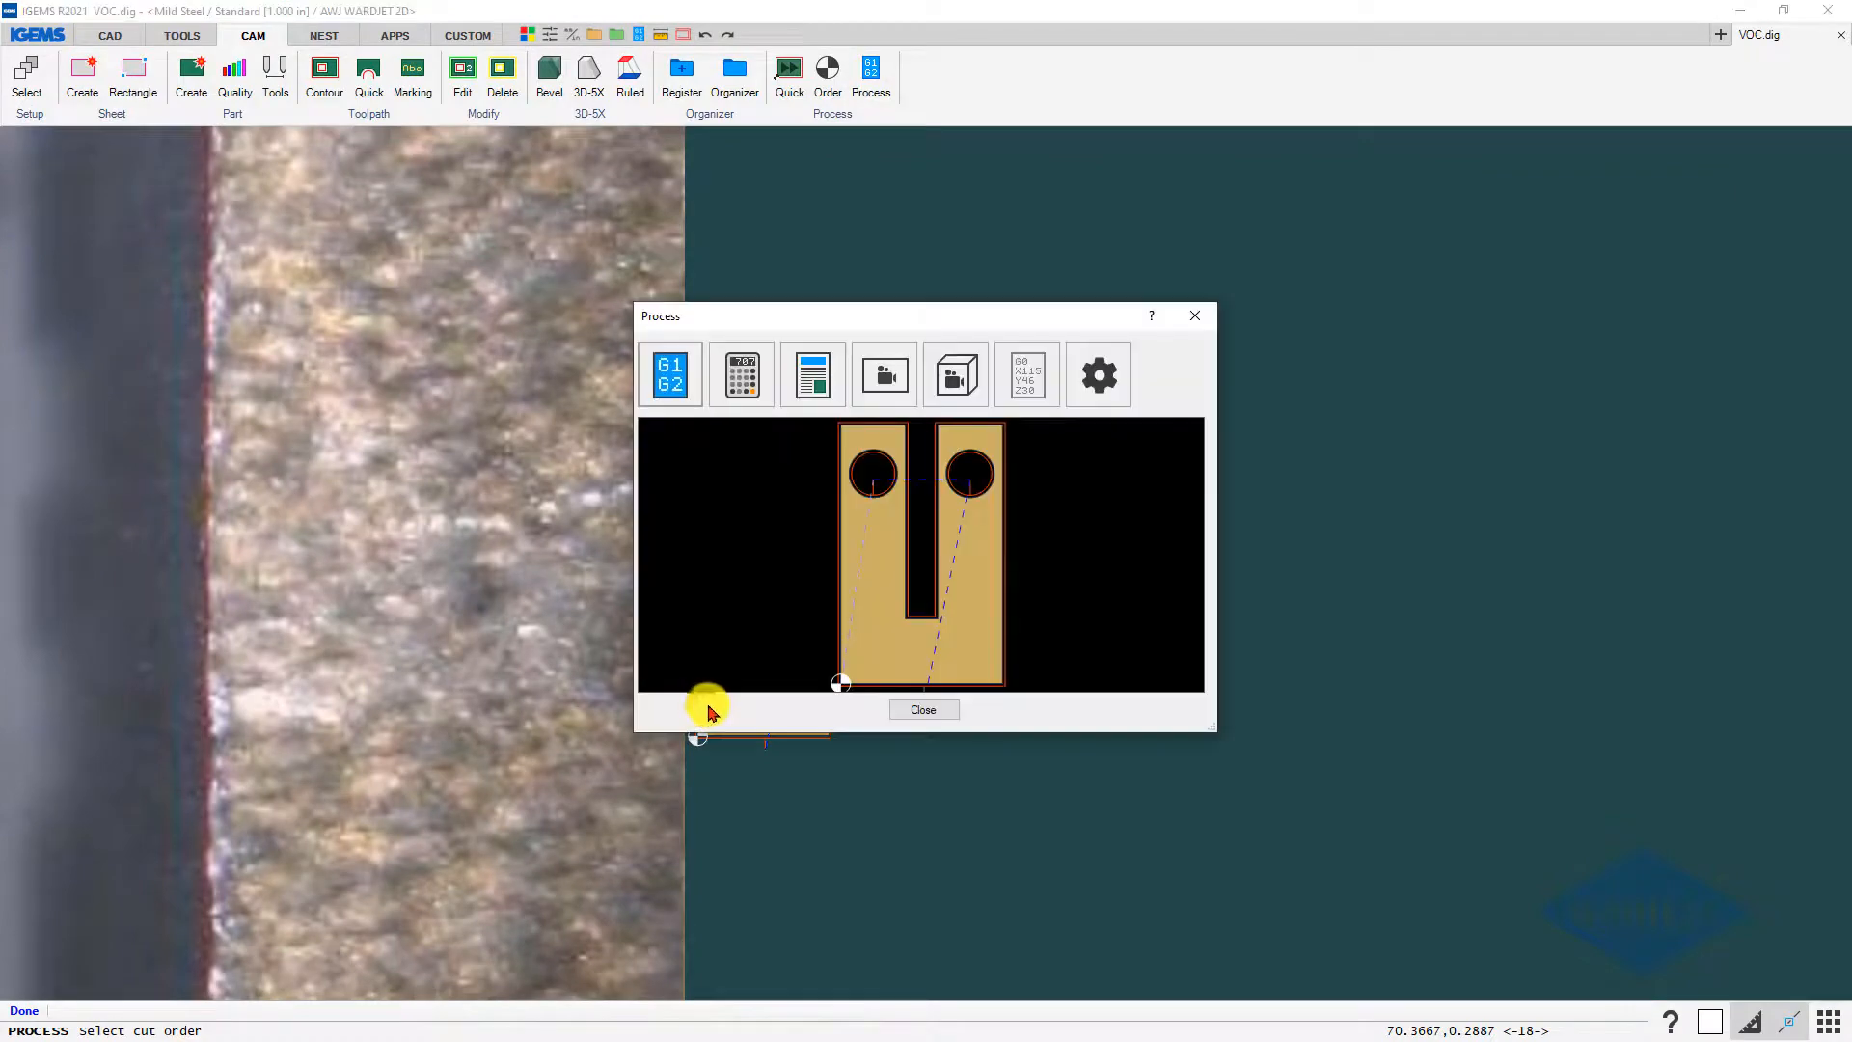
- Tick VOC in the machine options, generate the part's NC code, and leave processing
{"action": "left_click", "coordinate": [883, 374]}
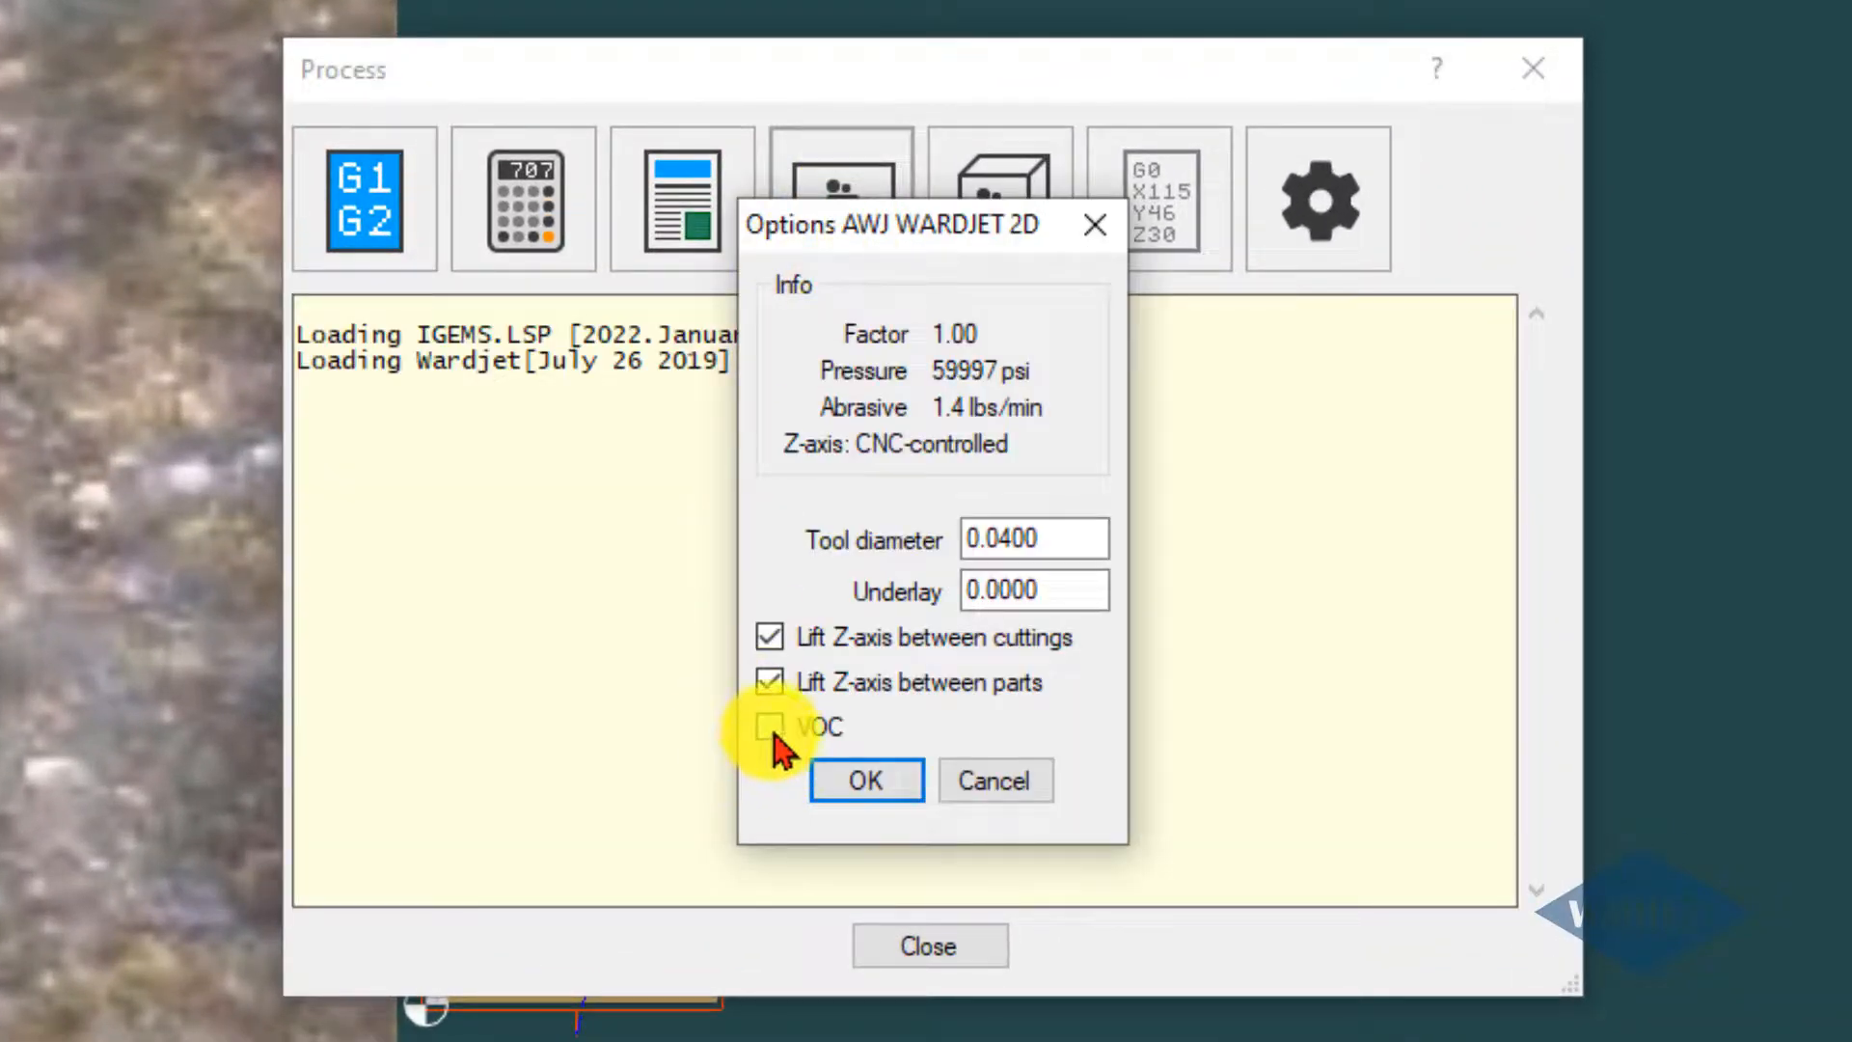
{"action": "left_click", "coordinate": [770, 727]}
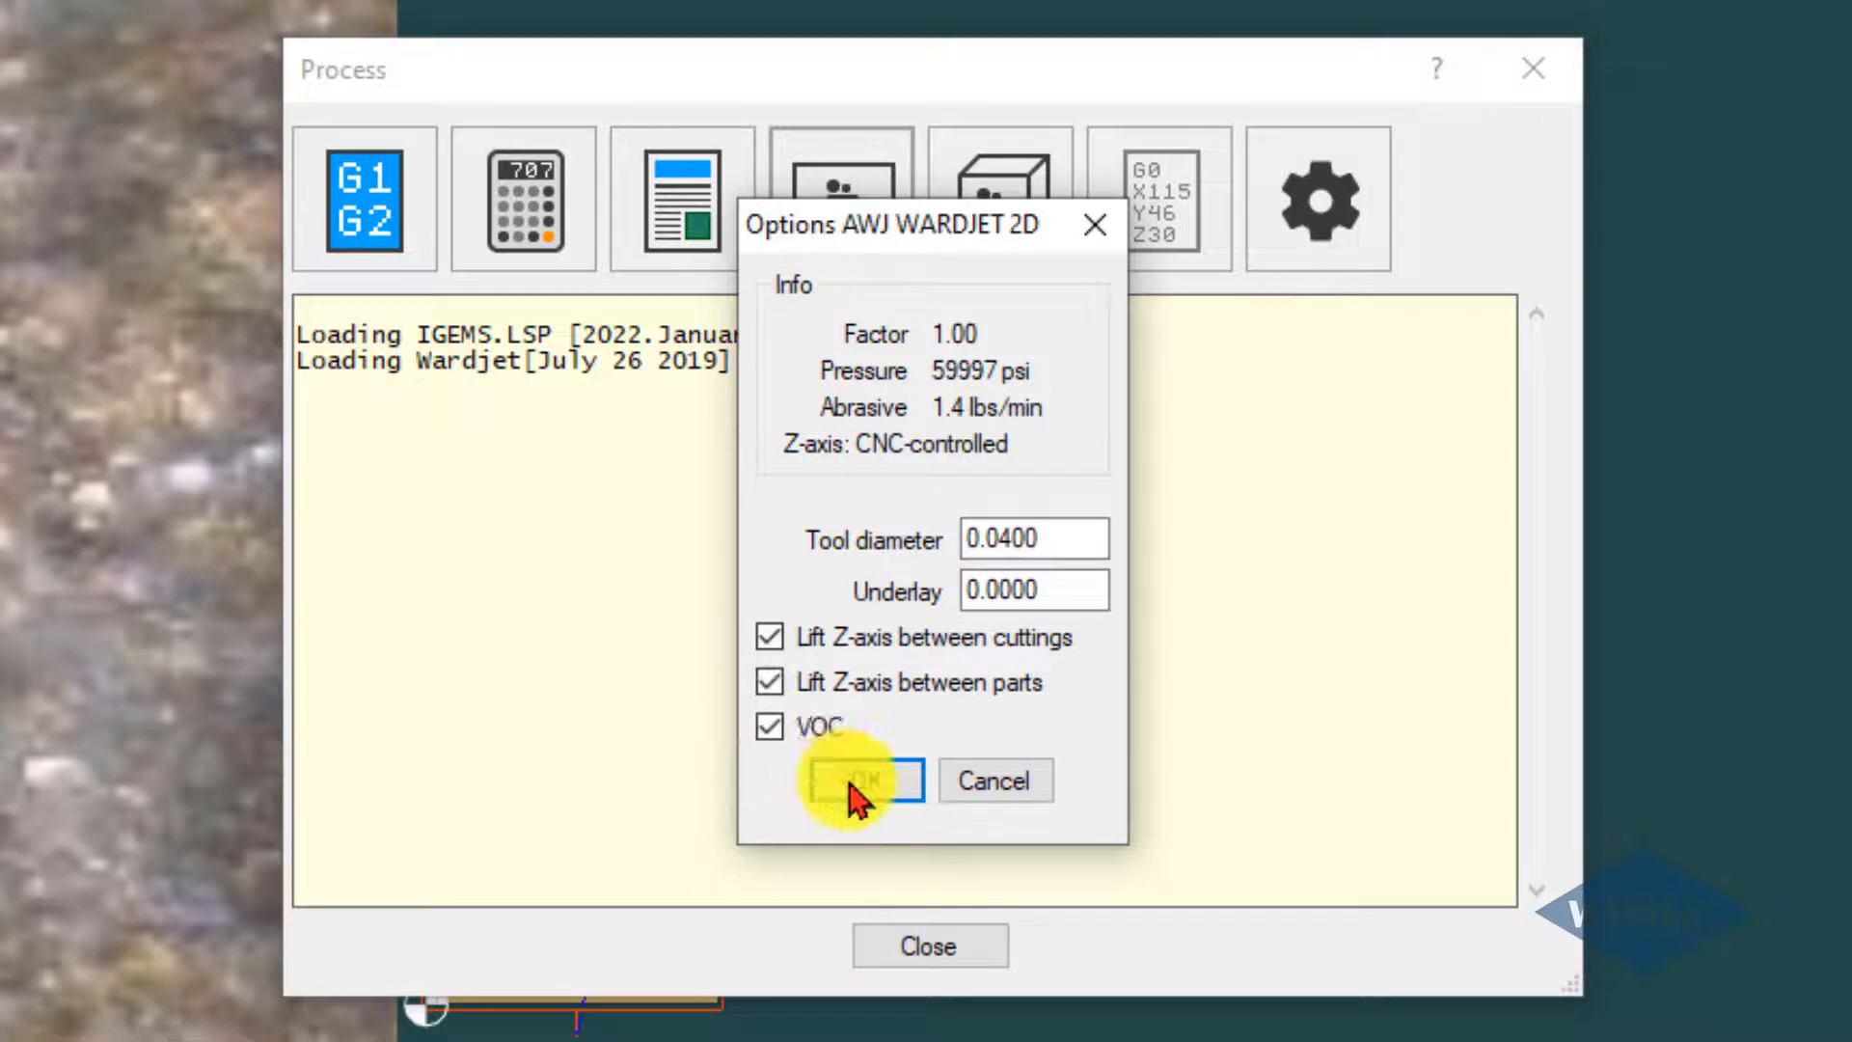
{"action": "left_click", "coordinate": [862, 779]}
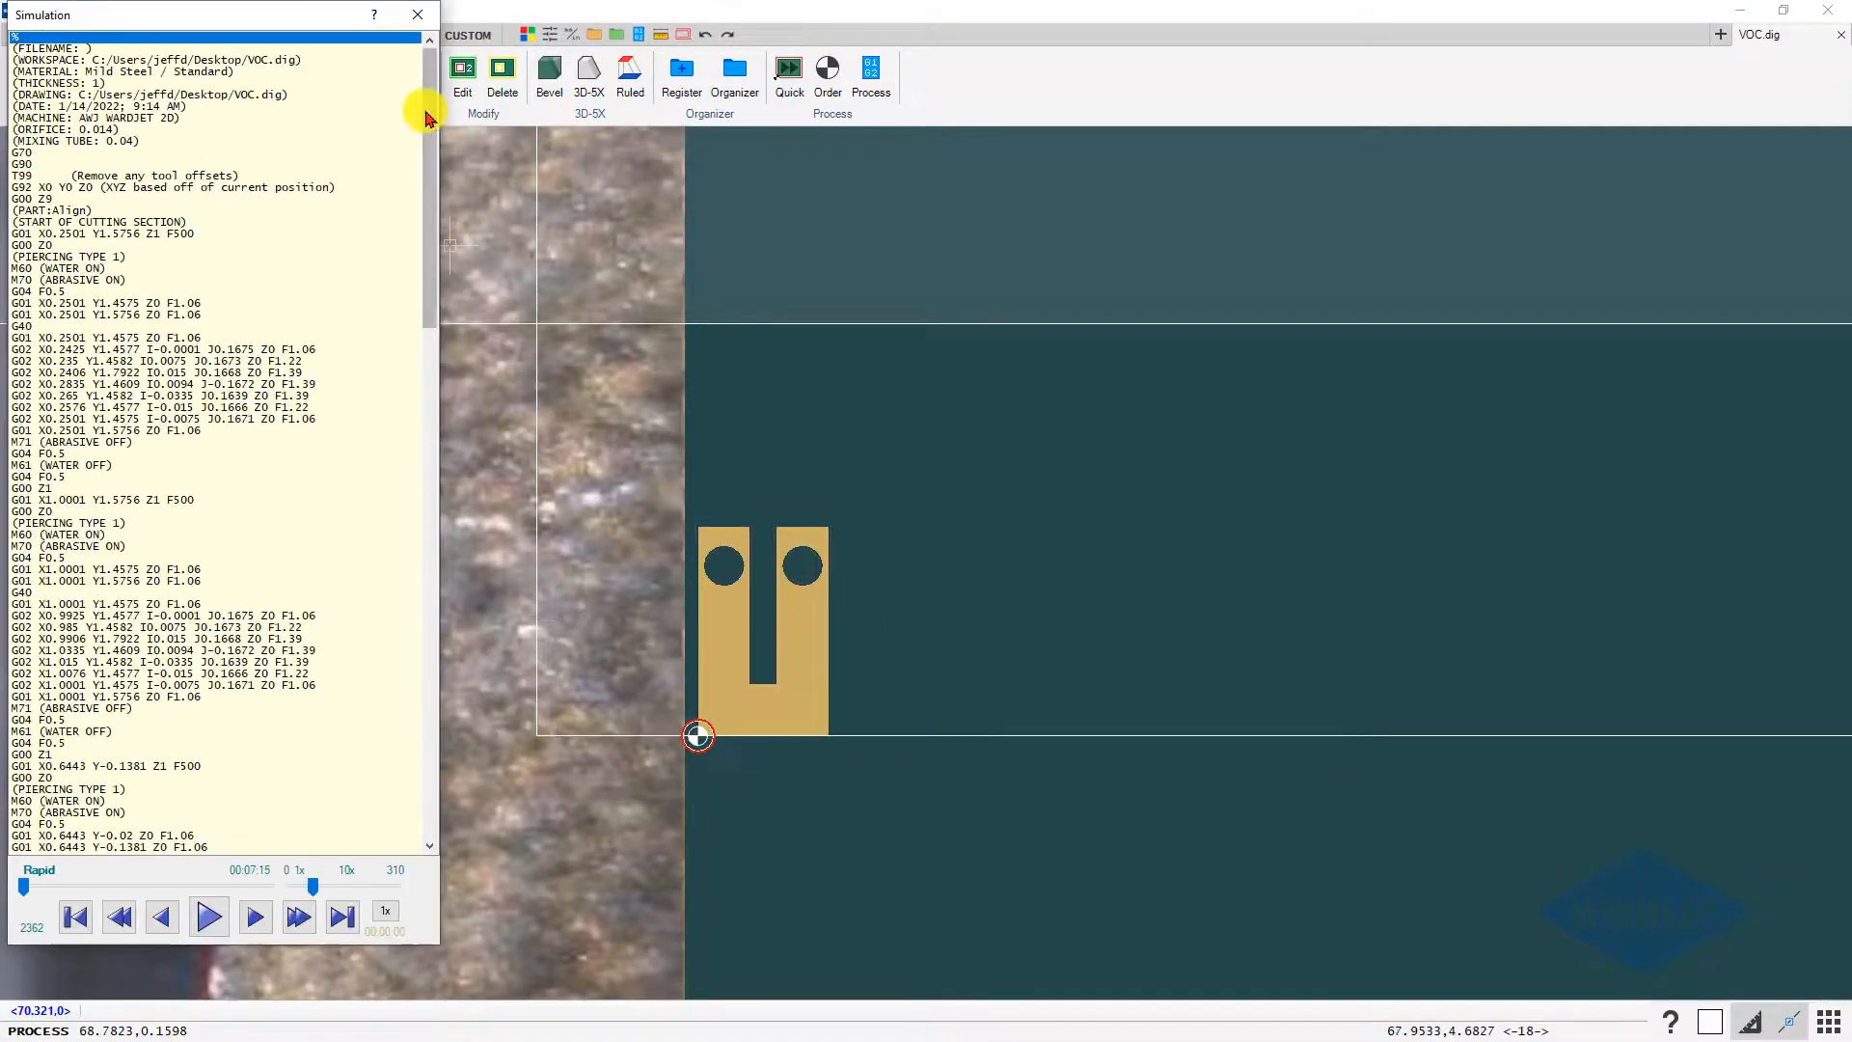
{"action": "mouse_move", "coordinate": [423, 23]}
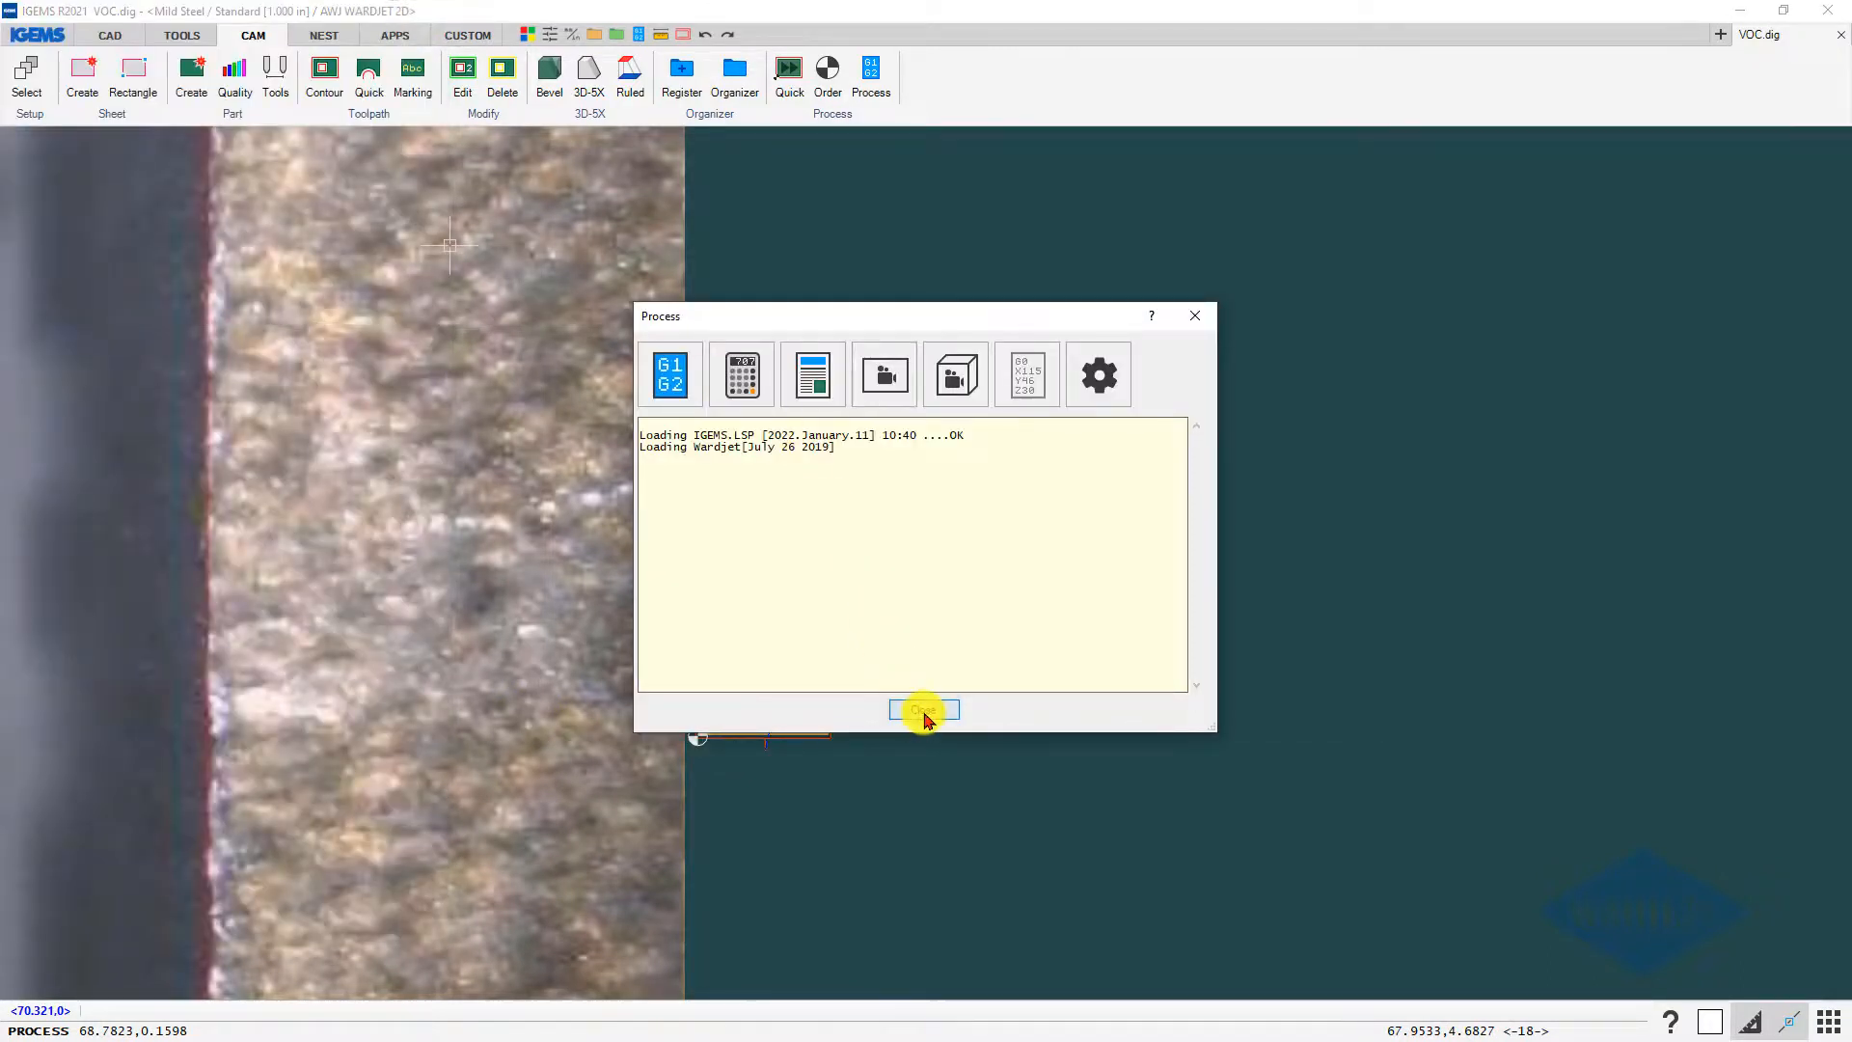
{"action": "left_click", "coordinate": [924, 710]}
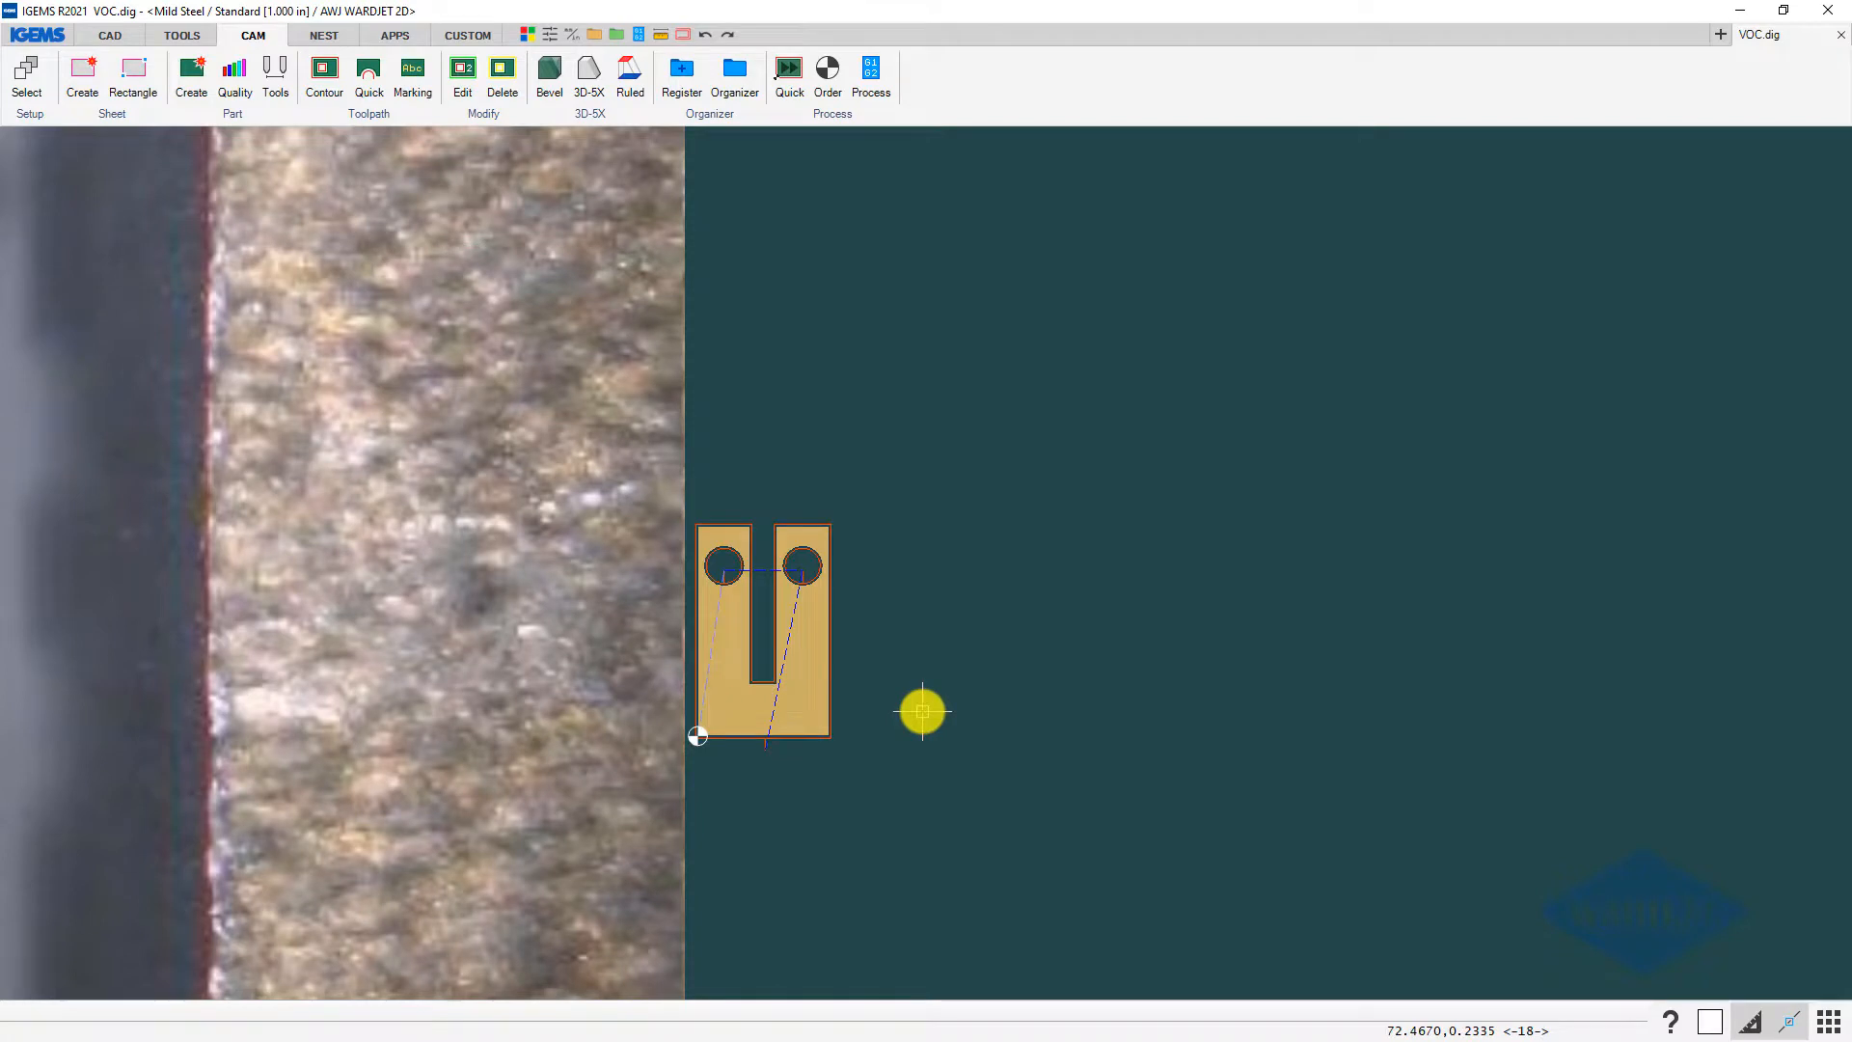